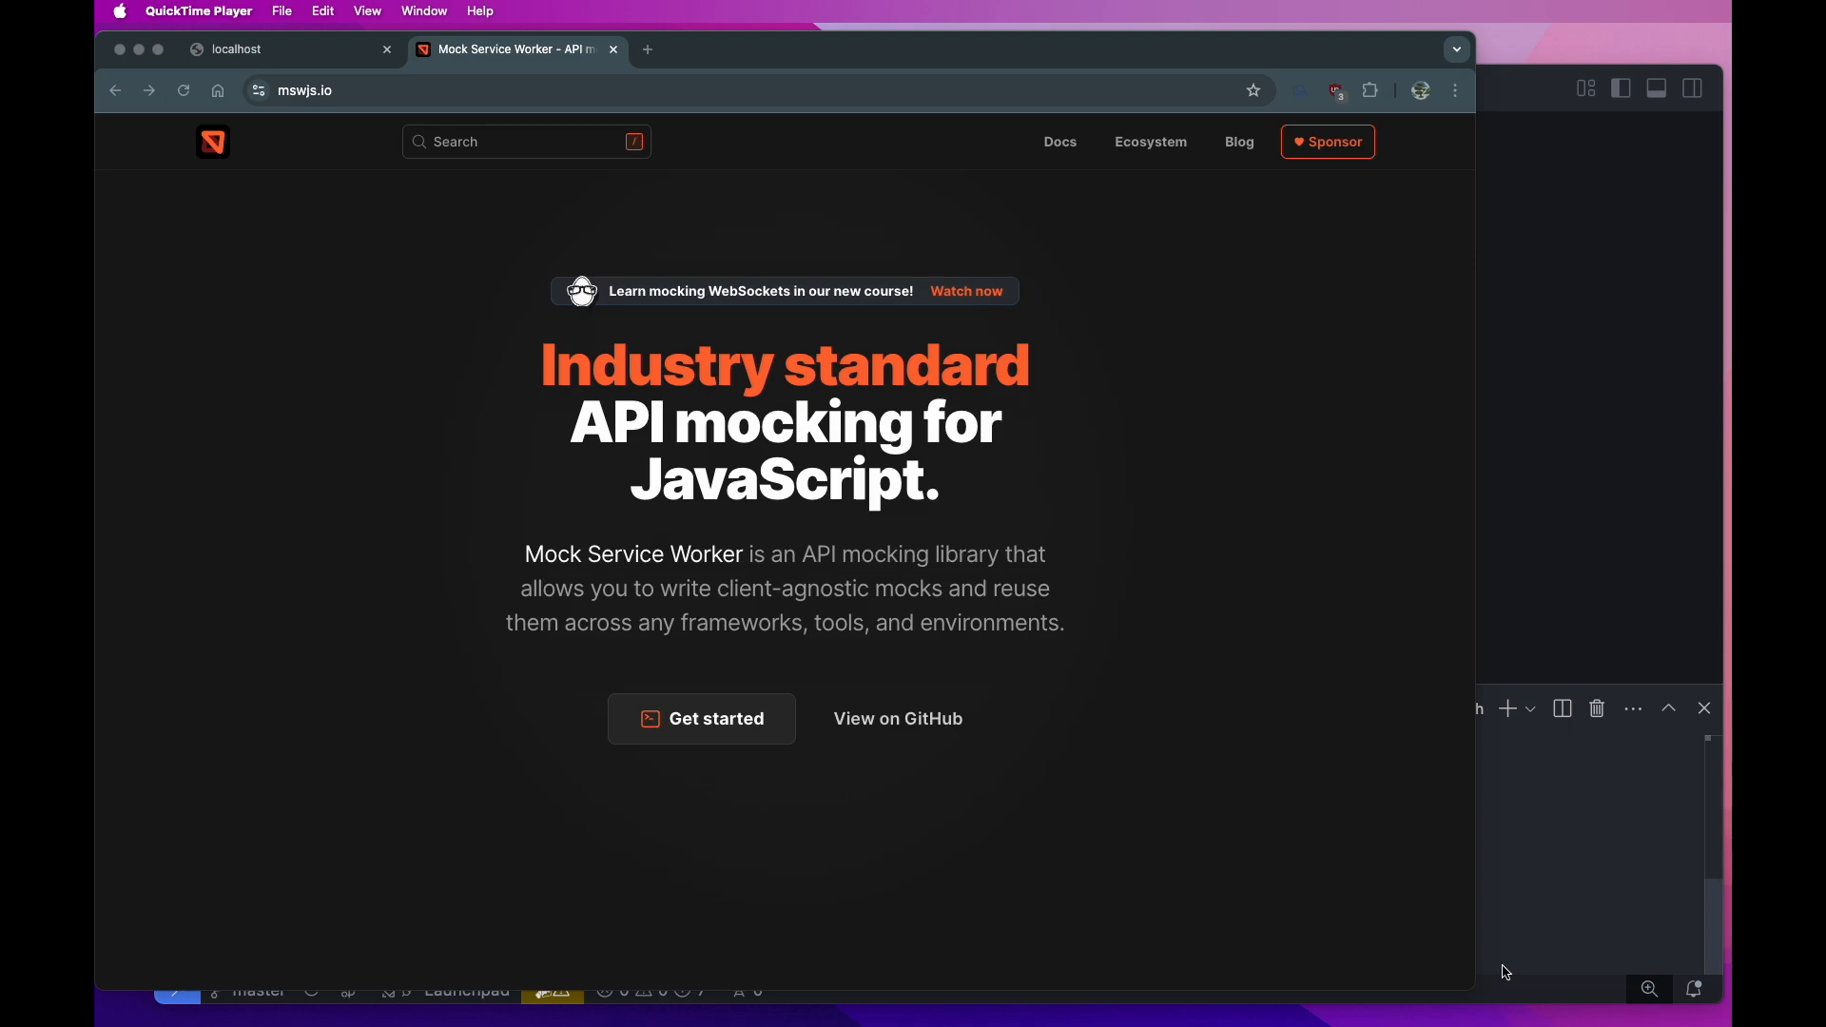
{"action": "mouse_move", "coordinate": [1490, 976]}
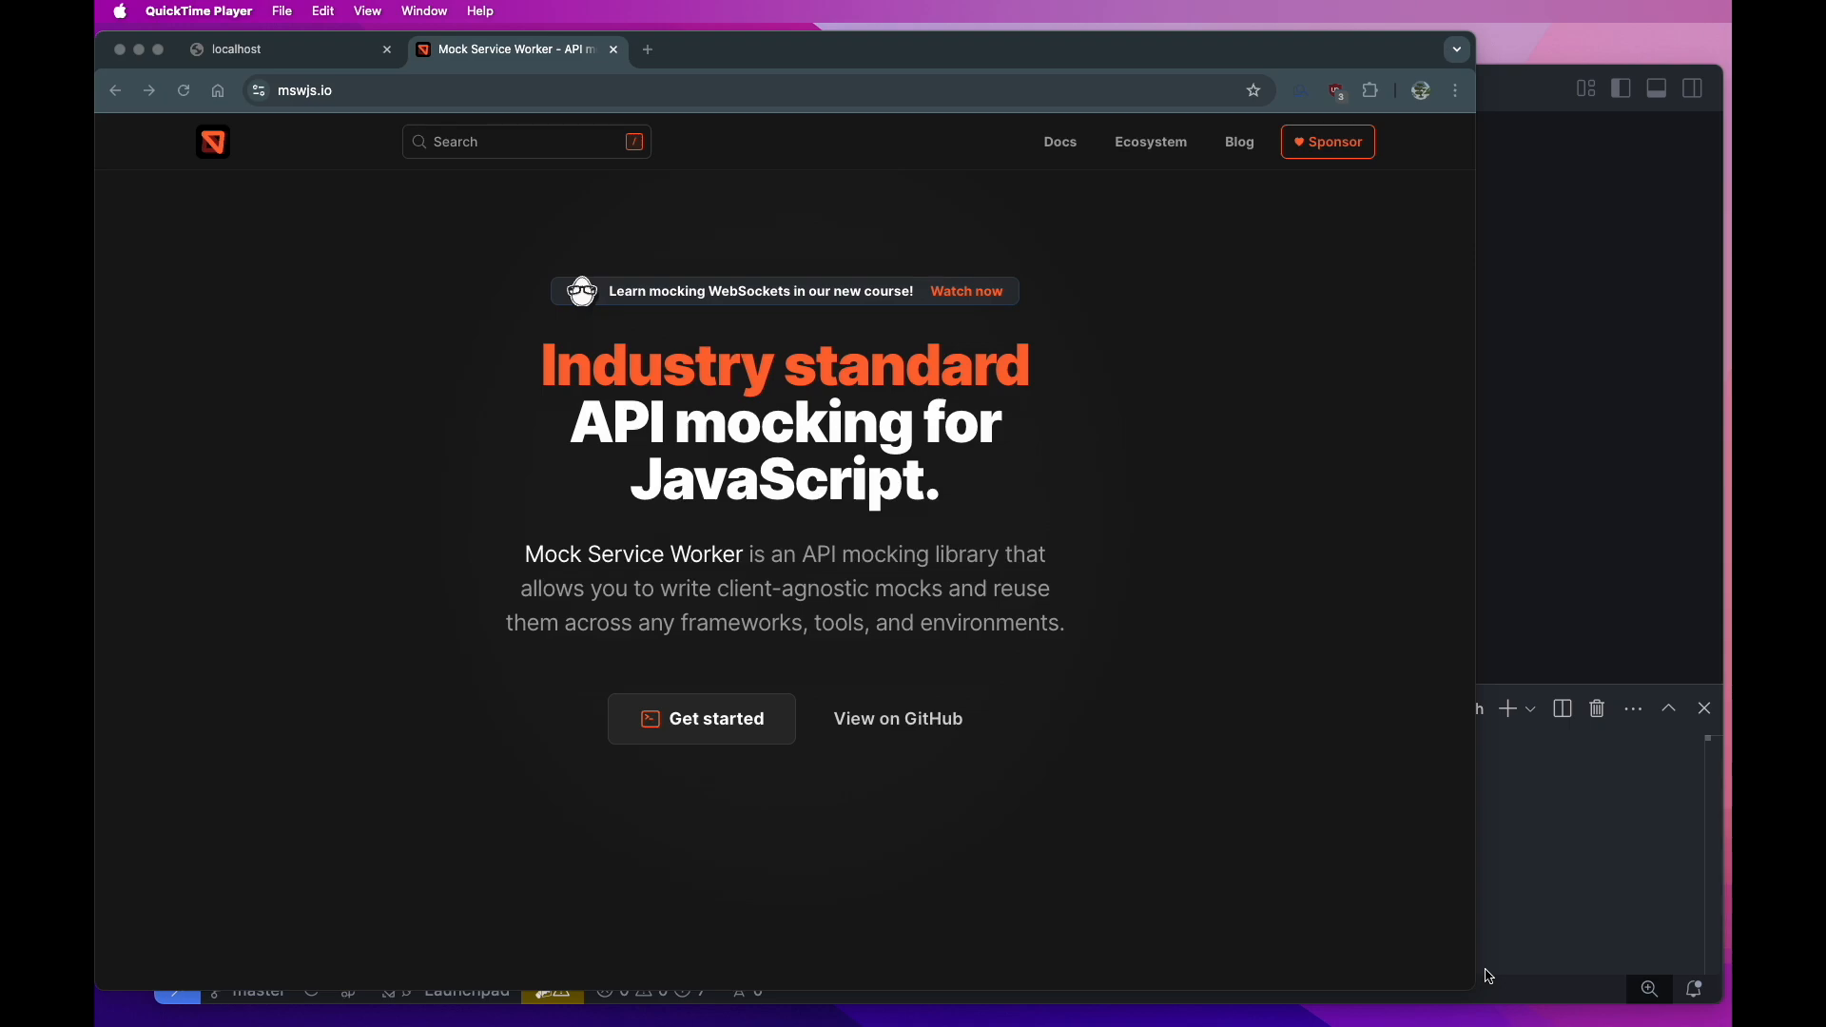
{"action": "mouse_move", "coordinate": [775, 486]}
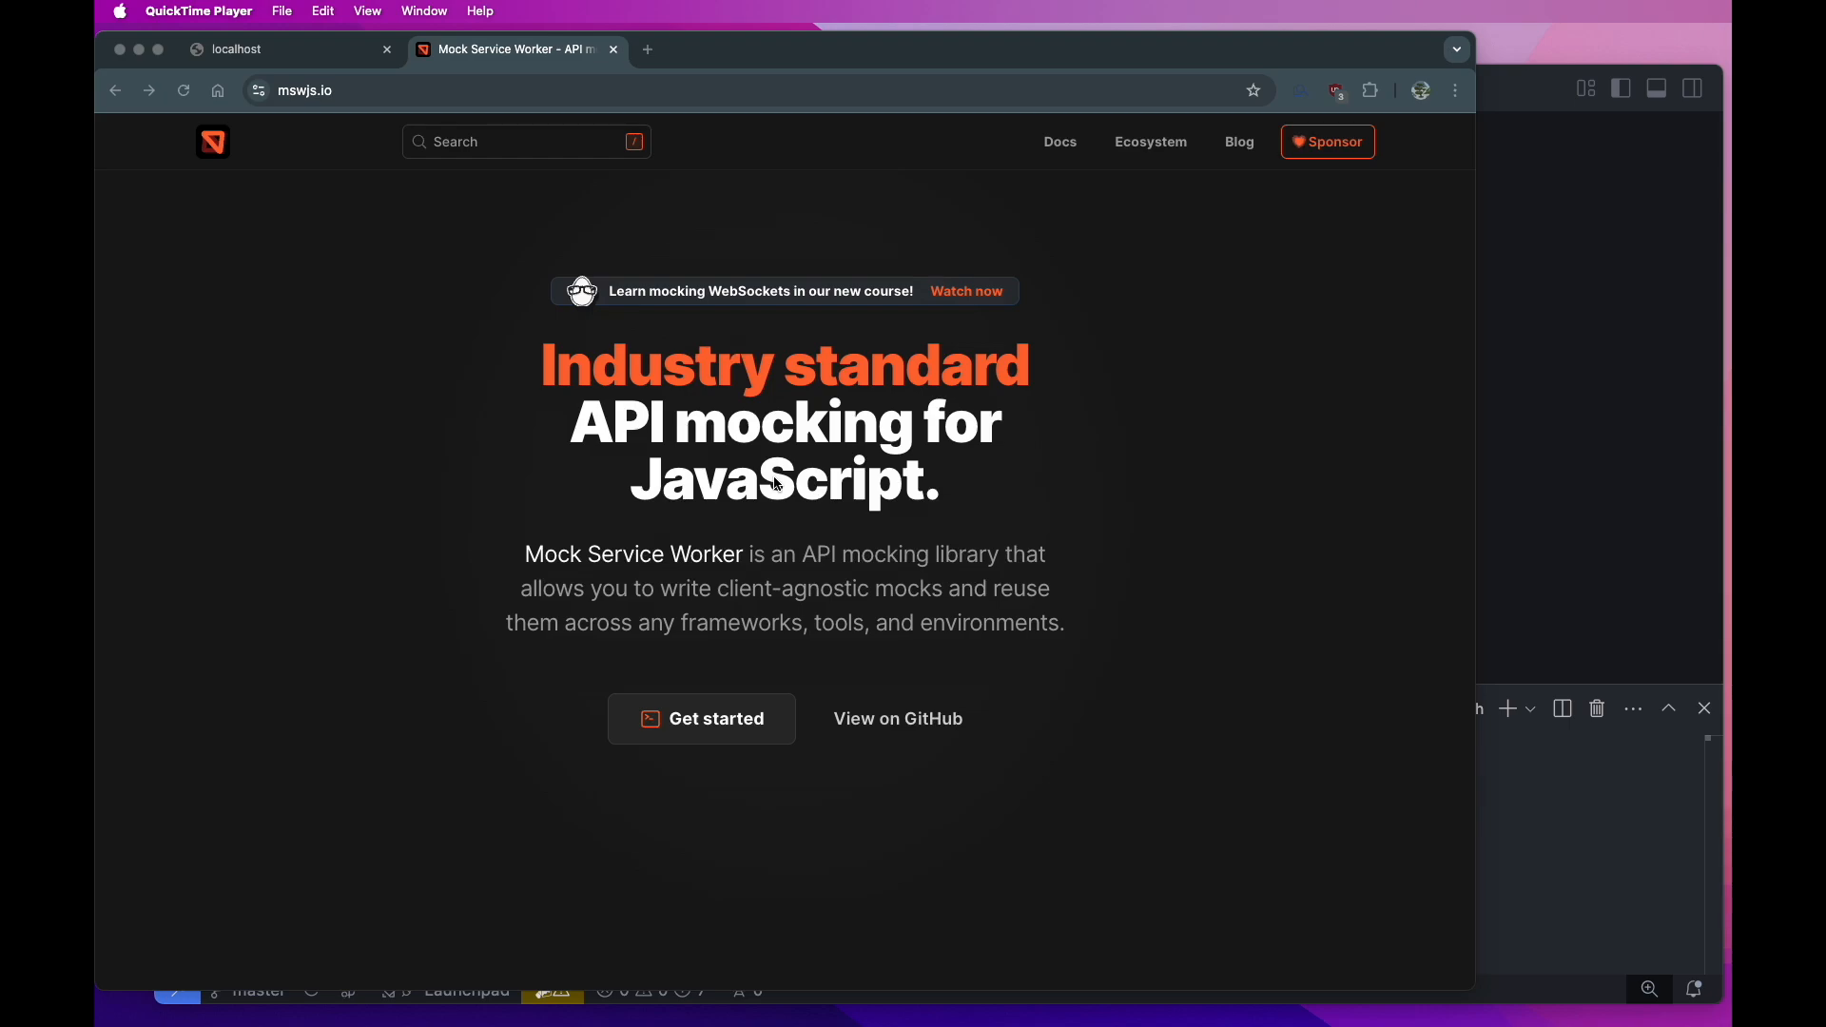
{"action": "mouse_move", "coordinate": [1140, 513]}
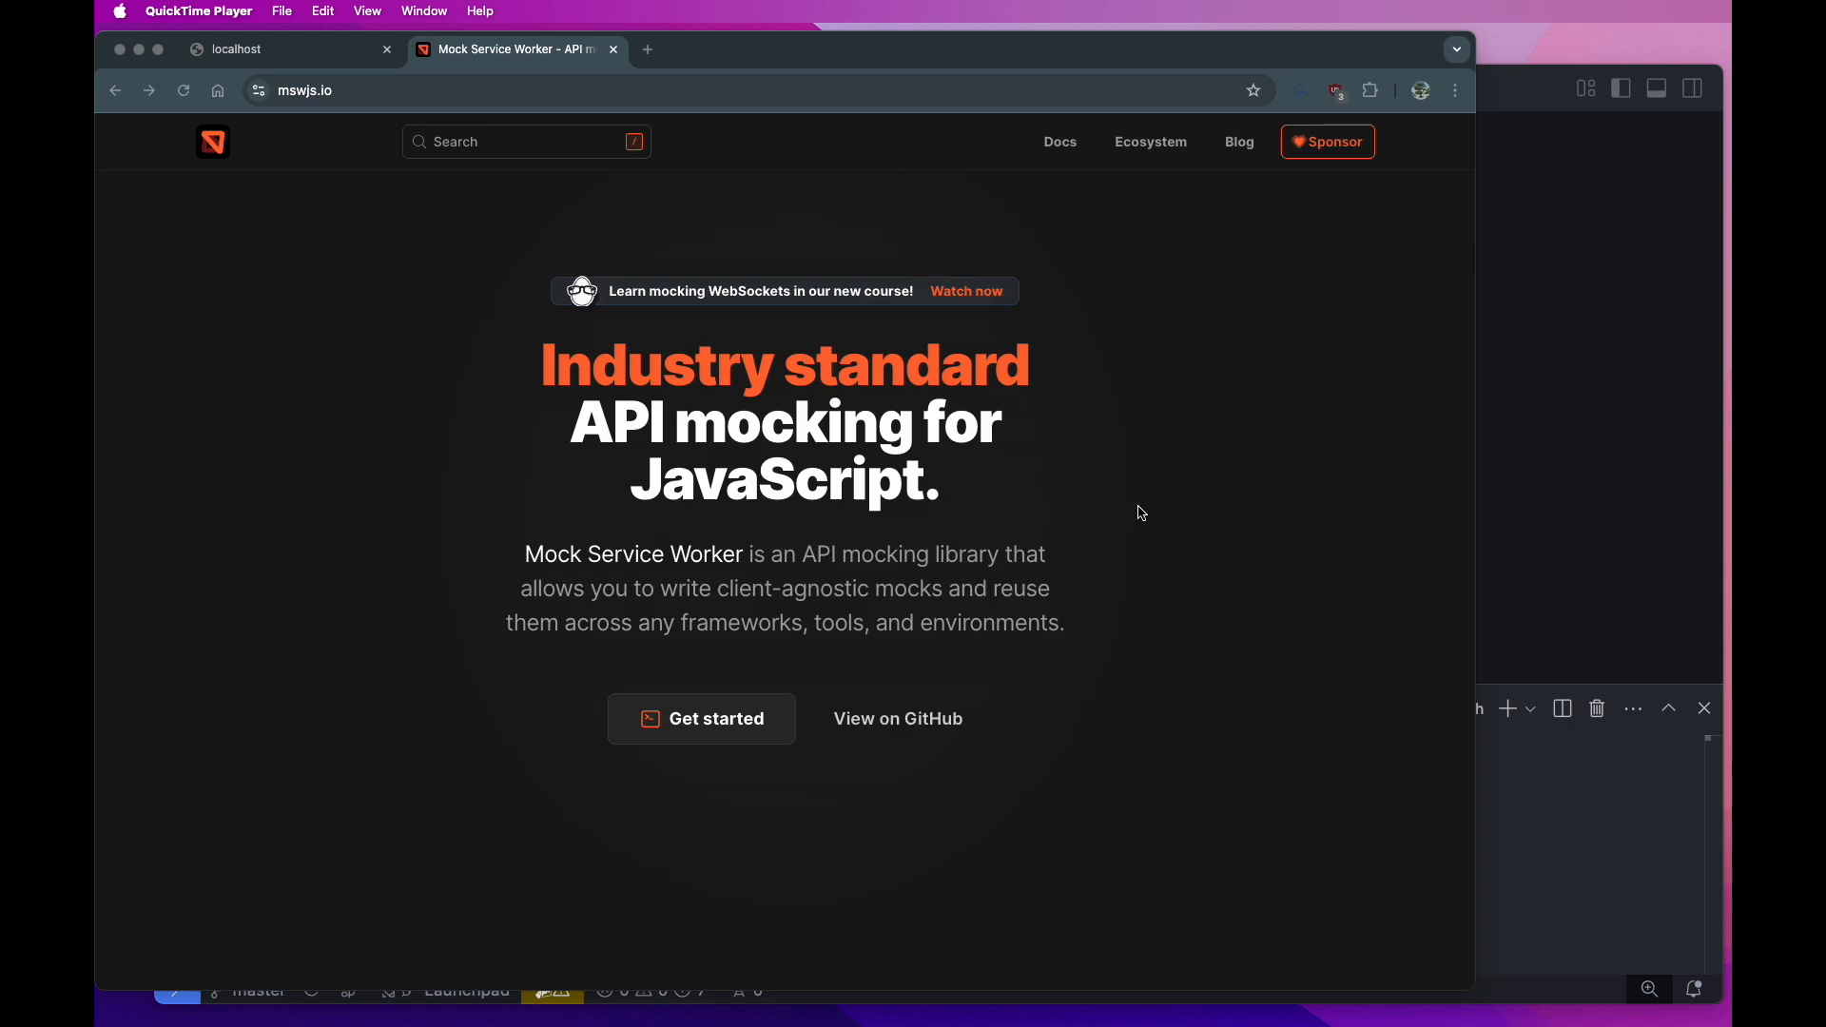
Name the Vite project msw with React and TypeScript, then cd into msw.
{"action": "left_click", "coordinate": [175, 989]}
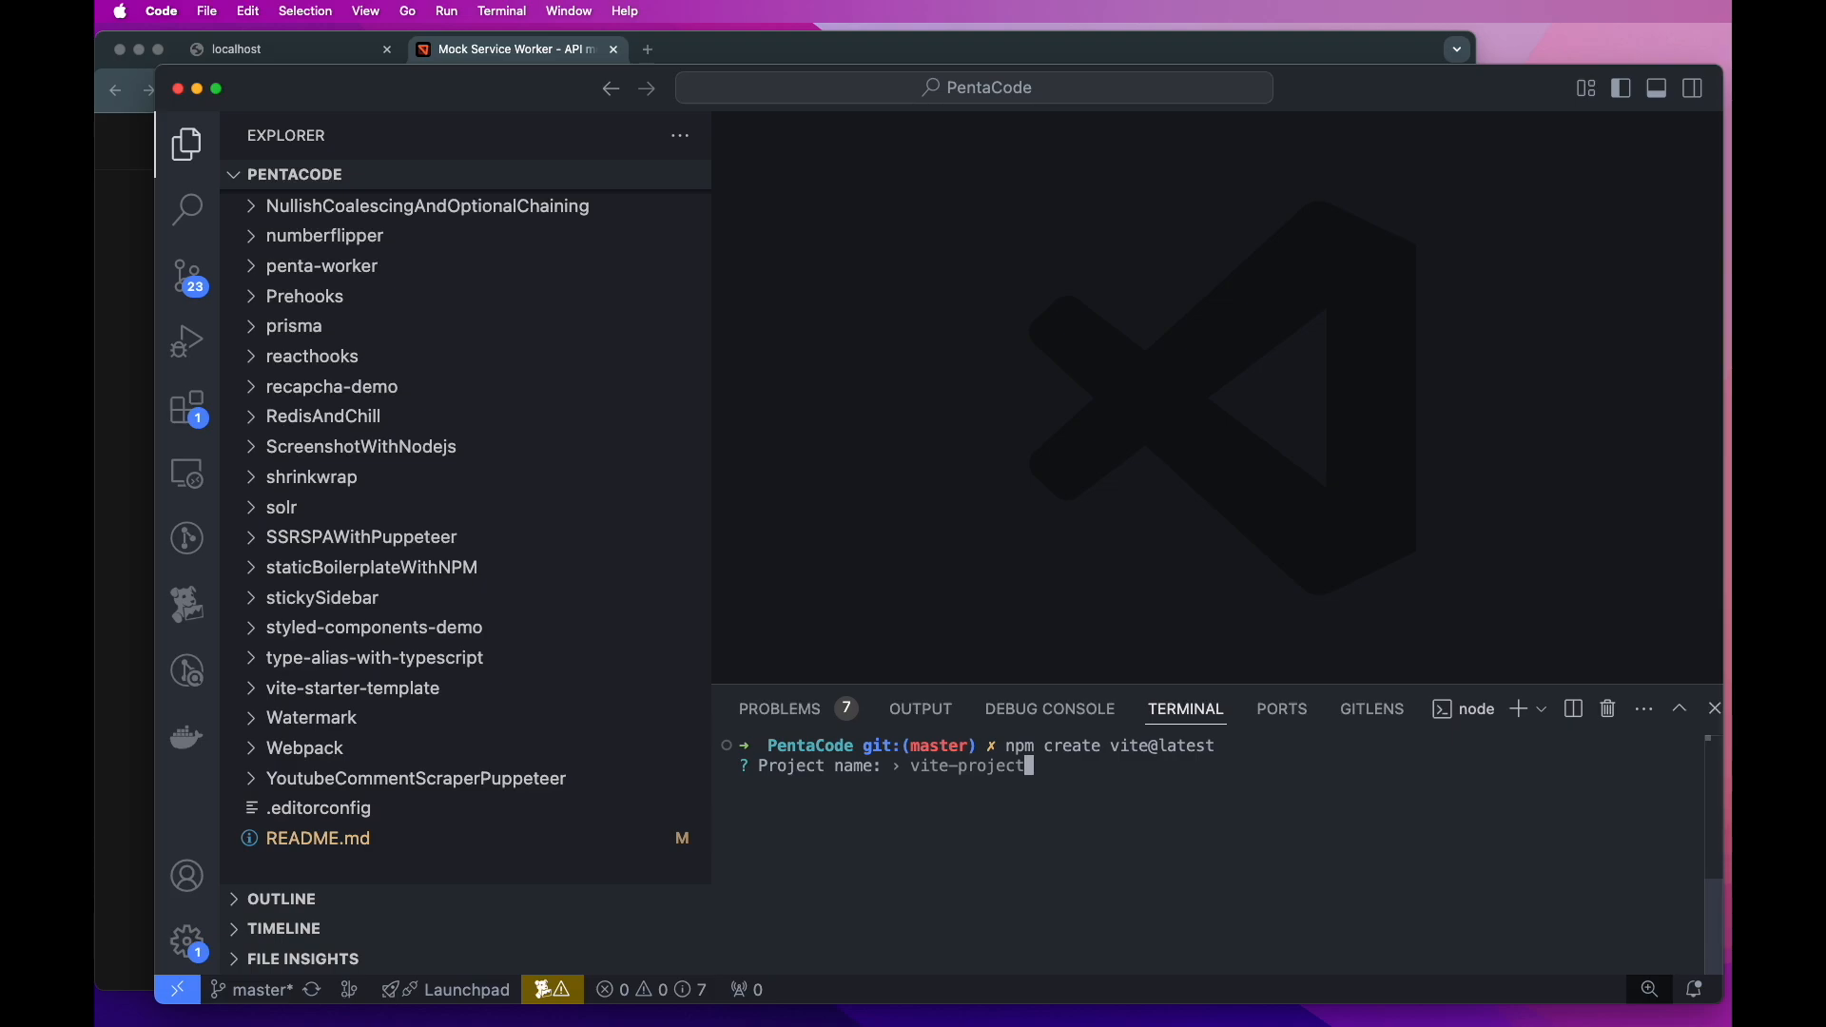
{"action": "key", "text": "enter"}
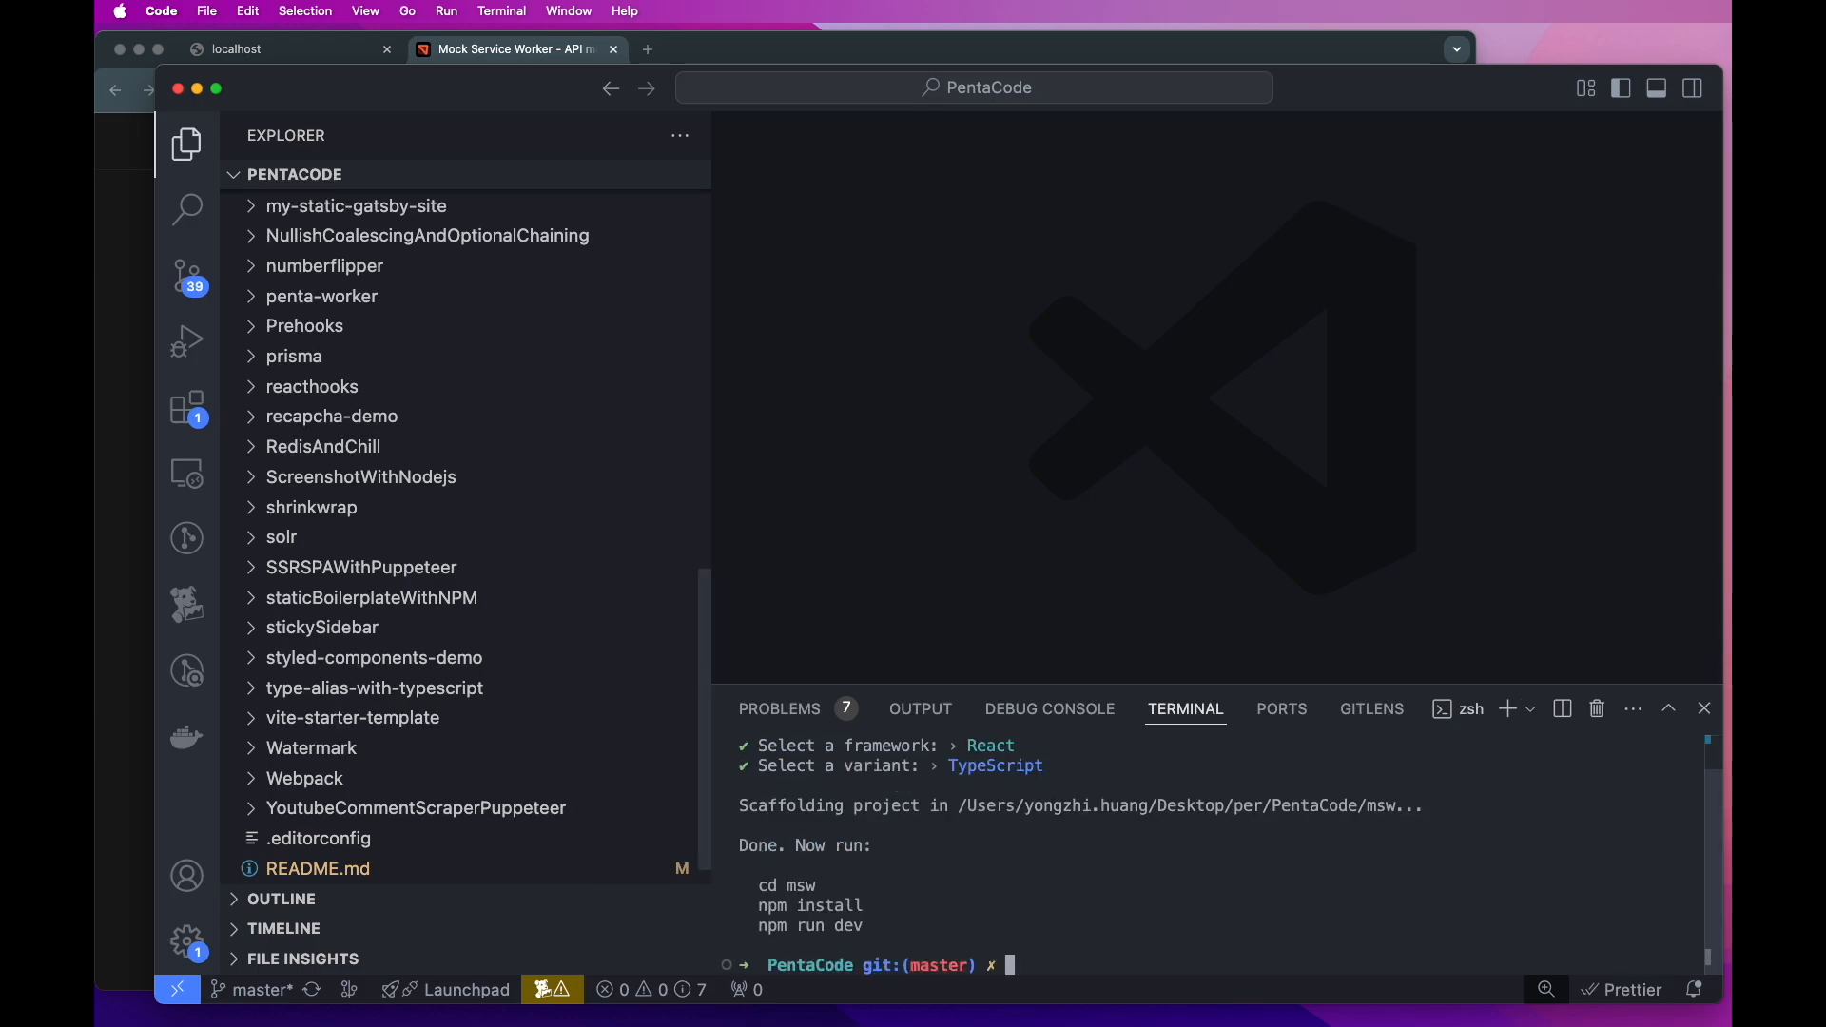
{"action": "type", "text": "cd msw"}
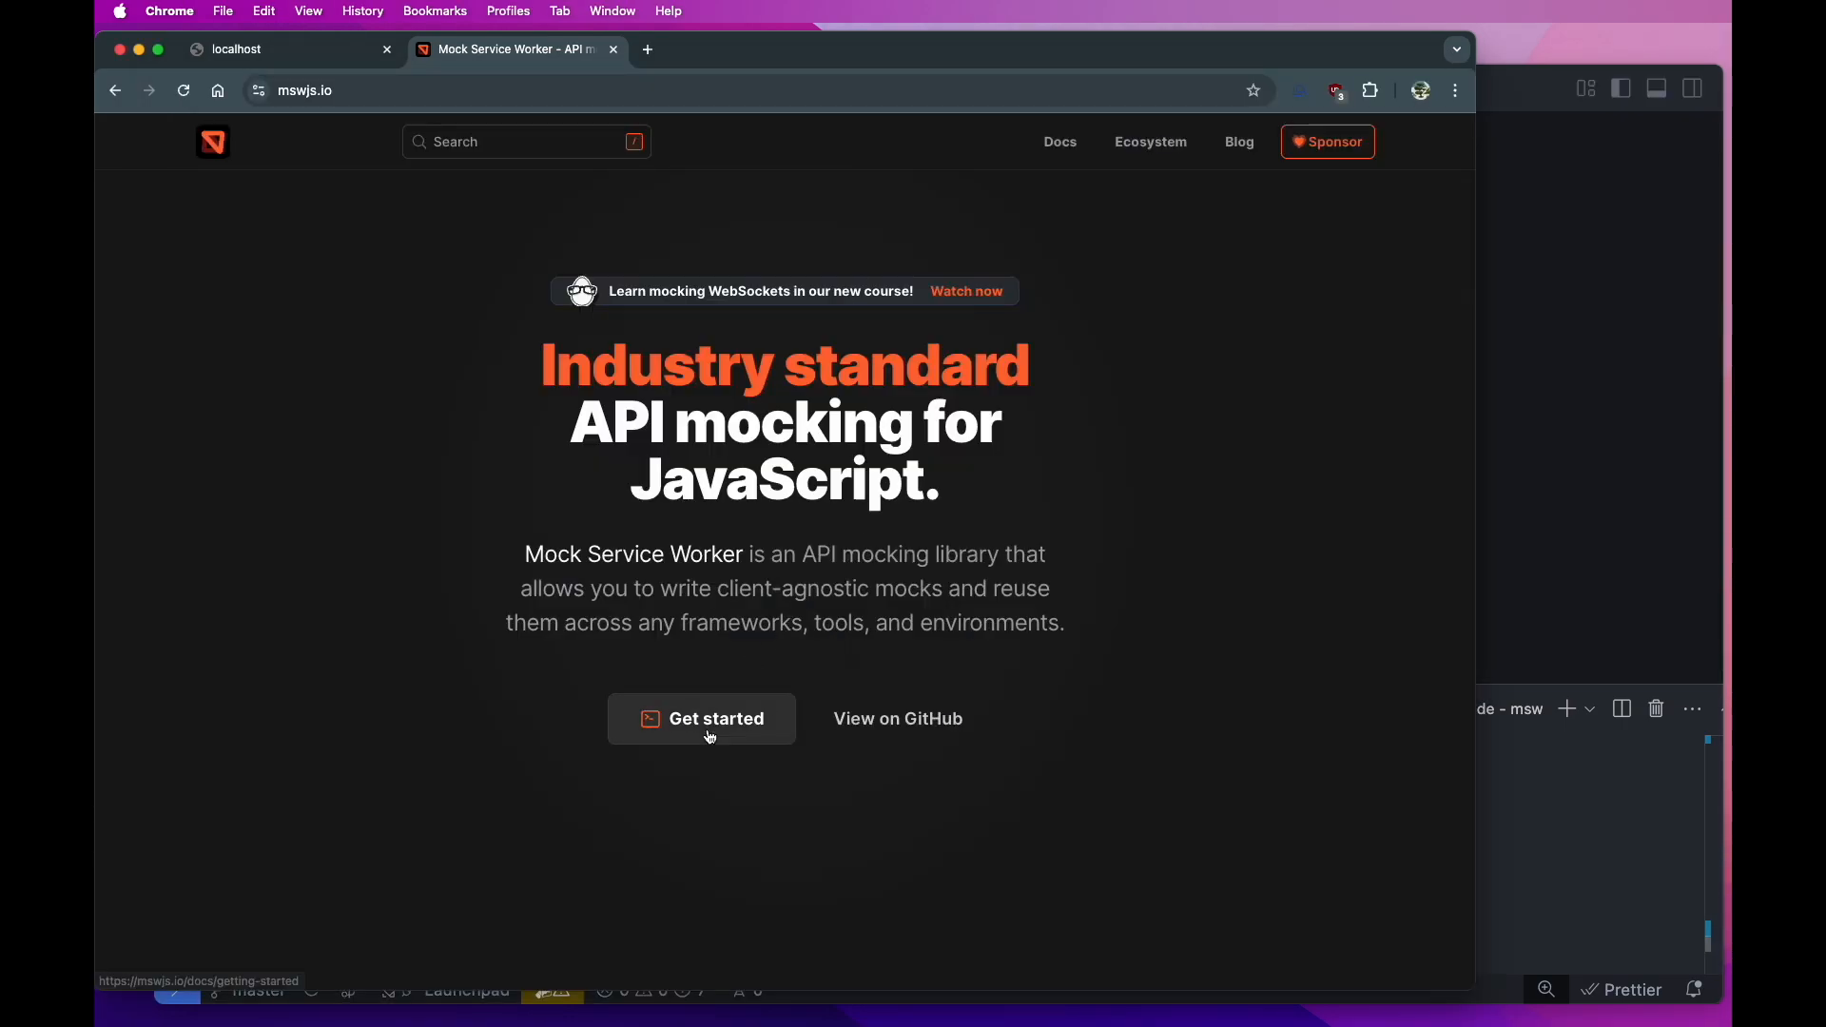
Open MSW's Getting started guide and select the npm install msw@latest --save-dev command.
{"action": "left_click", "coordinate": [702, 719]}
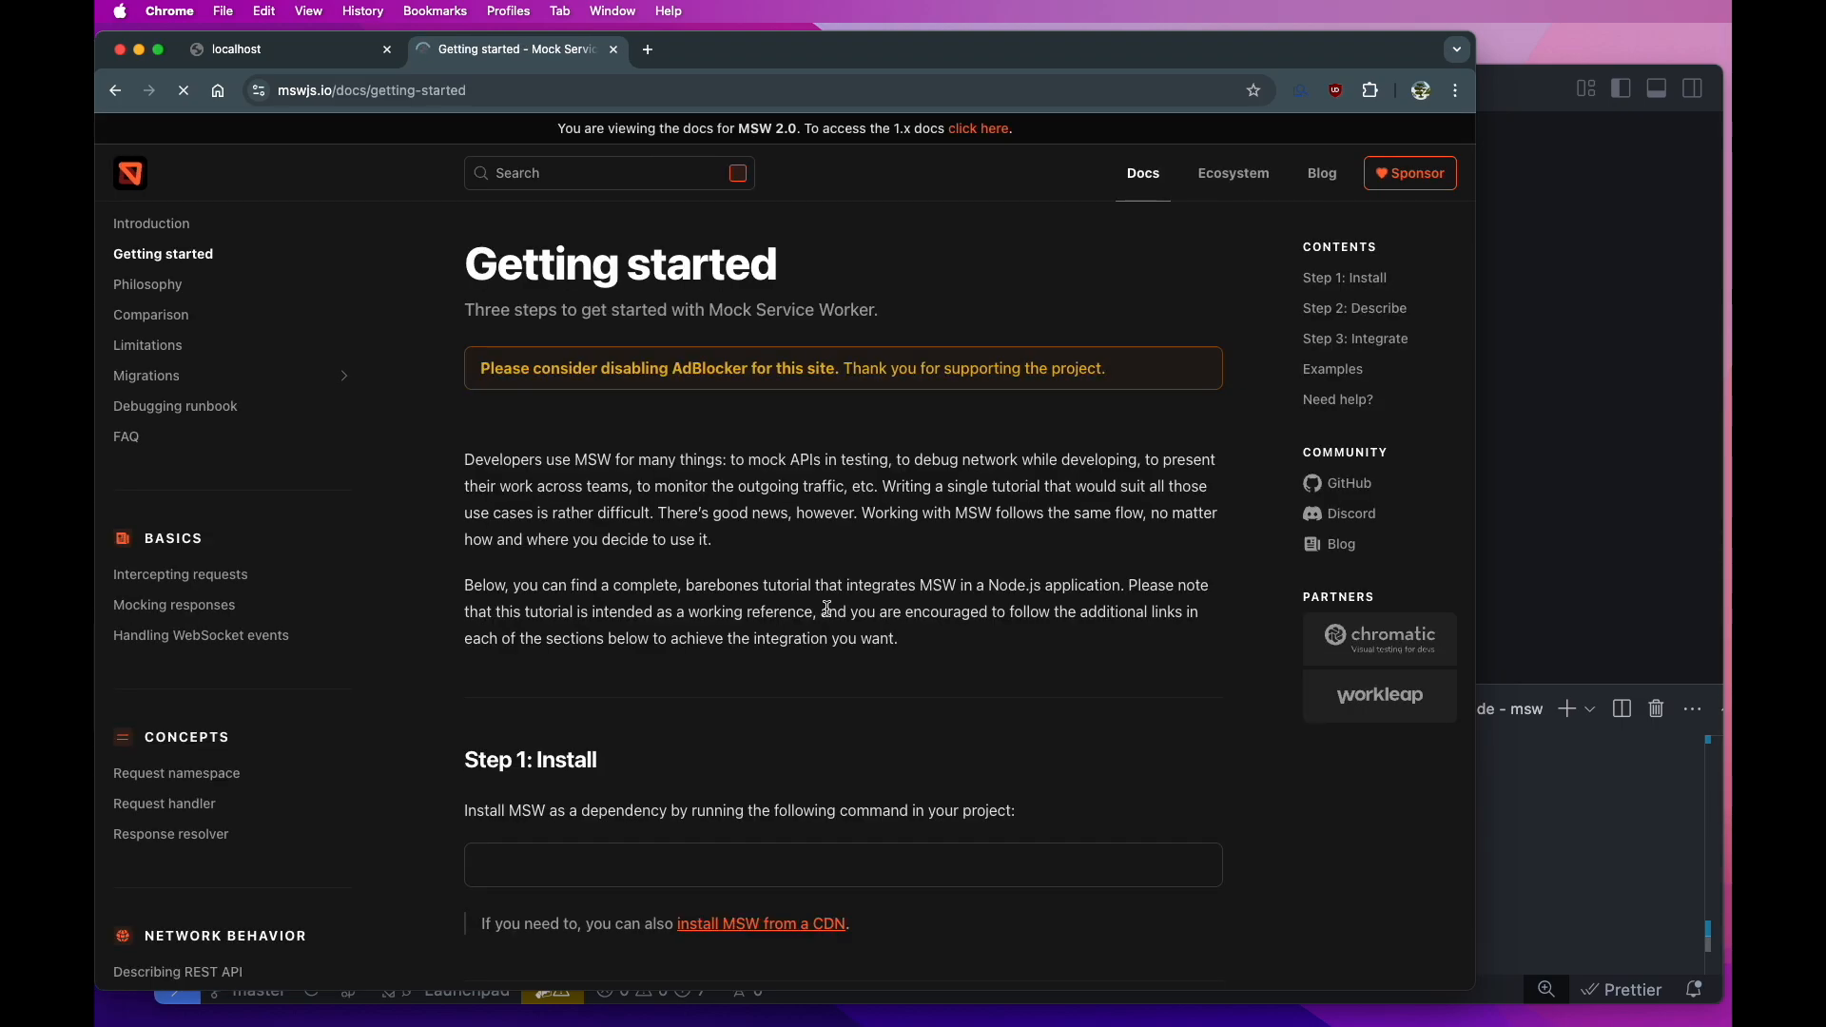
{"action": "scroll", "scroll_direction": "down", "scroll_amount": 3}
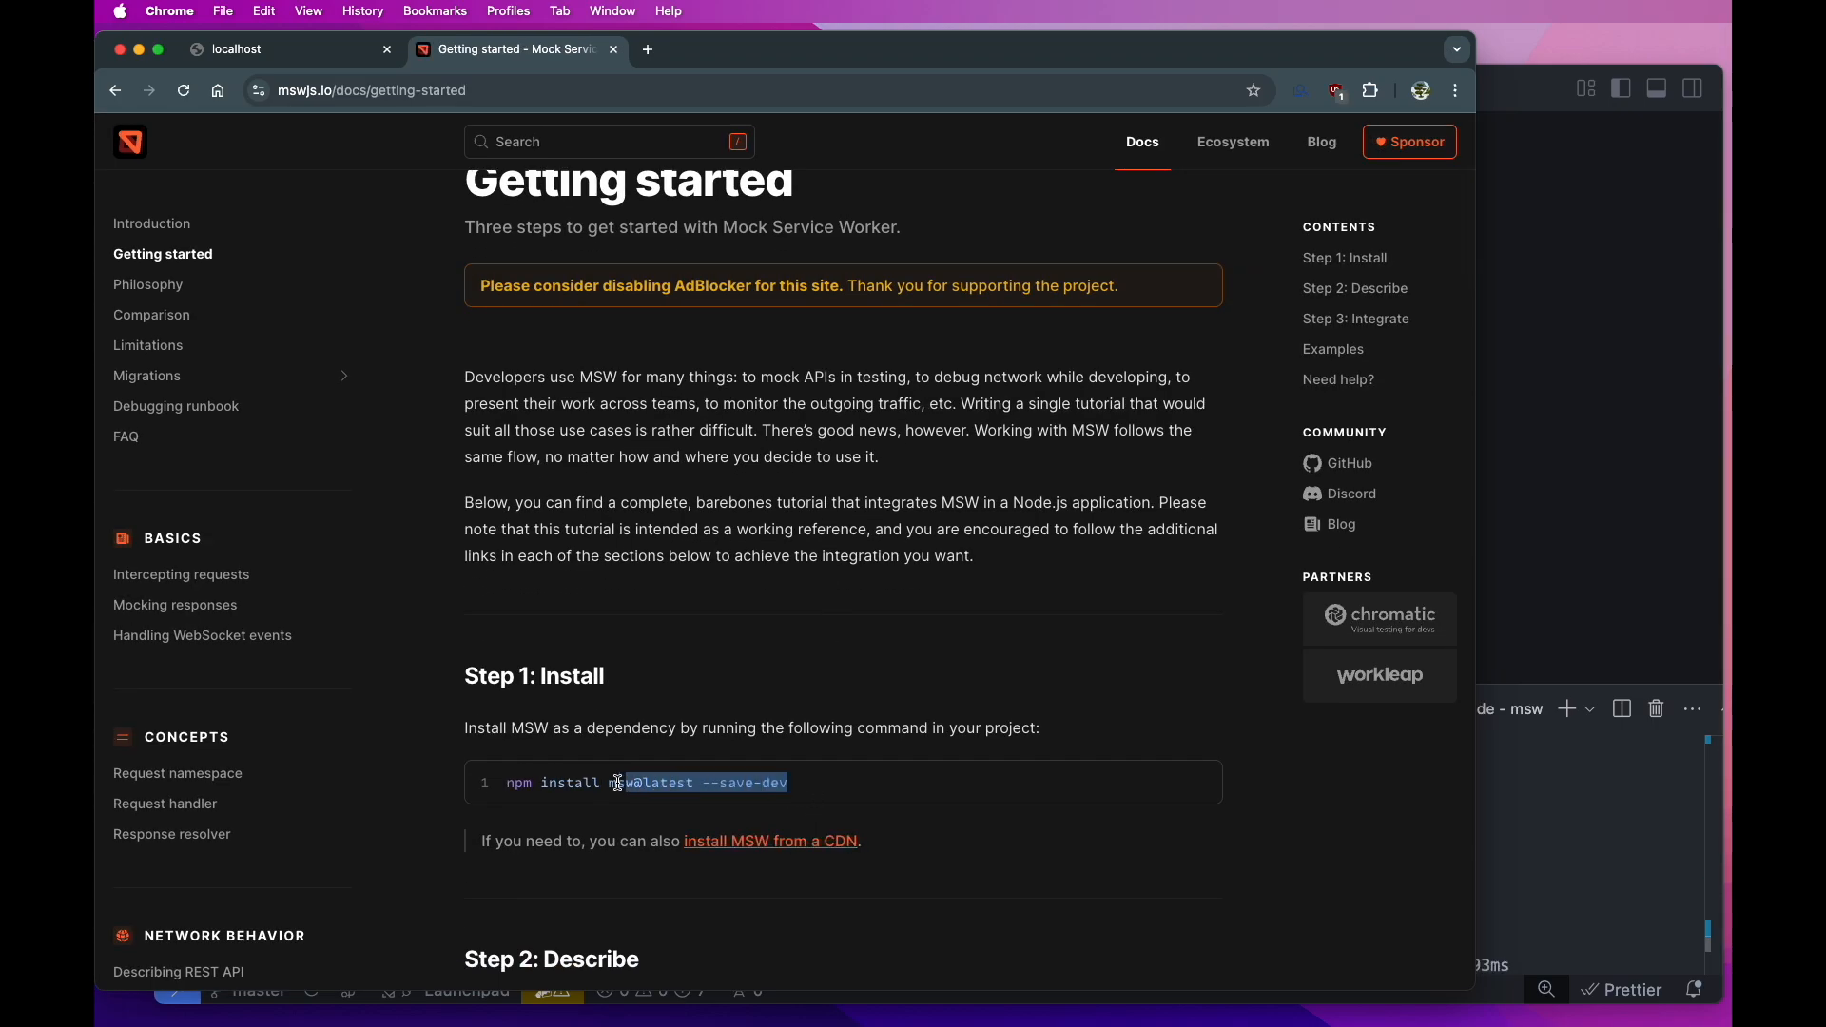
{"action": "triple_click", "coordinate": [646, 782]}
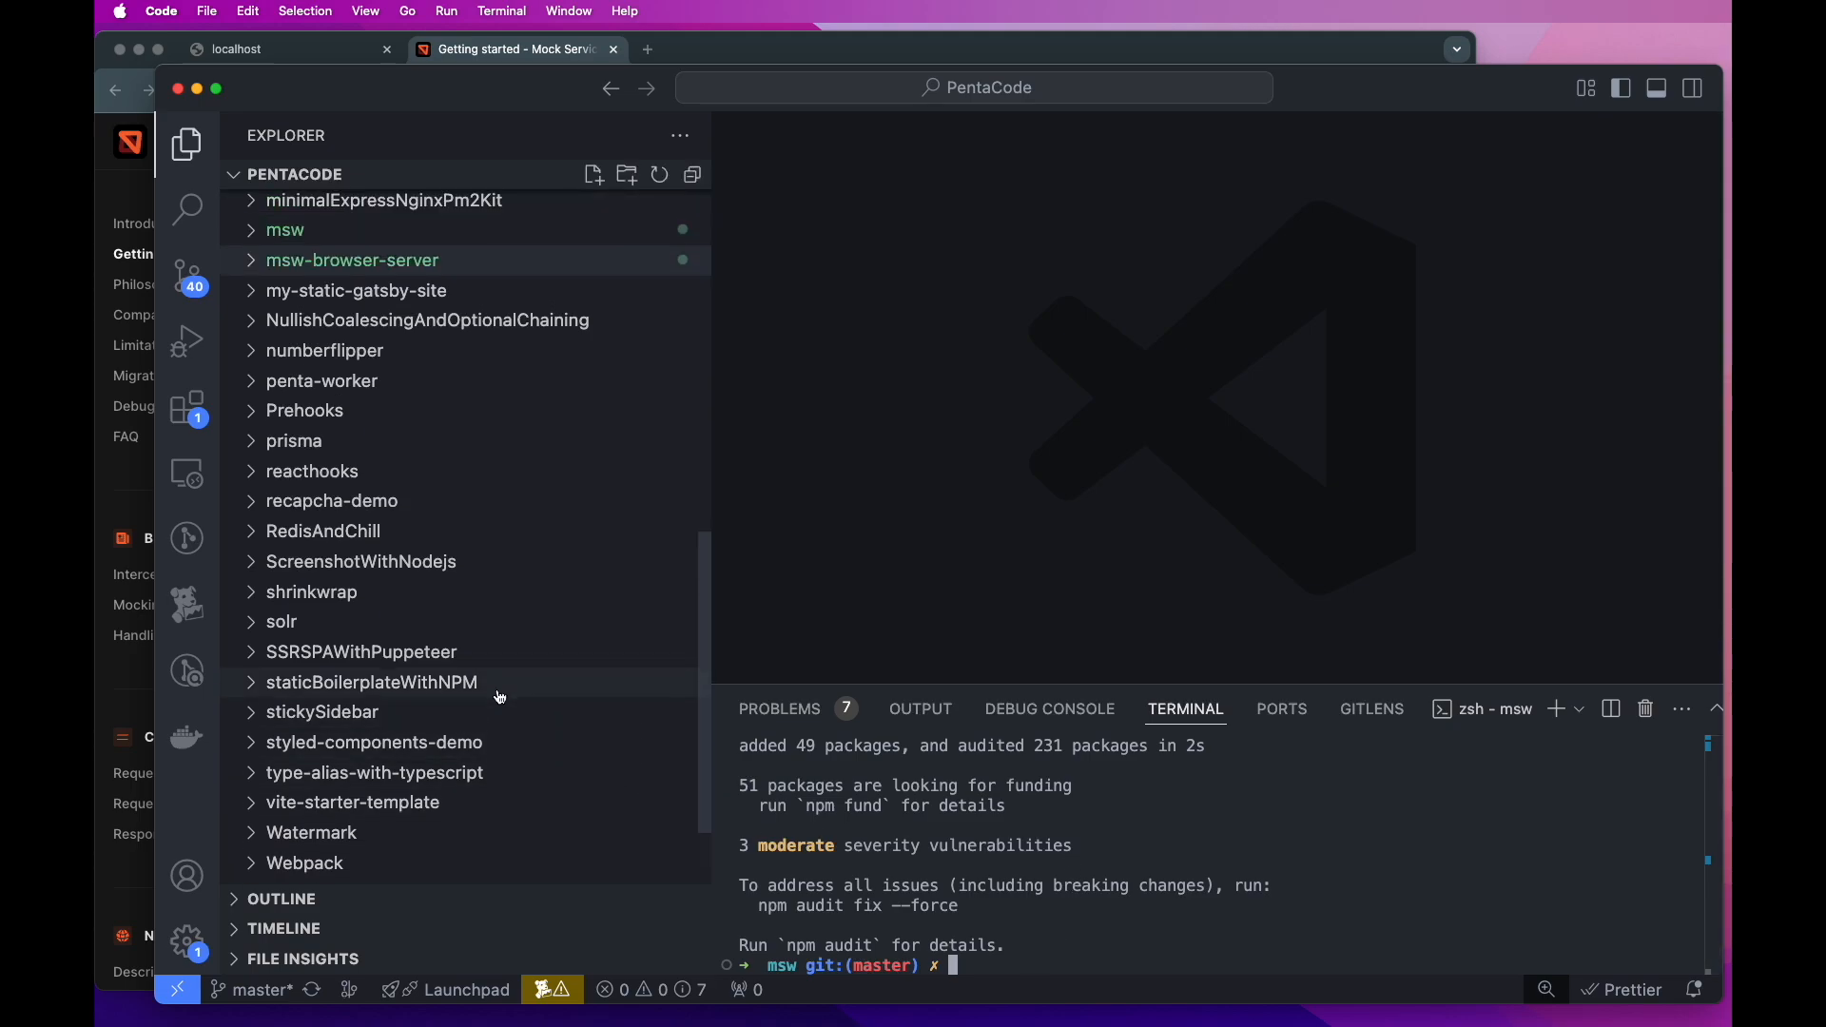
Check msw in package.json and tsconfig.json, then add a mocks folder to msw.
{"action": "left_click", "coordinate": [285, 229]}
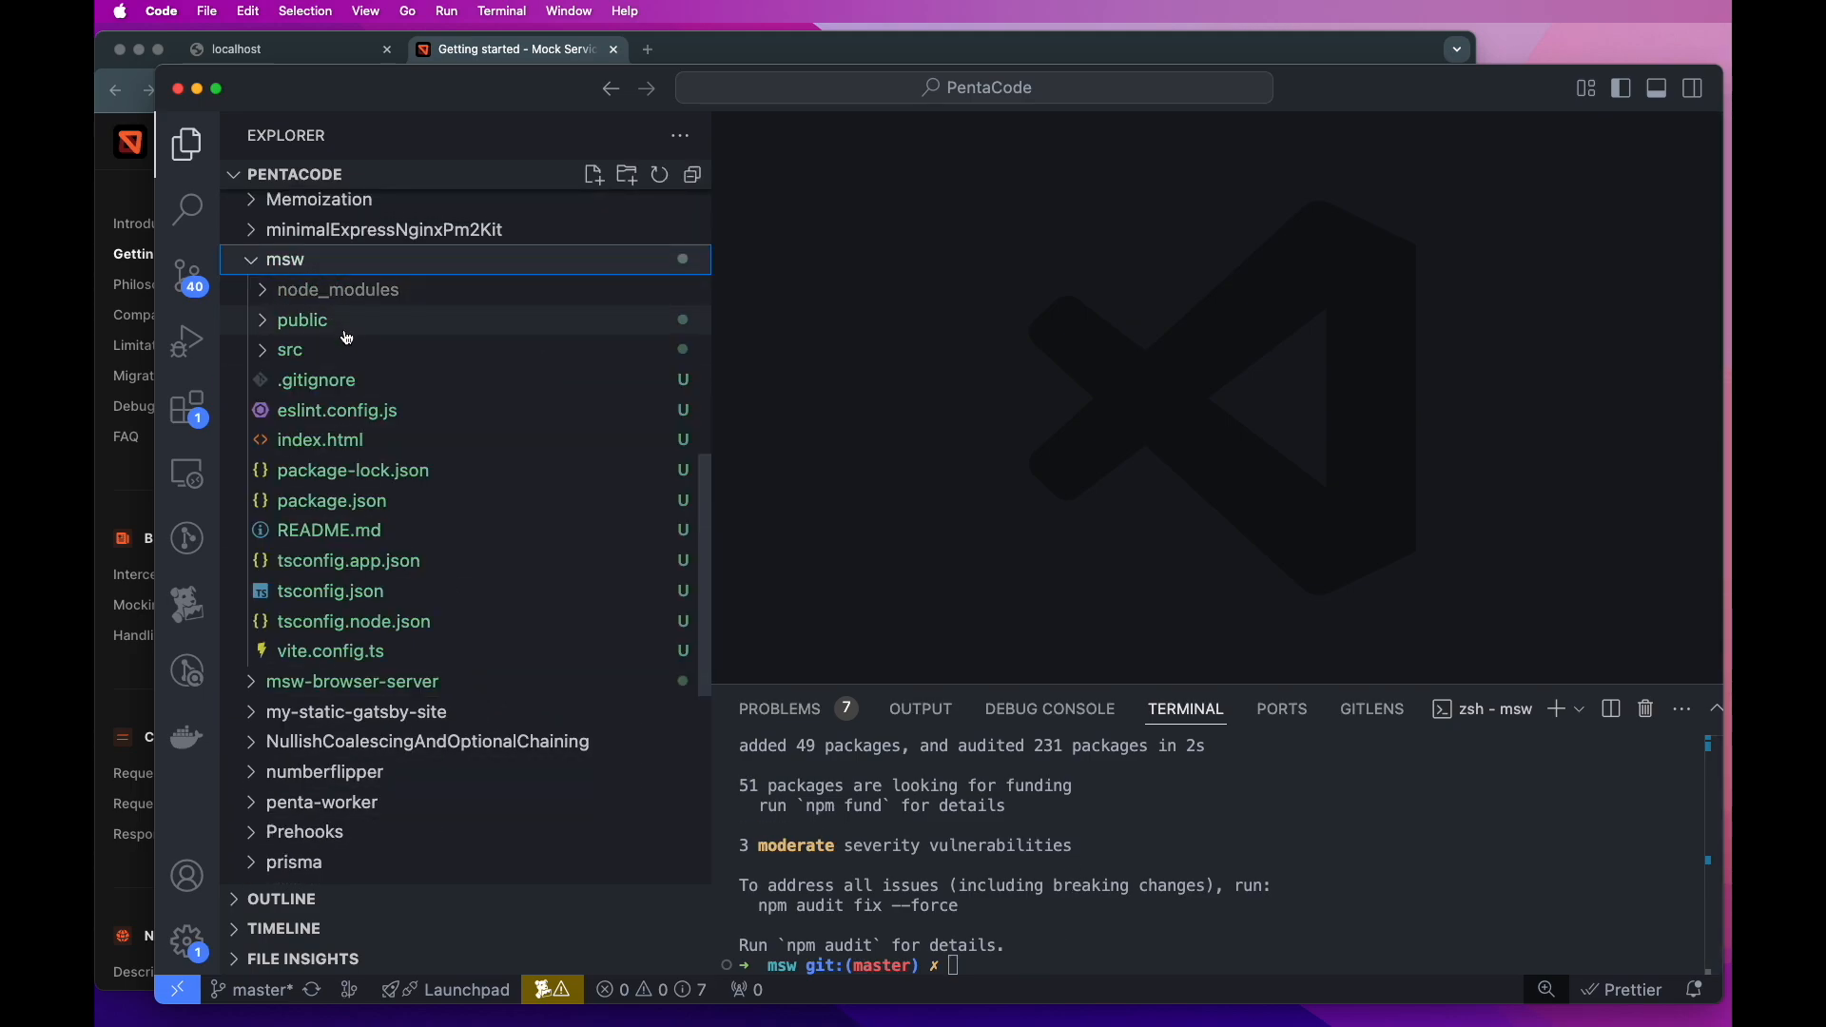
{"action": "left_click", "coordinate": [330, 590]}
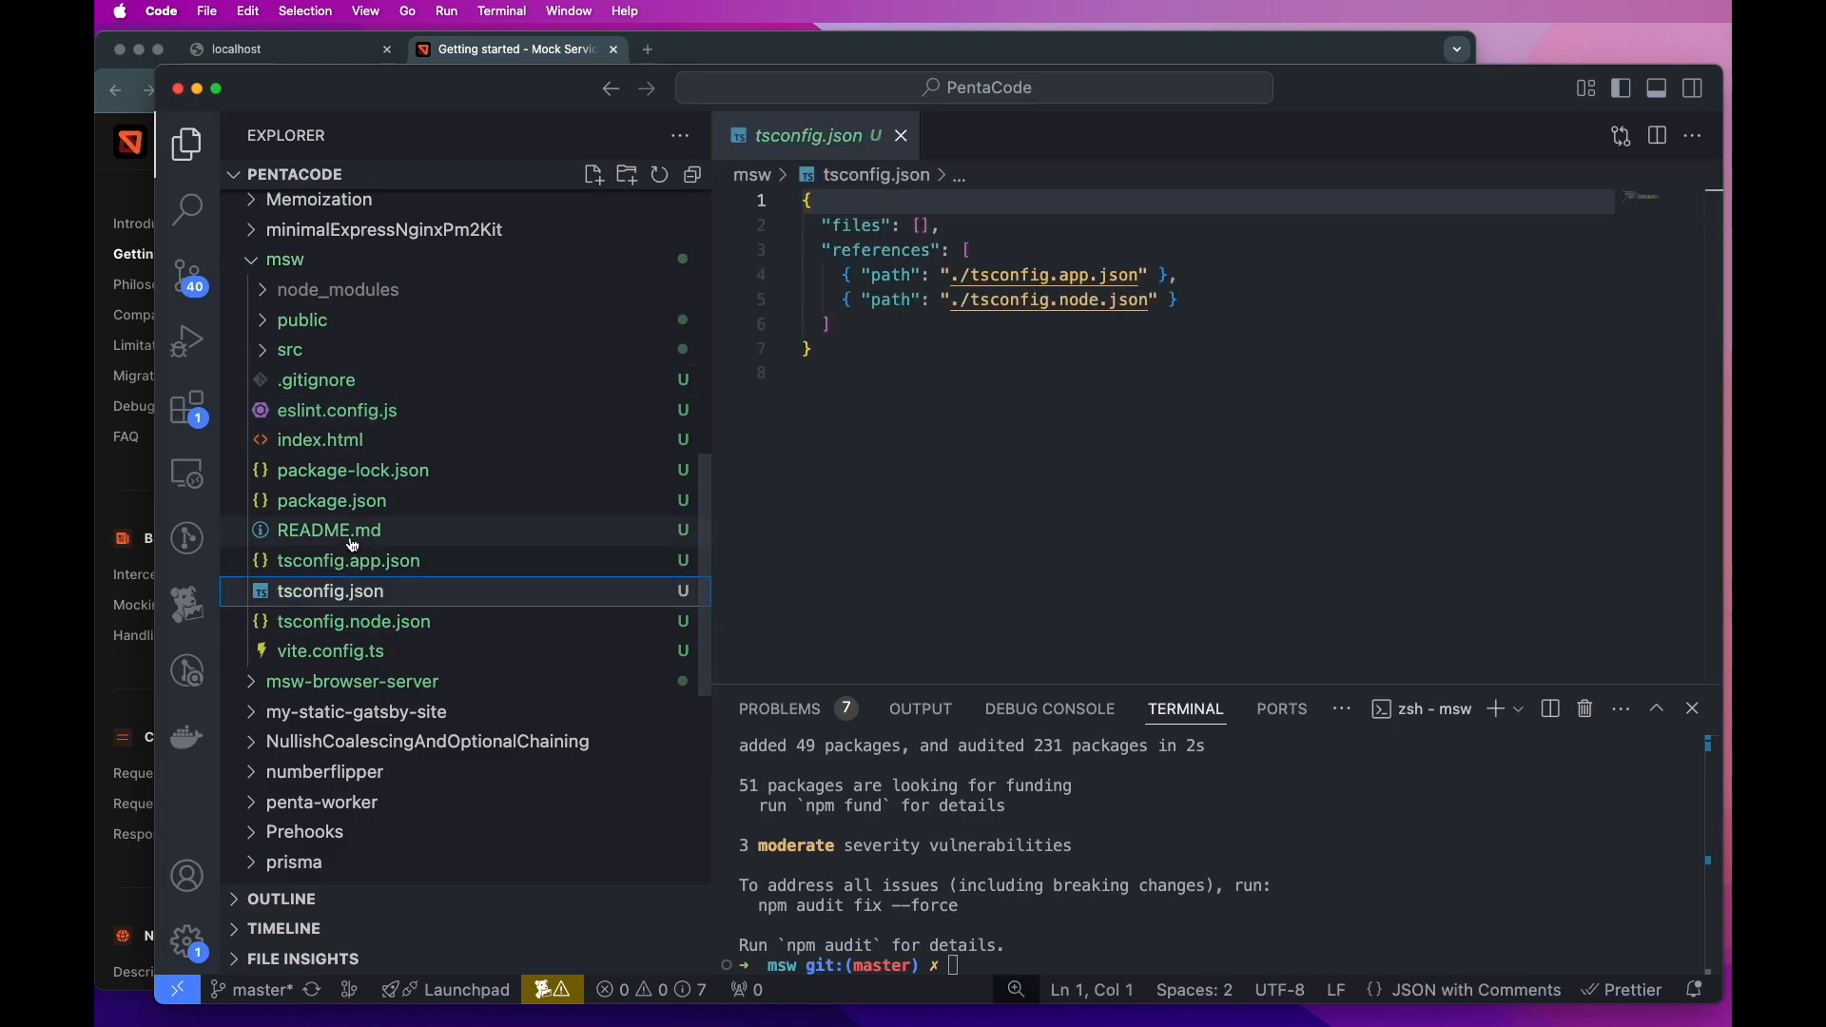
{"action": "left_click", "coordinate": [332, 501]}
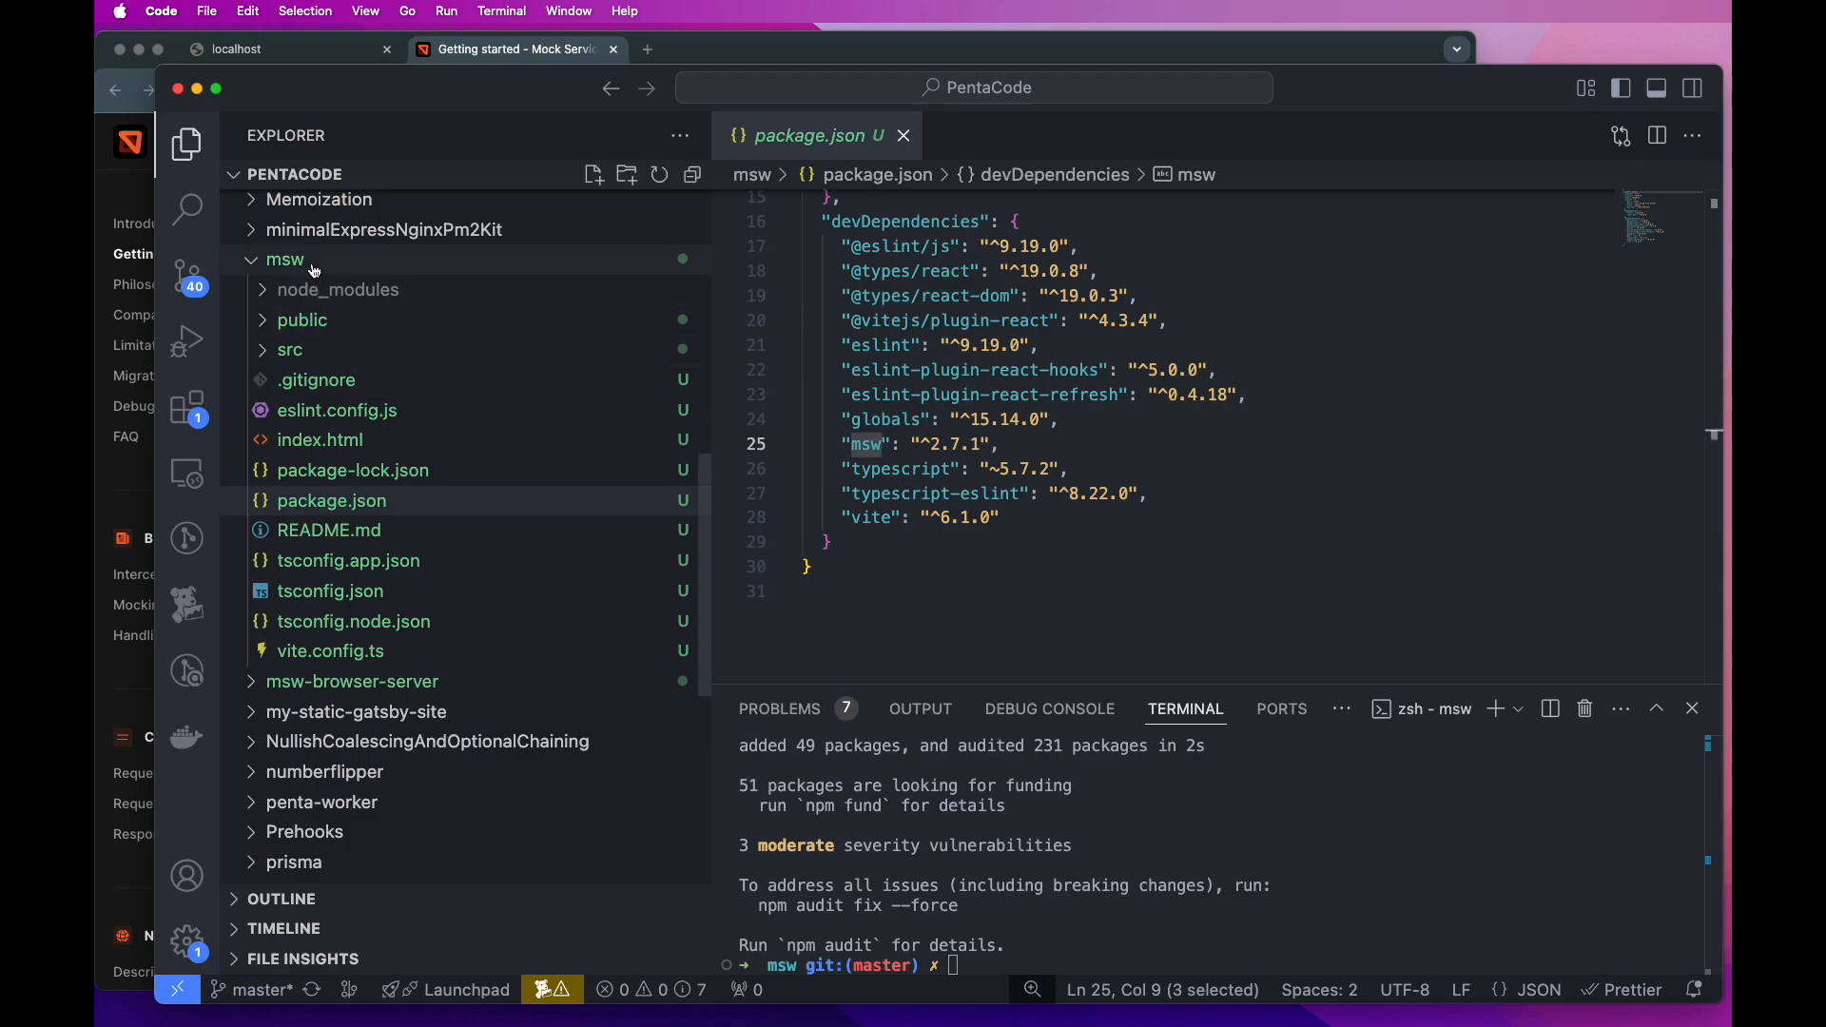
{"action": "mouse_move", "coordinate": [285, 259]}
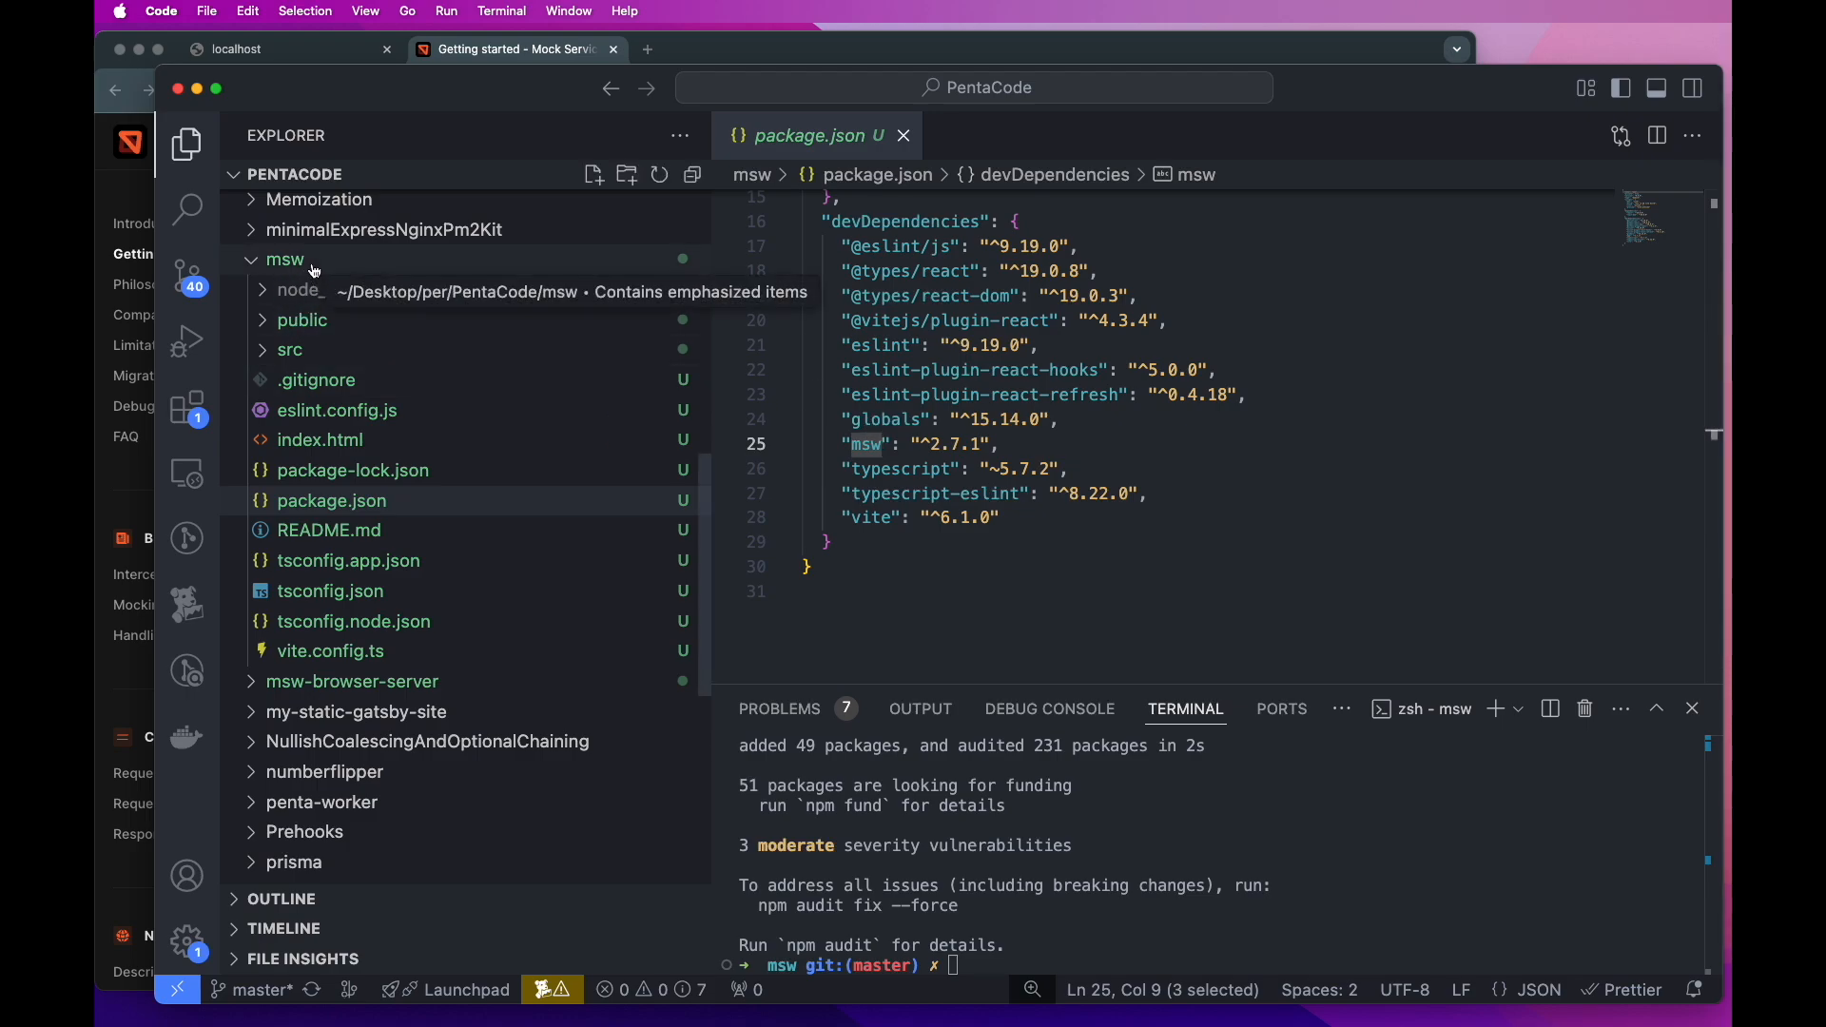
{"action": "right_click", "coordinate": [285, 259]}
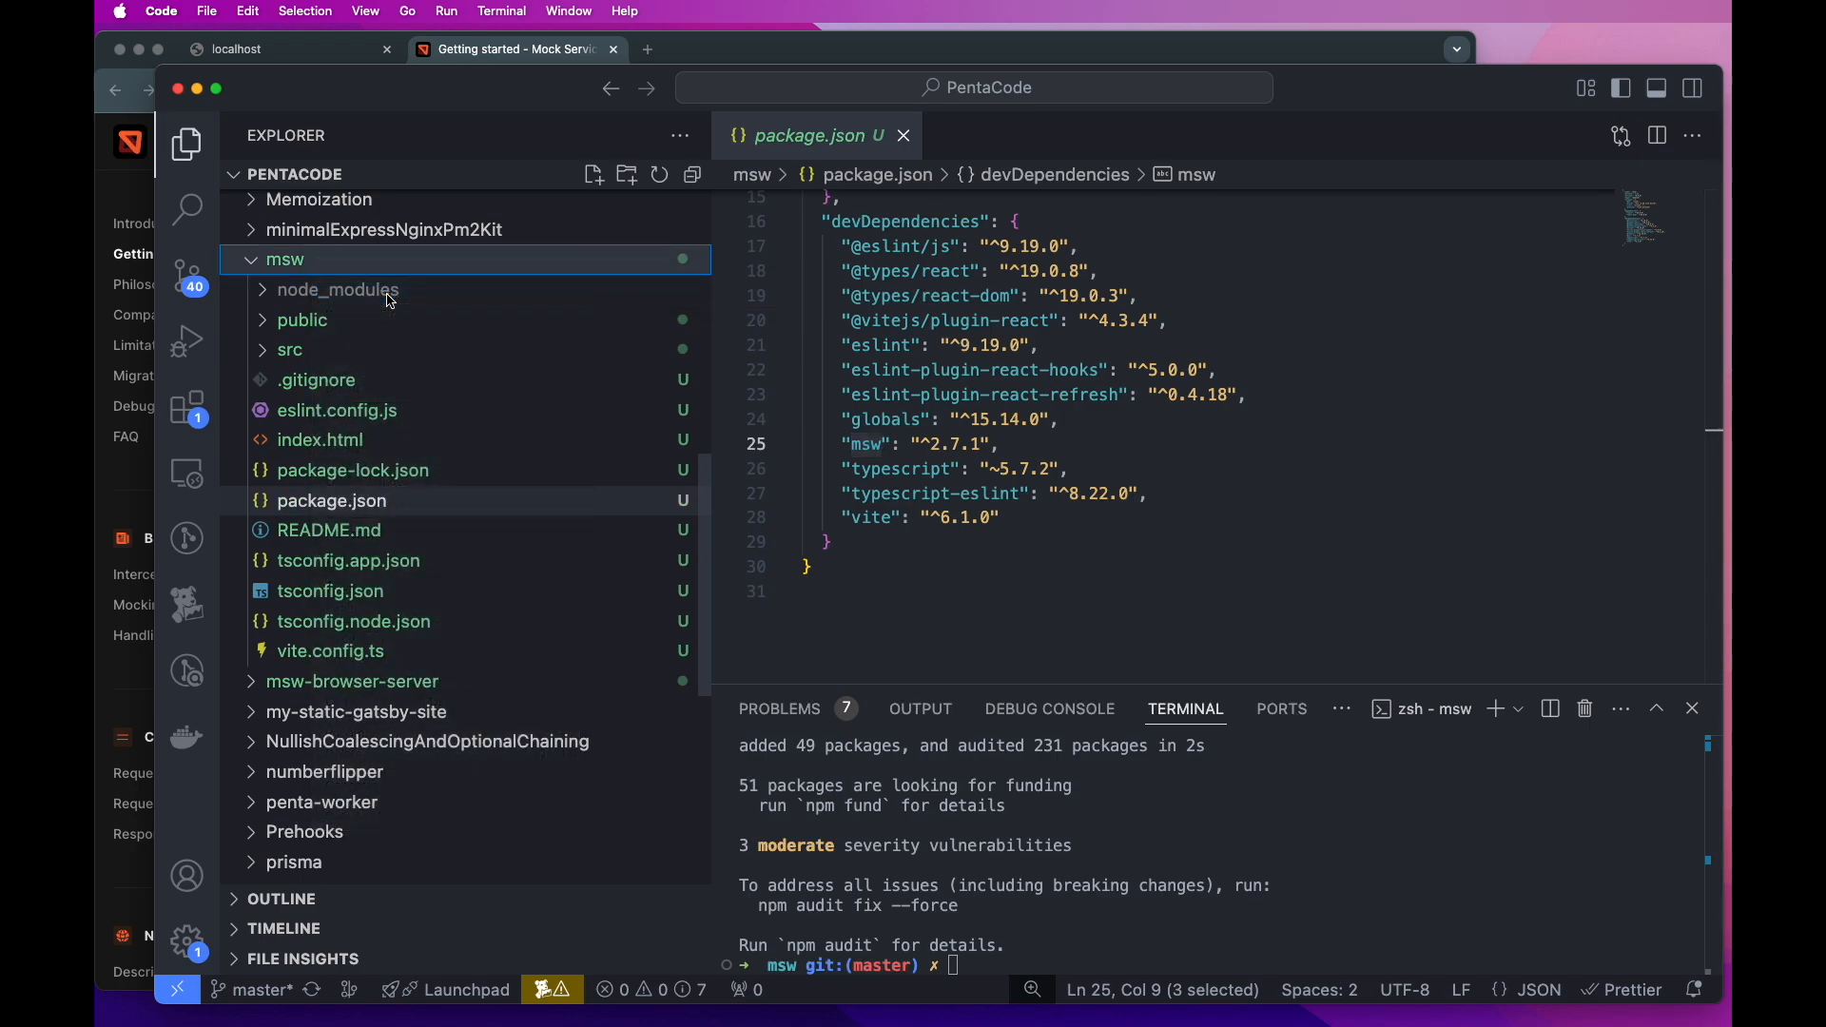
{"action": "left_click", "coordinate": [285, 260]}
{"action": "type", "text": "mocks"}
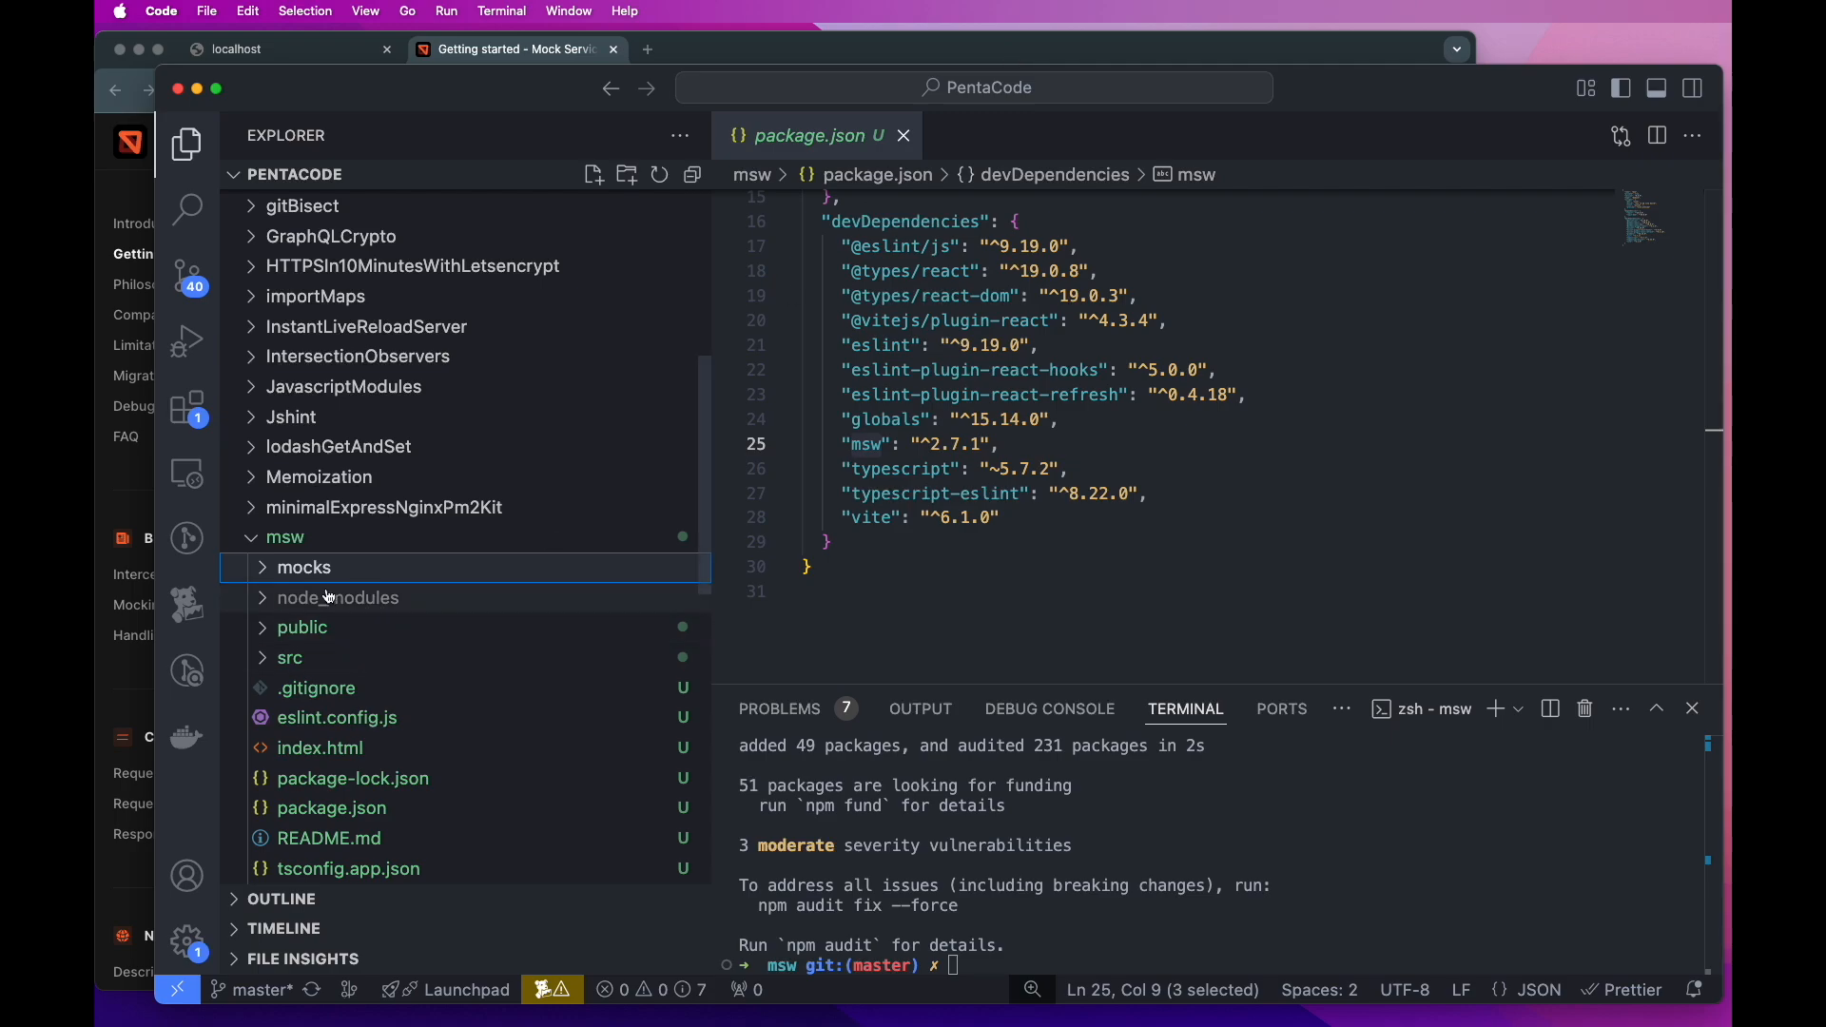
Create a server subfolder inside mocks and start a new file in it.
{"action": "right_click", "coordinate": [304, 567]}
{"action": "type", "text": "server"}
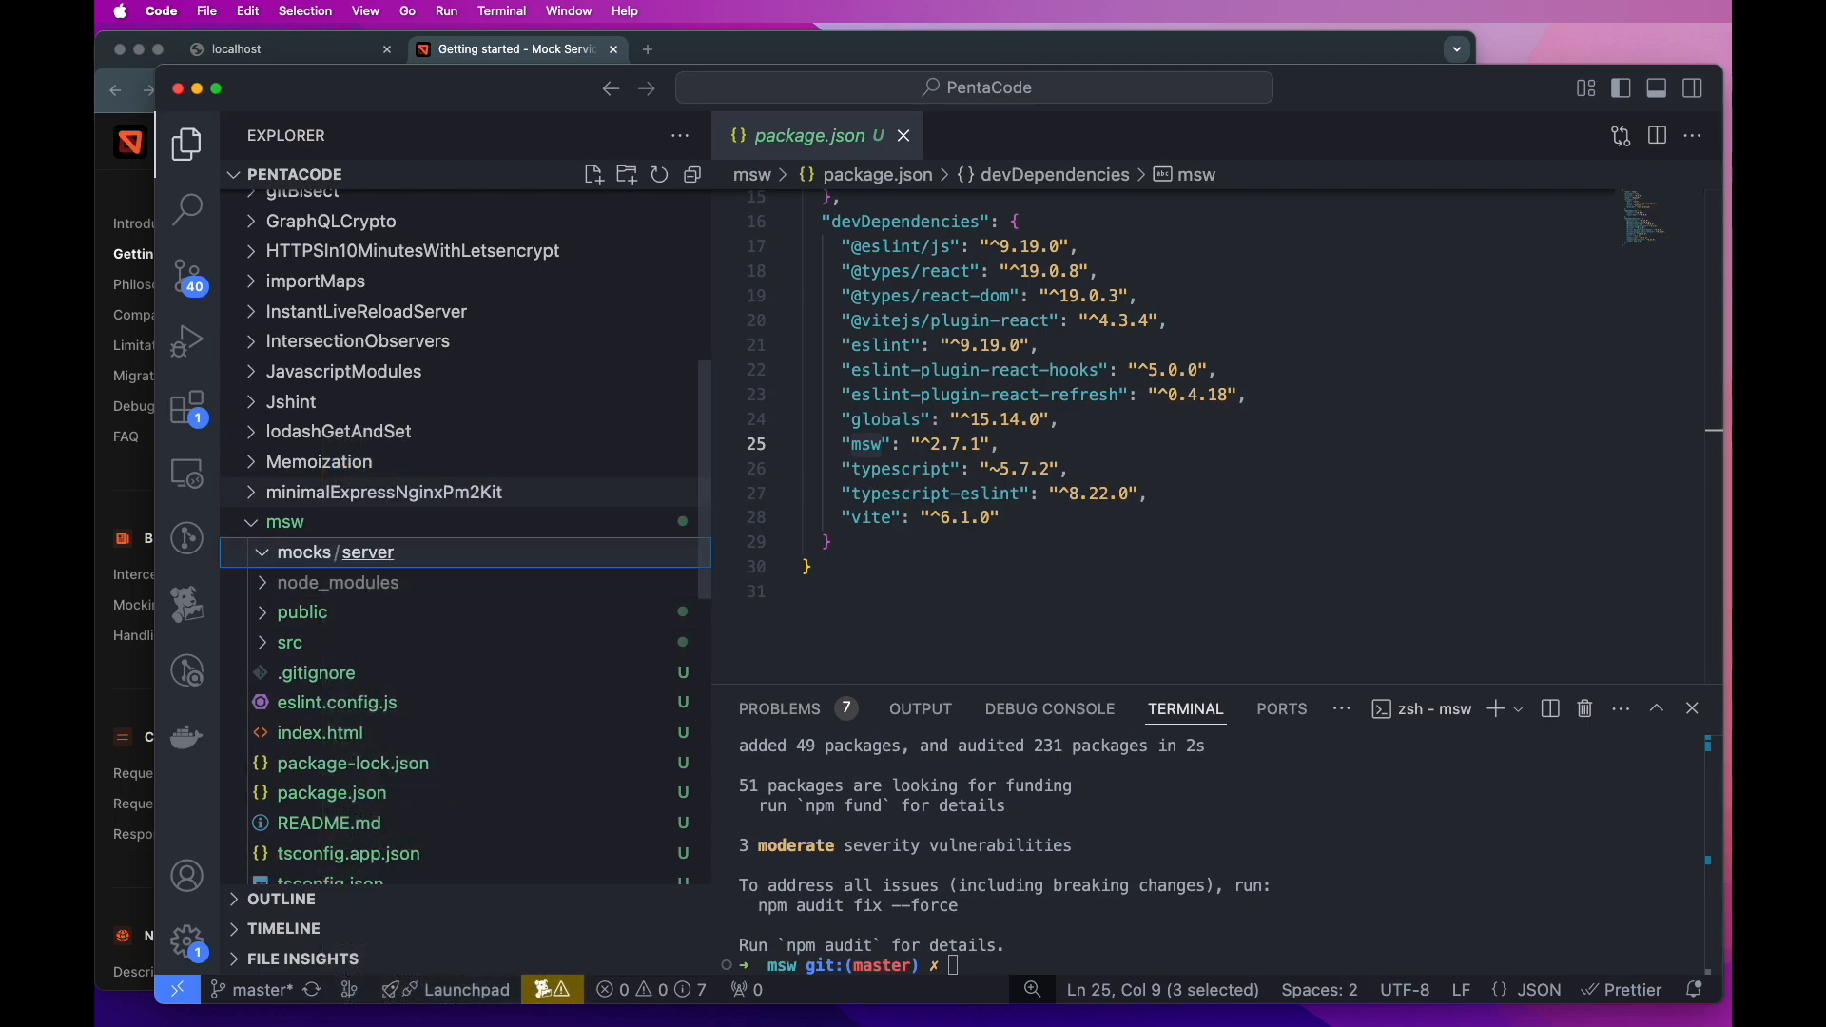
{"action": "right_click", "coordinate": [365, 552]}
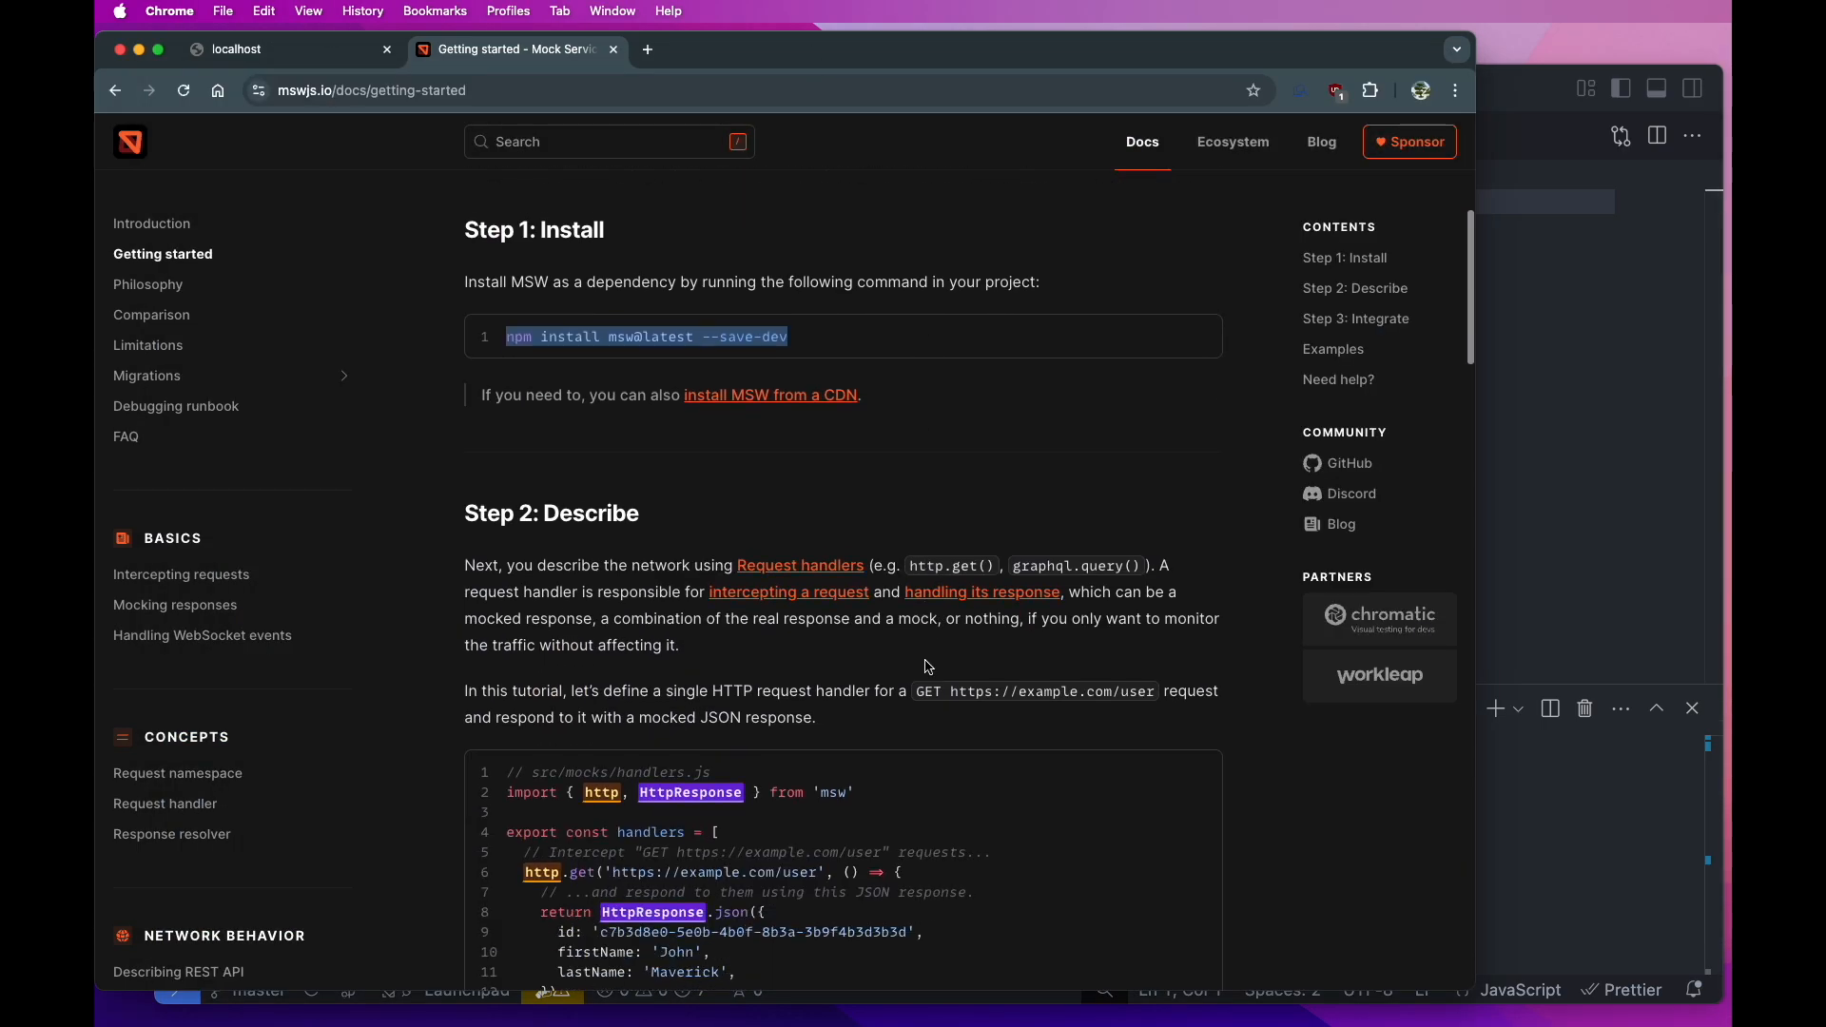
Scroll to Step 3: Integrate and select the src/mocks/node.js server setup code.
{"action": "scroll", "scroll_direction": "down", "scroll_amount": 3}
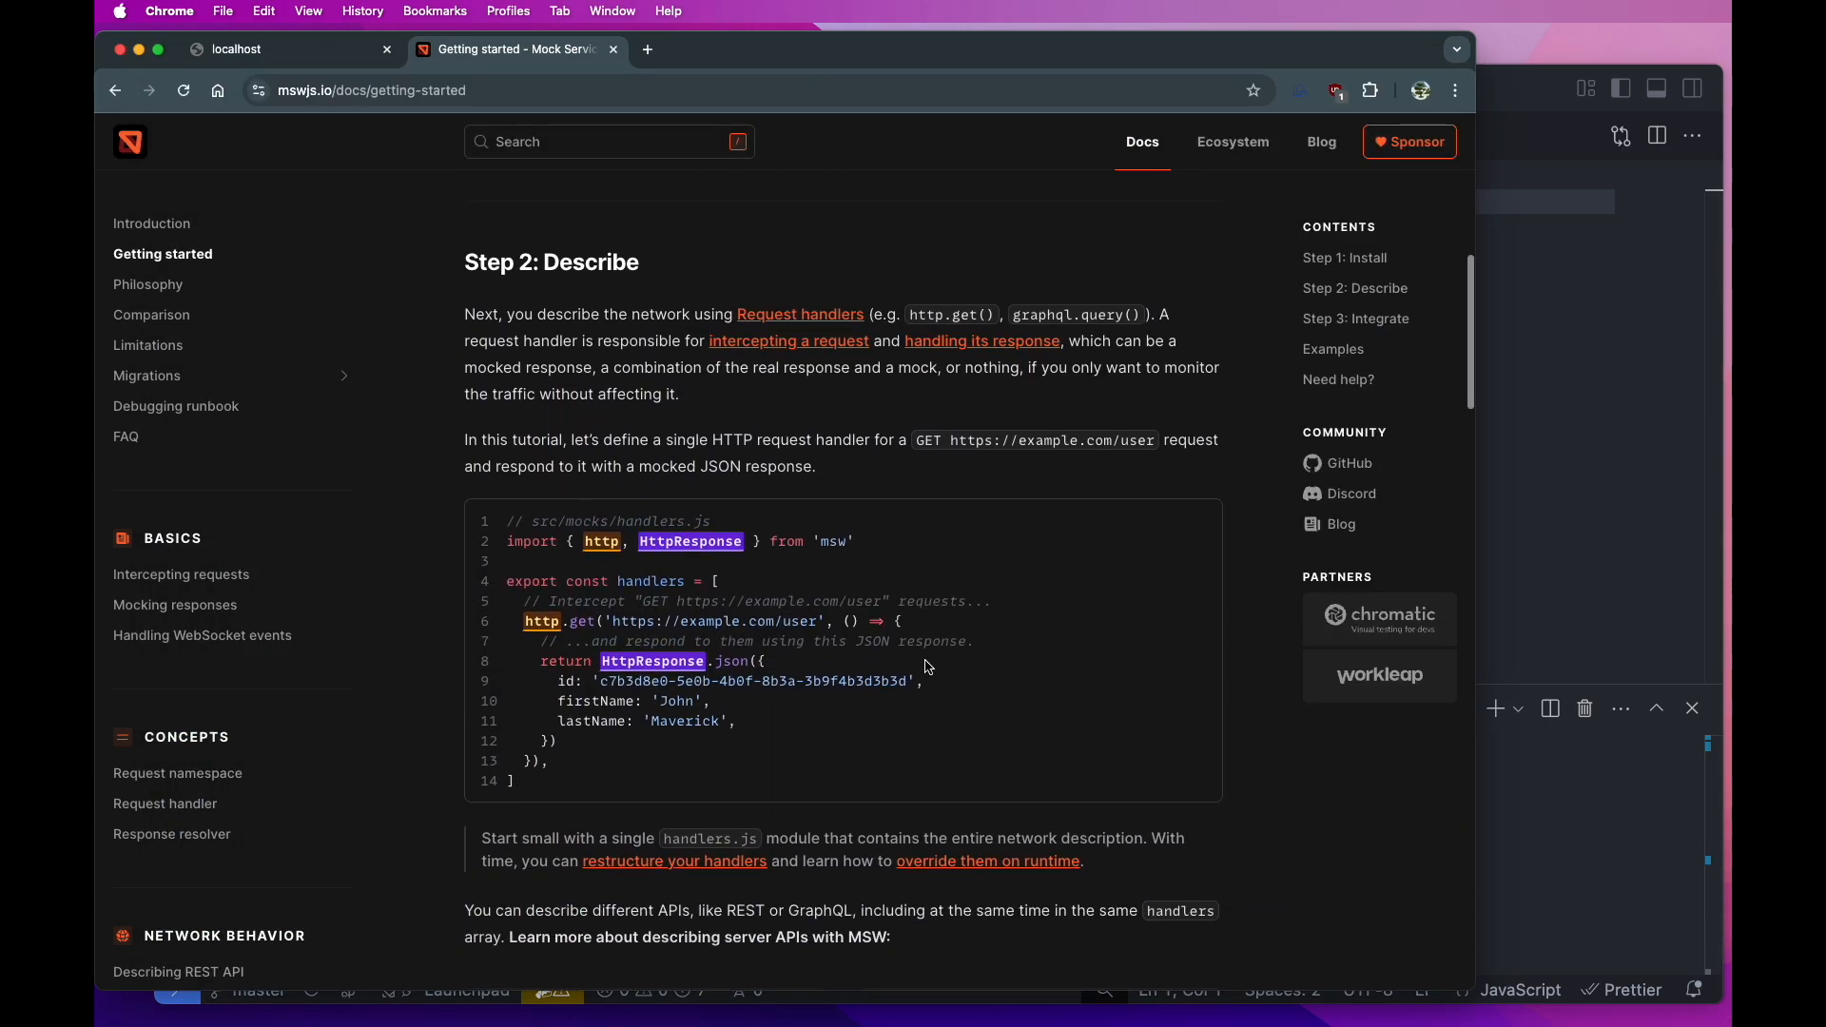
{"action": "scroll", "scroll_direction": "down", "scroll_amount": 3}
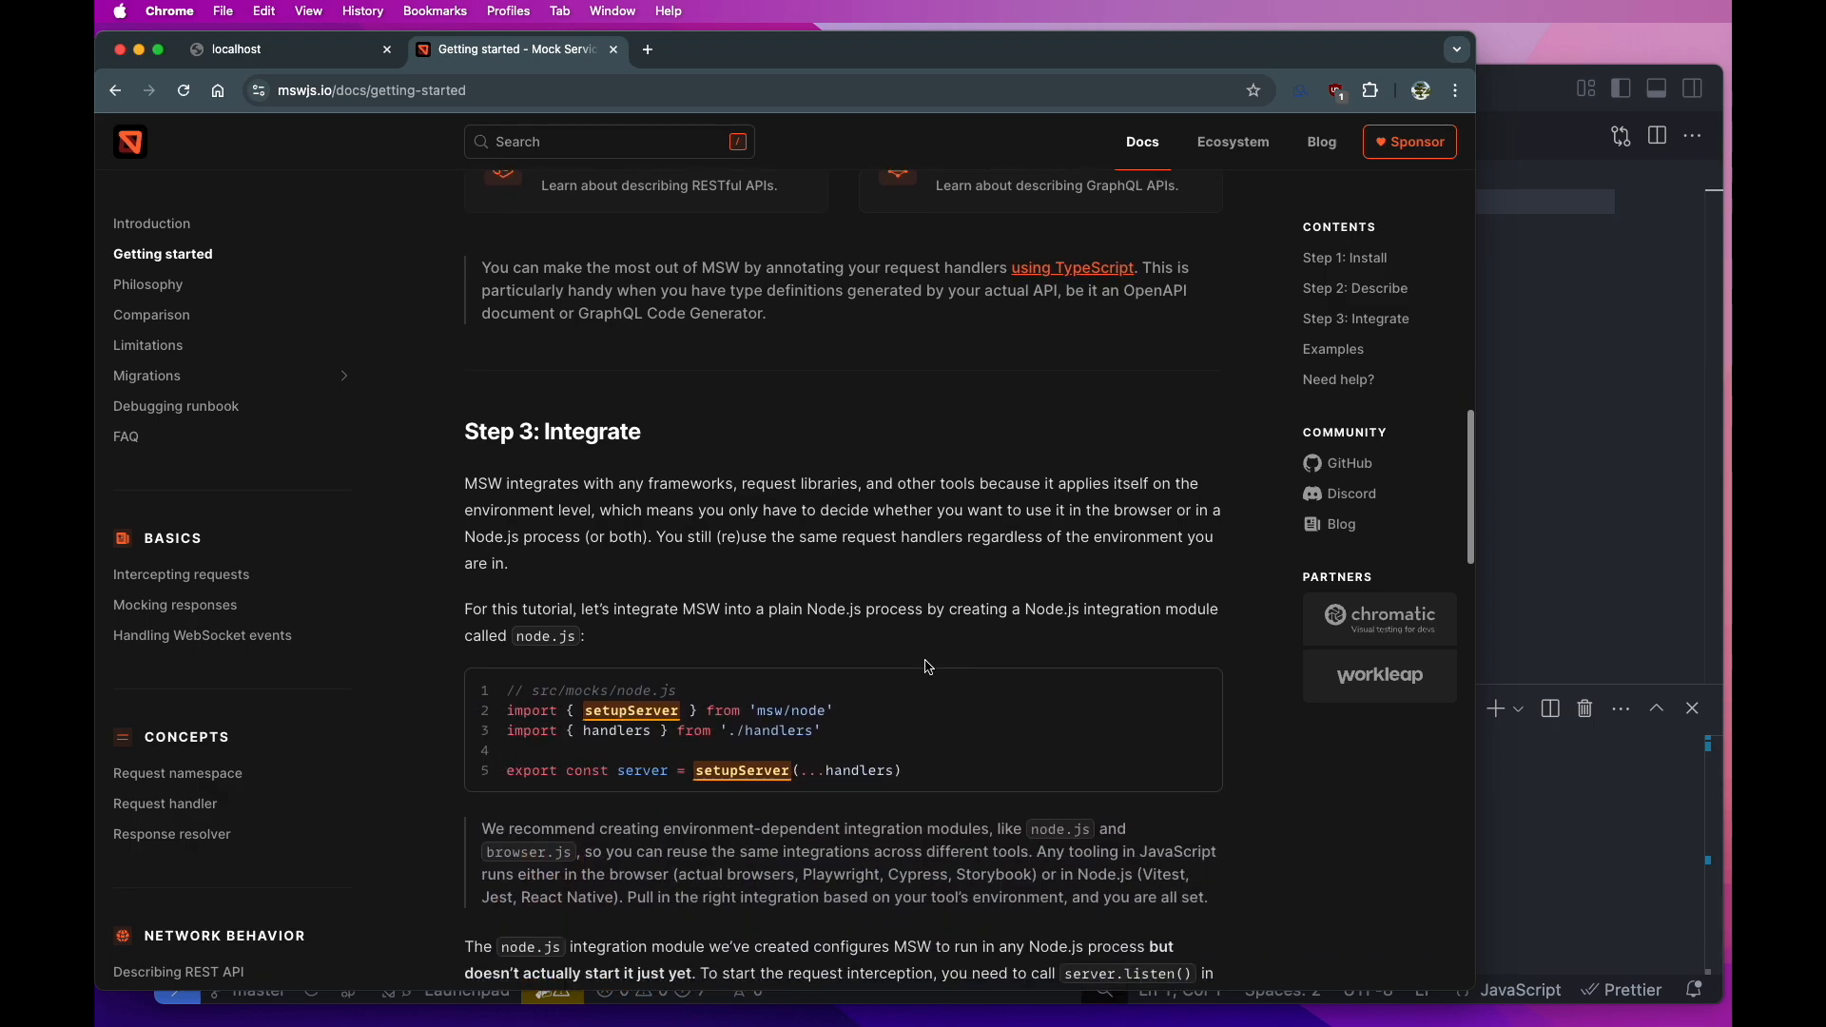
{"action": "scroll", "scroll_direction": "down", "scroll_amount": 3}
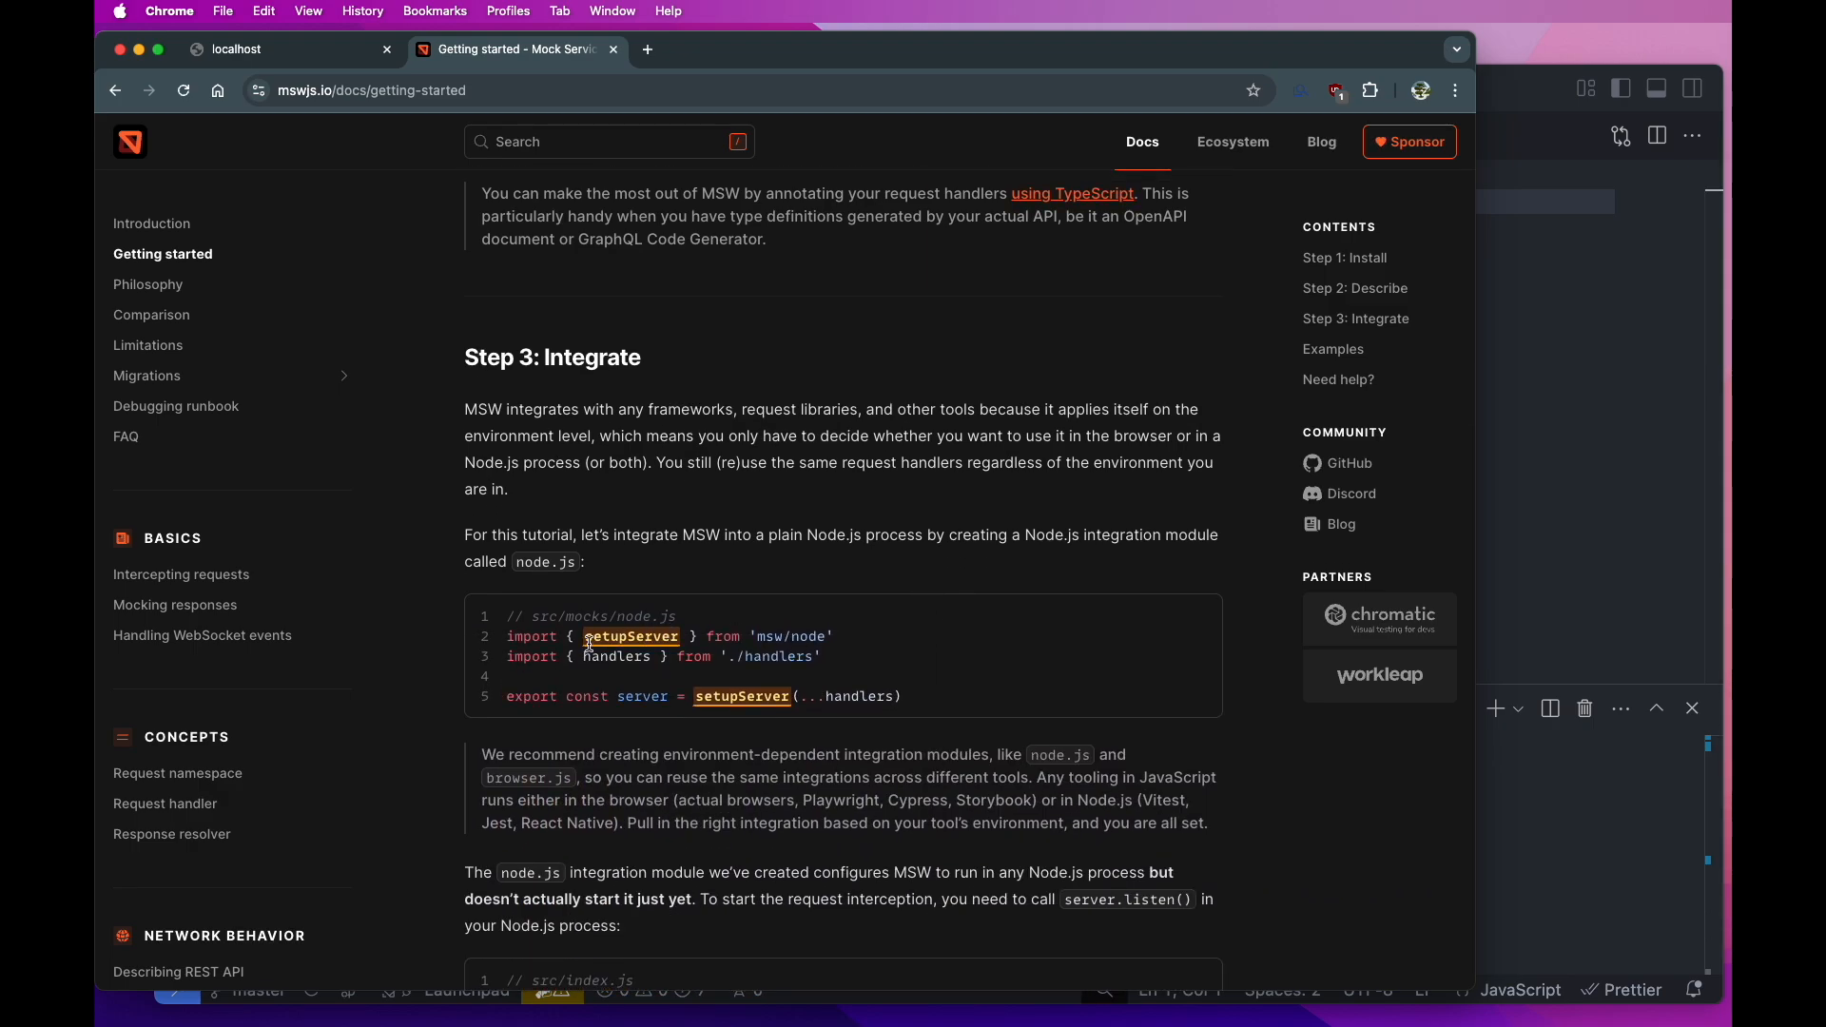
{"action": "left_click_drag", "start_coordinate": [586, 636], "coordinate": [901, 696]}
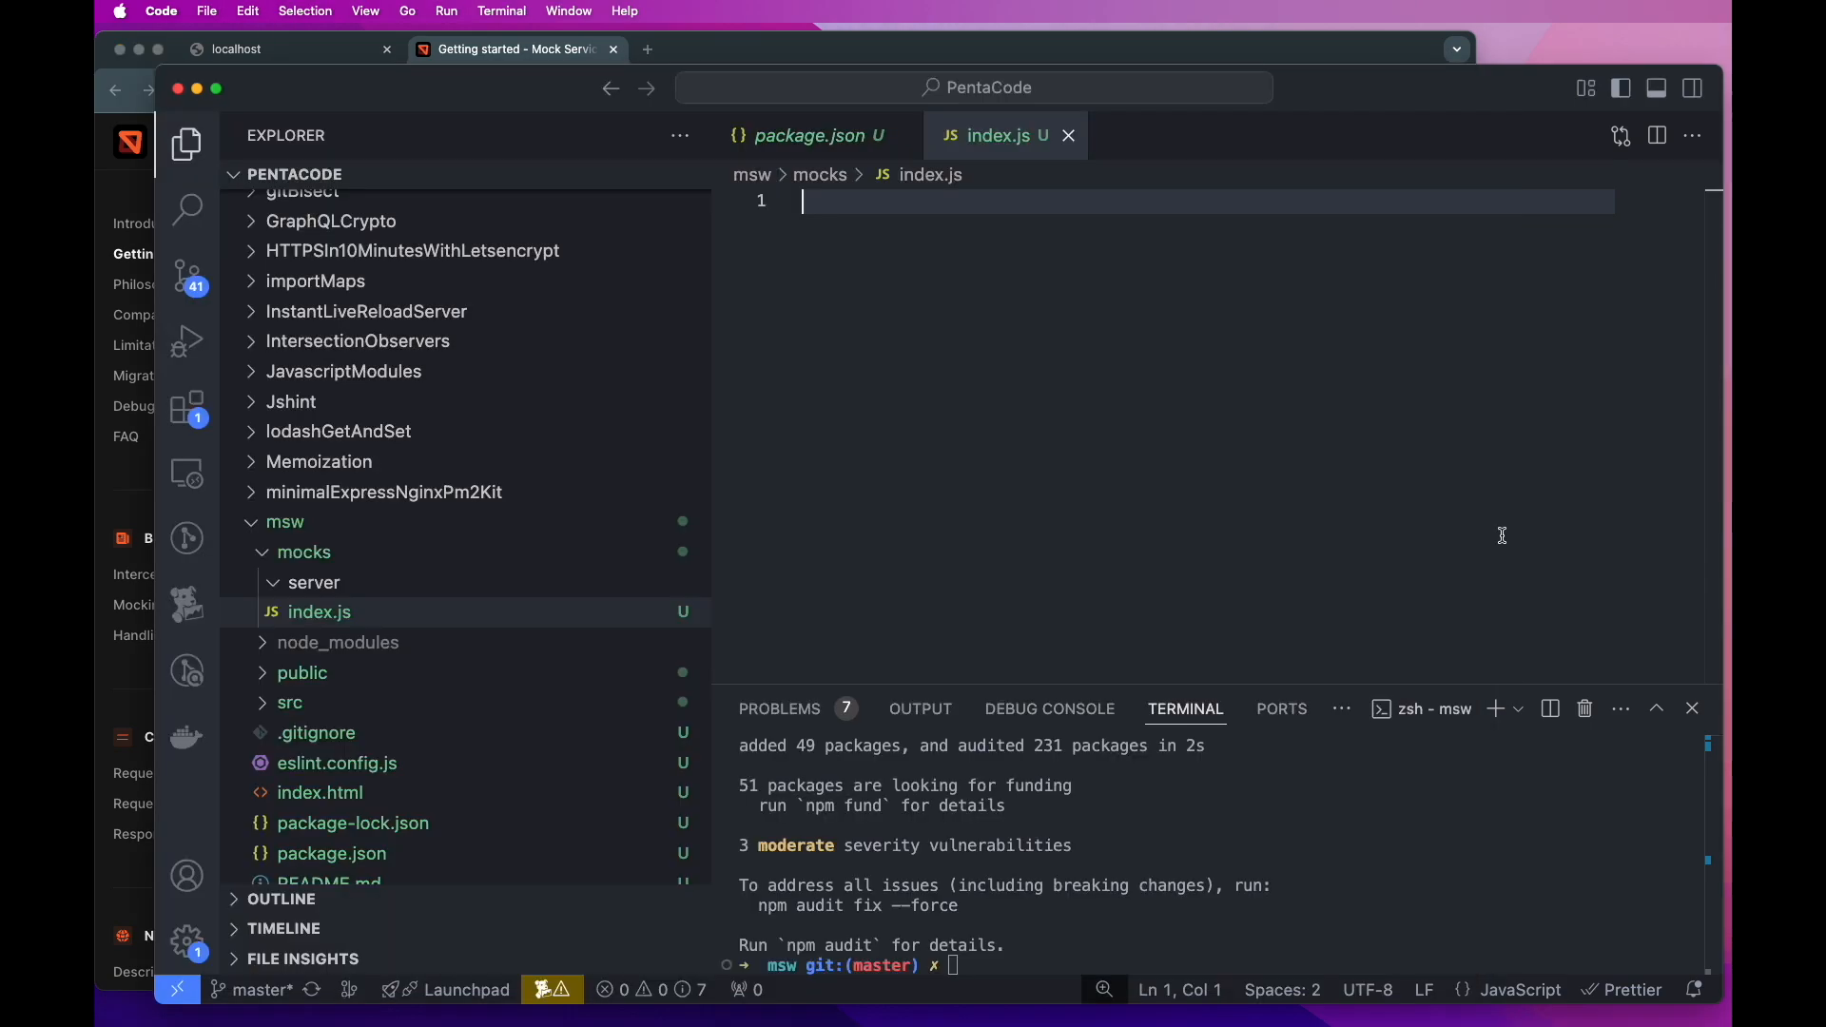
{"action": "mouse_move", "coordinate": [342, 586]}
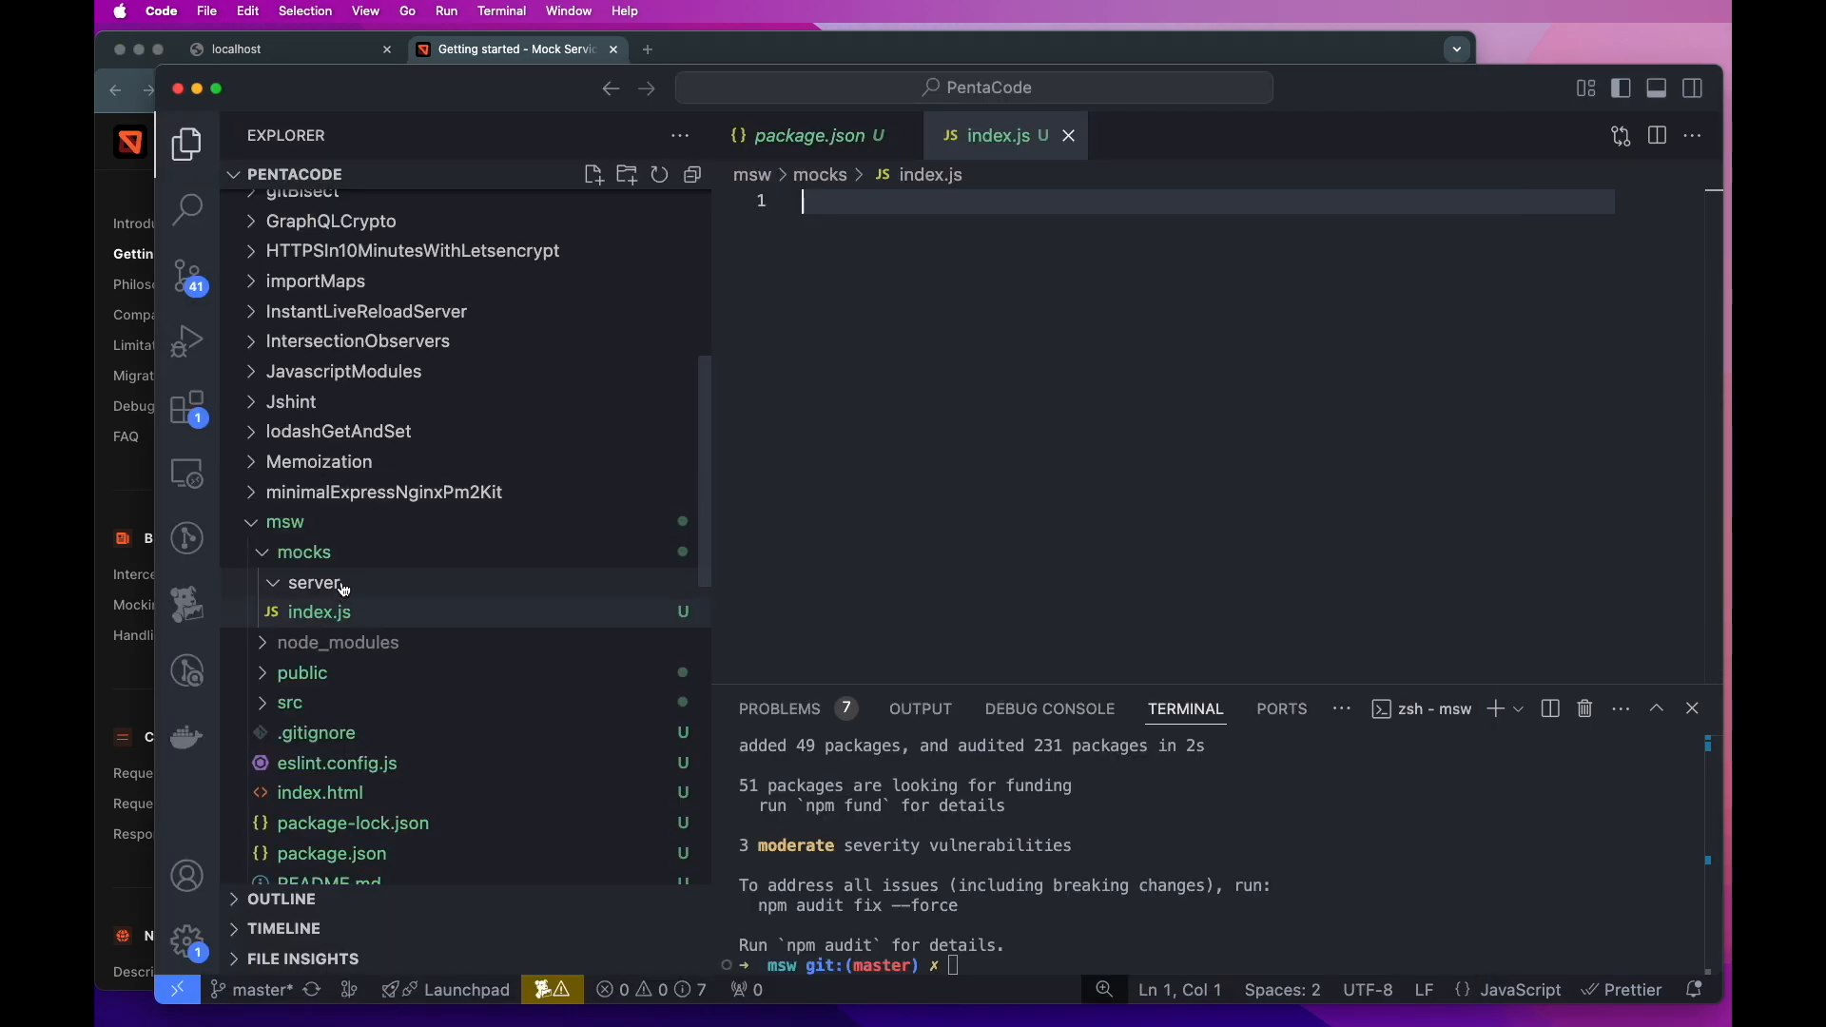
Select the server folder and bring up its context menu to delete it.
{"action": "left_click", "coordinate": [314, 582]}
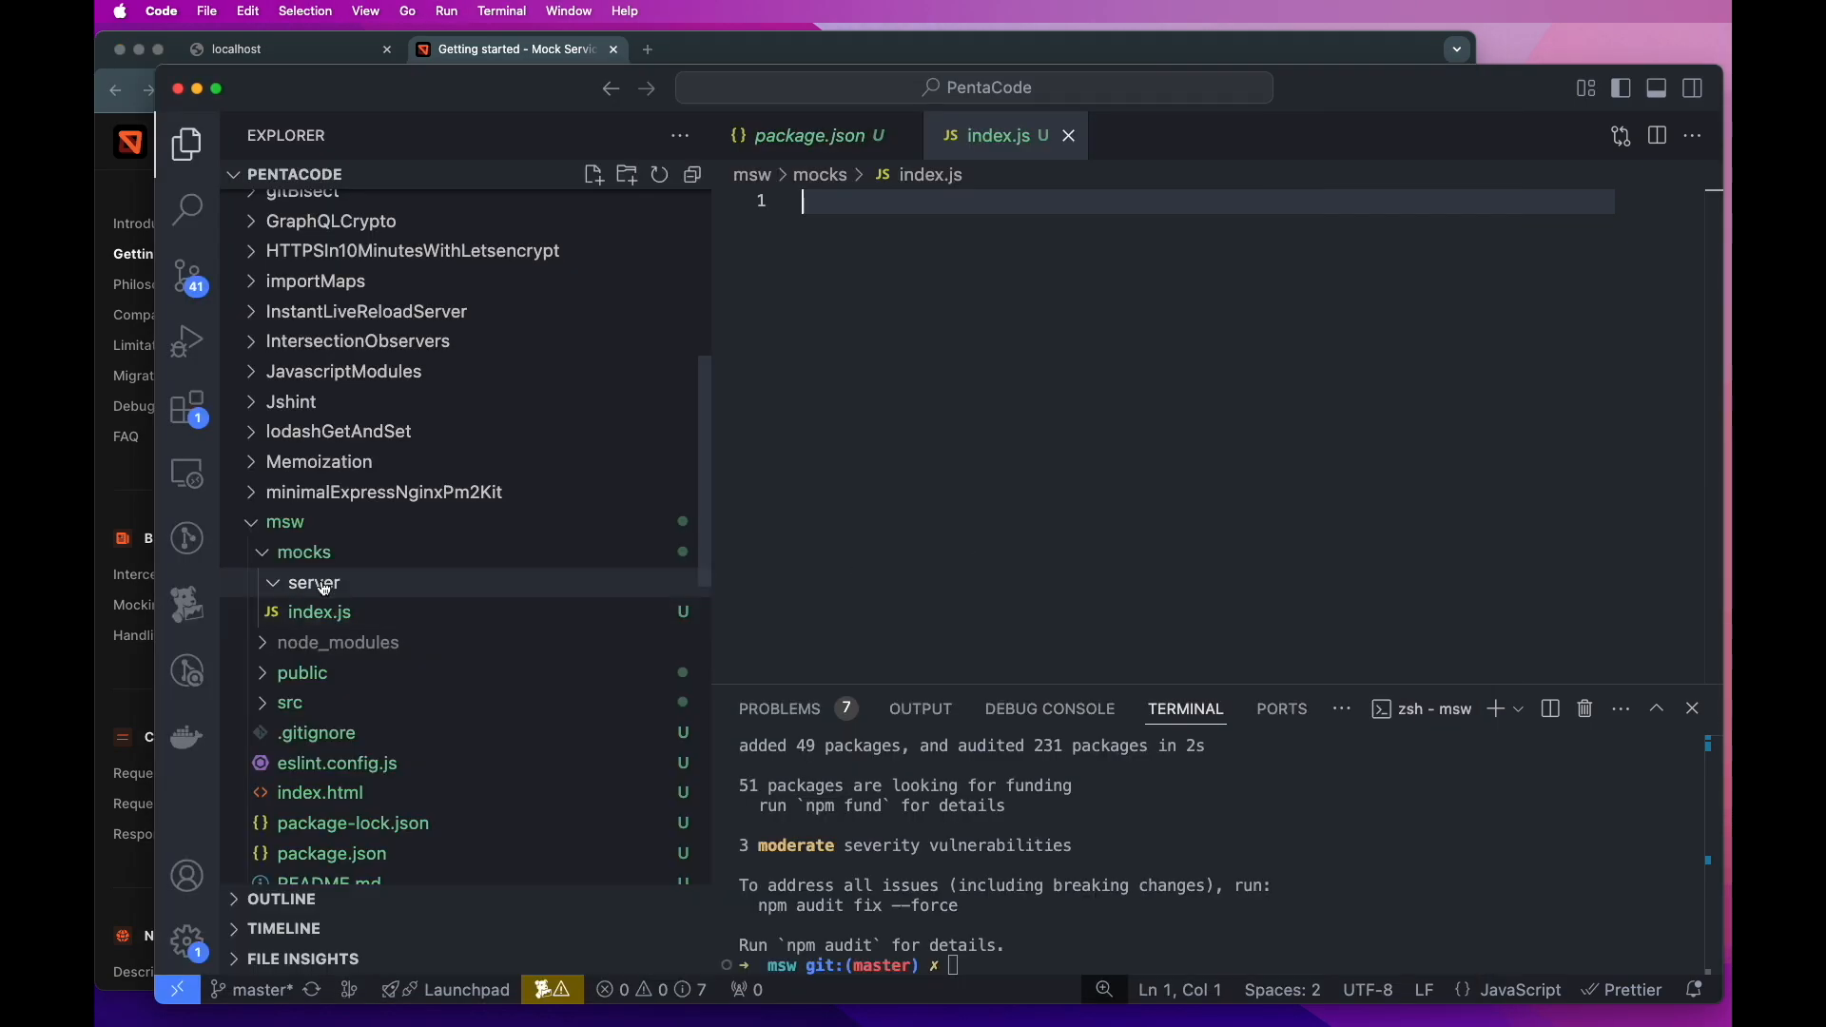
{"action": "right_click", "coordinate": [313, 582]}
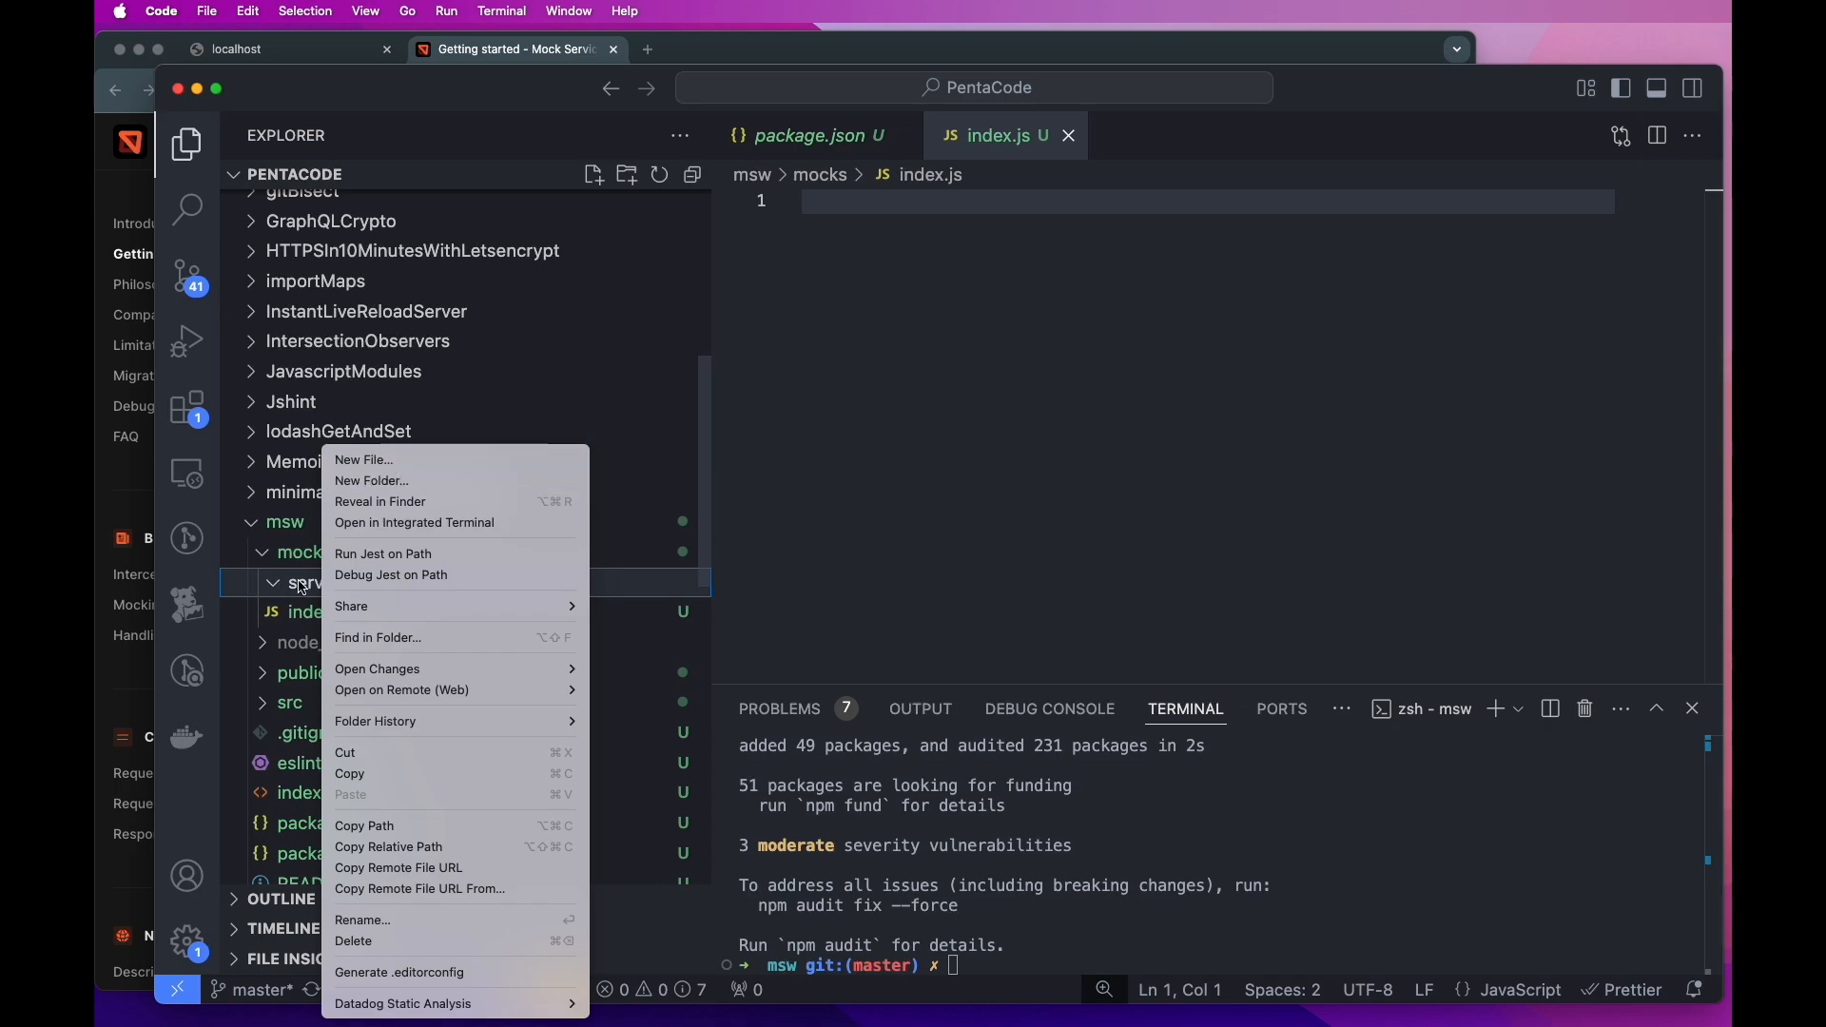
{"action": "mouse_move", "coordinate": [420, 941]}
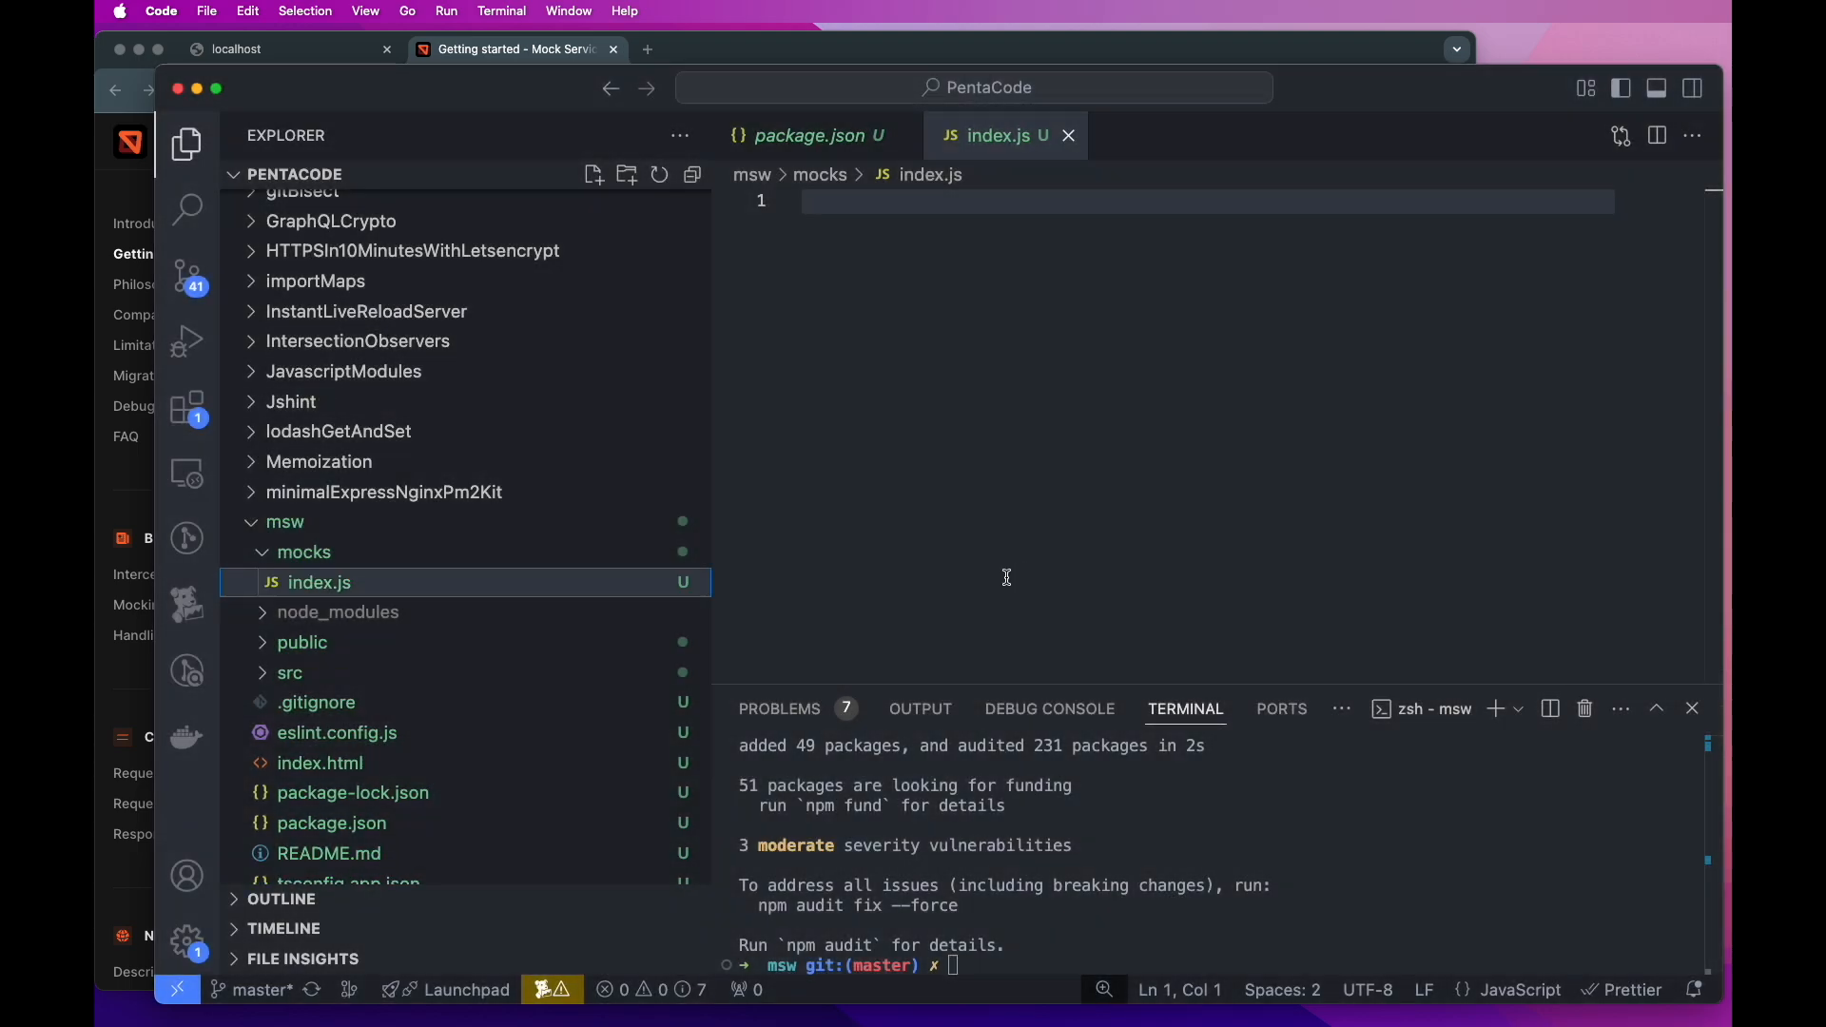
Create a new file in mocks, rename it server.js and add the setupServer export.
{"action": "left_click", "coordinate": [304, 552]}
{"action": "type", "text": "serverjs"}
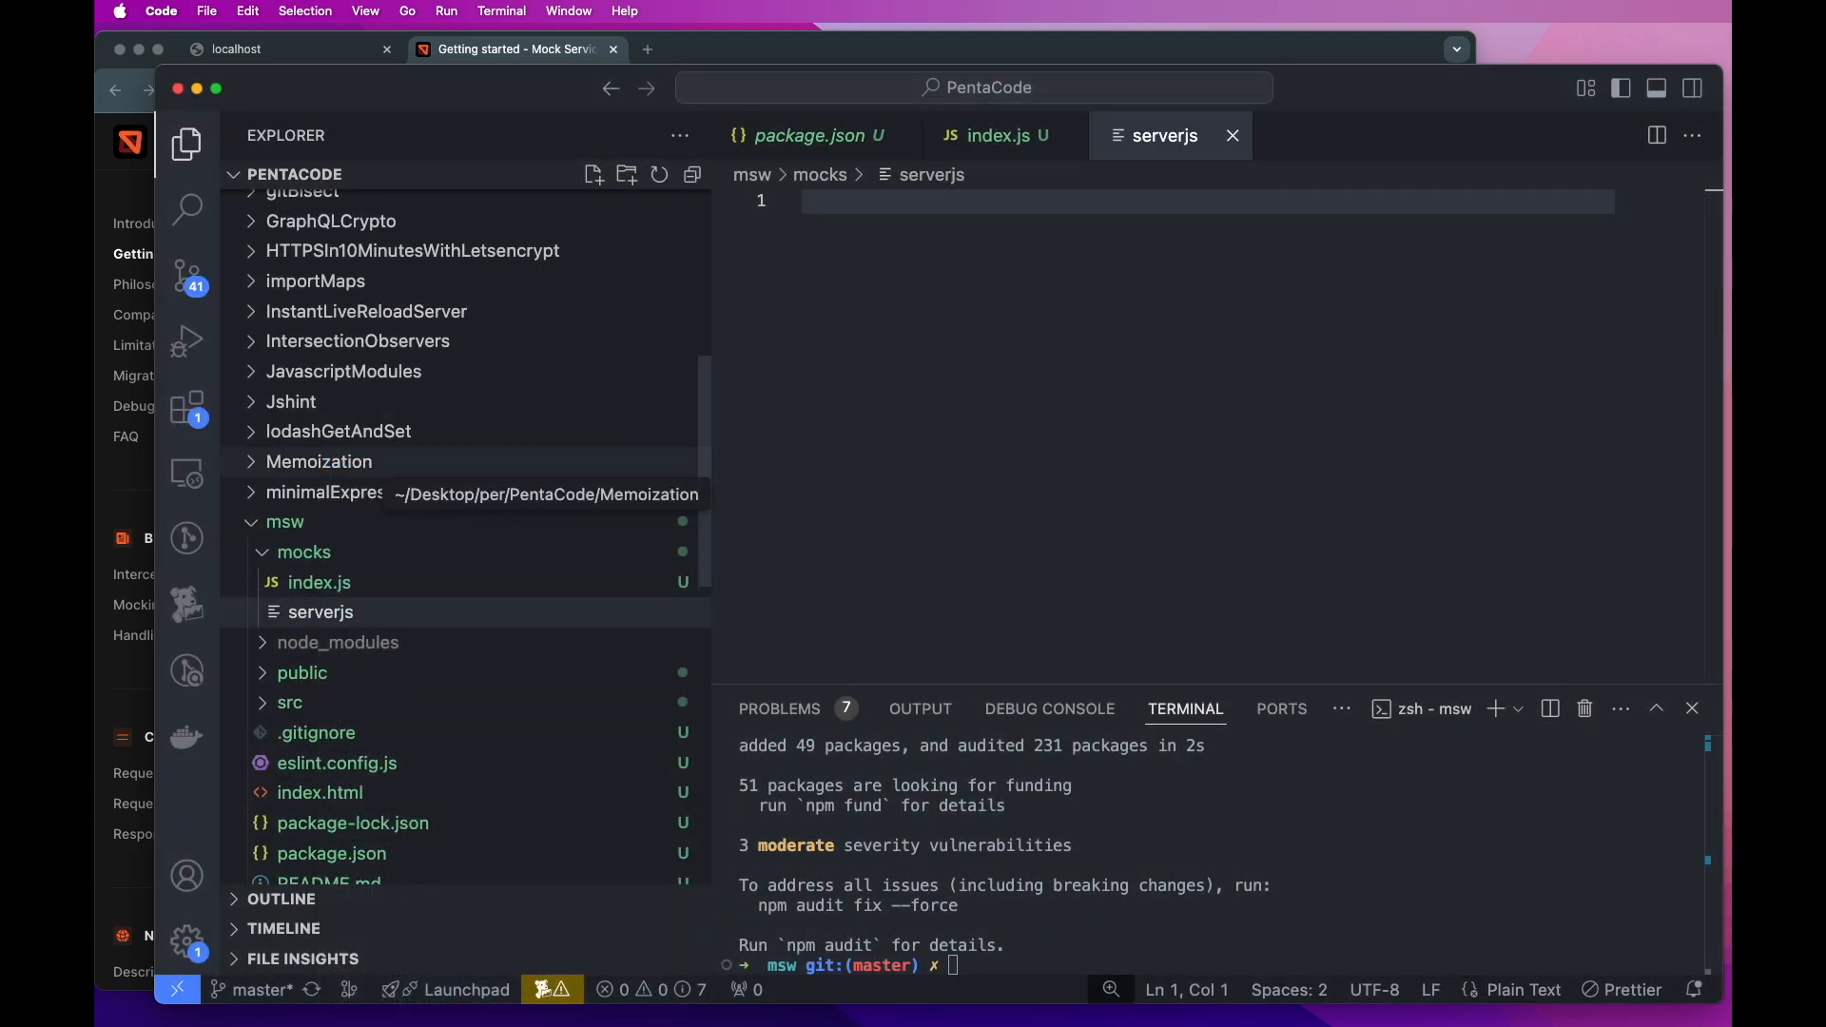
{"action": "right_click", "coordinate": [321, 612]}
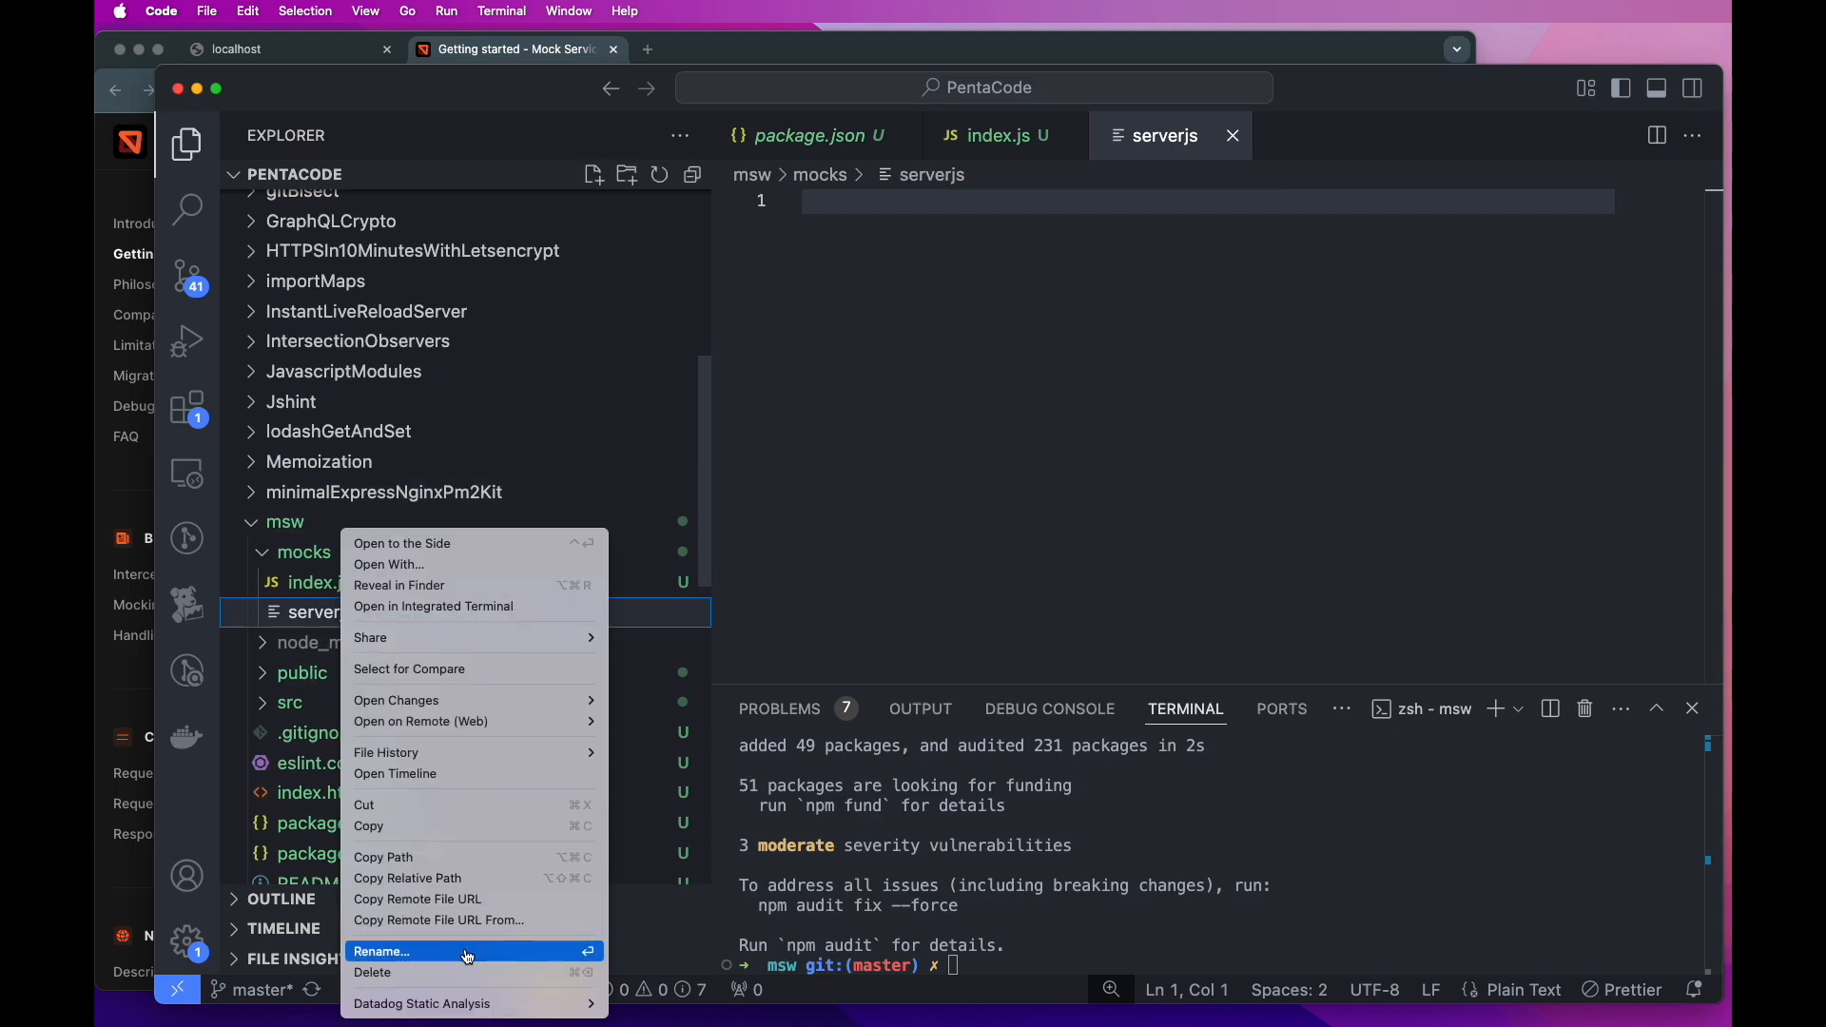
{"action": "left_click", "coordinate": [382, 951]}
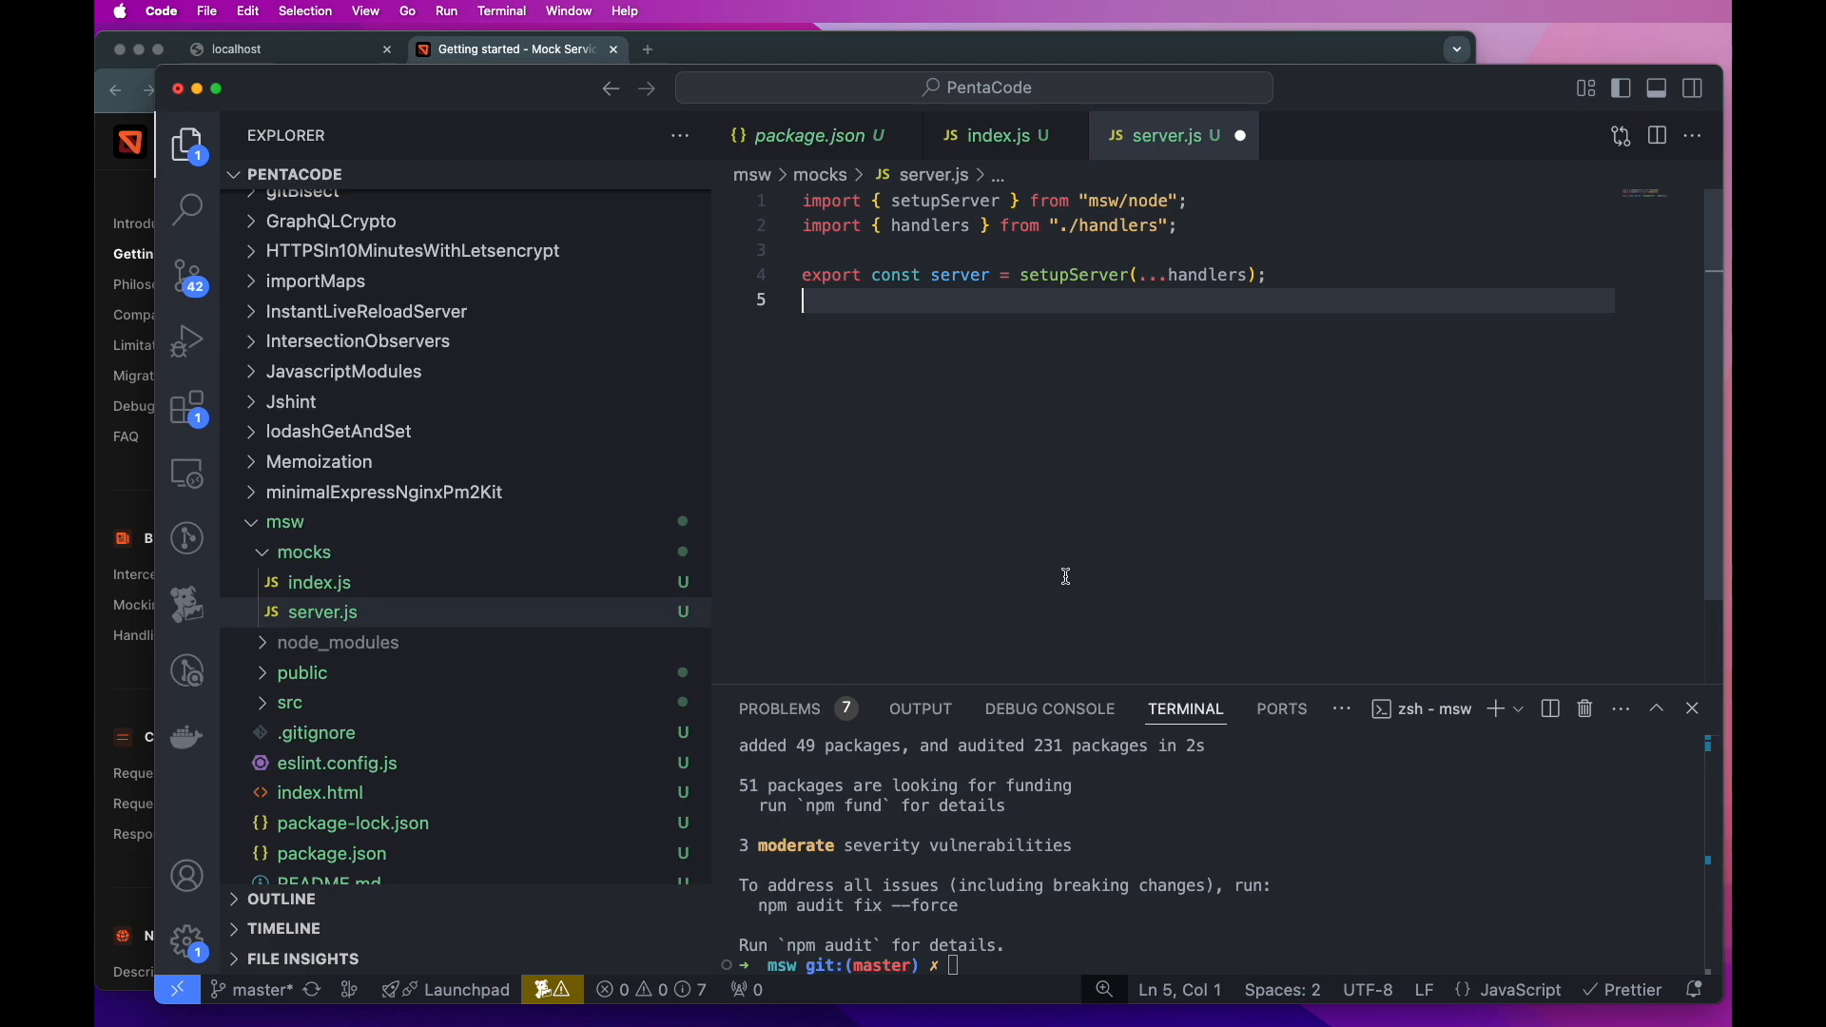
{"action": "type", "text": "ß"}
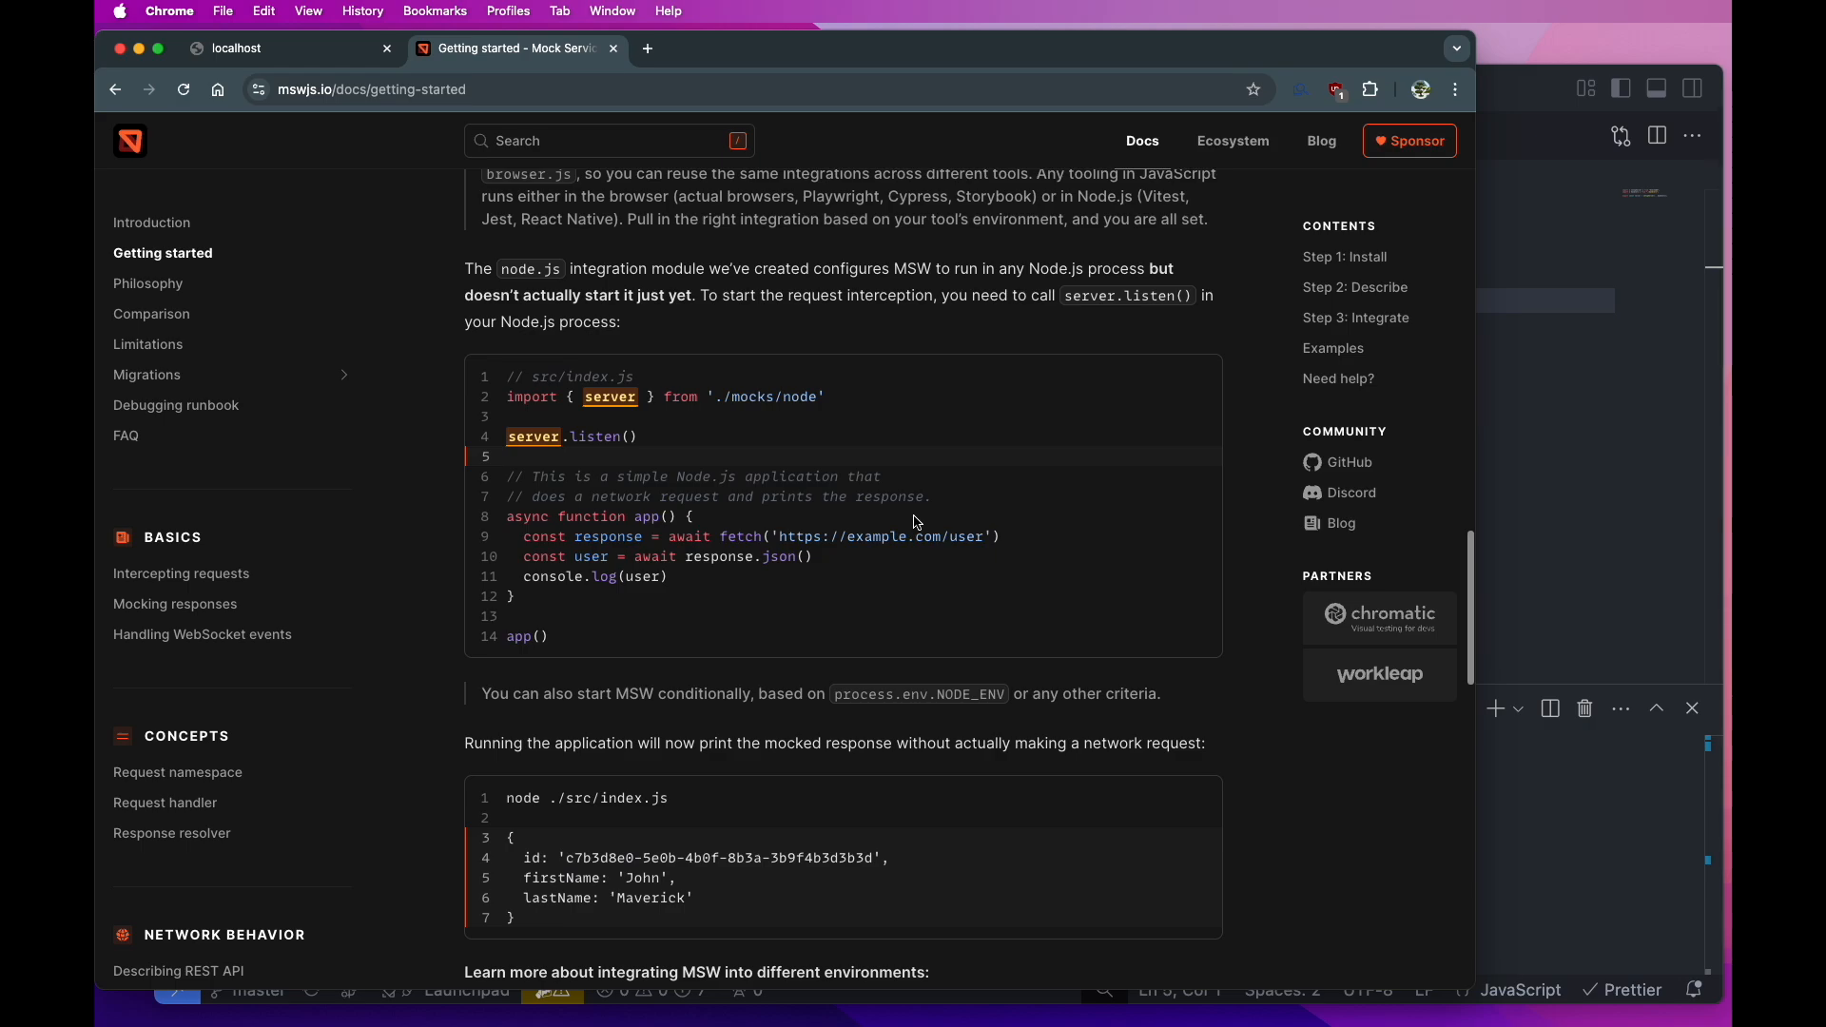
Scroll the guide to the src/index.js example calling server.listen().
{"action": "scroll", "scroll_direction": "up", "scroll_amount": 3}
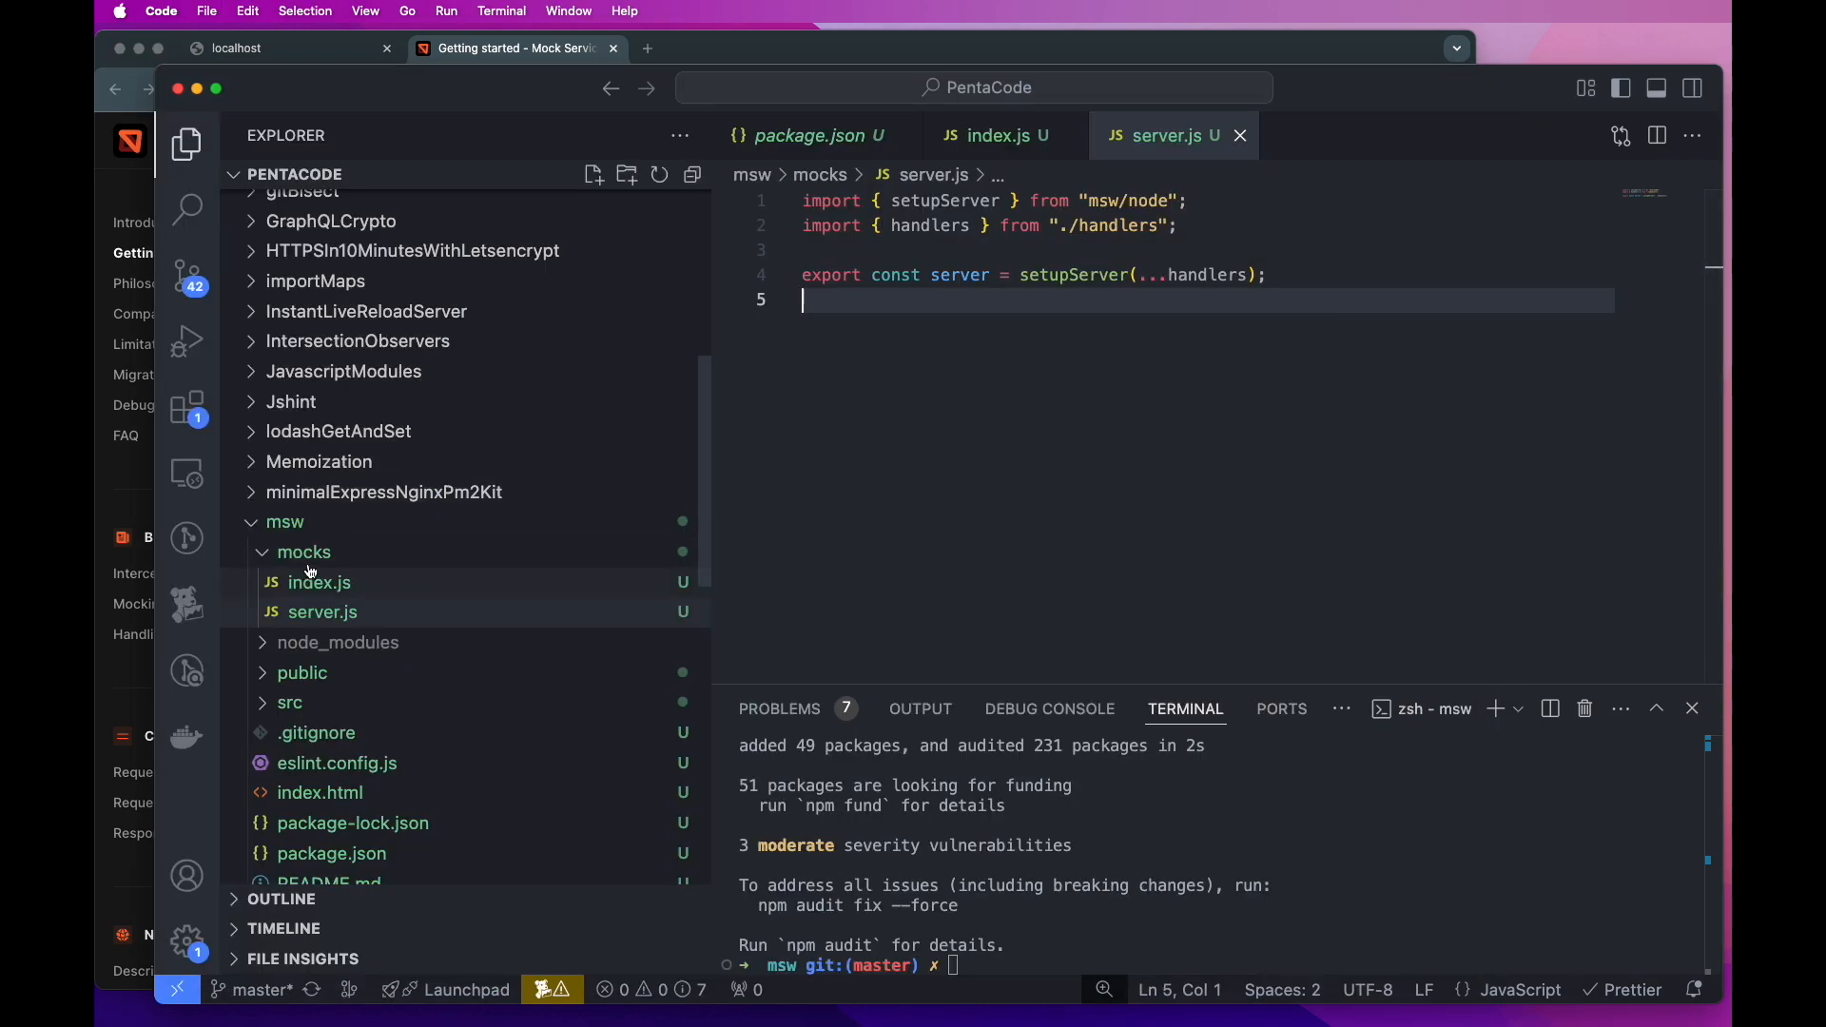
Create a handlers.js file in mocks and check the handlers import line in server.js.
{"action": "left_click", "coordinate": [318, 582]}
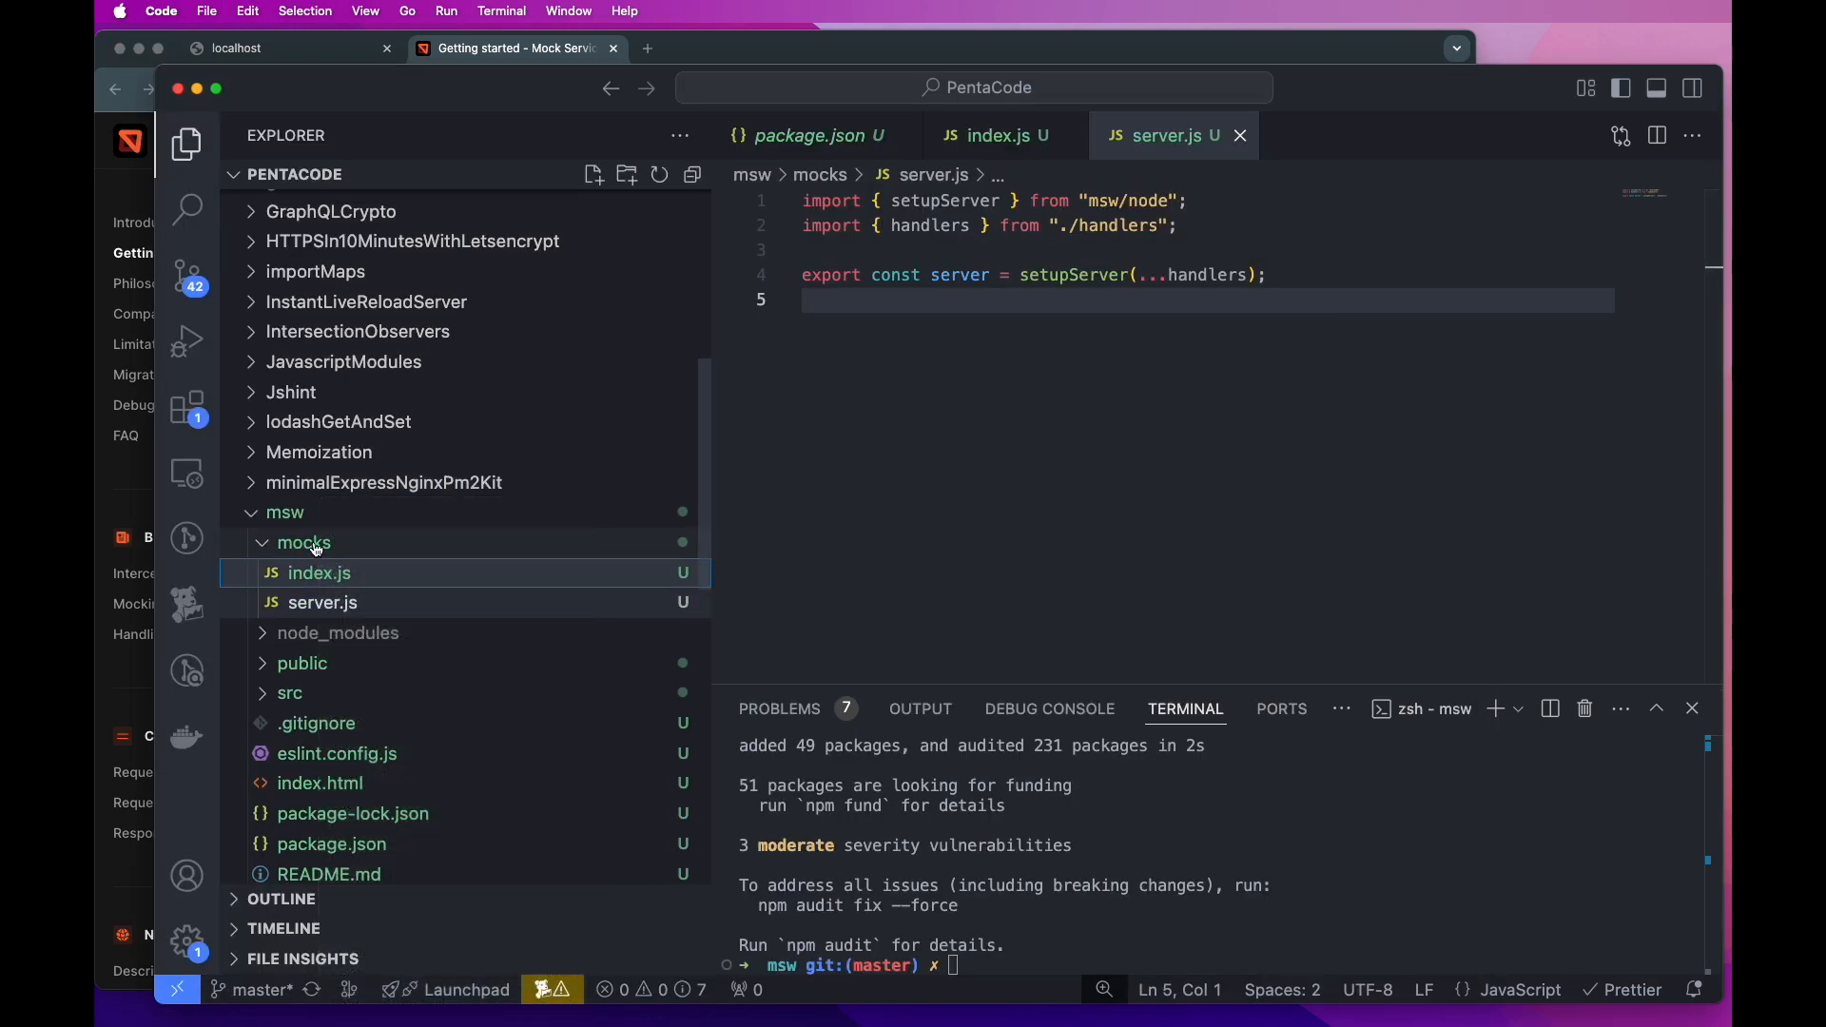
{"action": "right_click", "coordinate": [303, 543]}
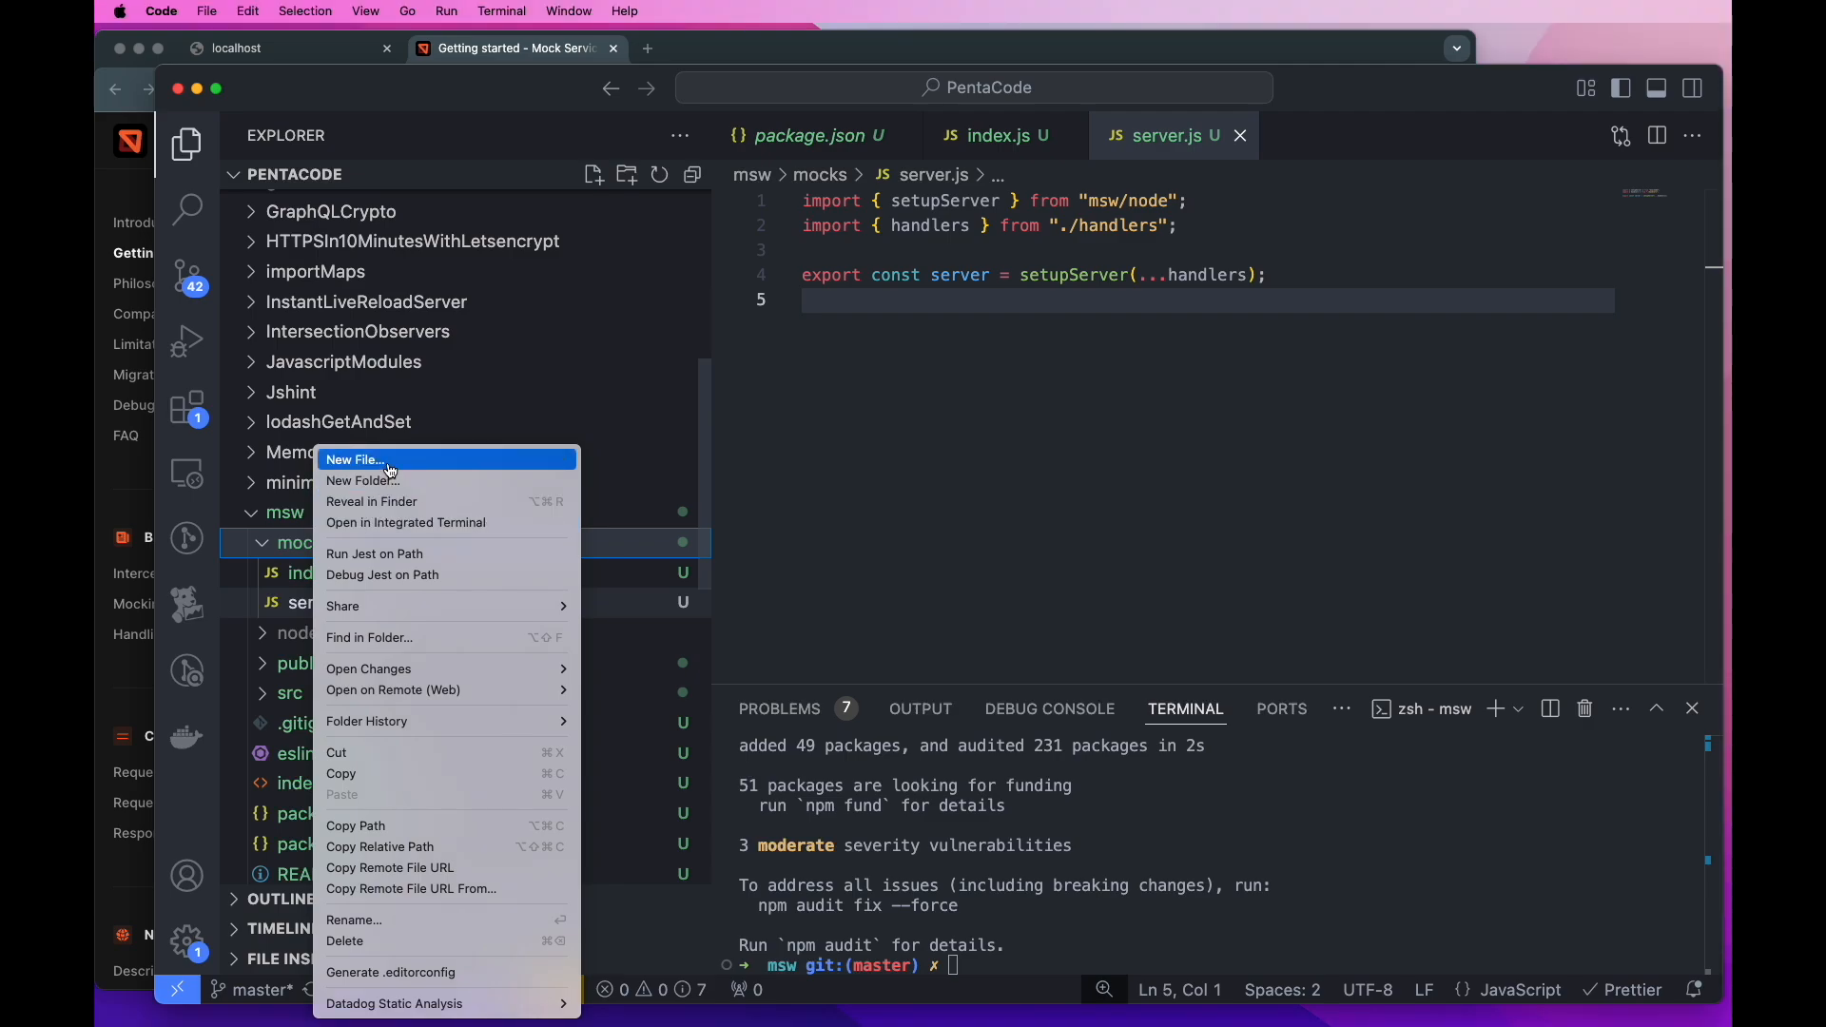
{"action": "left_click", "coordinate": [355, 461]}
{"action": "type", "text": "handlers.js"}
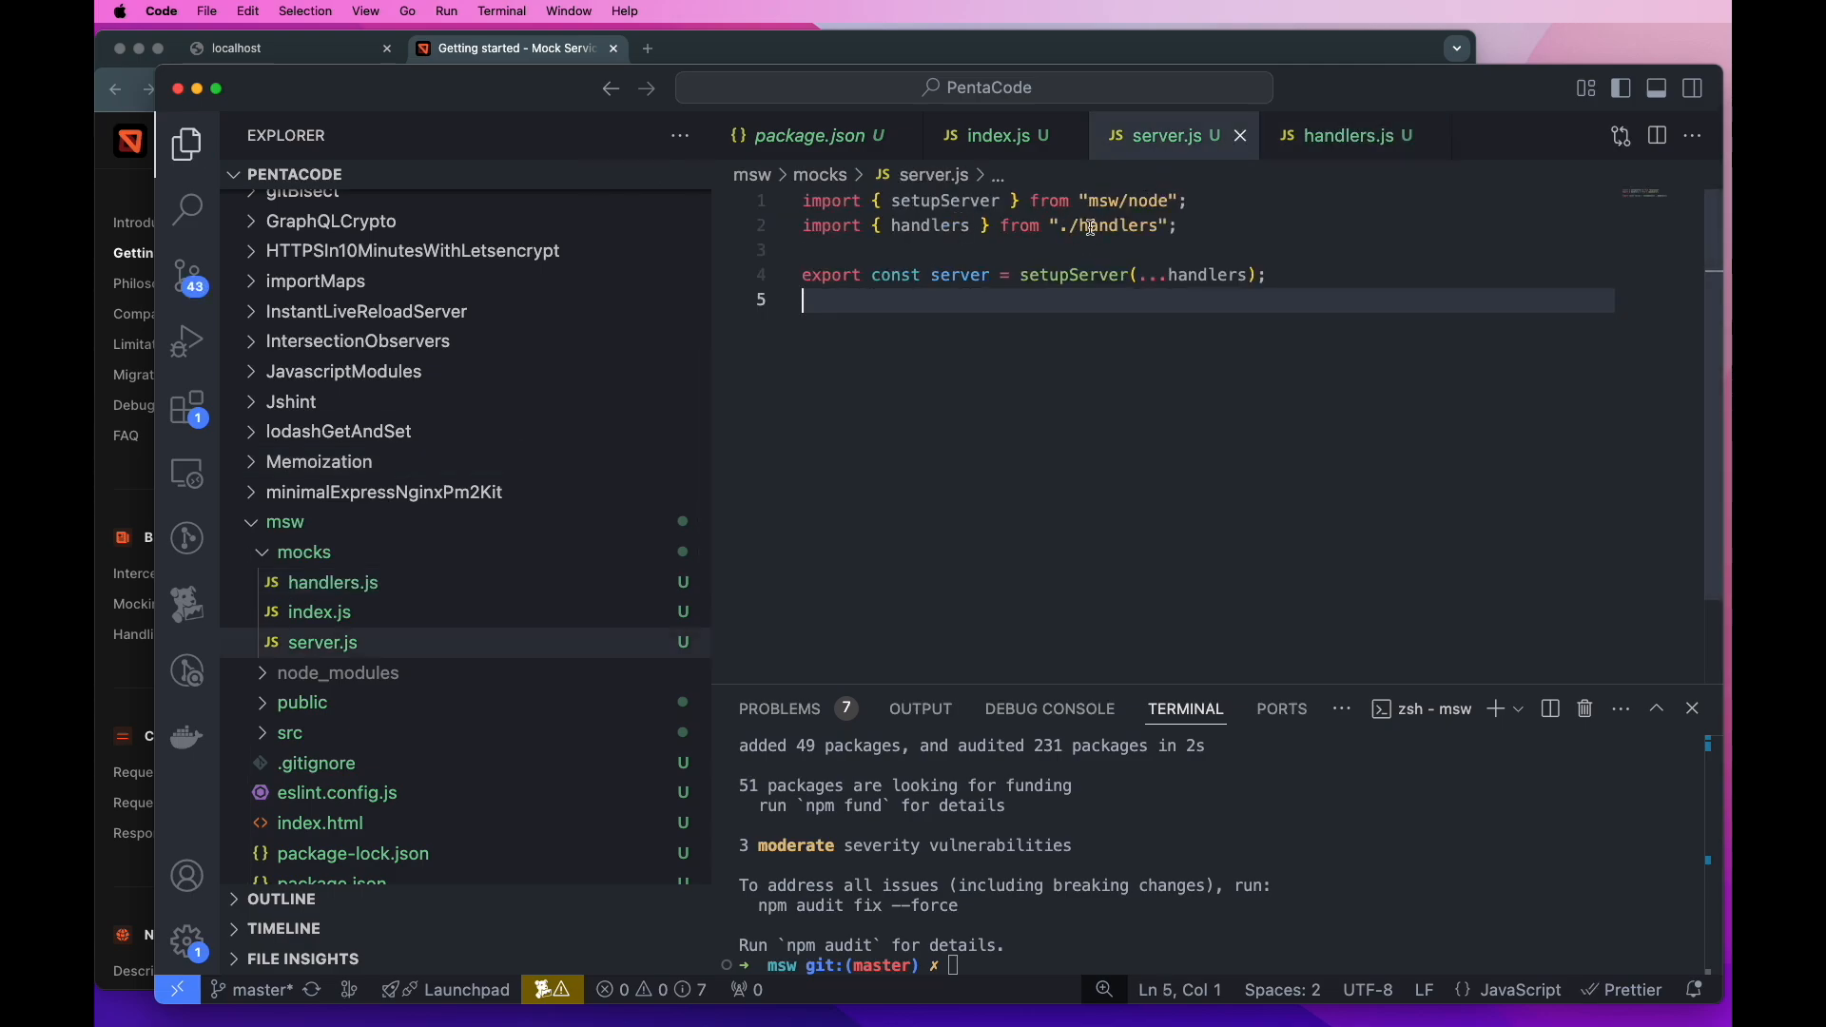
{"action": "left_click", "coordinate": [1106, 225]}
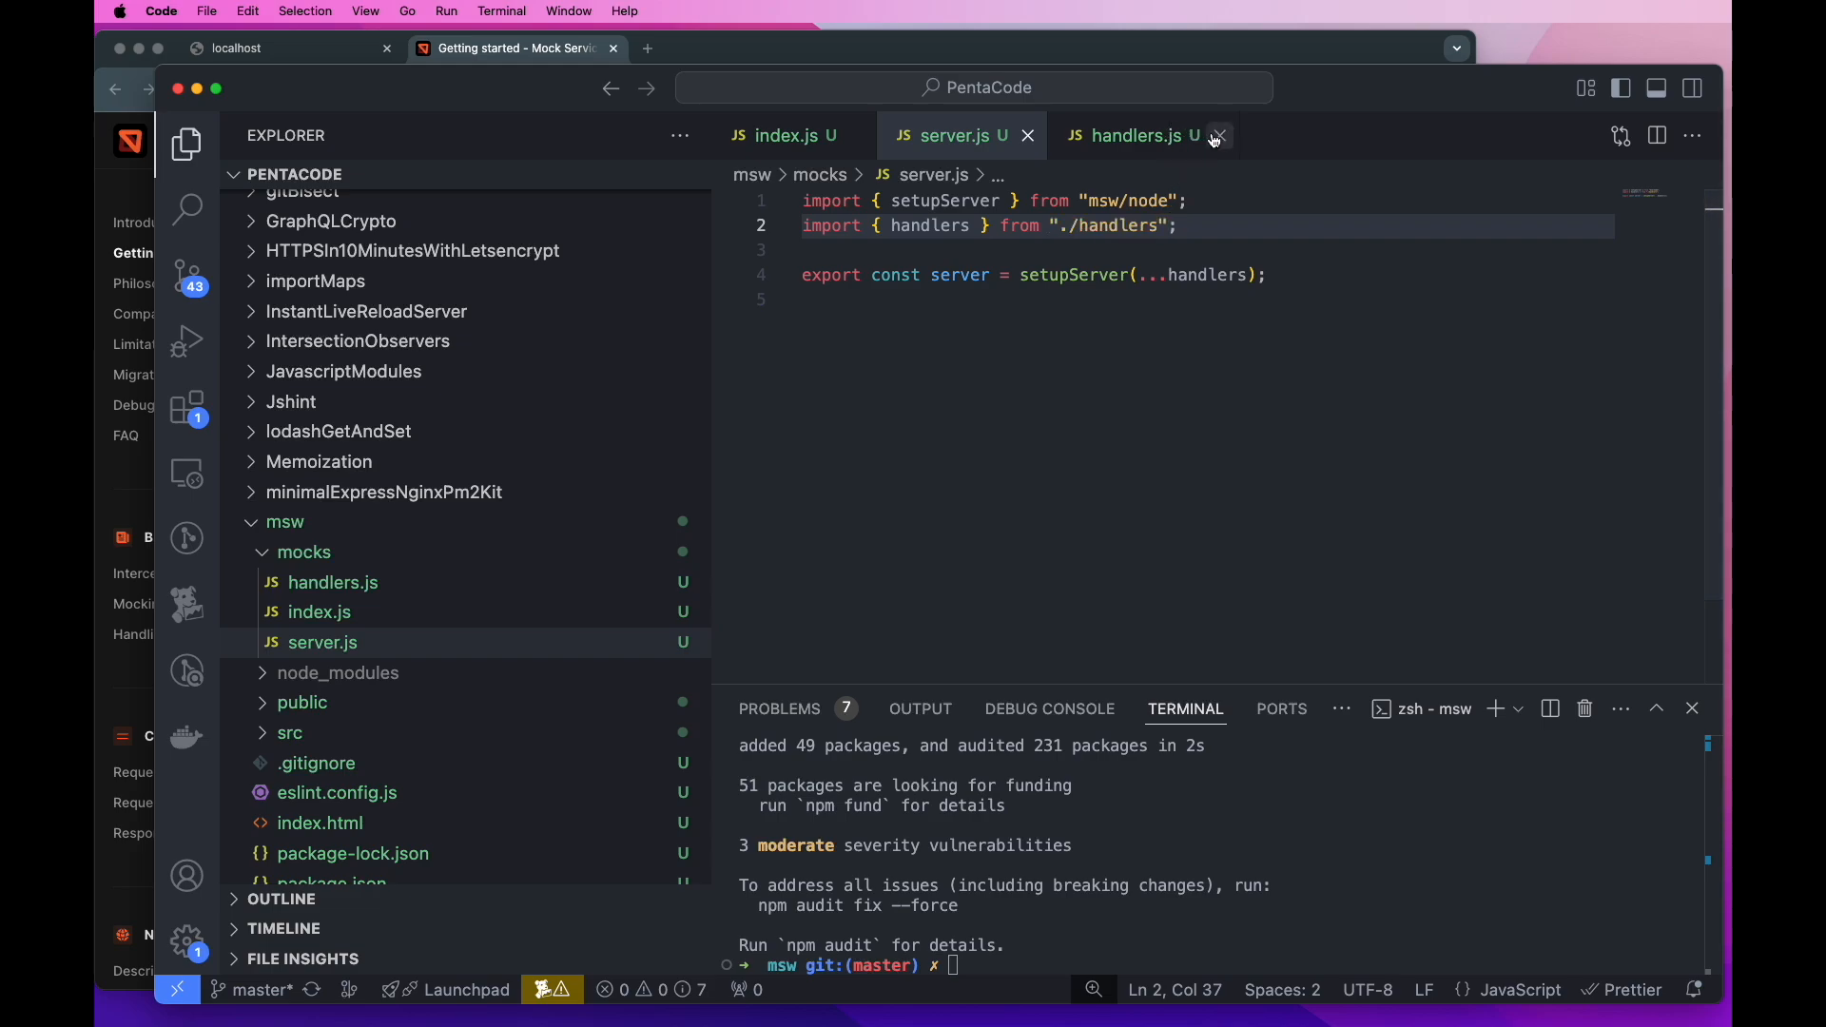
Add a handlers folder, move the file into it, rename it index.js and open it.
{"action": "right_click", "coordinate": [304, 551]}
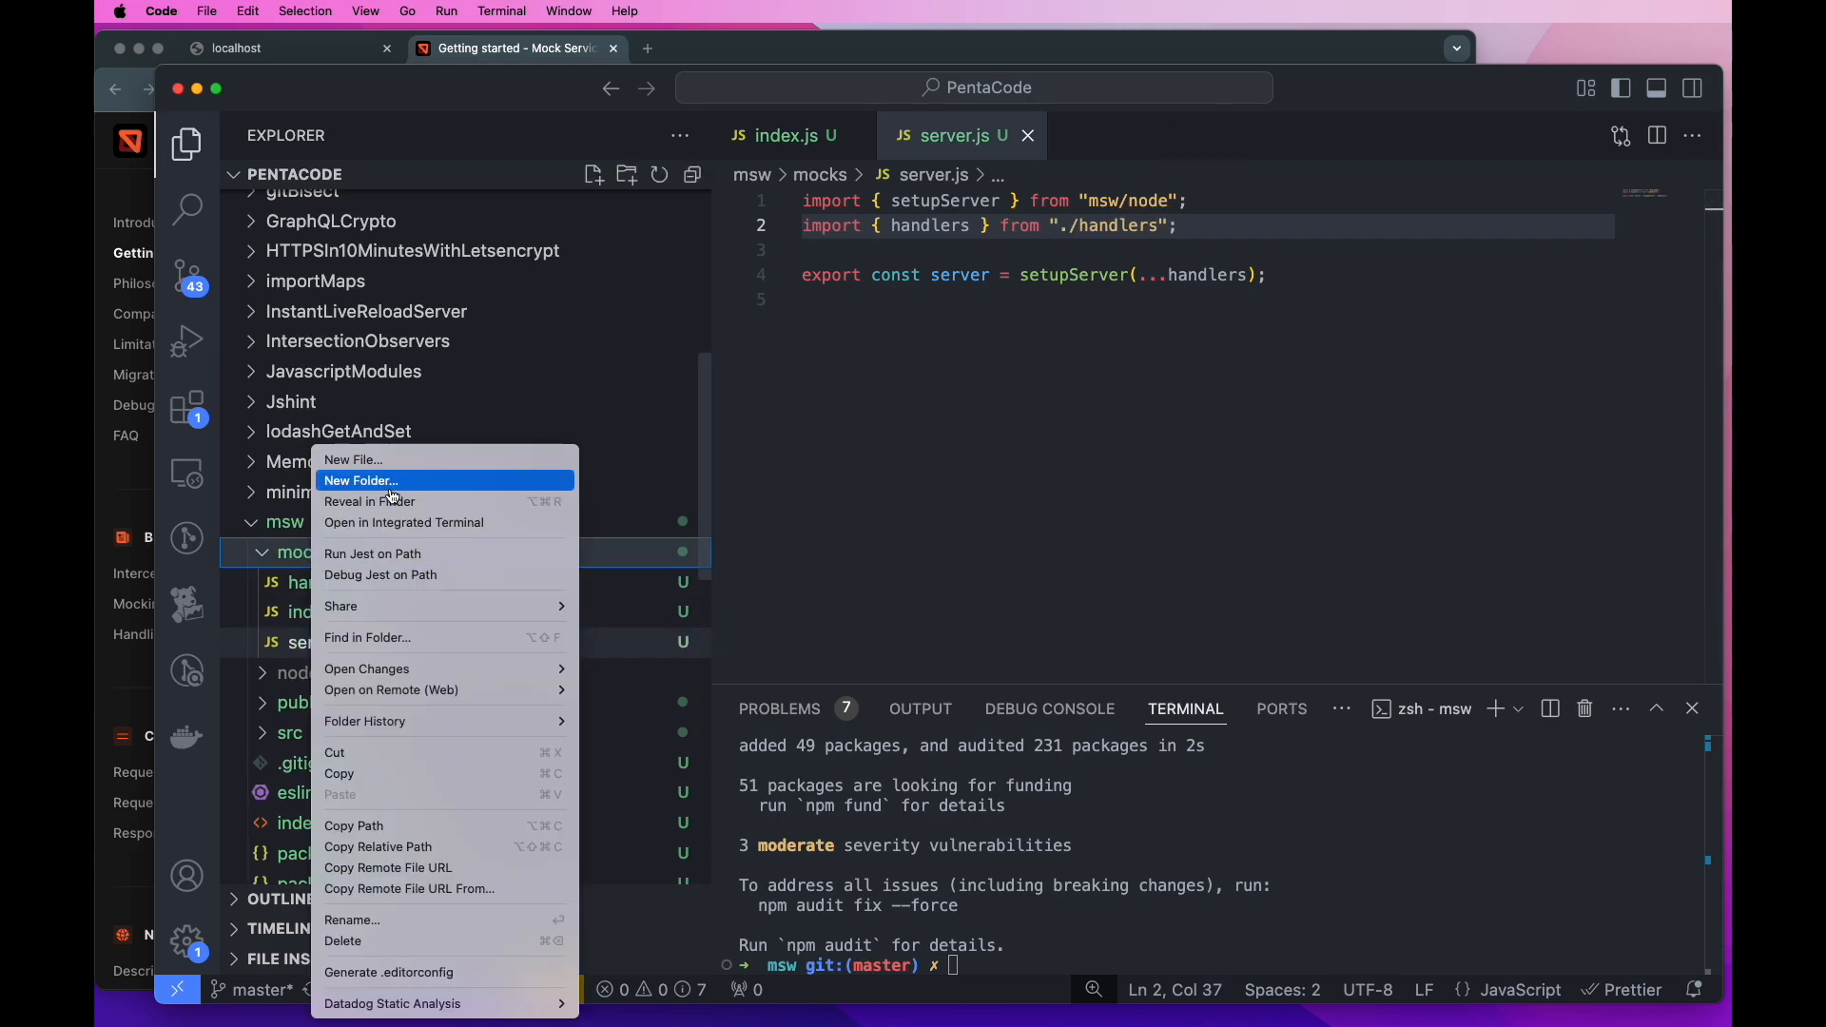
{"action": "left_click", "coordinate": [360, 479]}
{"action": "type", "text": "handlers"}
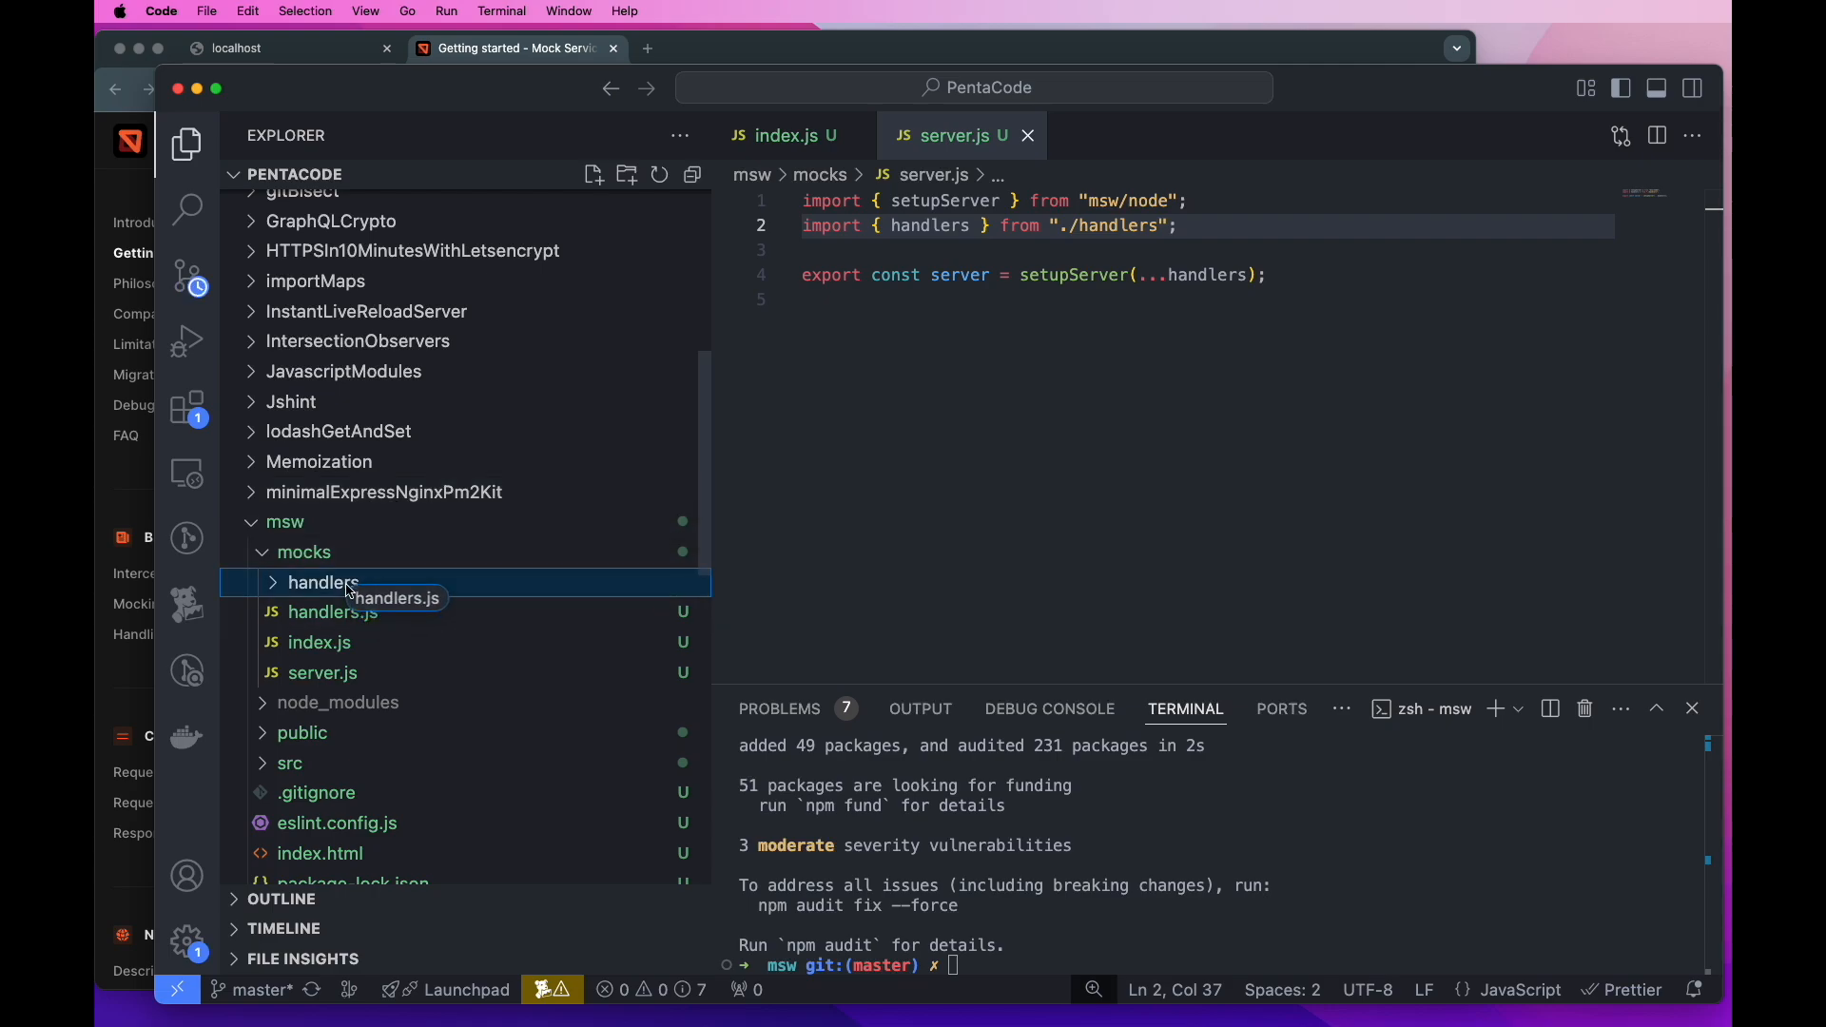
{"action": "right_click", "coordinate": [330, 611]}
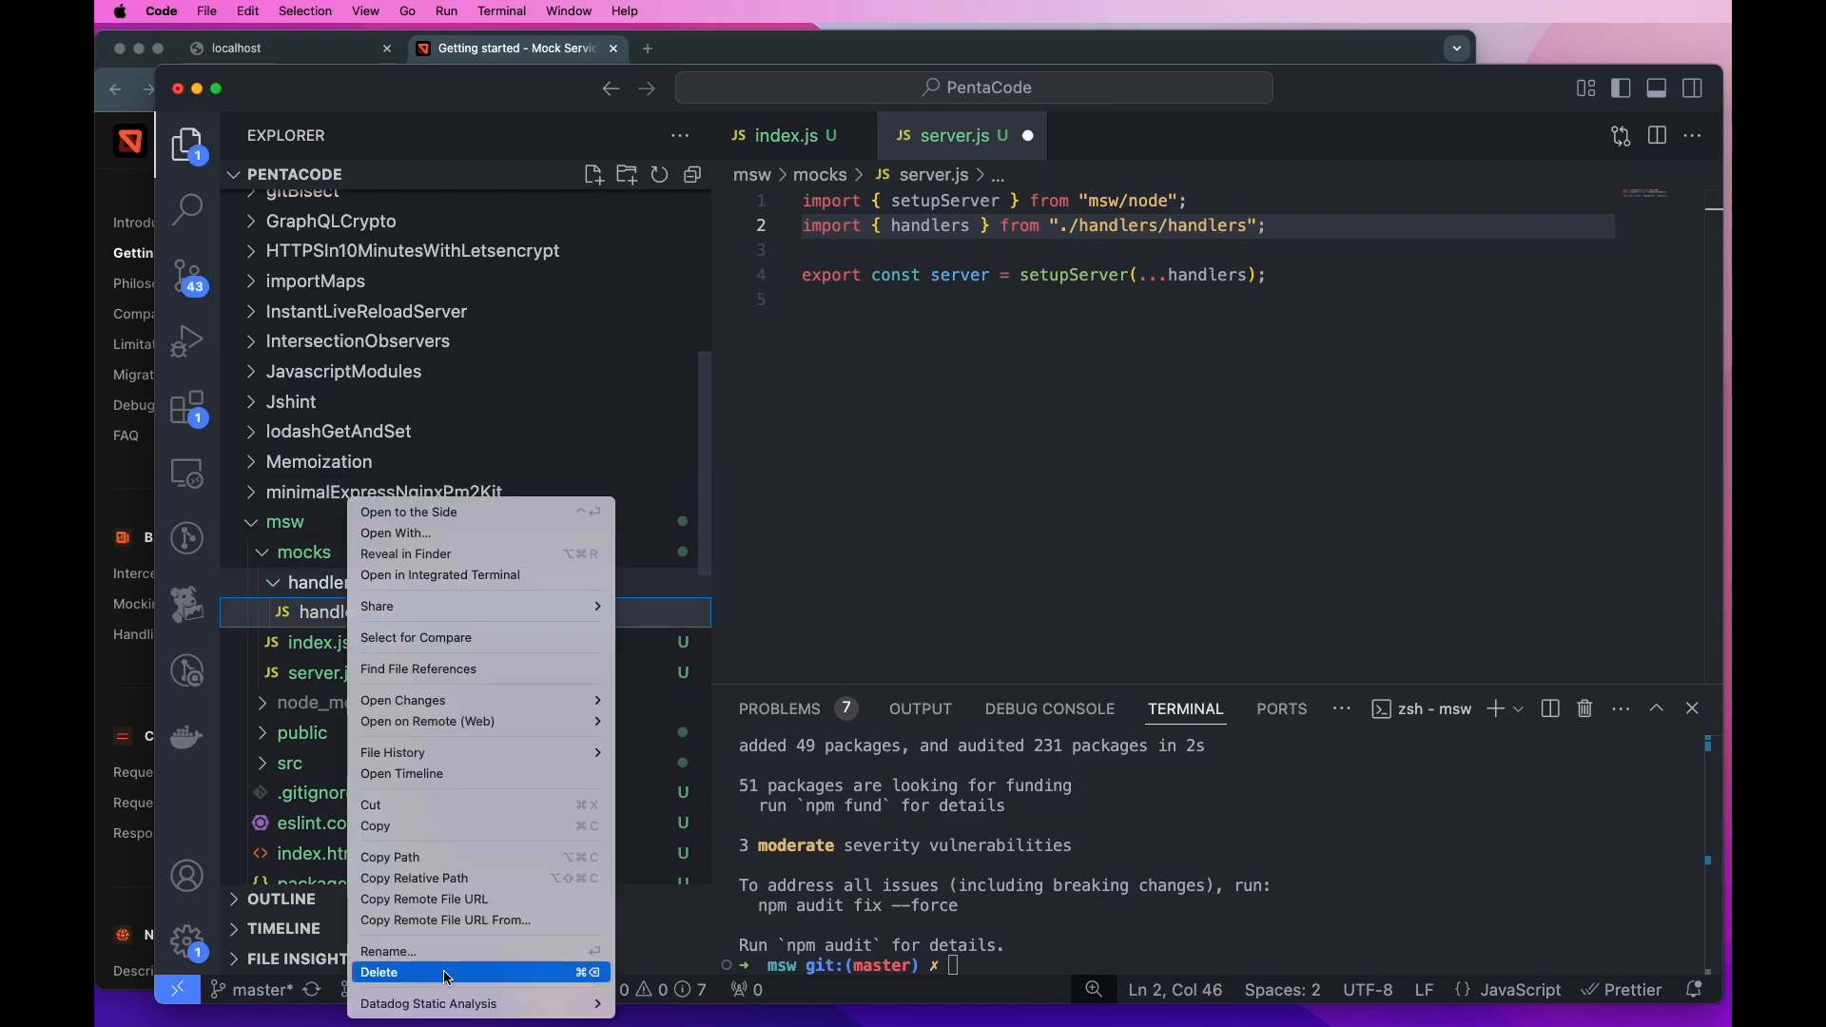
{"action": "left_click", "coordinate": [389, 951]}
{"action": "type", "text": "index.js"}
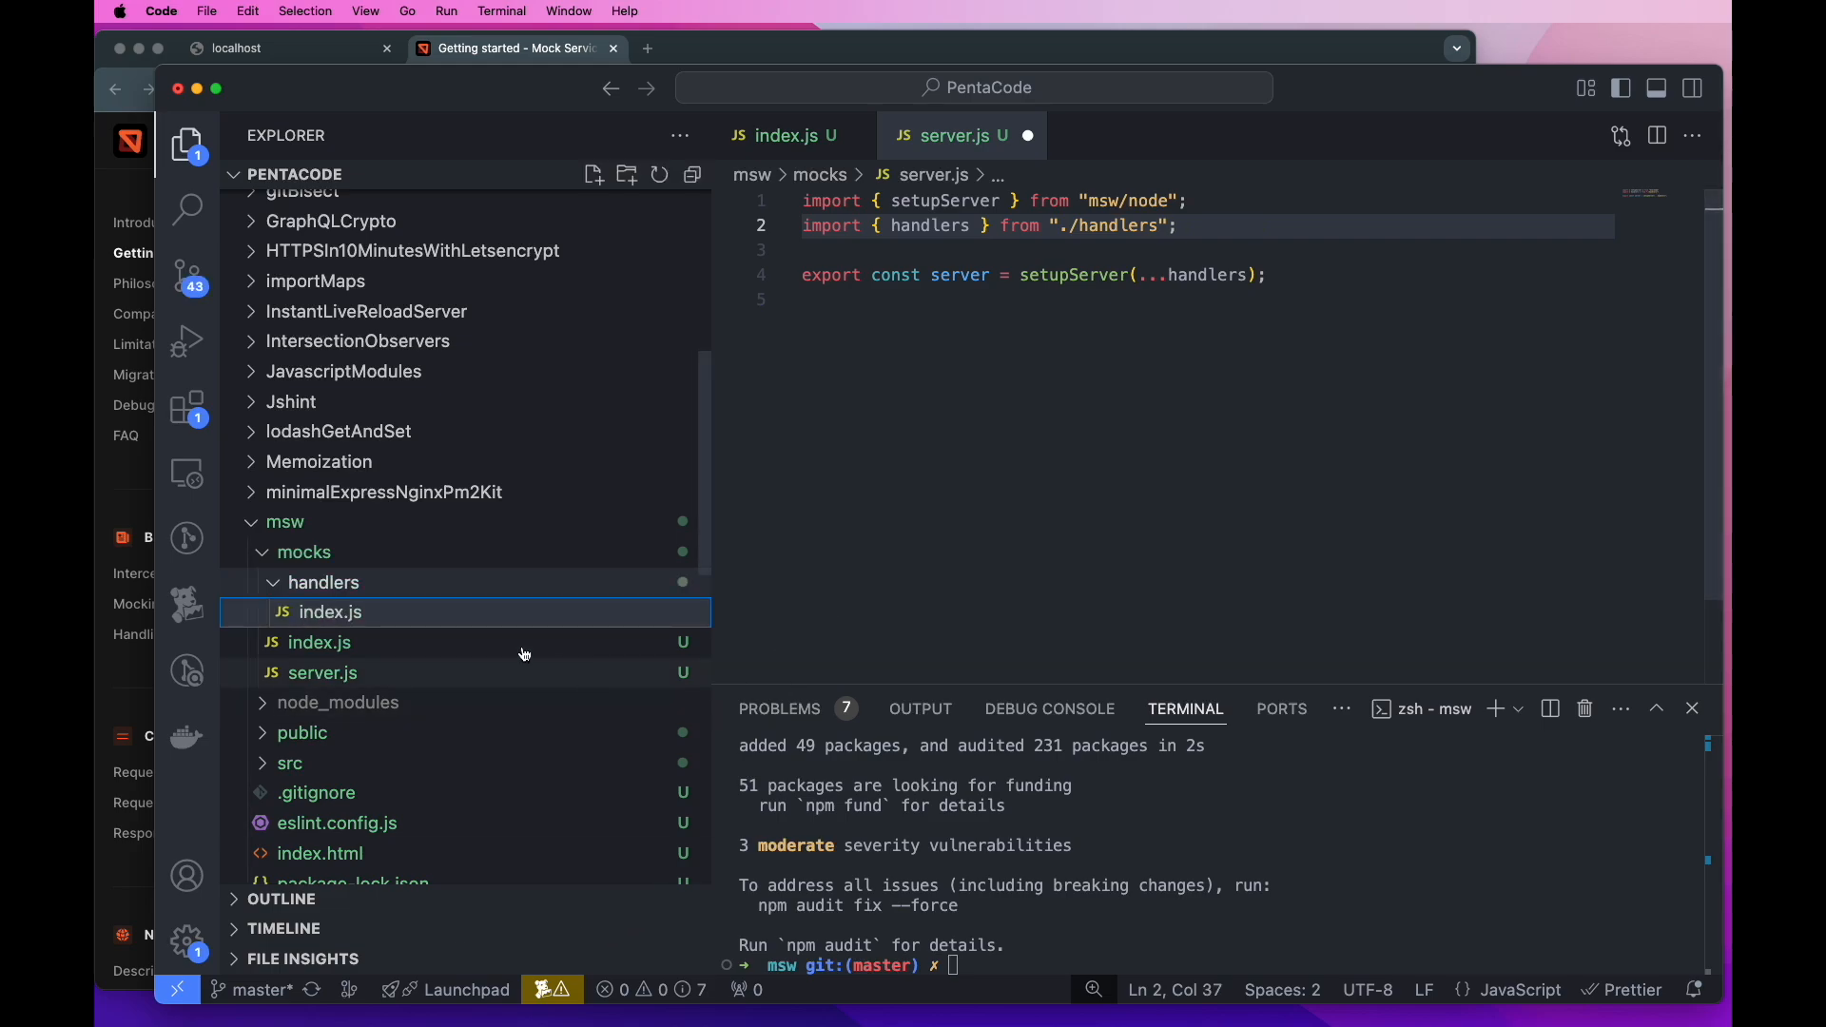
{"action": "left_click", "coordinate": [331, 611]}
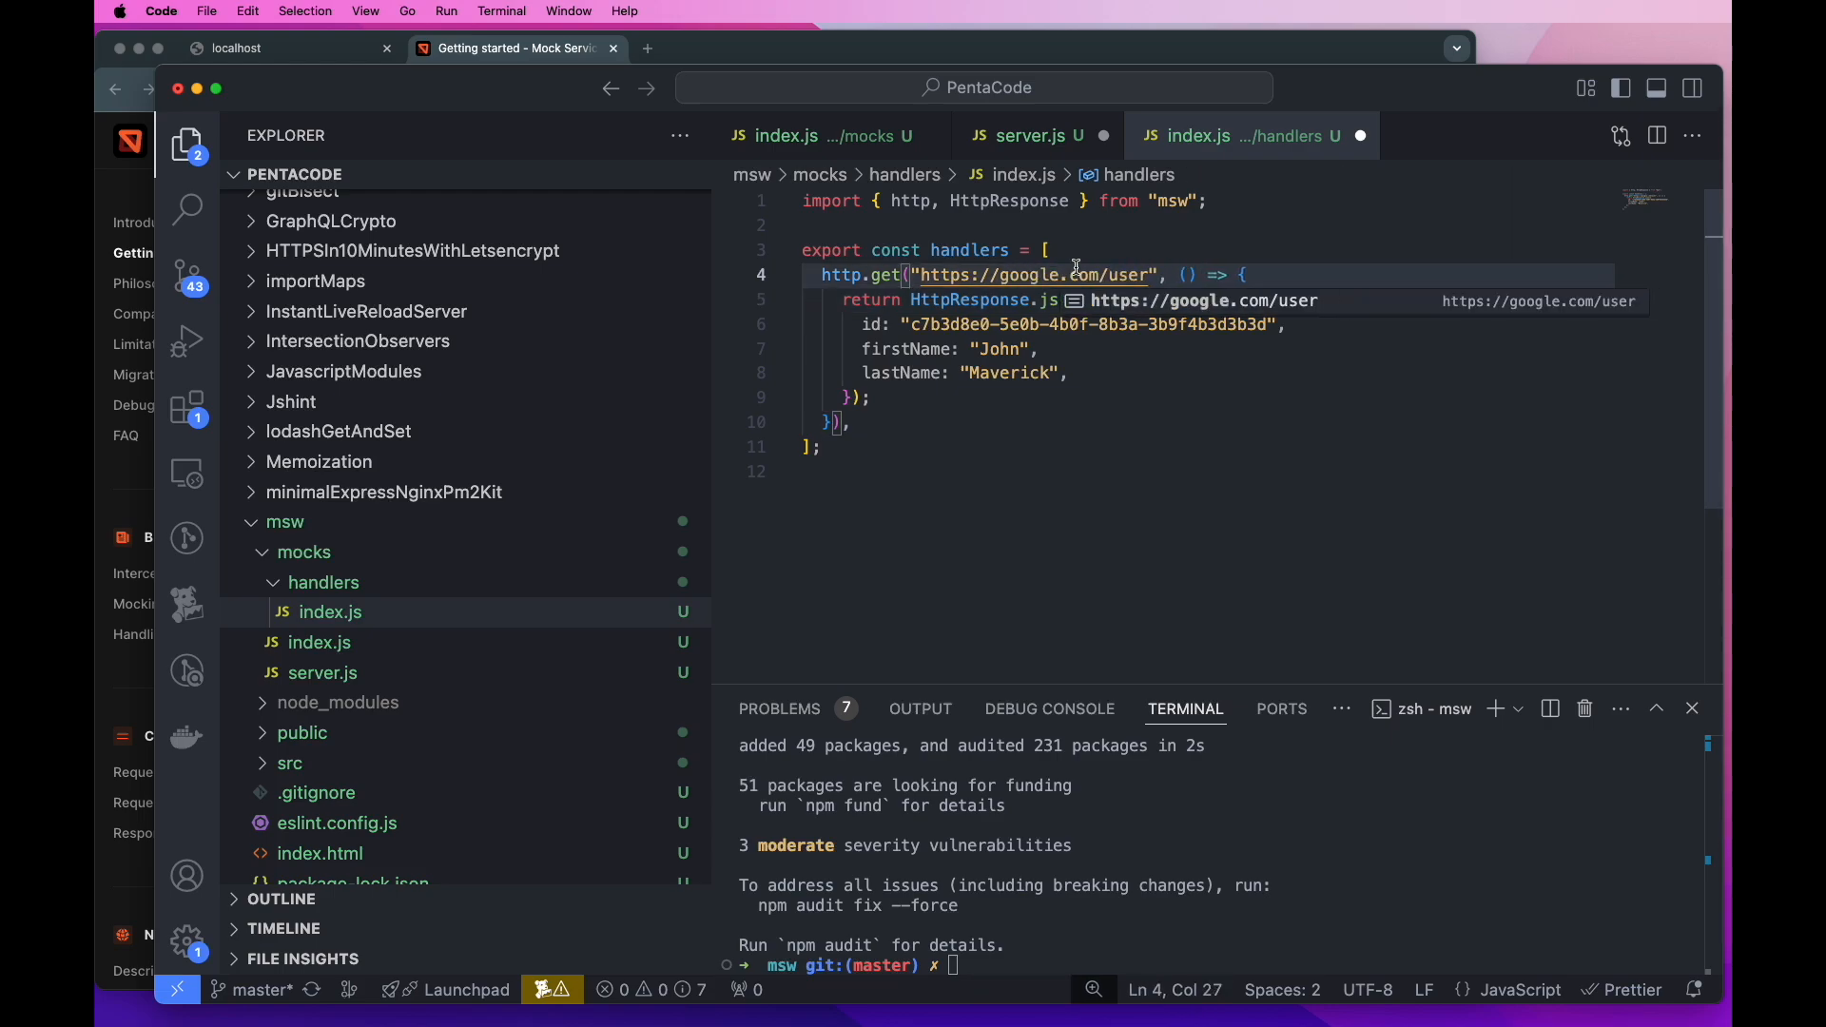
{"action": "type", "text": "password"}
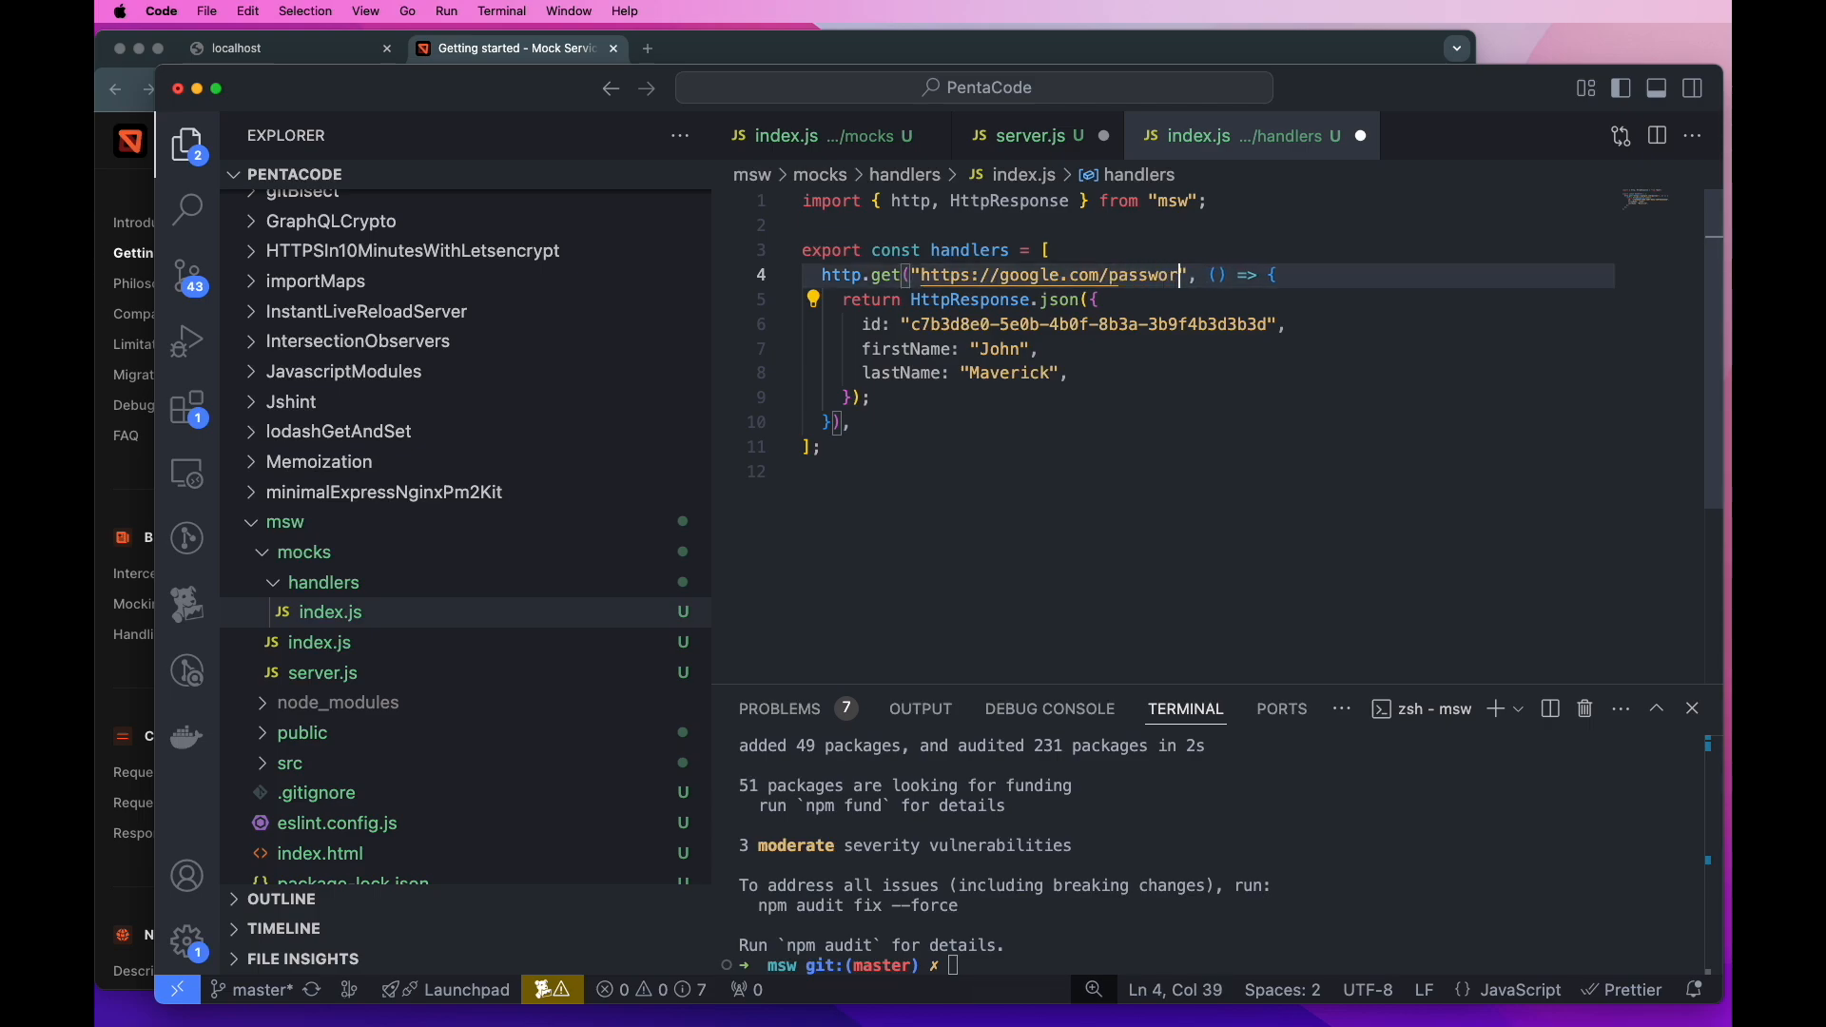
{"action": "type", "text": "s"}
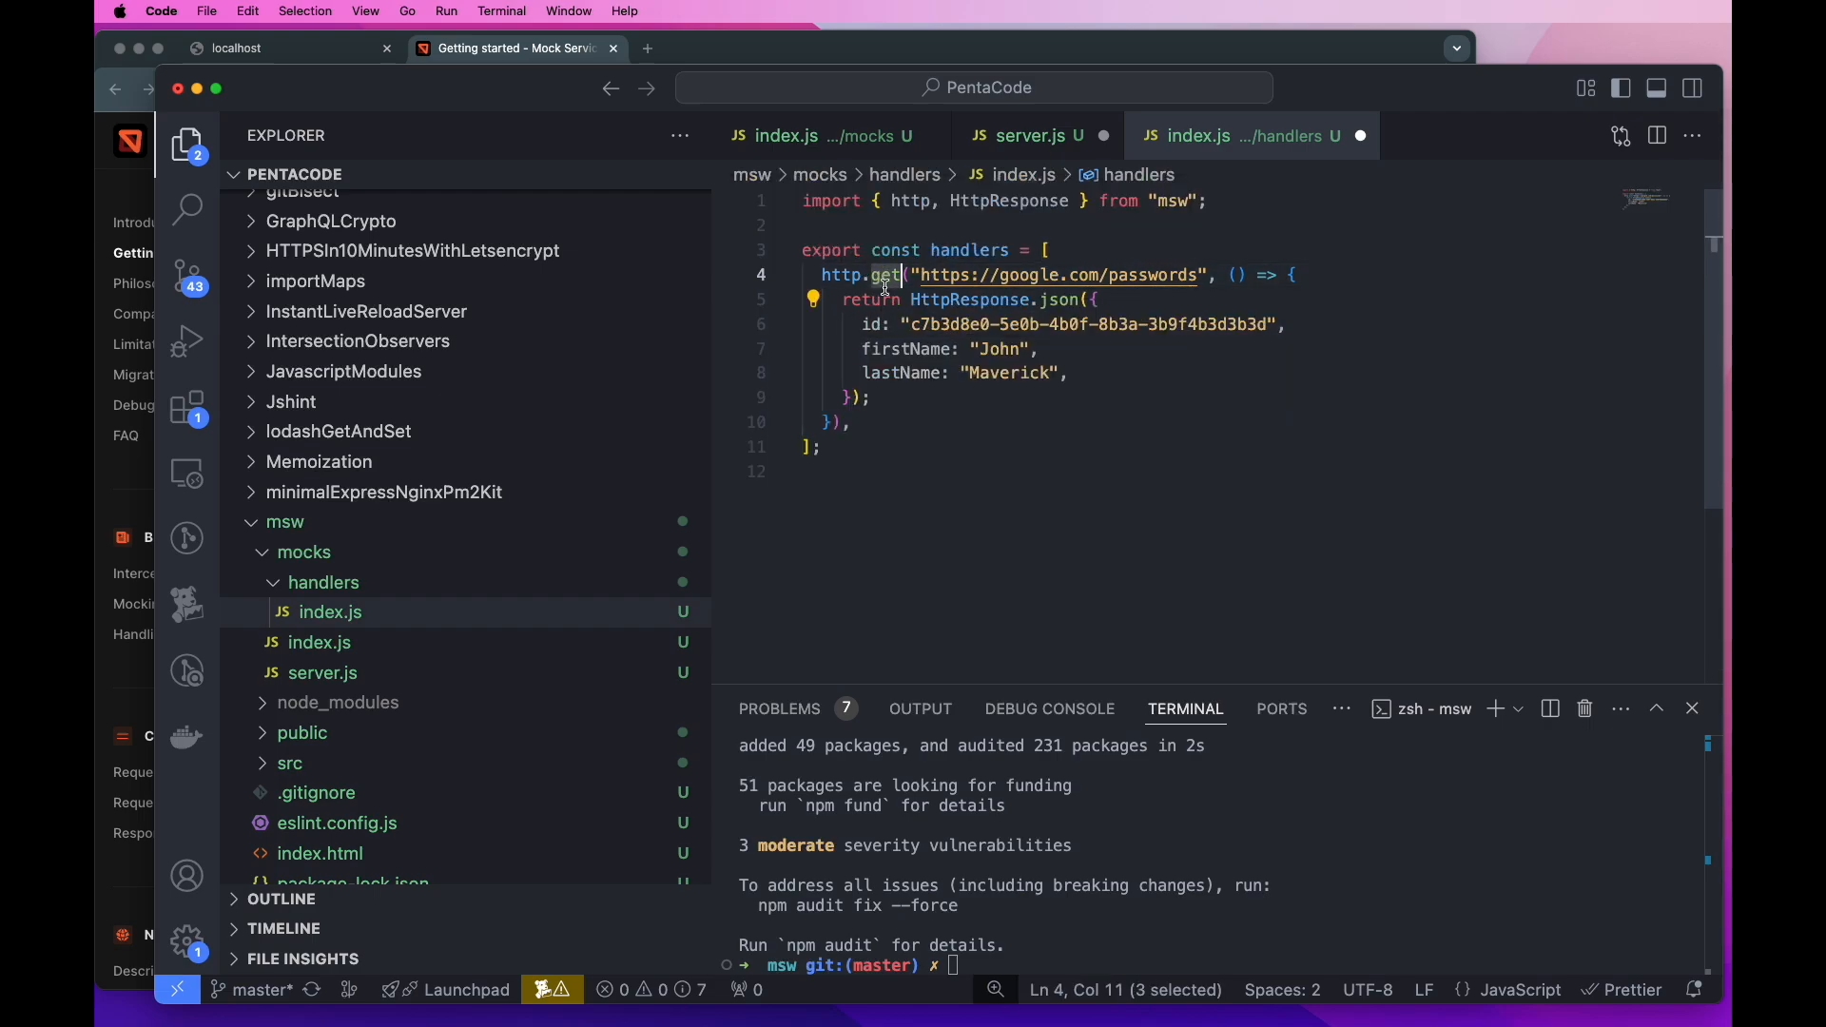
{"action": "mouse_move", "coordinate": [1115, 277]}
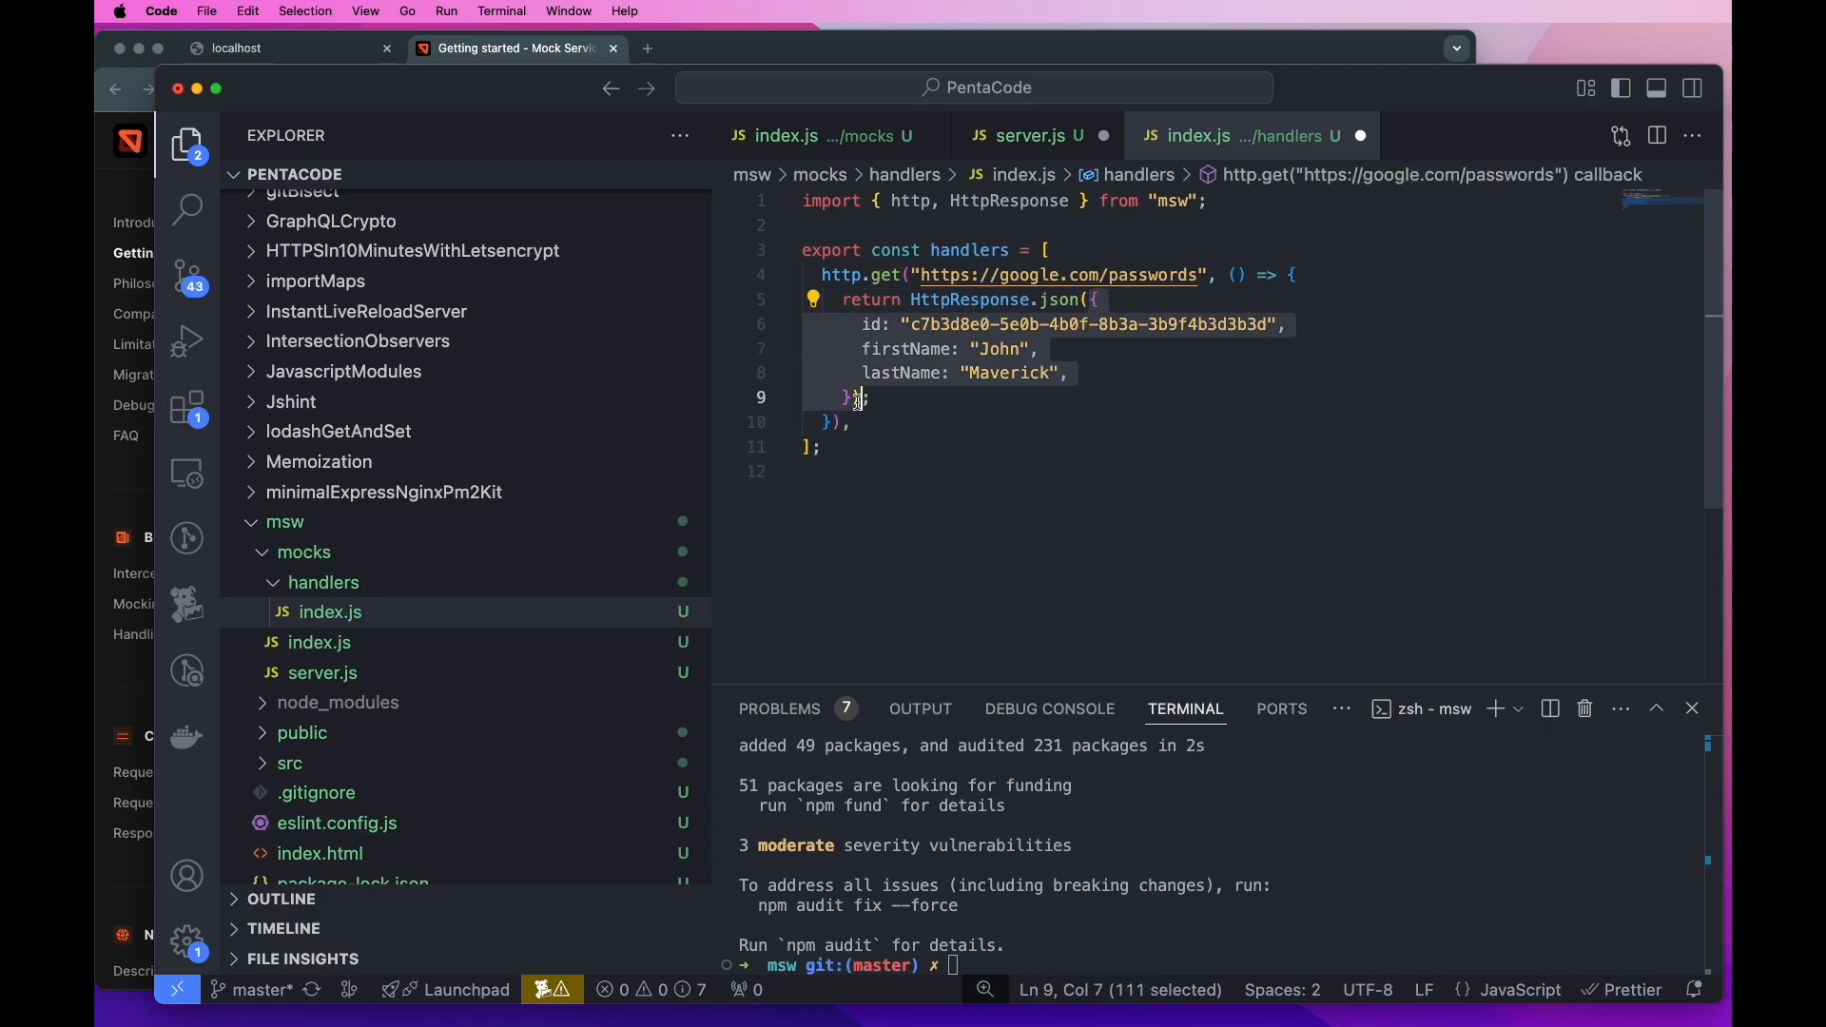
{"action": "key", "text": "Backspace"}
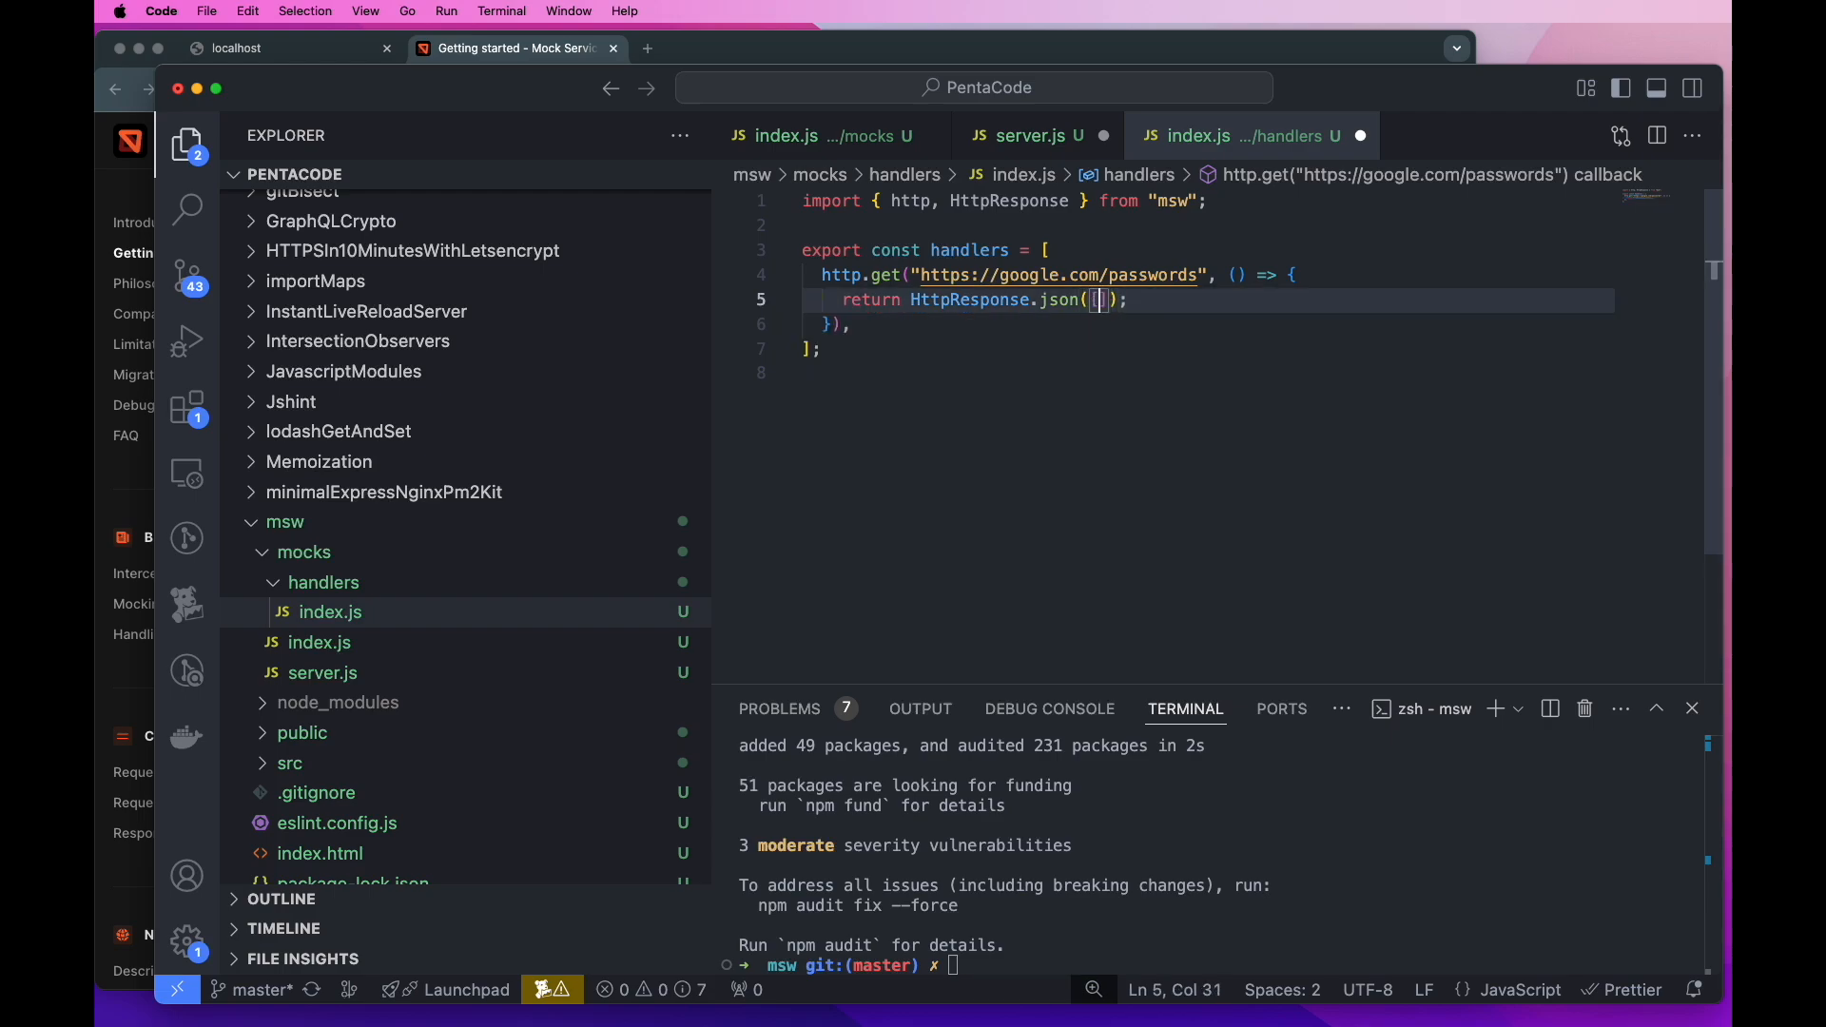
{"action": "type", "text": "[{"}
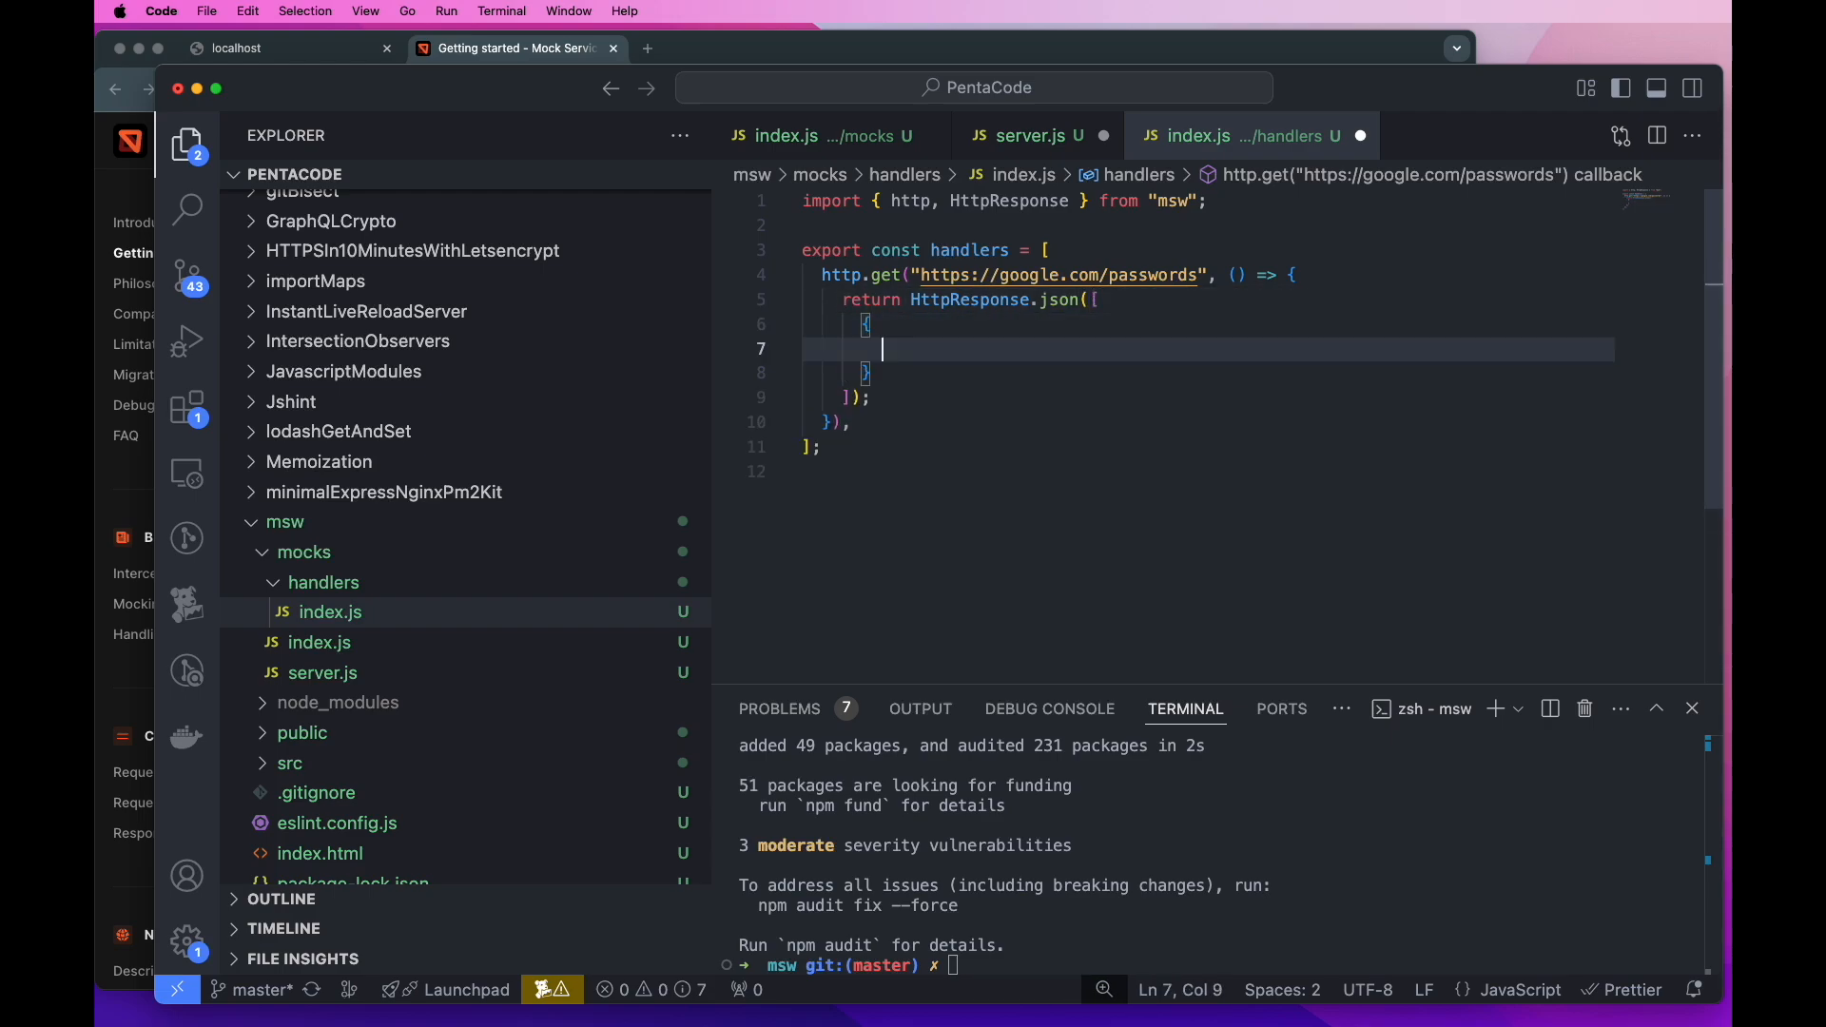
{"action": "type", "text": "user: '"}
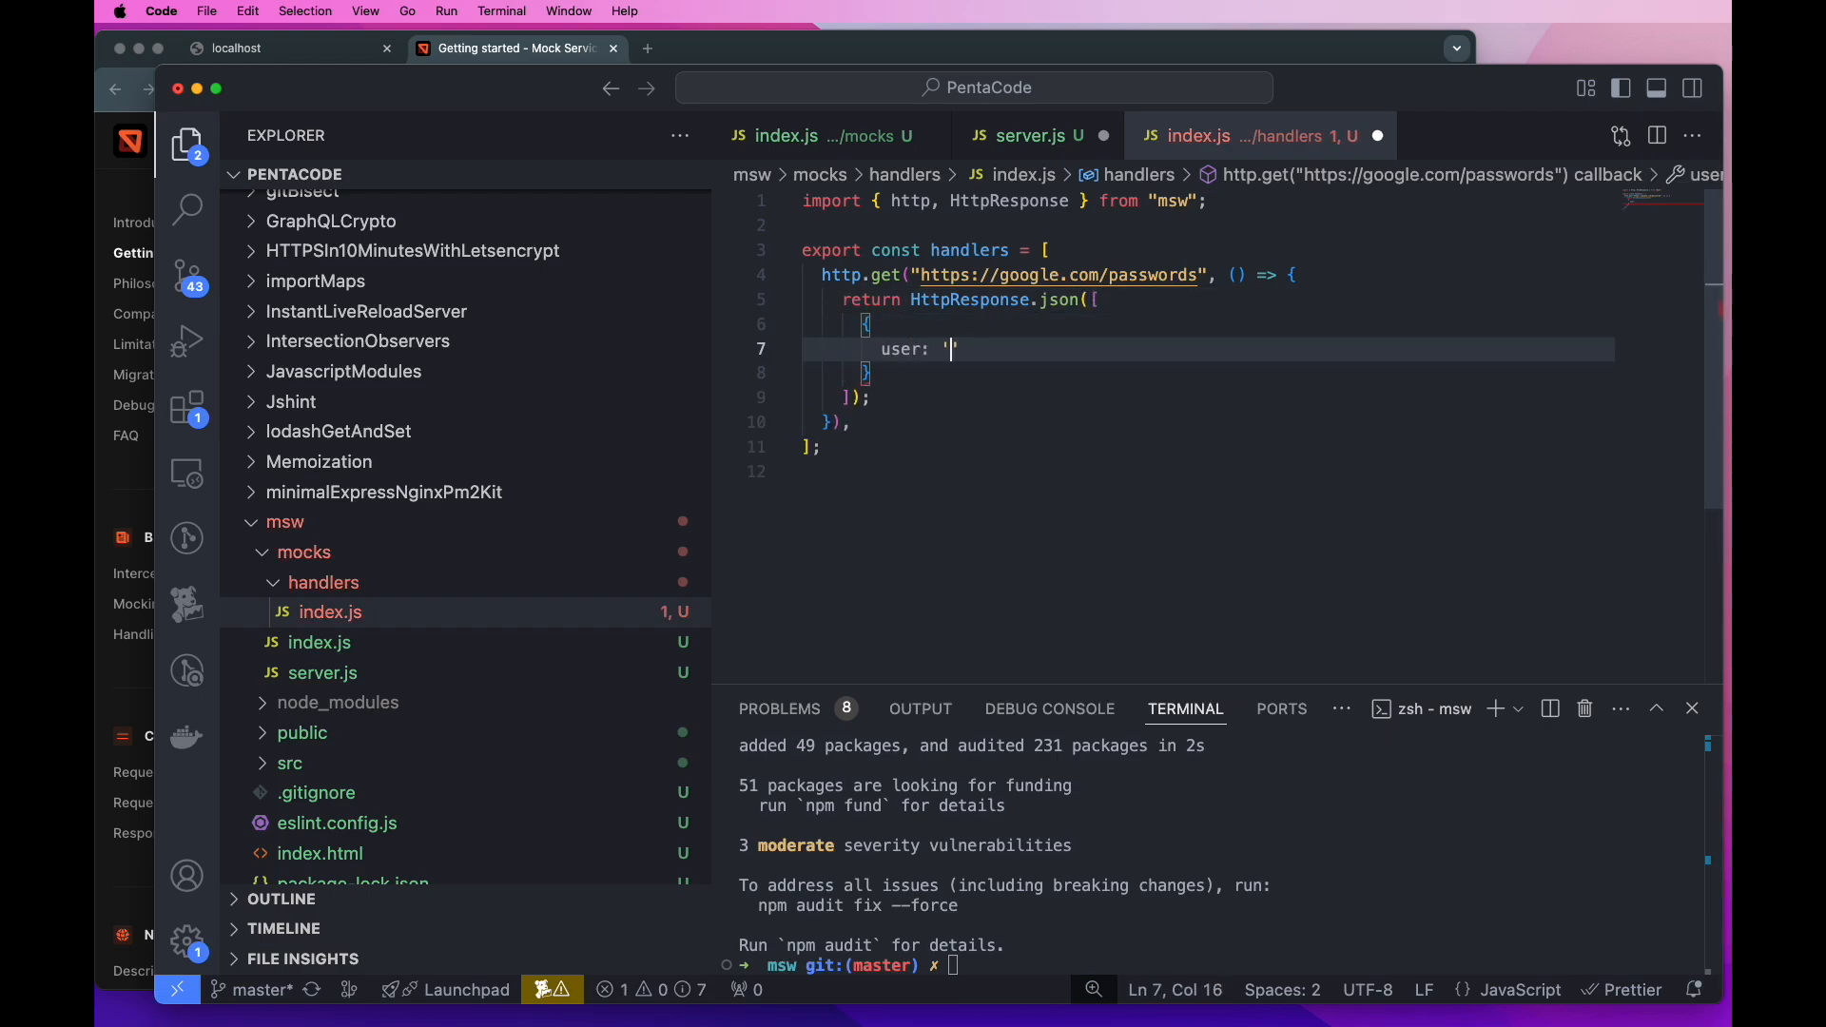
{"action": "type", "text": "pentacode"}
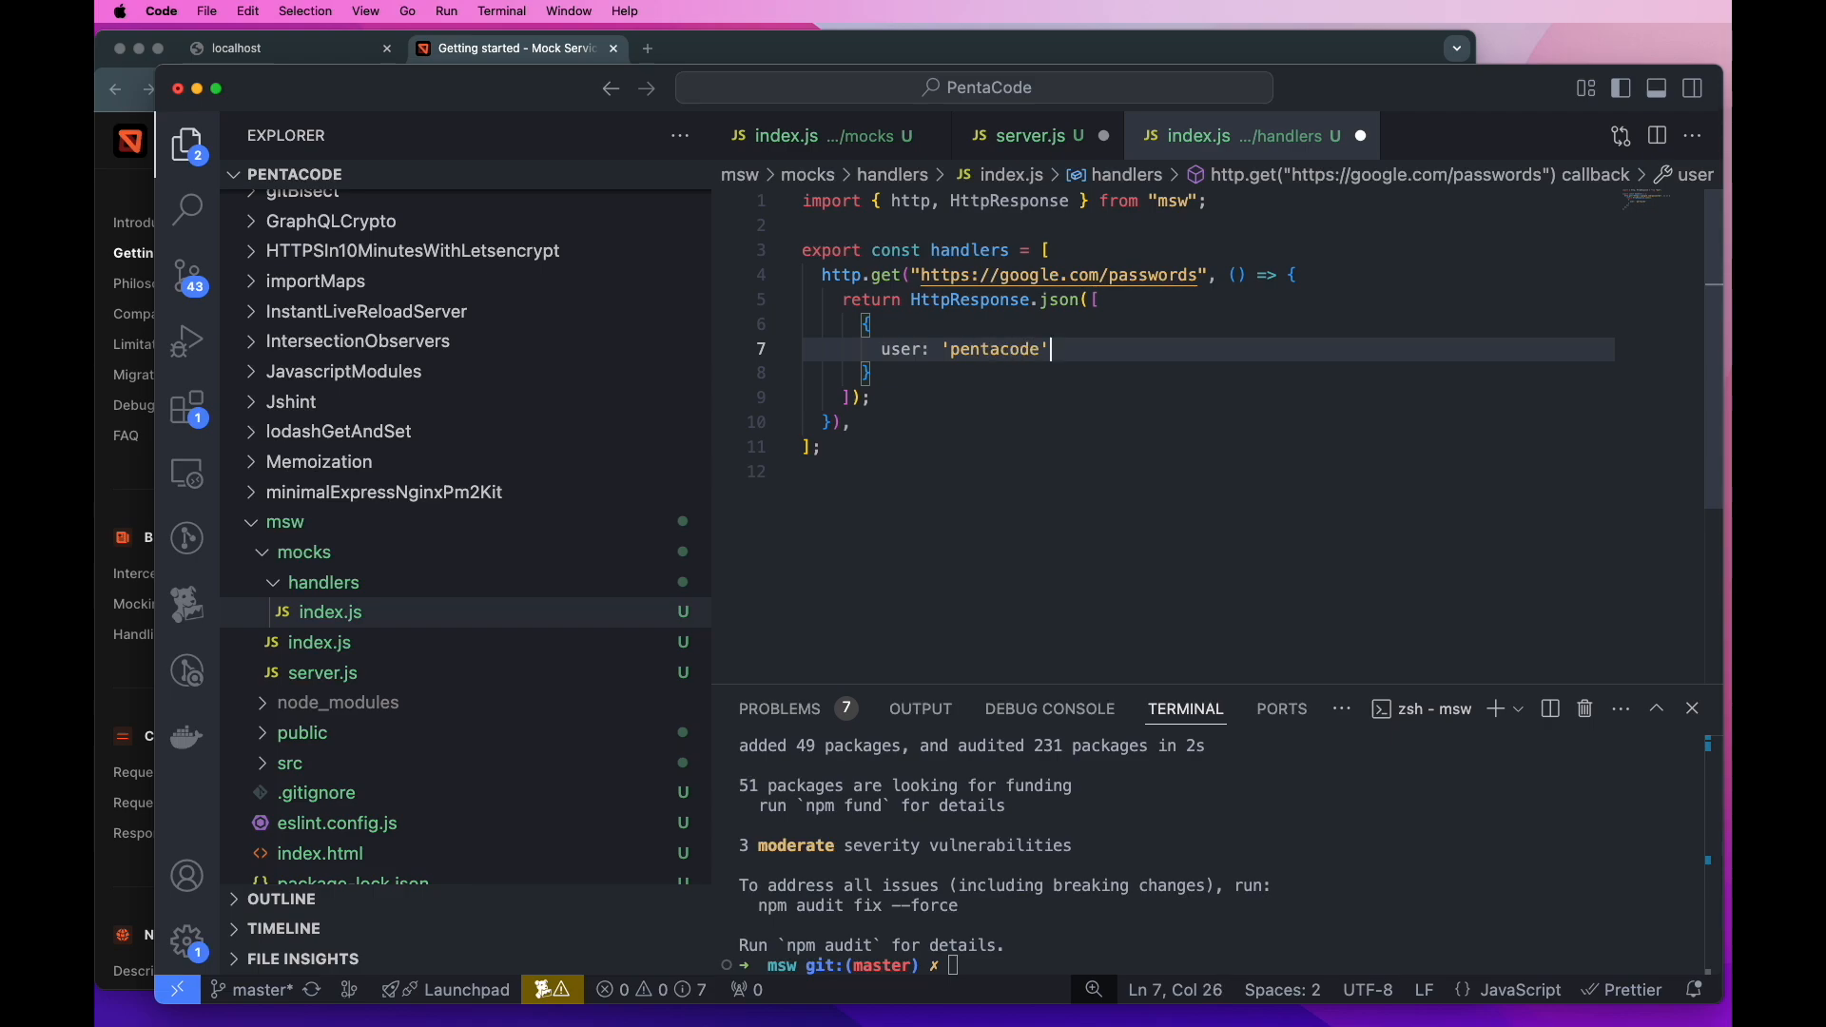
{"action": "type", "text": "password: 'subscribe'"}
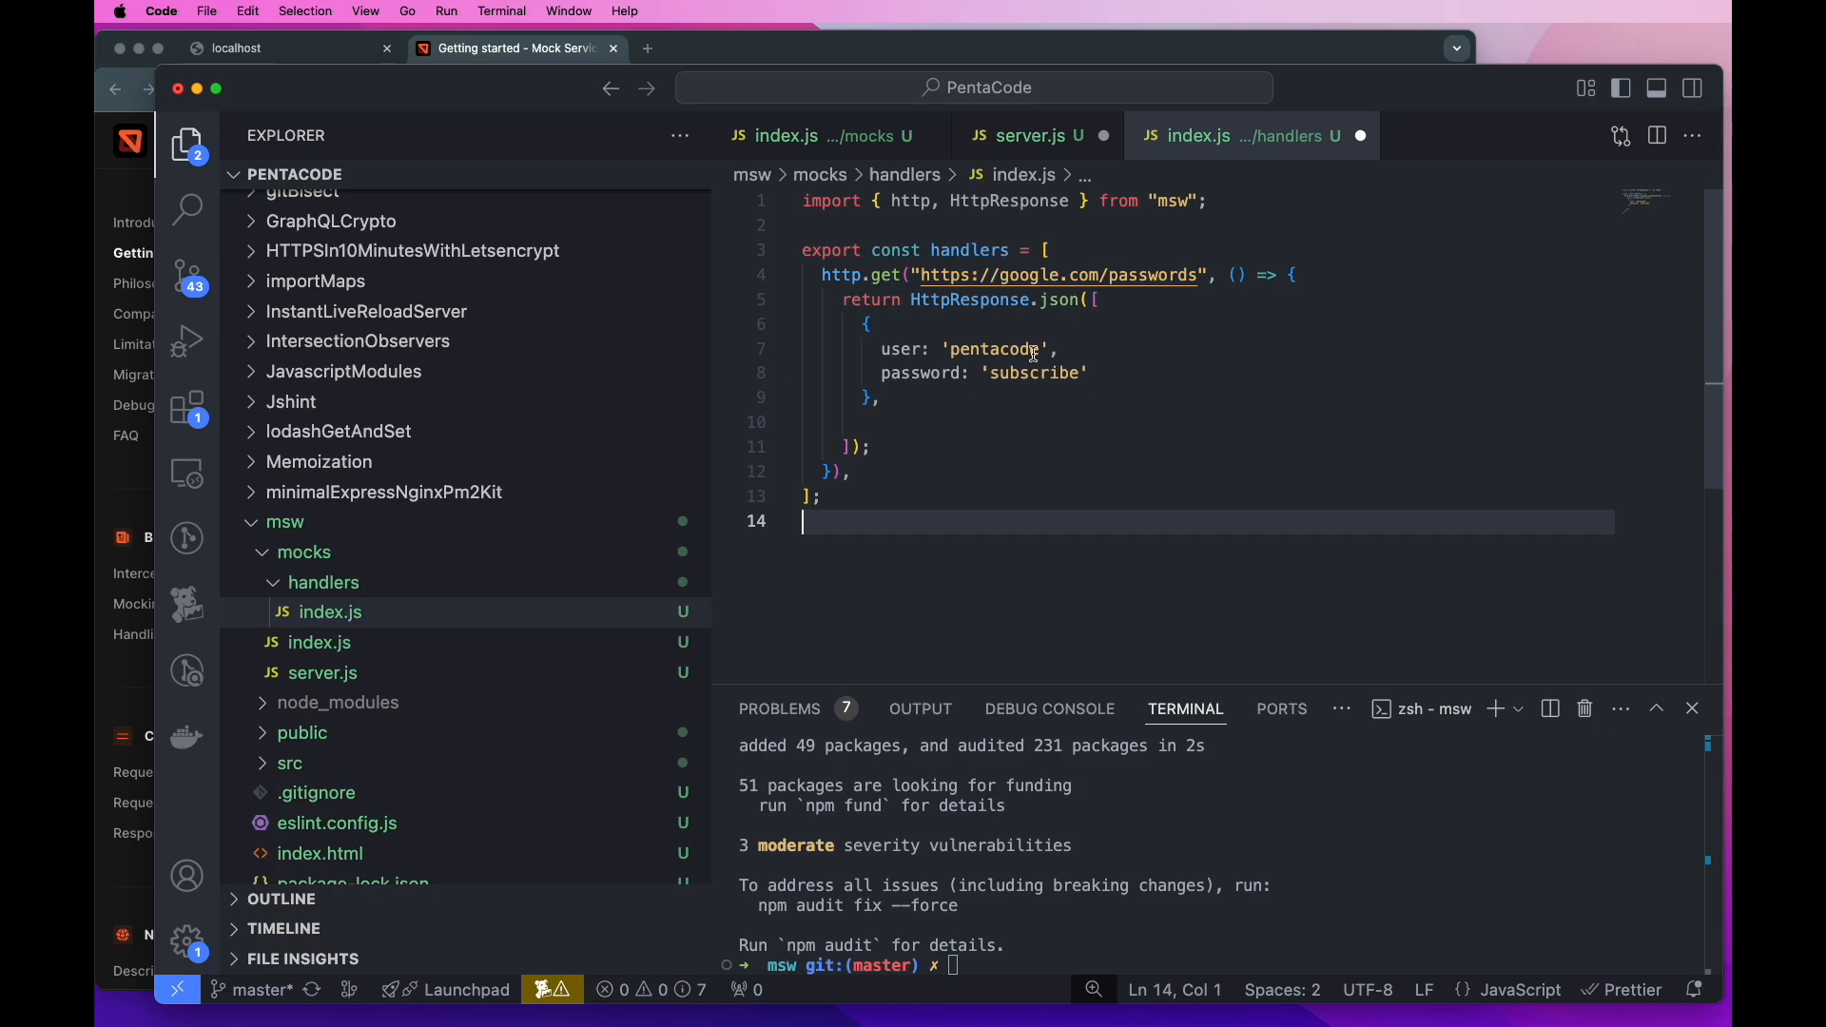
{"action": "mouse_move", "coordinate": [992, 343]}
{"action": "type", "text": "{"}
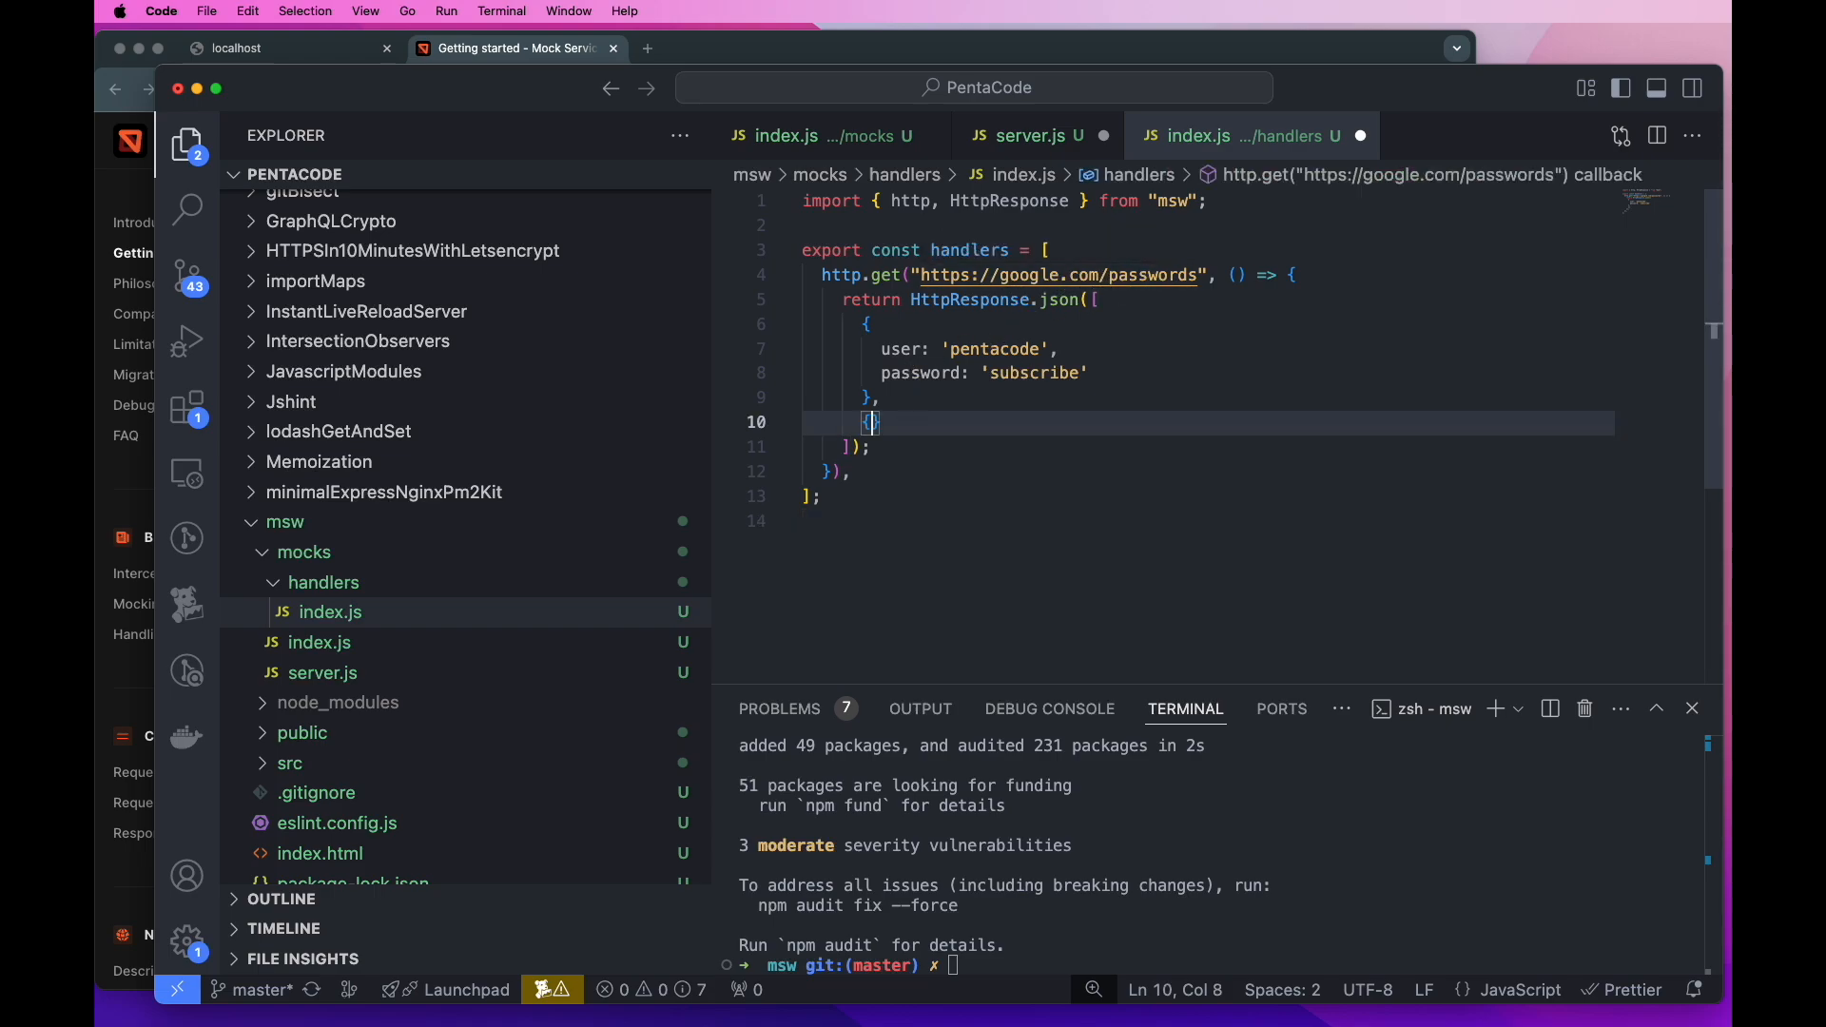
{"action": "type", "text": "use"}
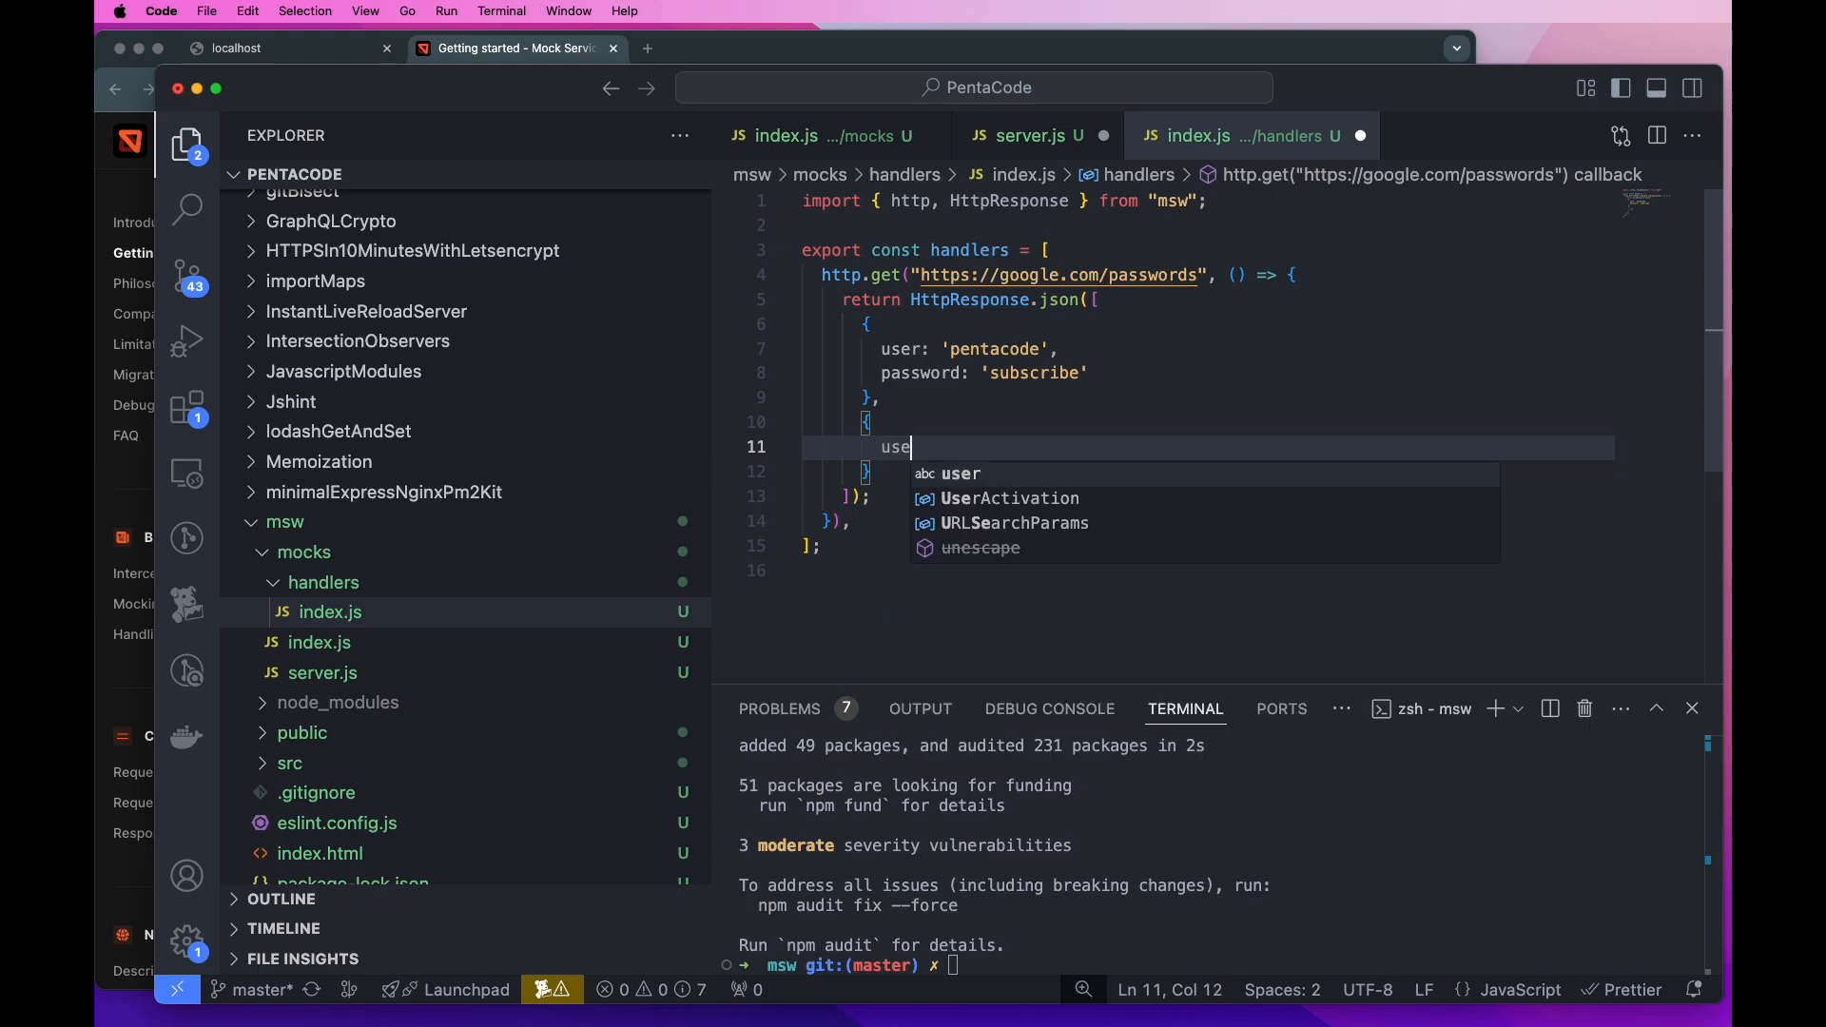
{"action": "type", "text": "r: 'john'"}
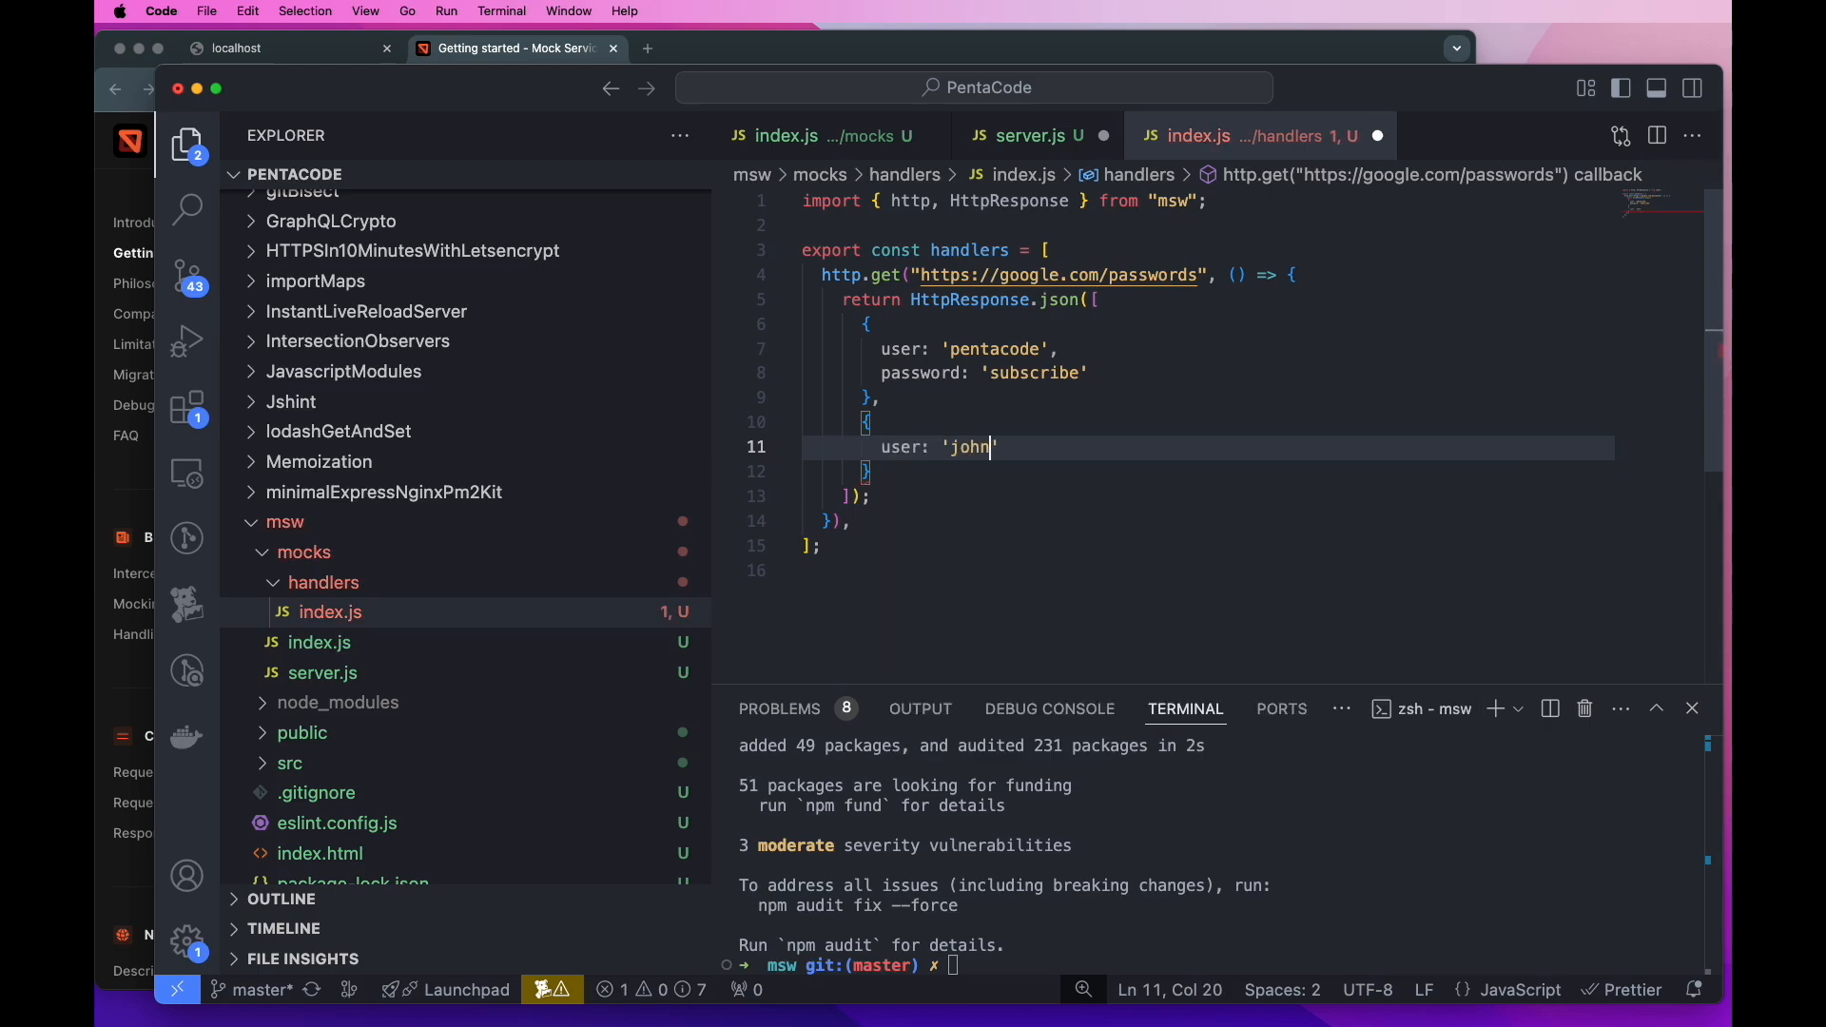
{"action": "type", "text": "doe"}
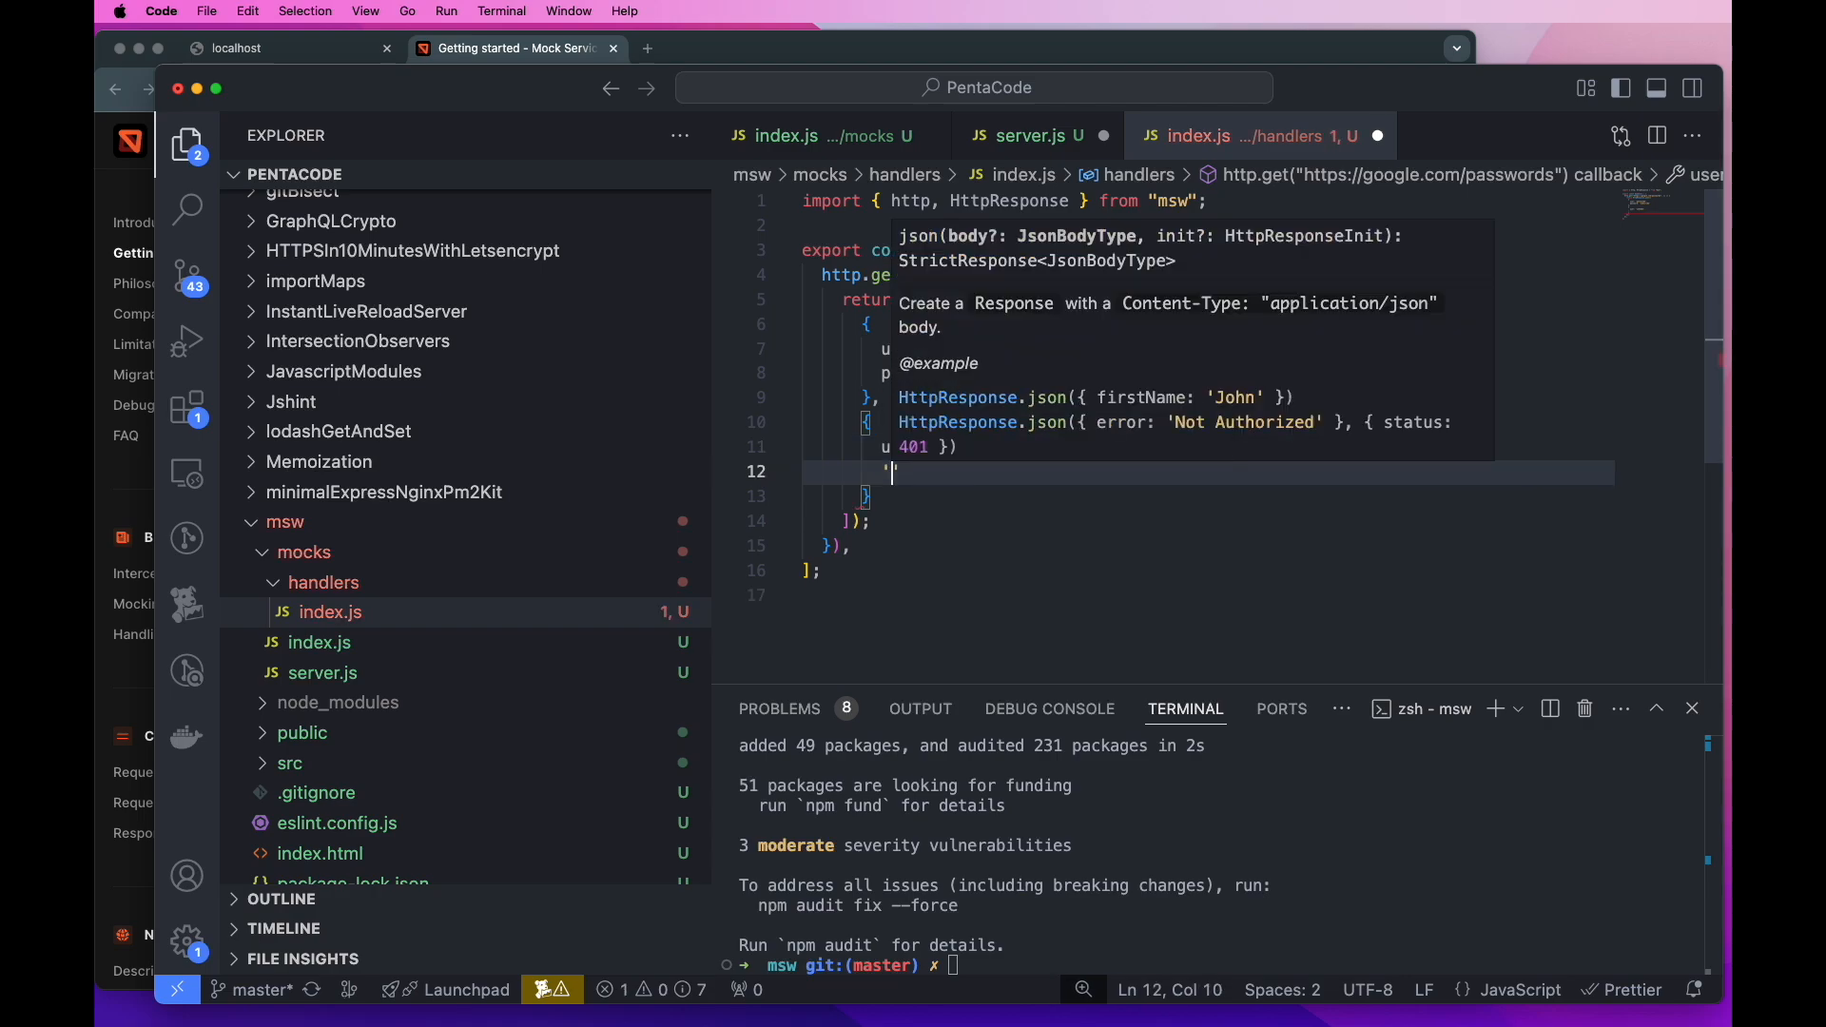
{"action": "type", "text": "password: \"foobar\","}
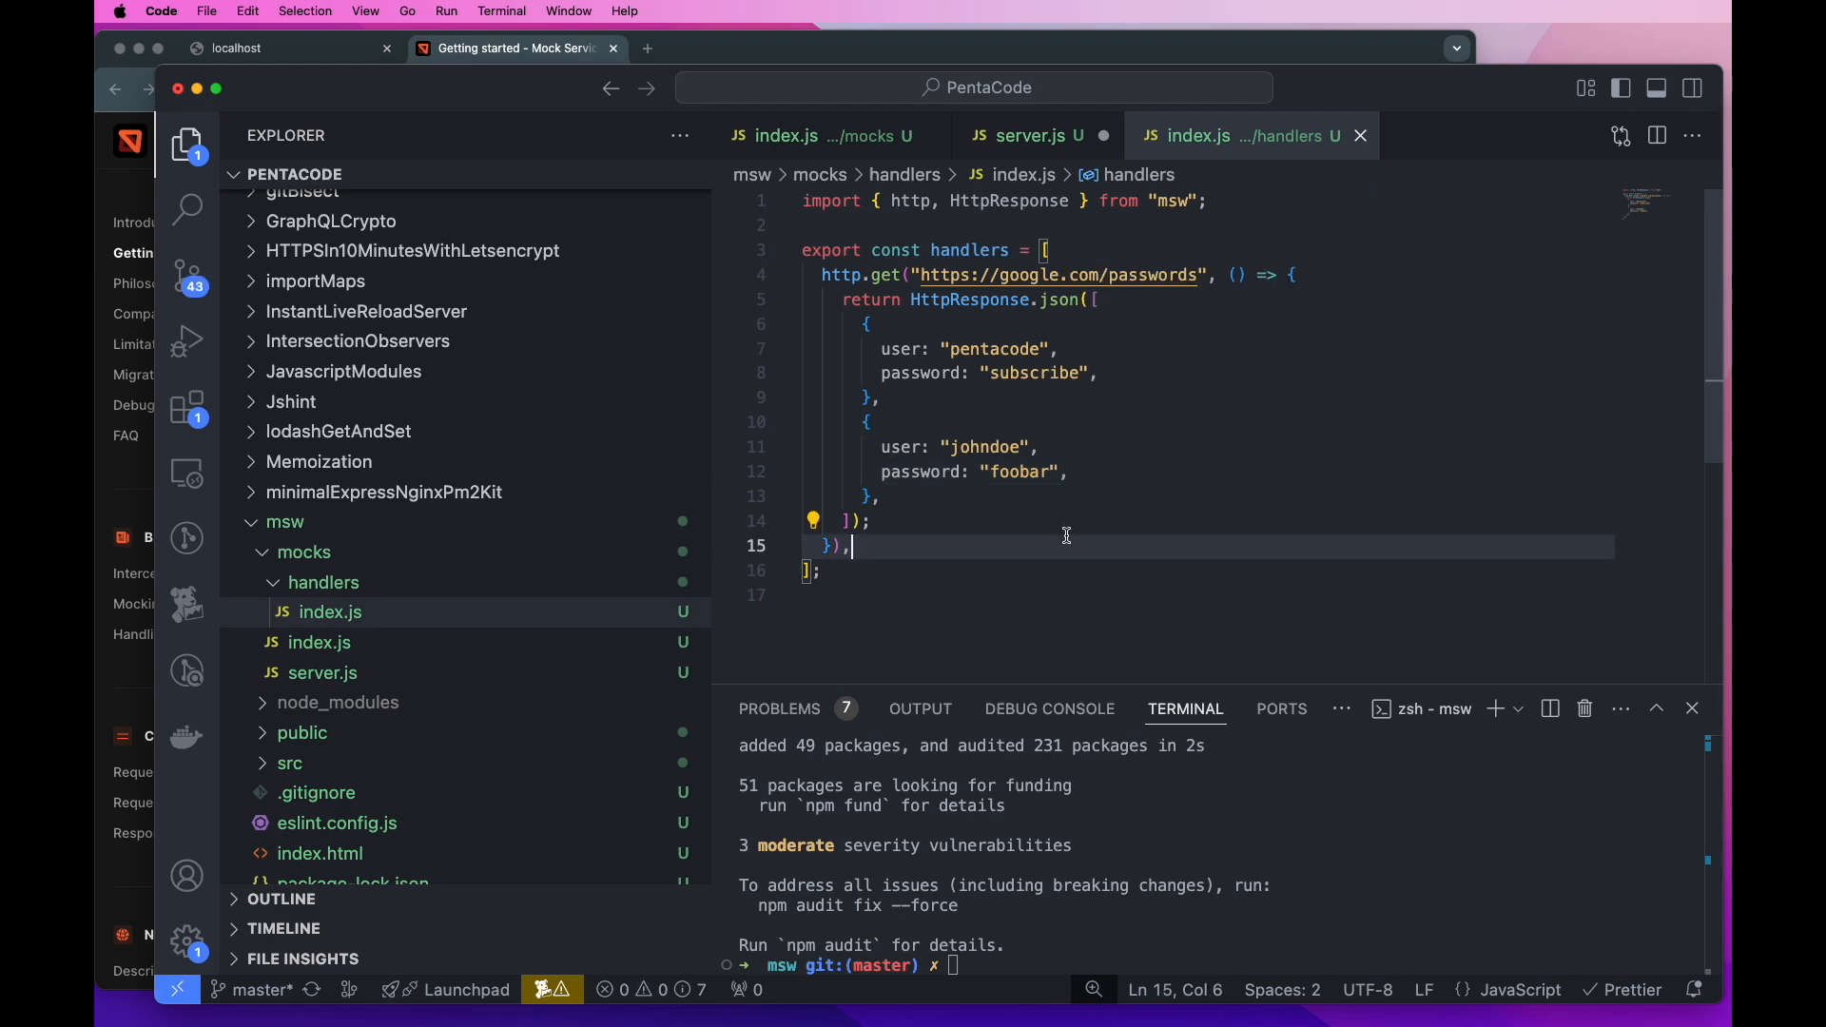
{"action": "mouse_move", "coordinate": [1068, 565]}
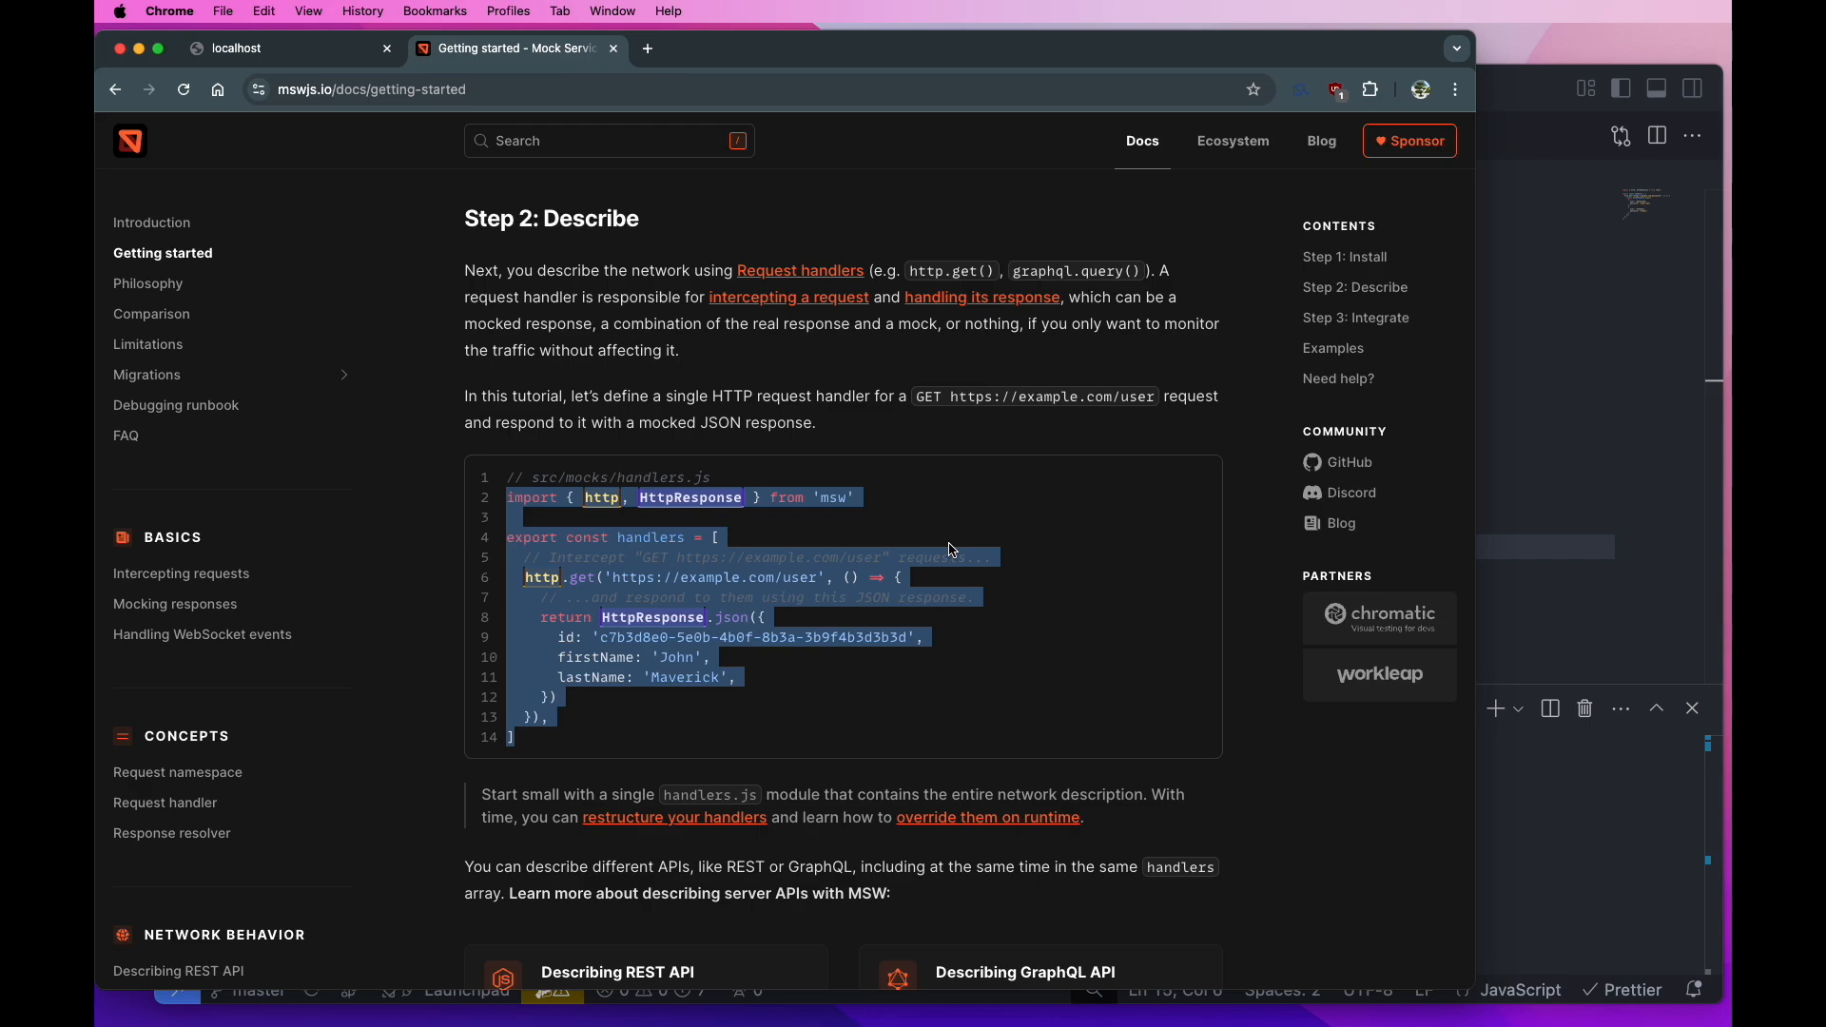
Scroll the MSW guide to Step 3: Integrate and select the src/index.js example code.
{"action": "scroll", "scroll_direction": "down", "scroll_amount": 3}
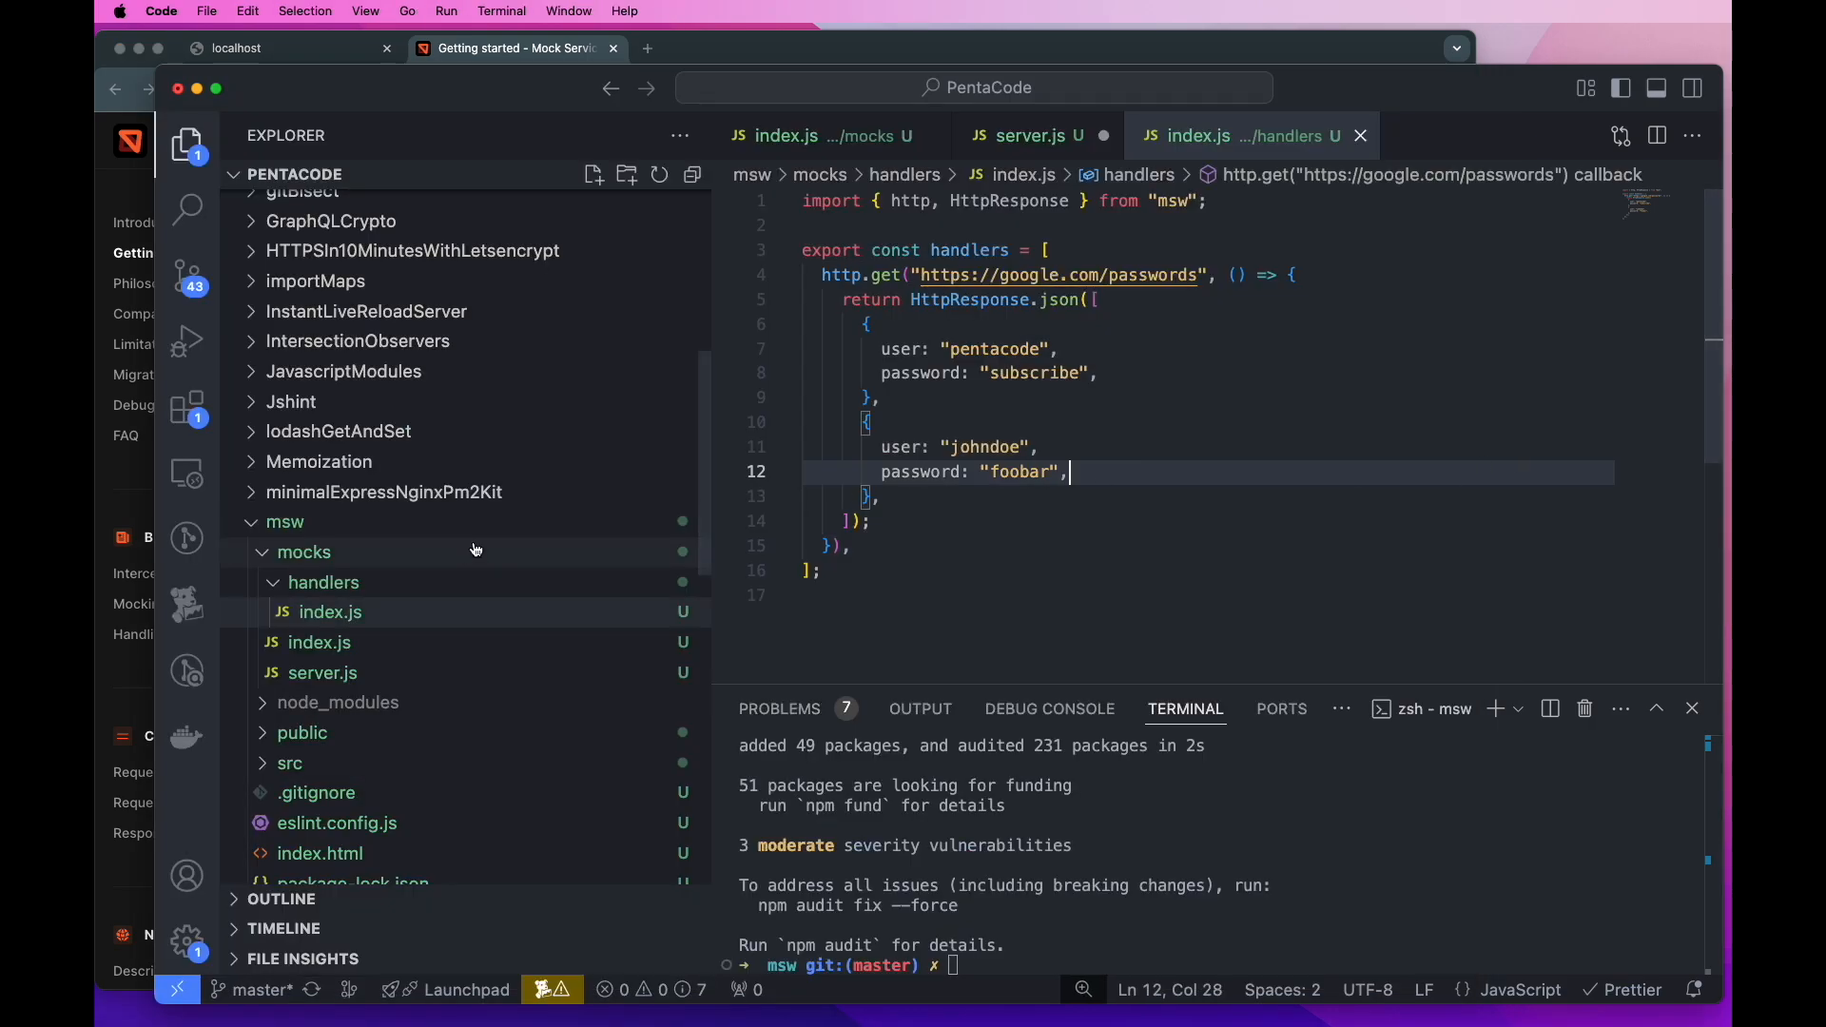
{"action": "left_click", "coordinate": [322, 672]}
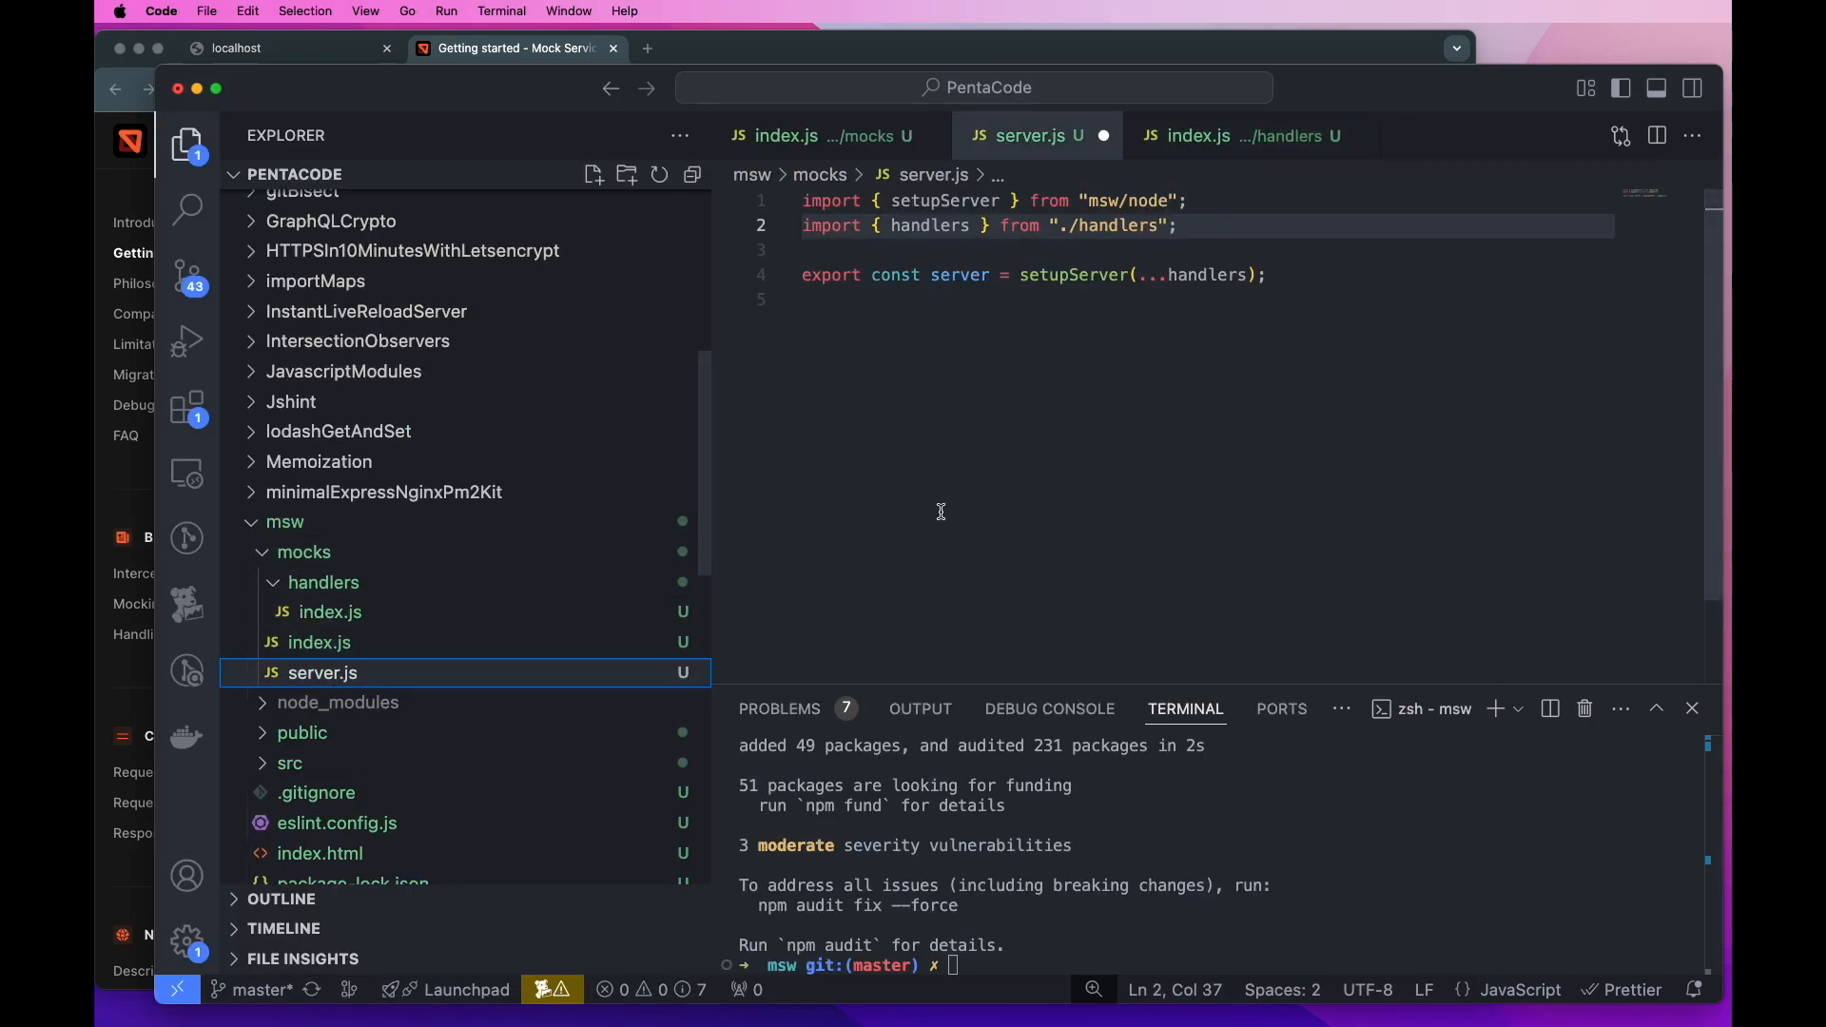
{"action": "left_click", "coordinate": [1240, 135]}
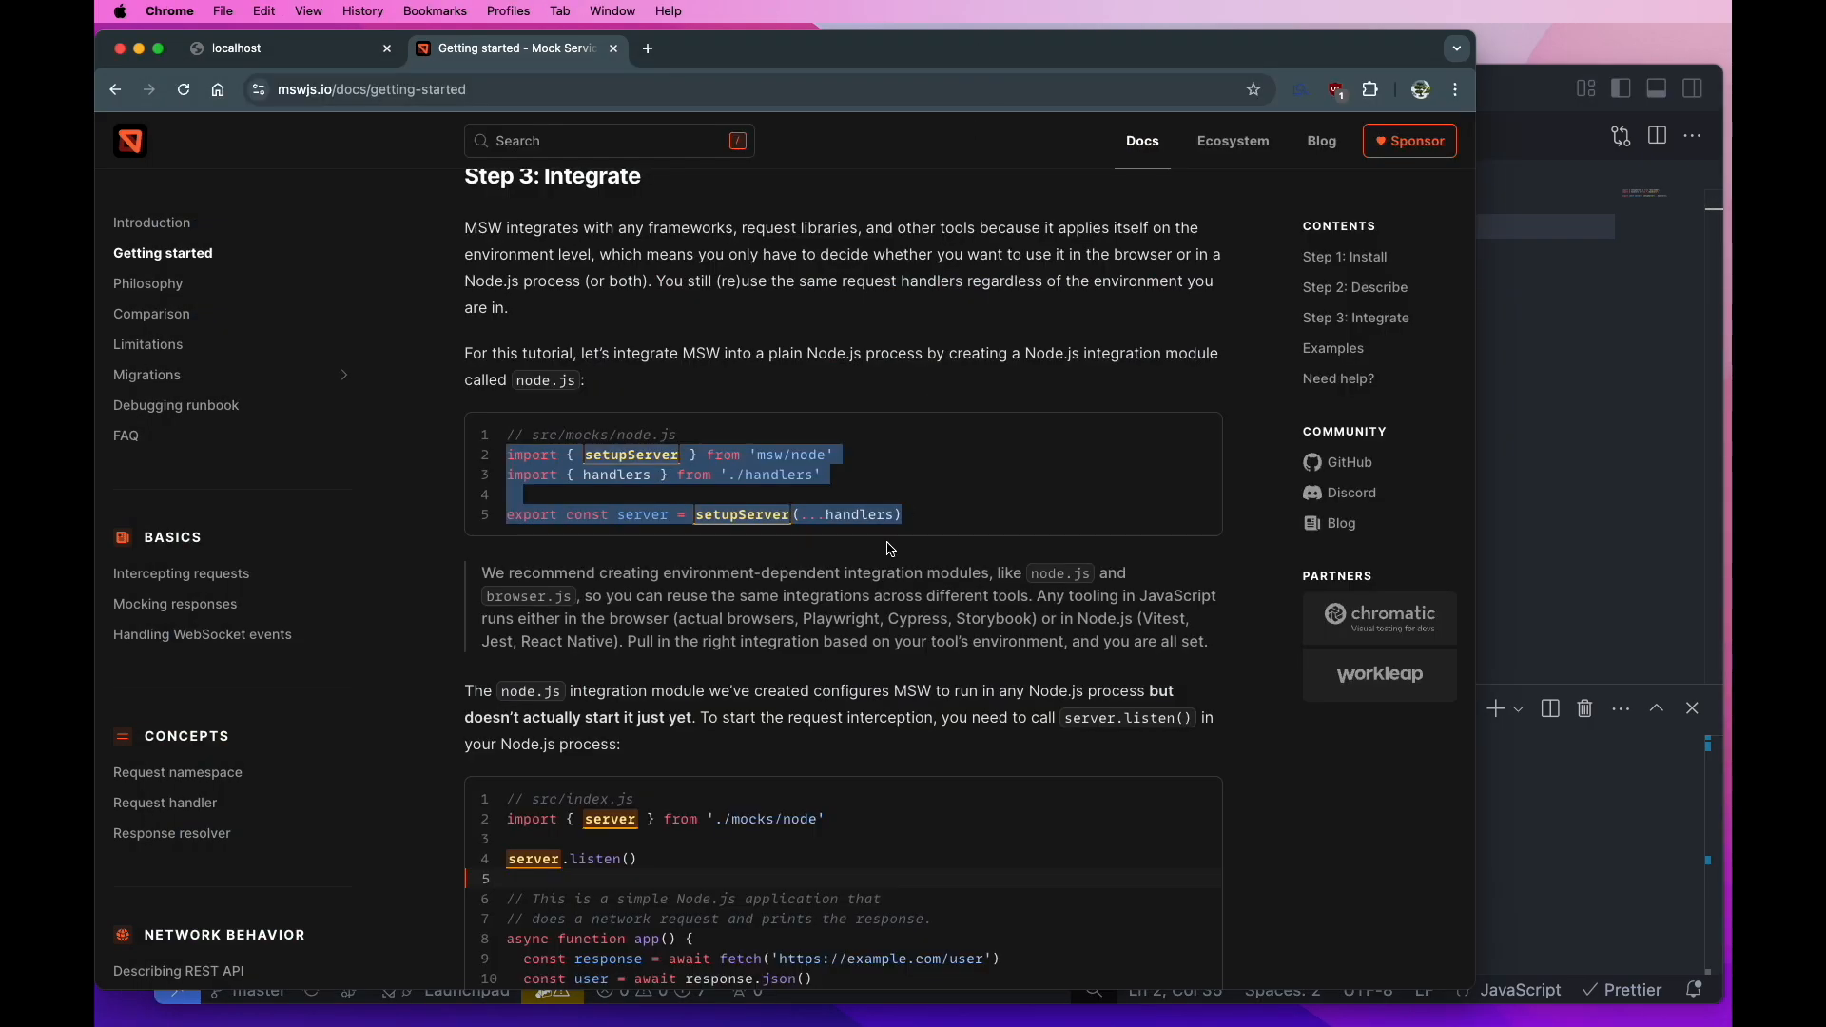
{"action": "scroll", "scroll_direction": "down", "scroll_amount": 3}
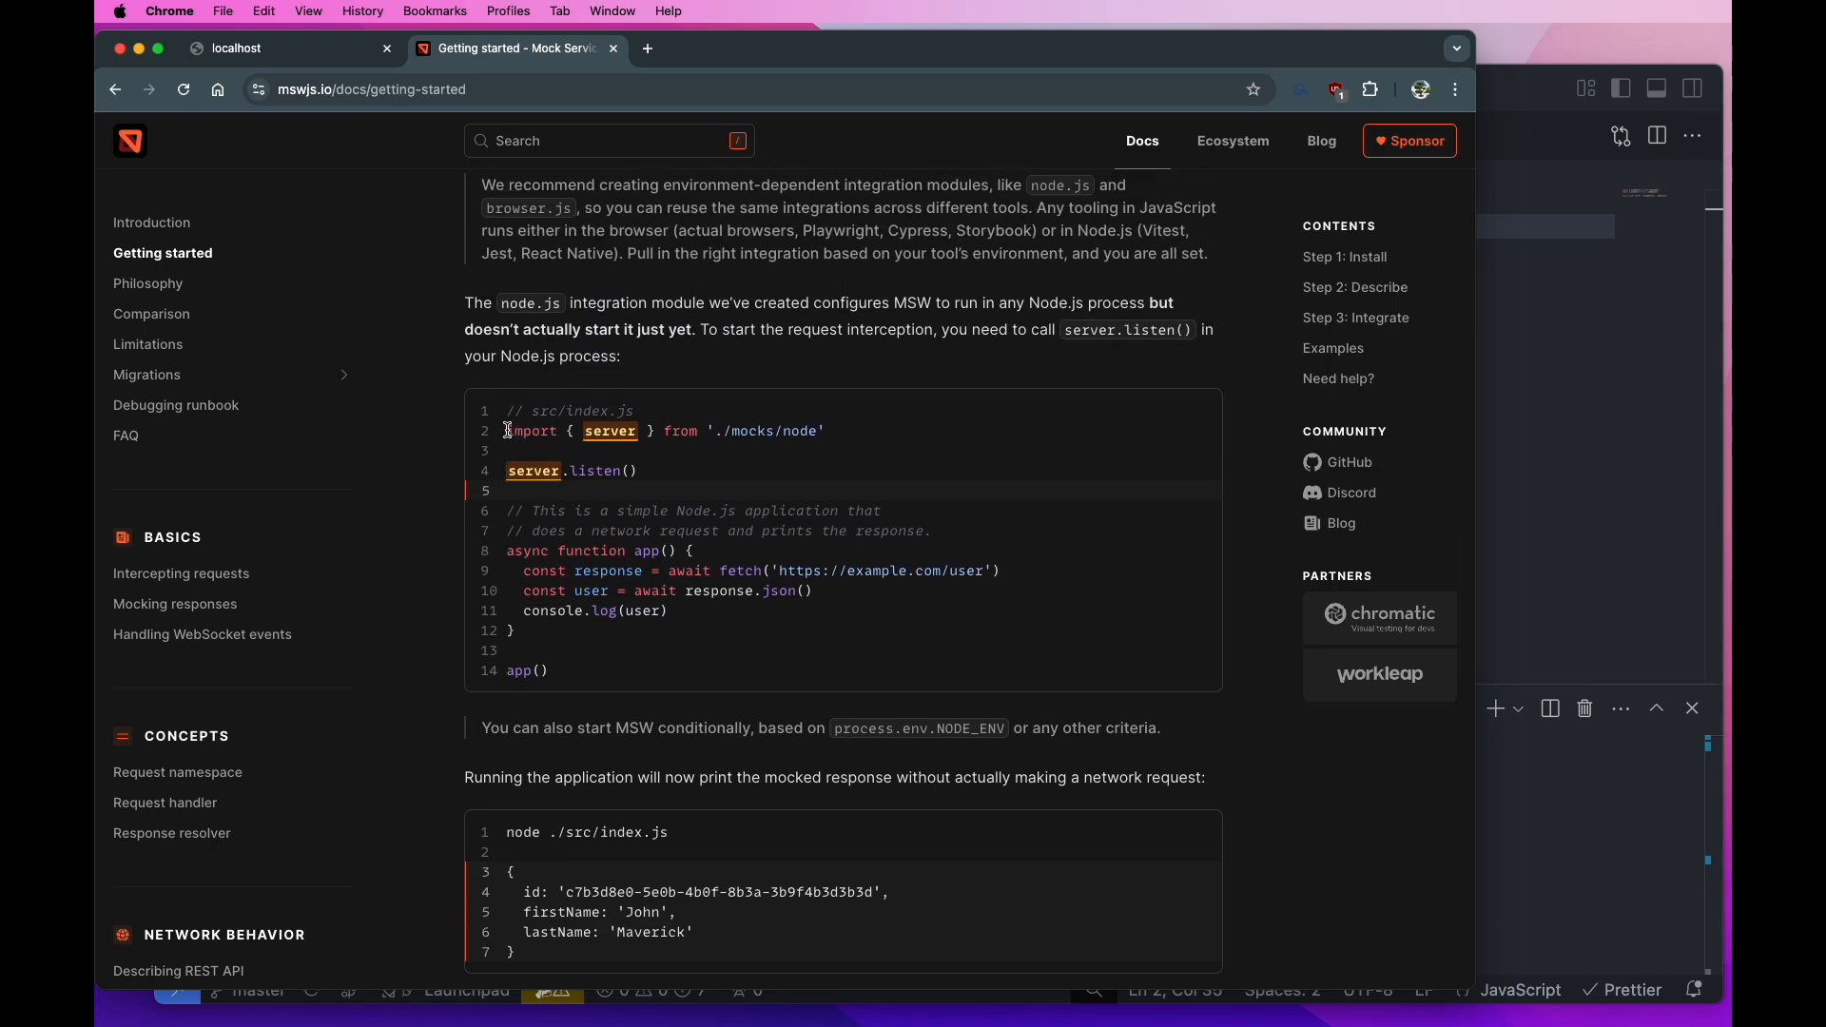
{"action": "left_click_drag", "start_coordinate": [505, 430], "coordinate": [611, 670]}
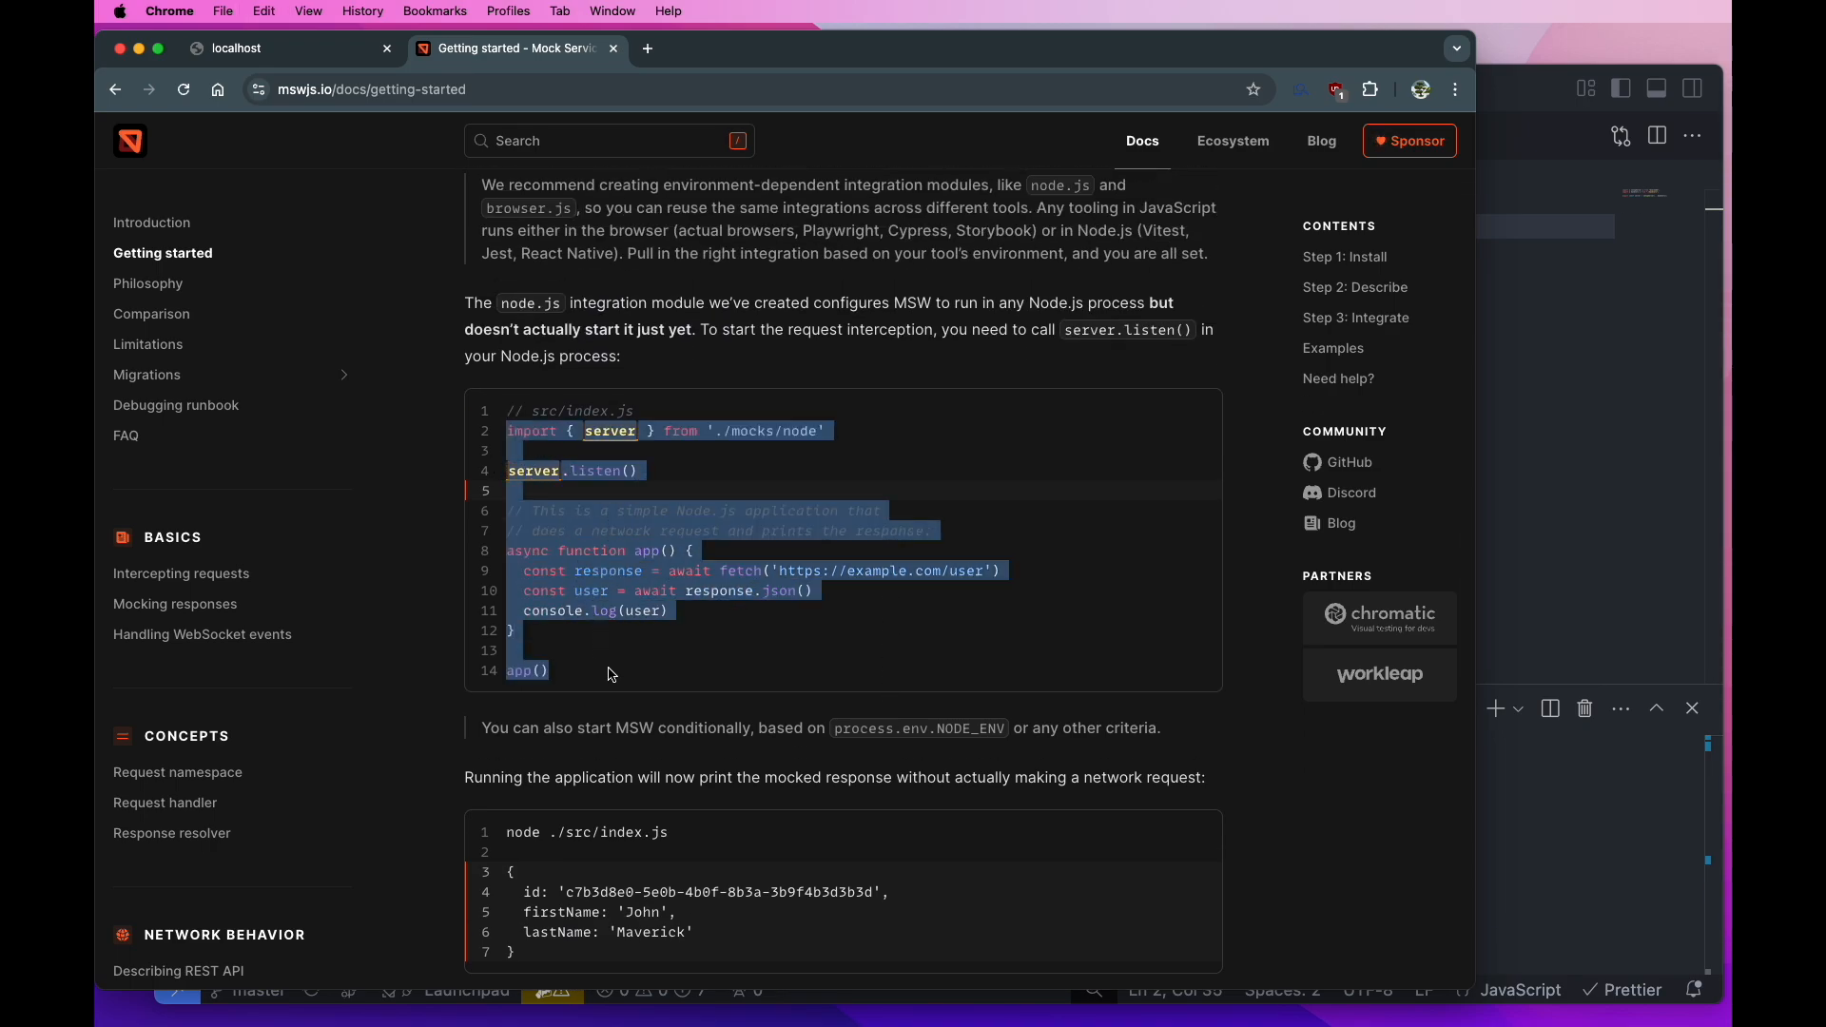
{"action": "mouse_move", "coordinate": [688, 649]}
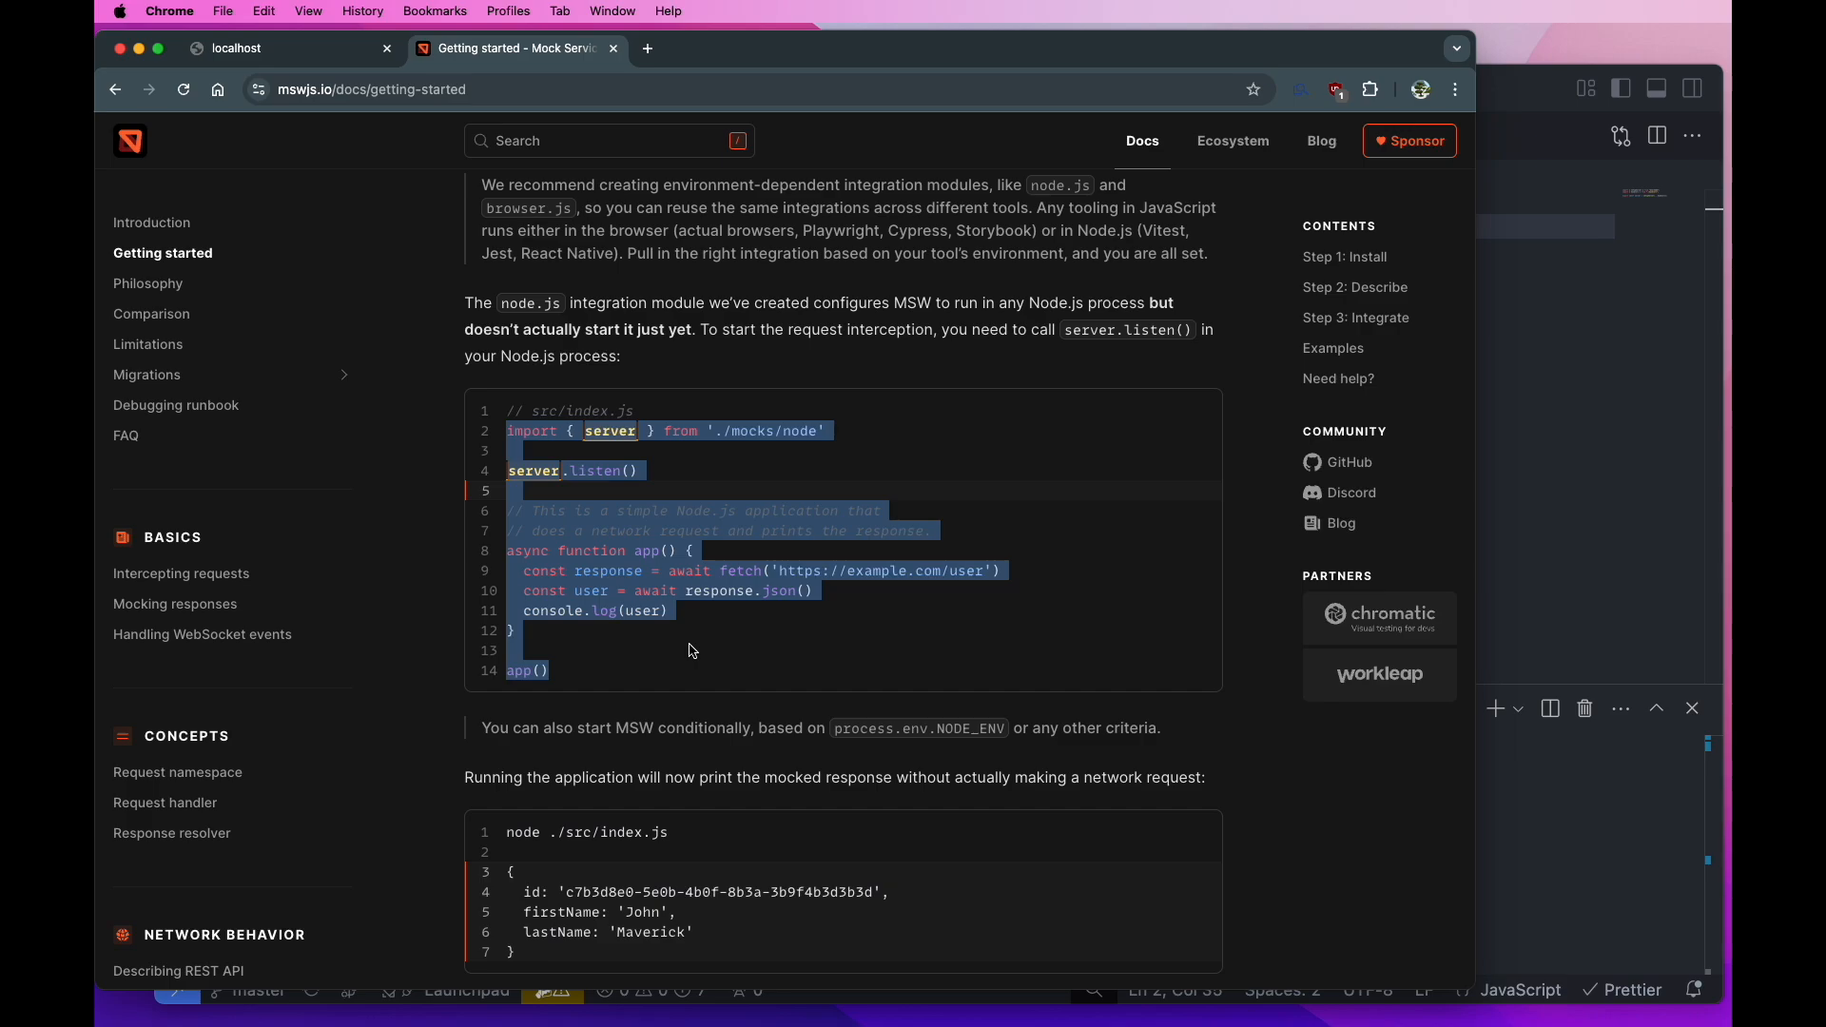
{"action": "mouse_move", "coordinate": [1498, 509]}
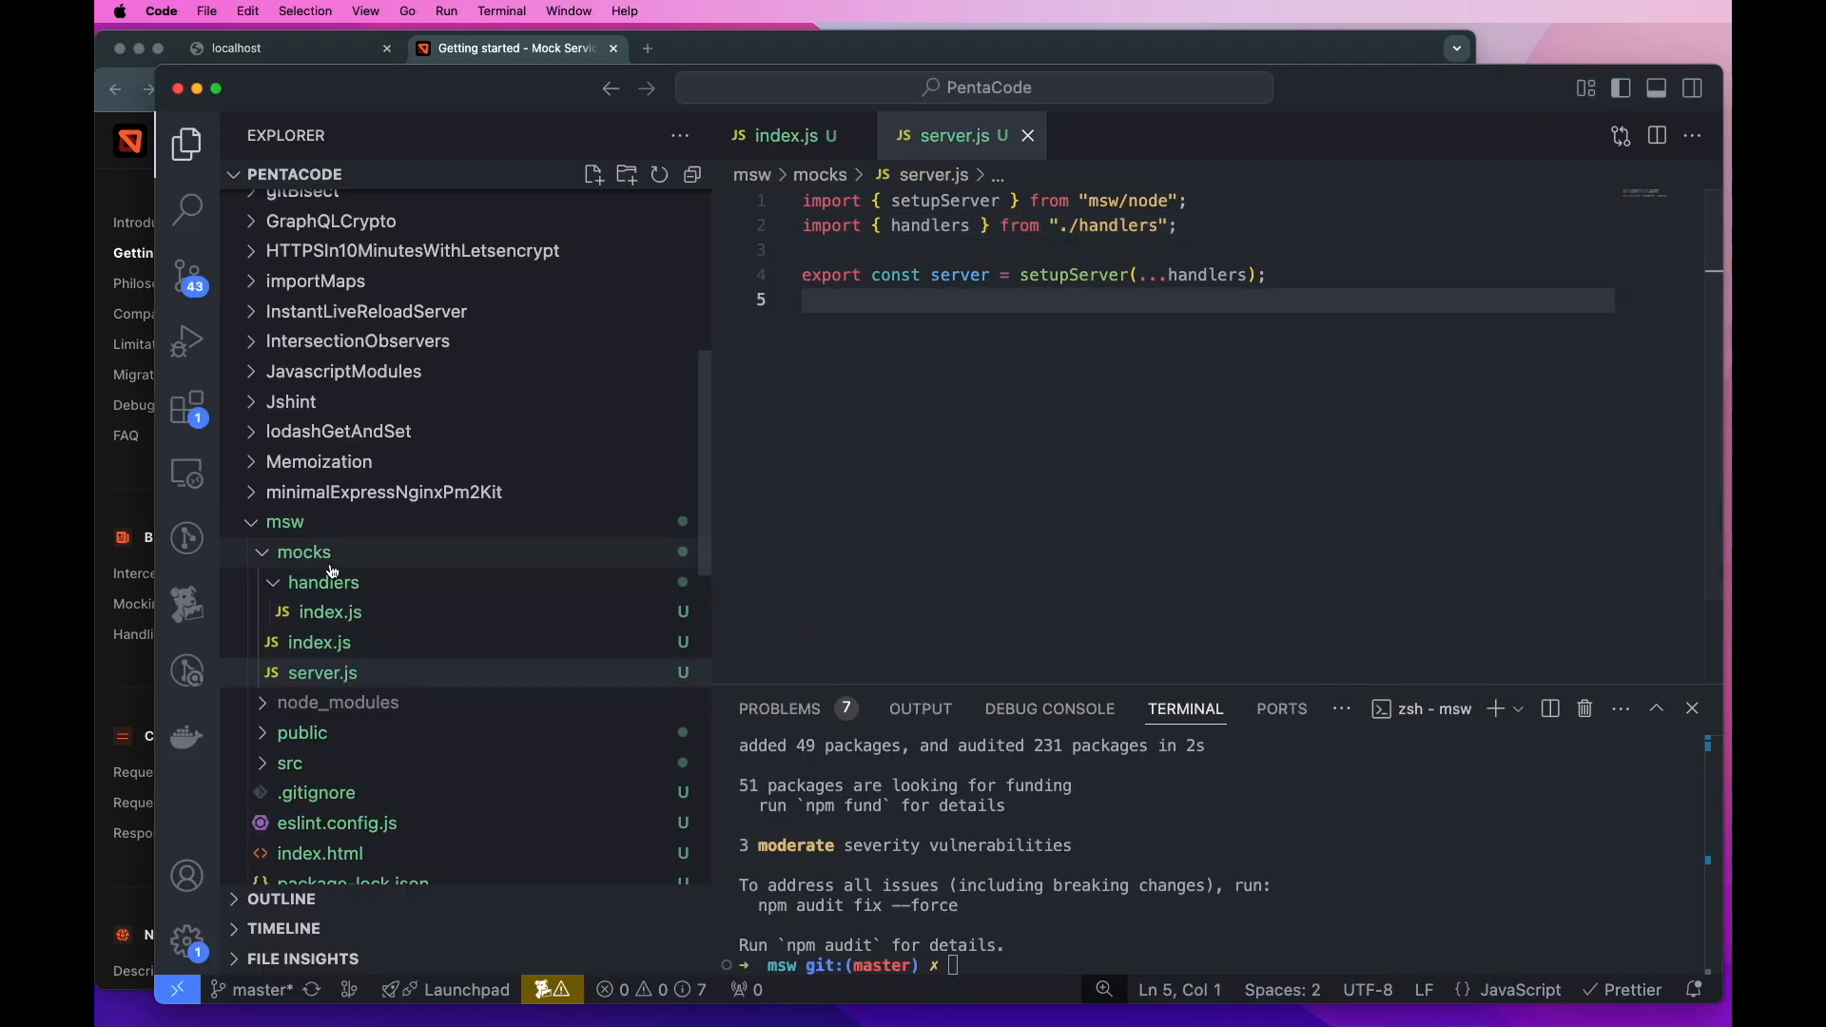
{"action": "left_click", "coordinate": [303, 550]}
{"action": "type", "text": "server"}
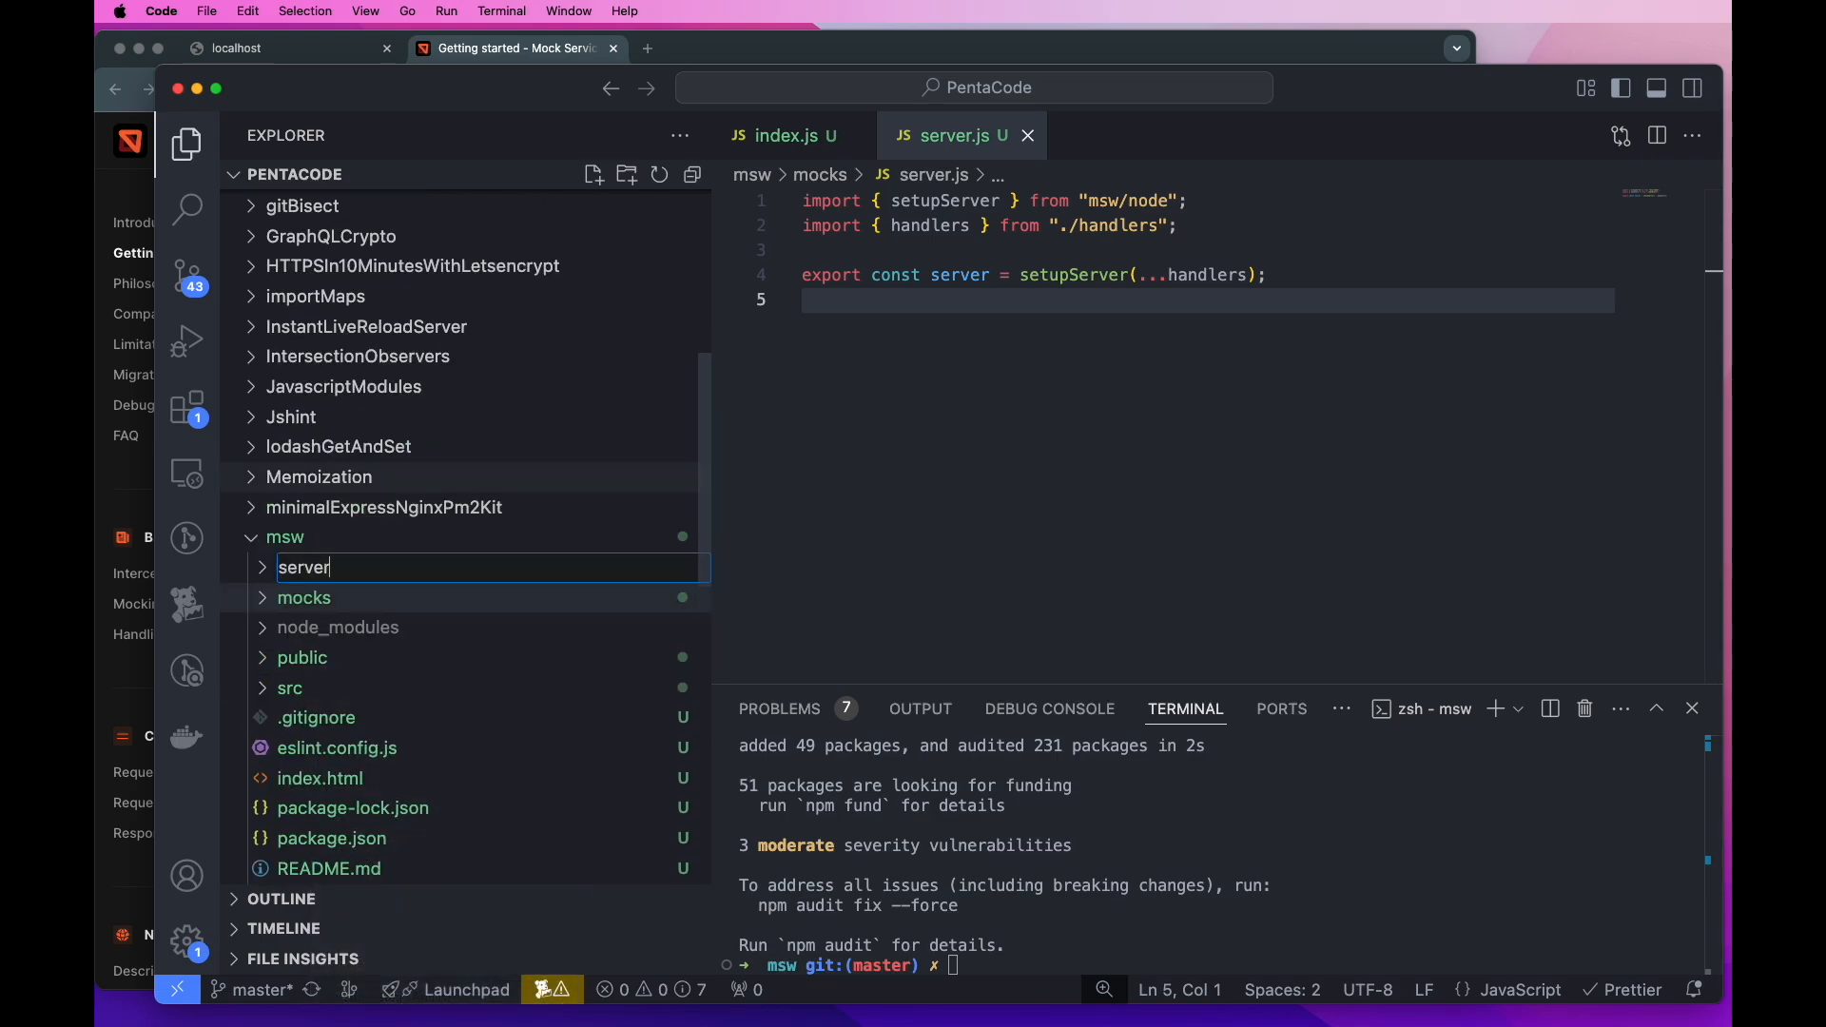
{"action": "right_click", "coordinate": [305, 585]}
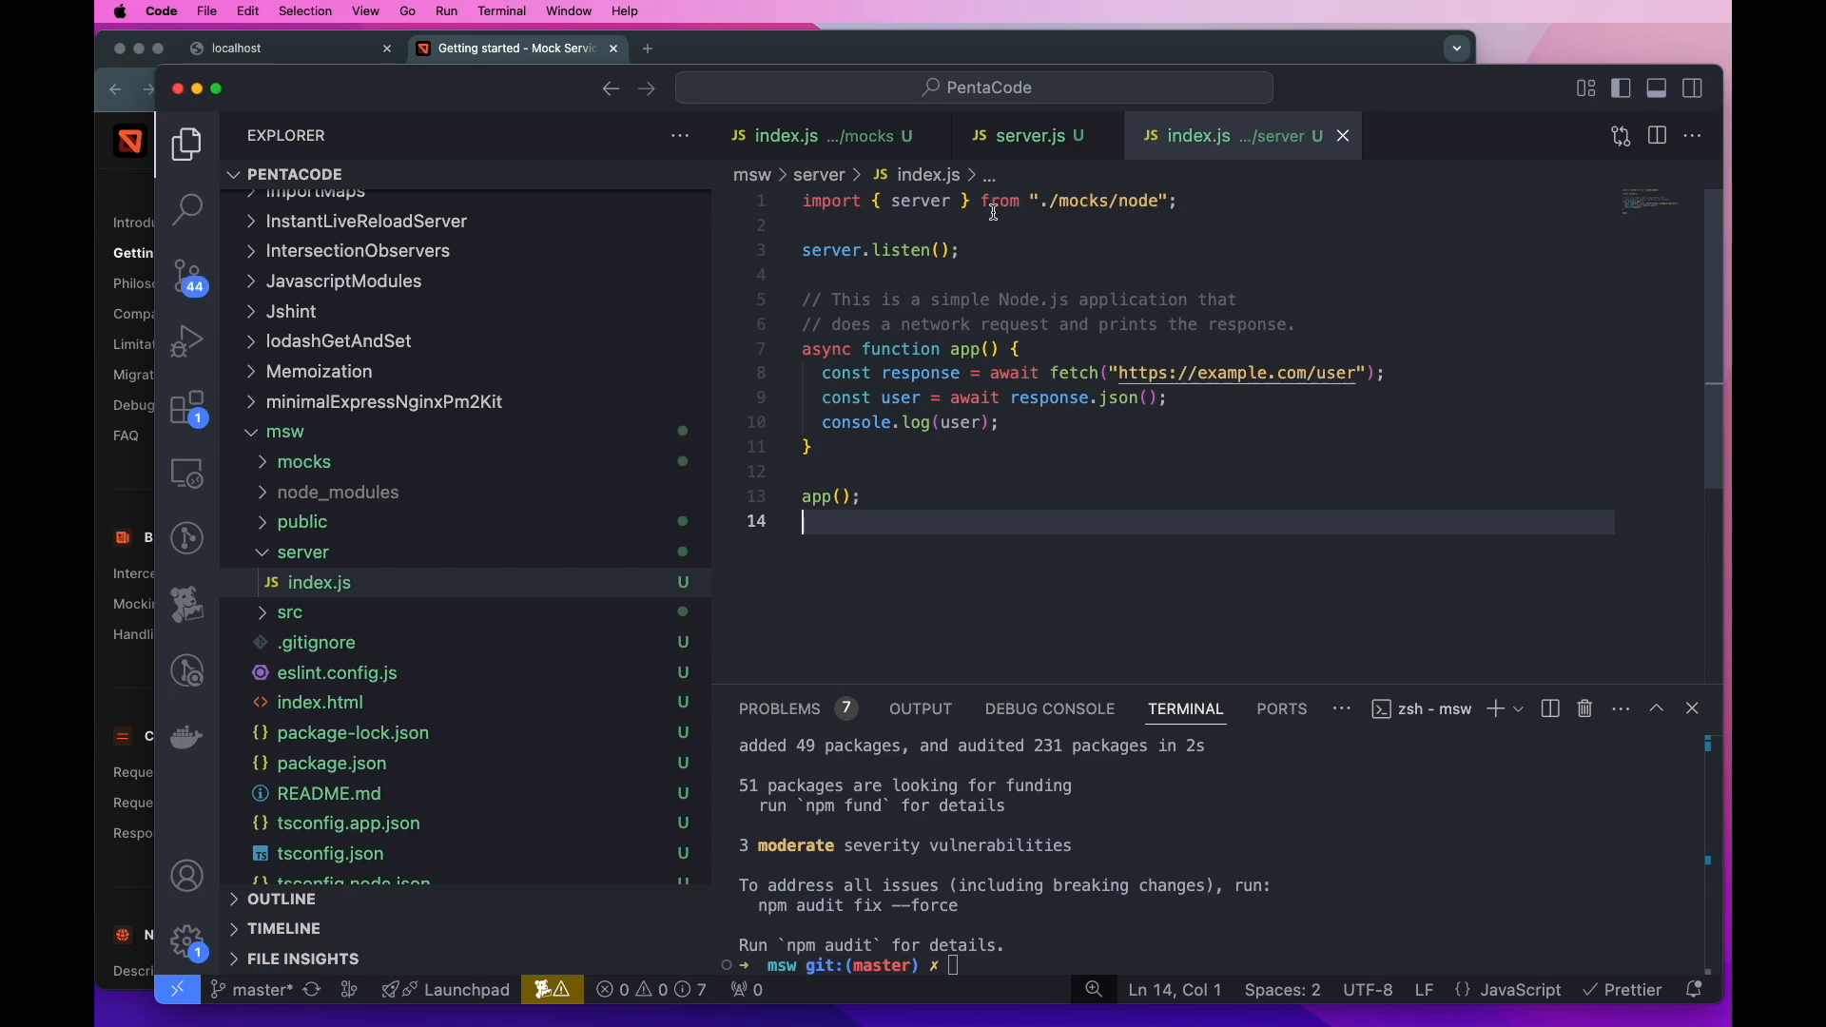
{"action": "mouse_move", "coordinate": [902, 201]}
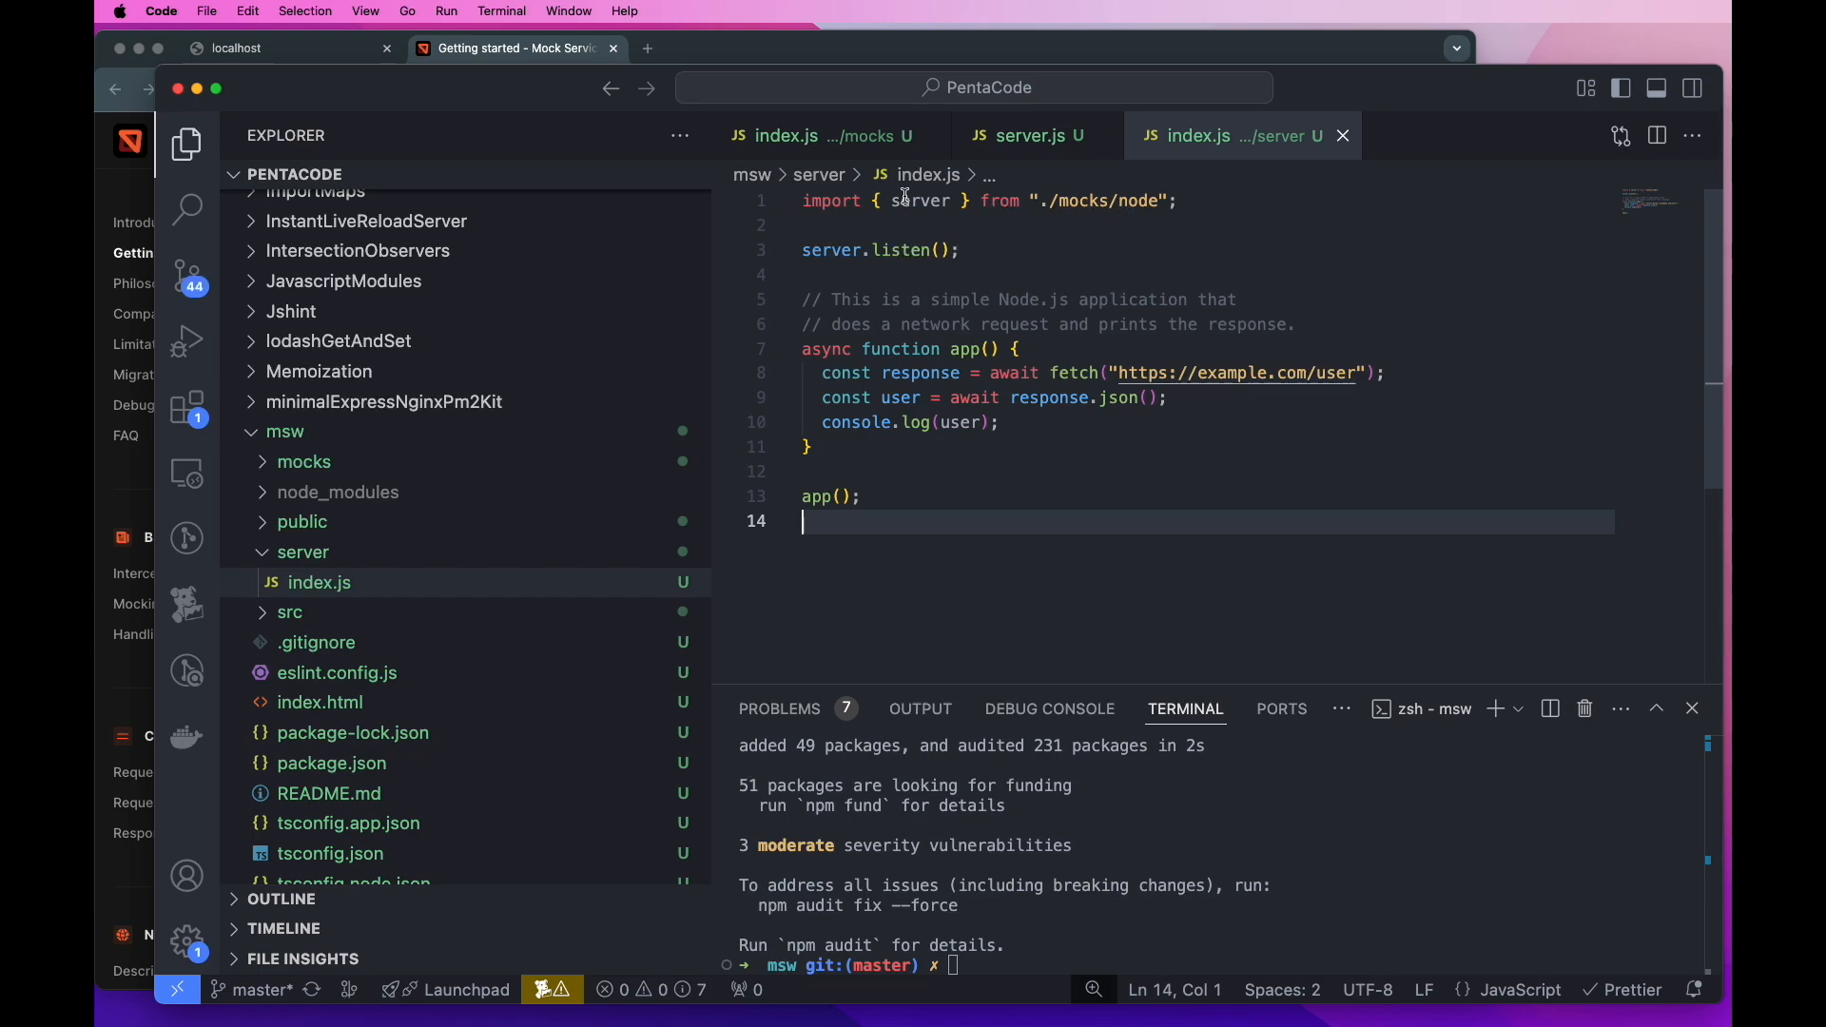
{"action": "mouse_move", "coordinate": [932, 468]}
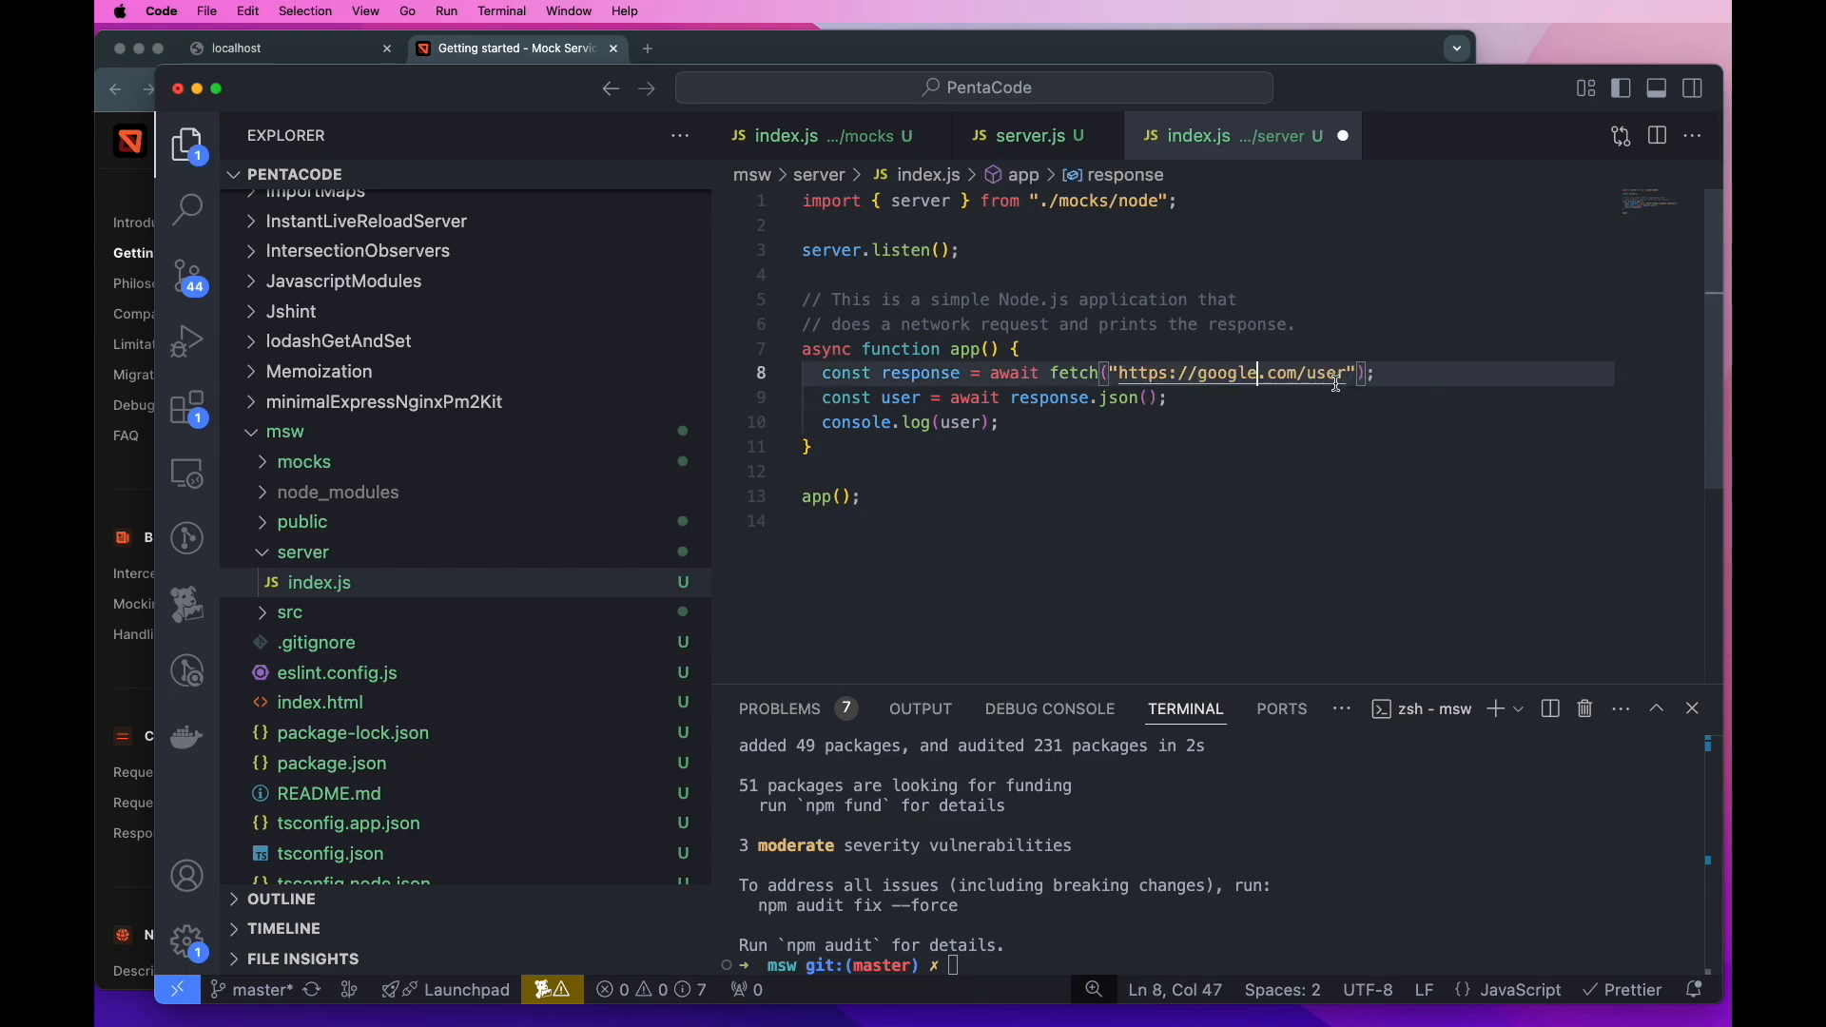
{"action": "type", "text": "password"}
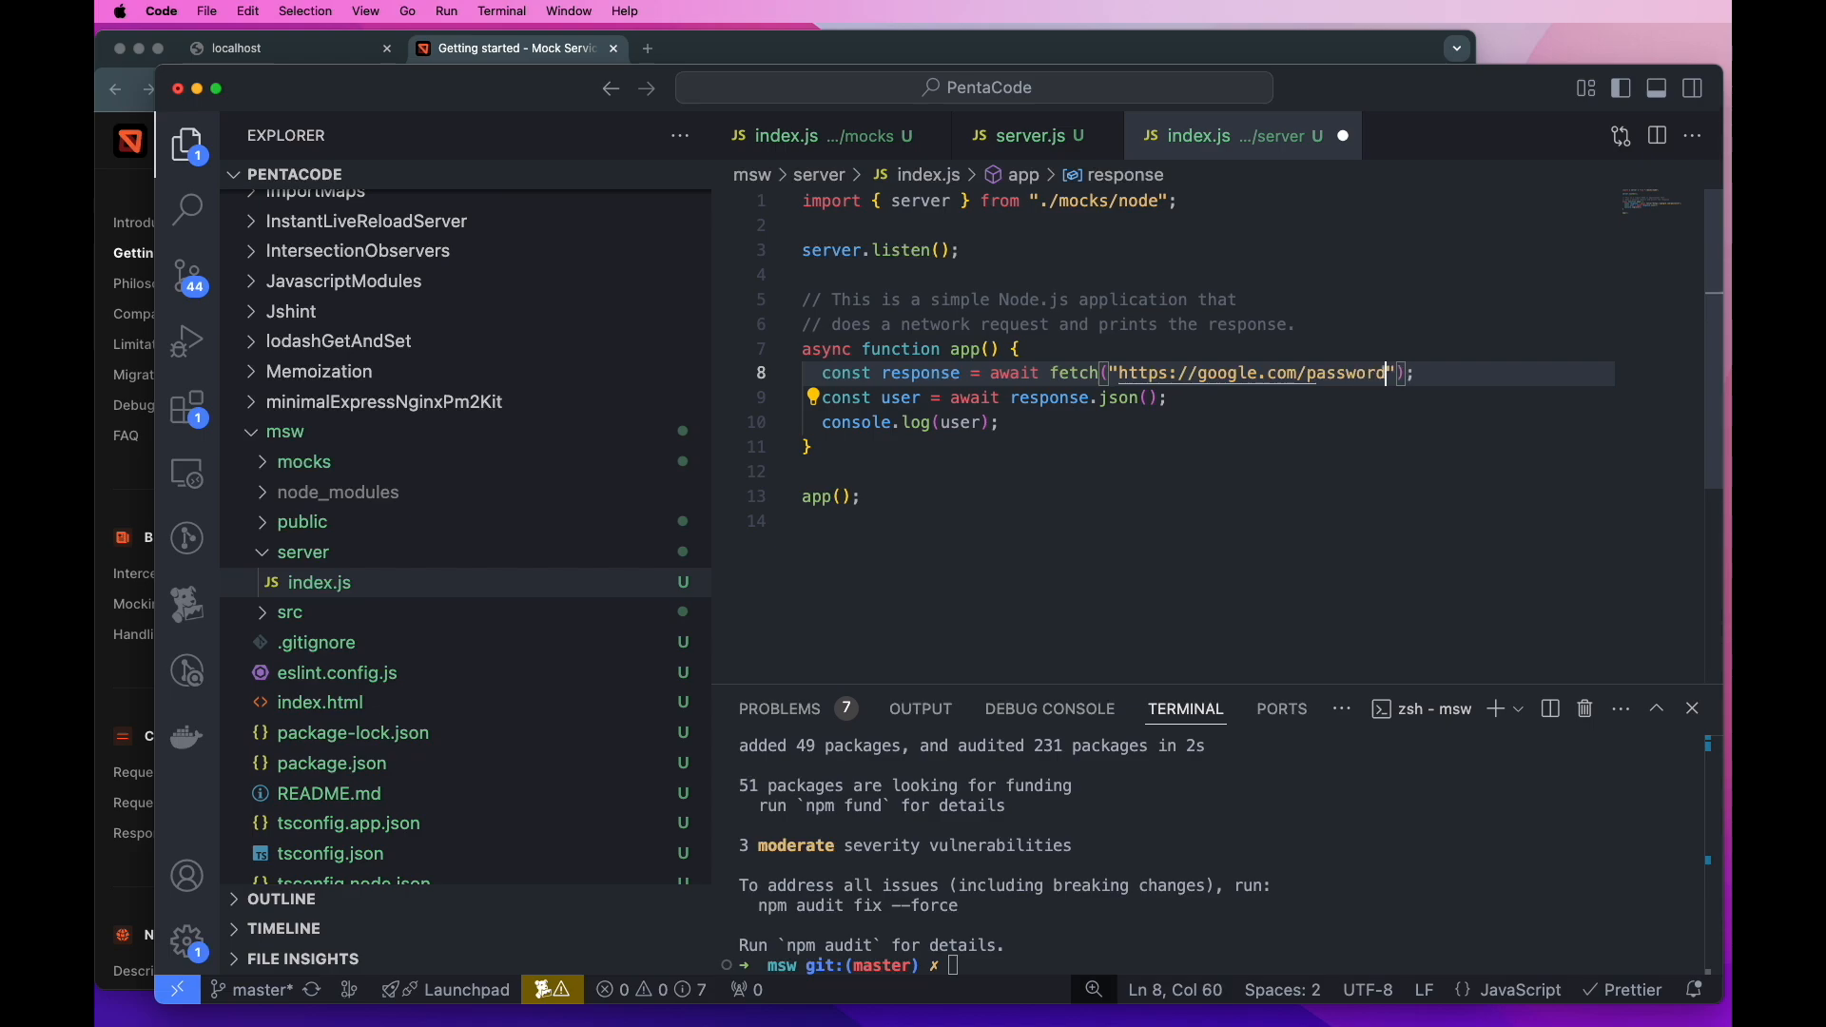
{"action": "type", "text": "s"}
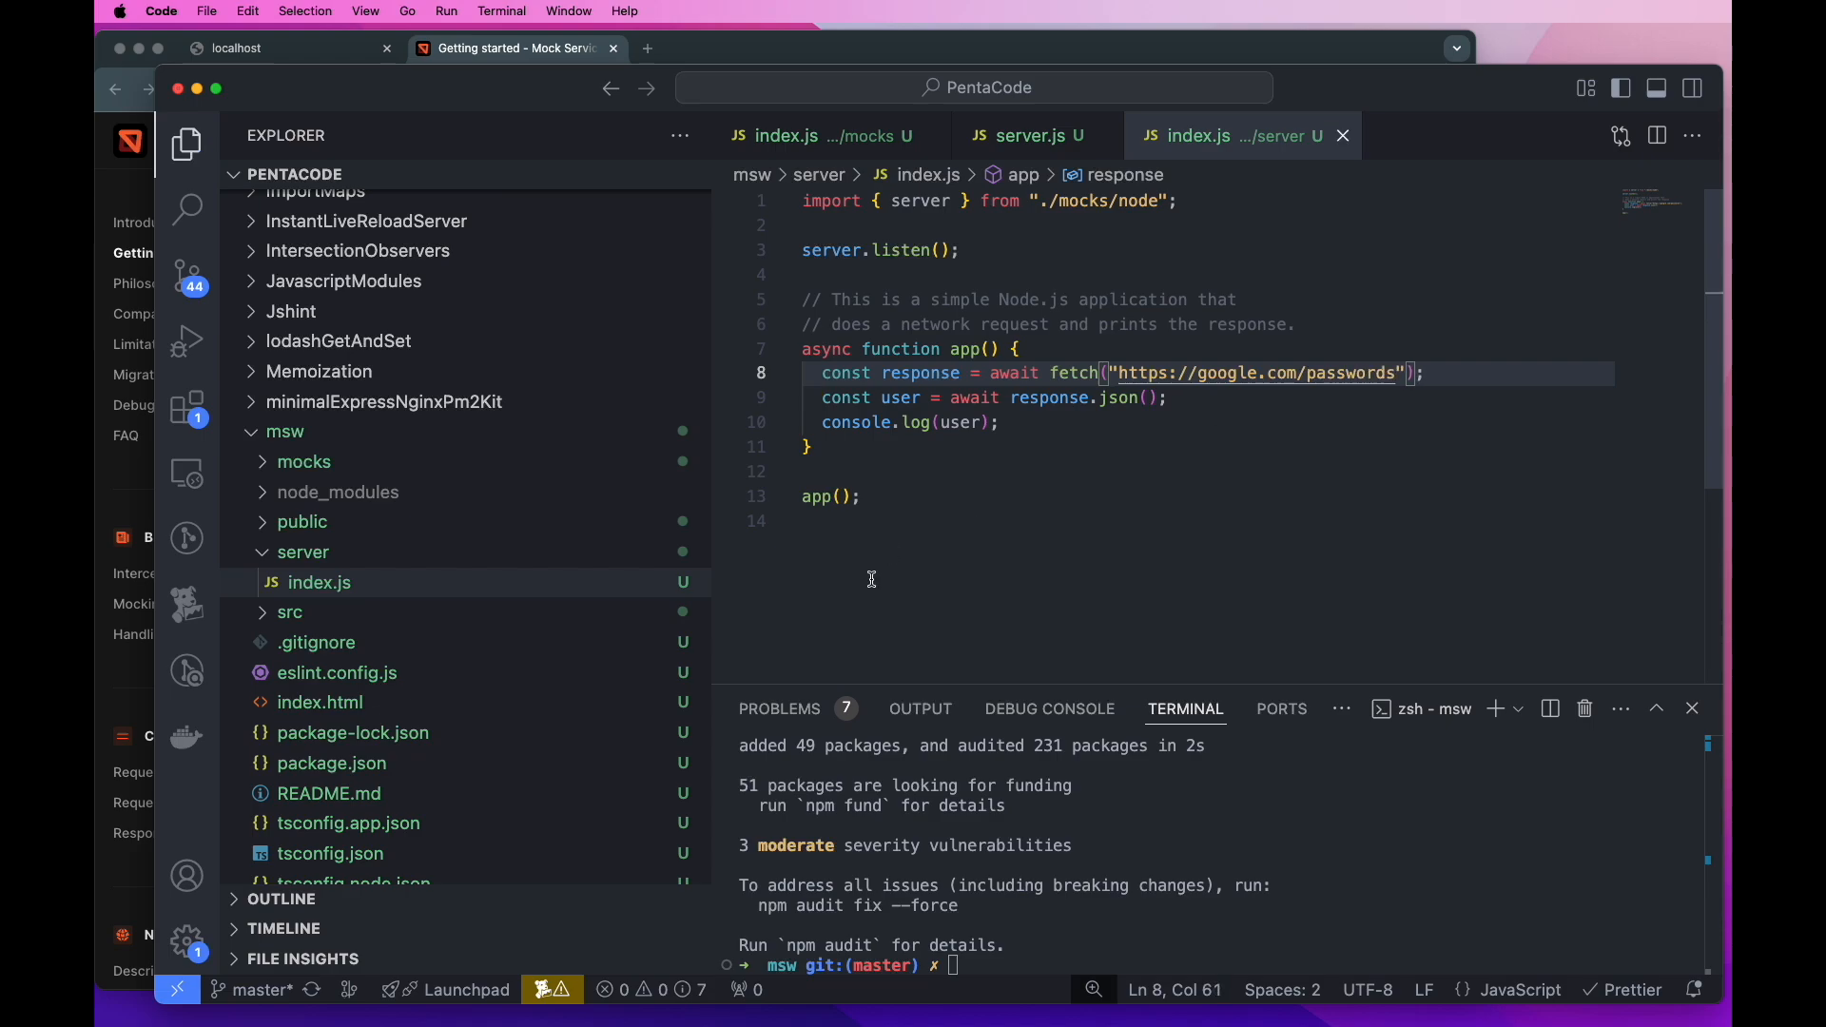
{"action": "type", "text": "cd server"}
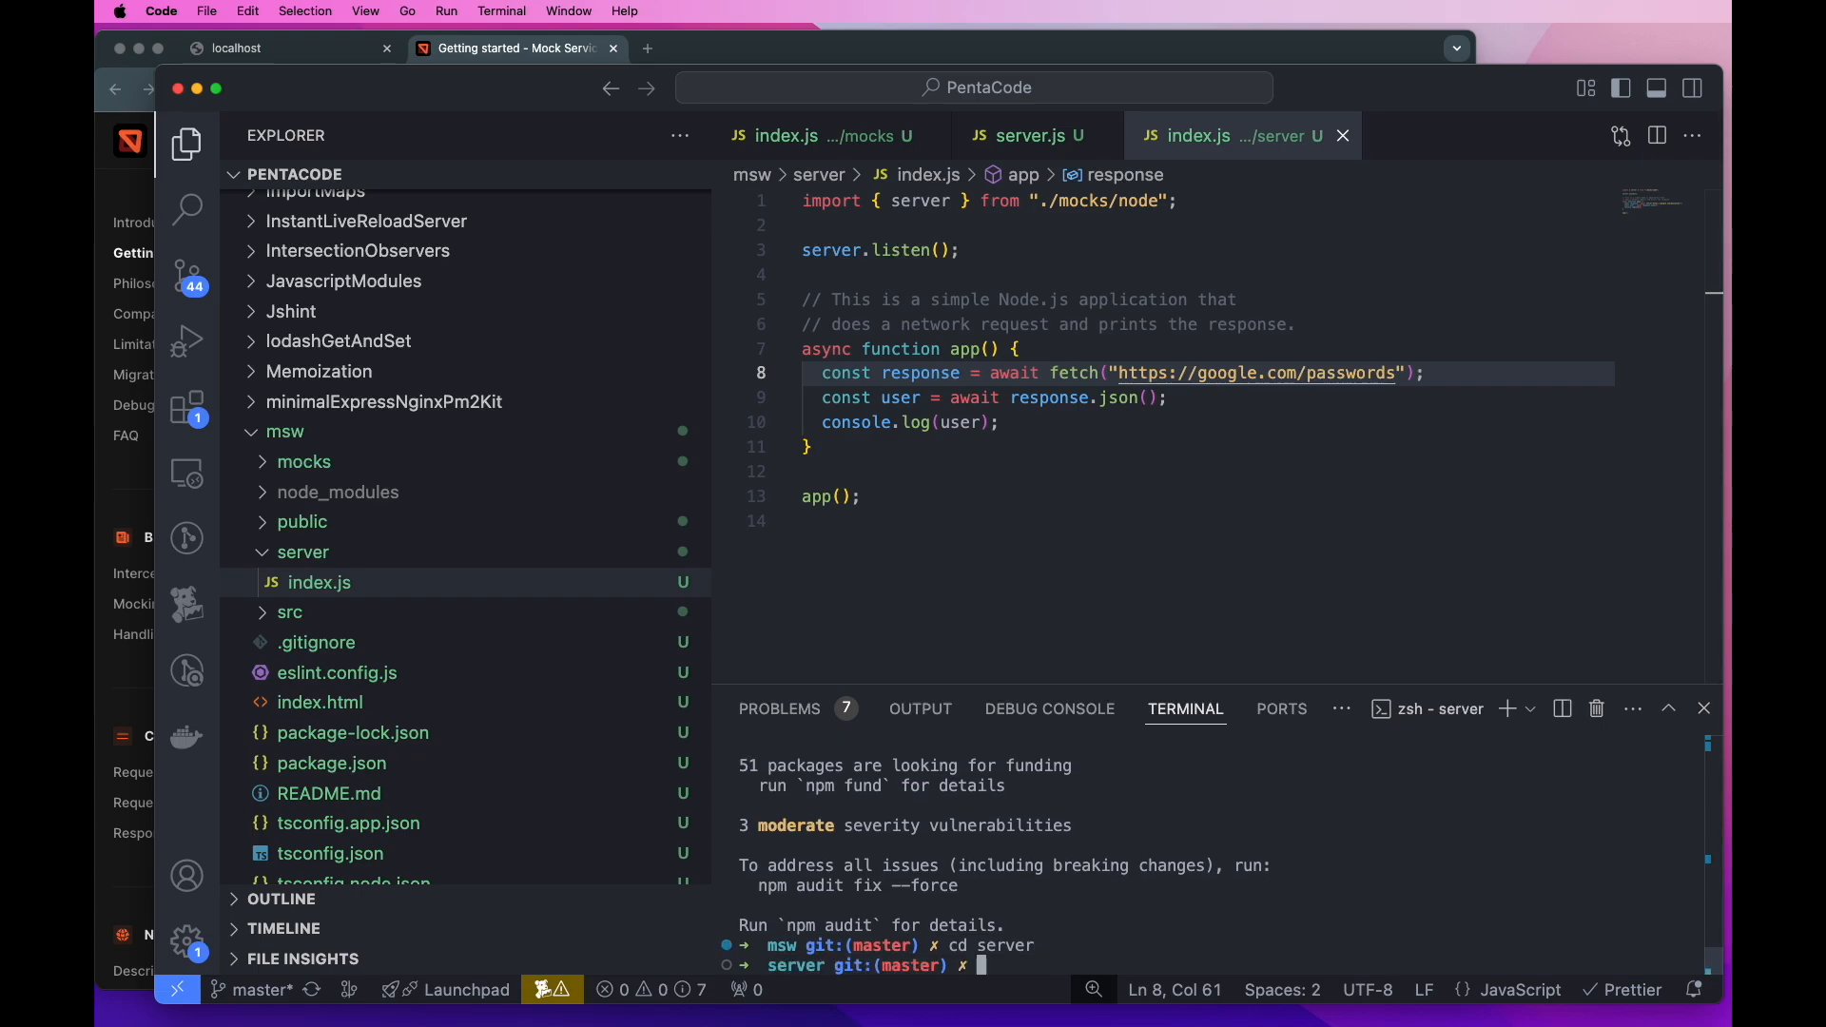
Run node index.js, import ../mocks/server and ./handlers.js, and delete the handlers folder.
{"action": "type", "text": "node index.js"}
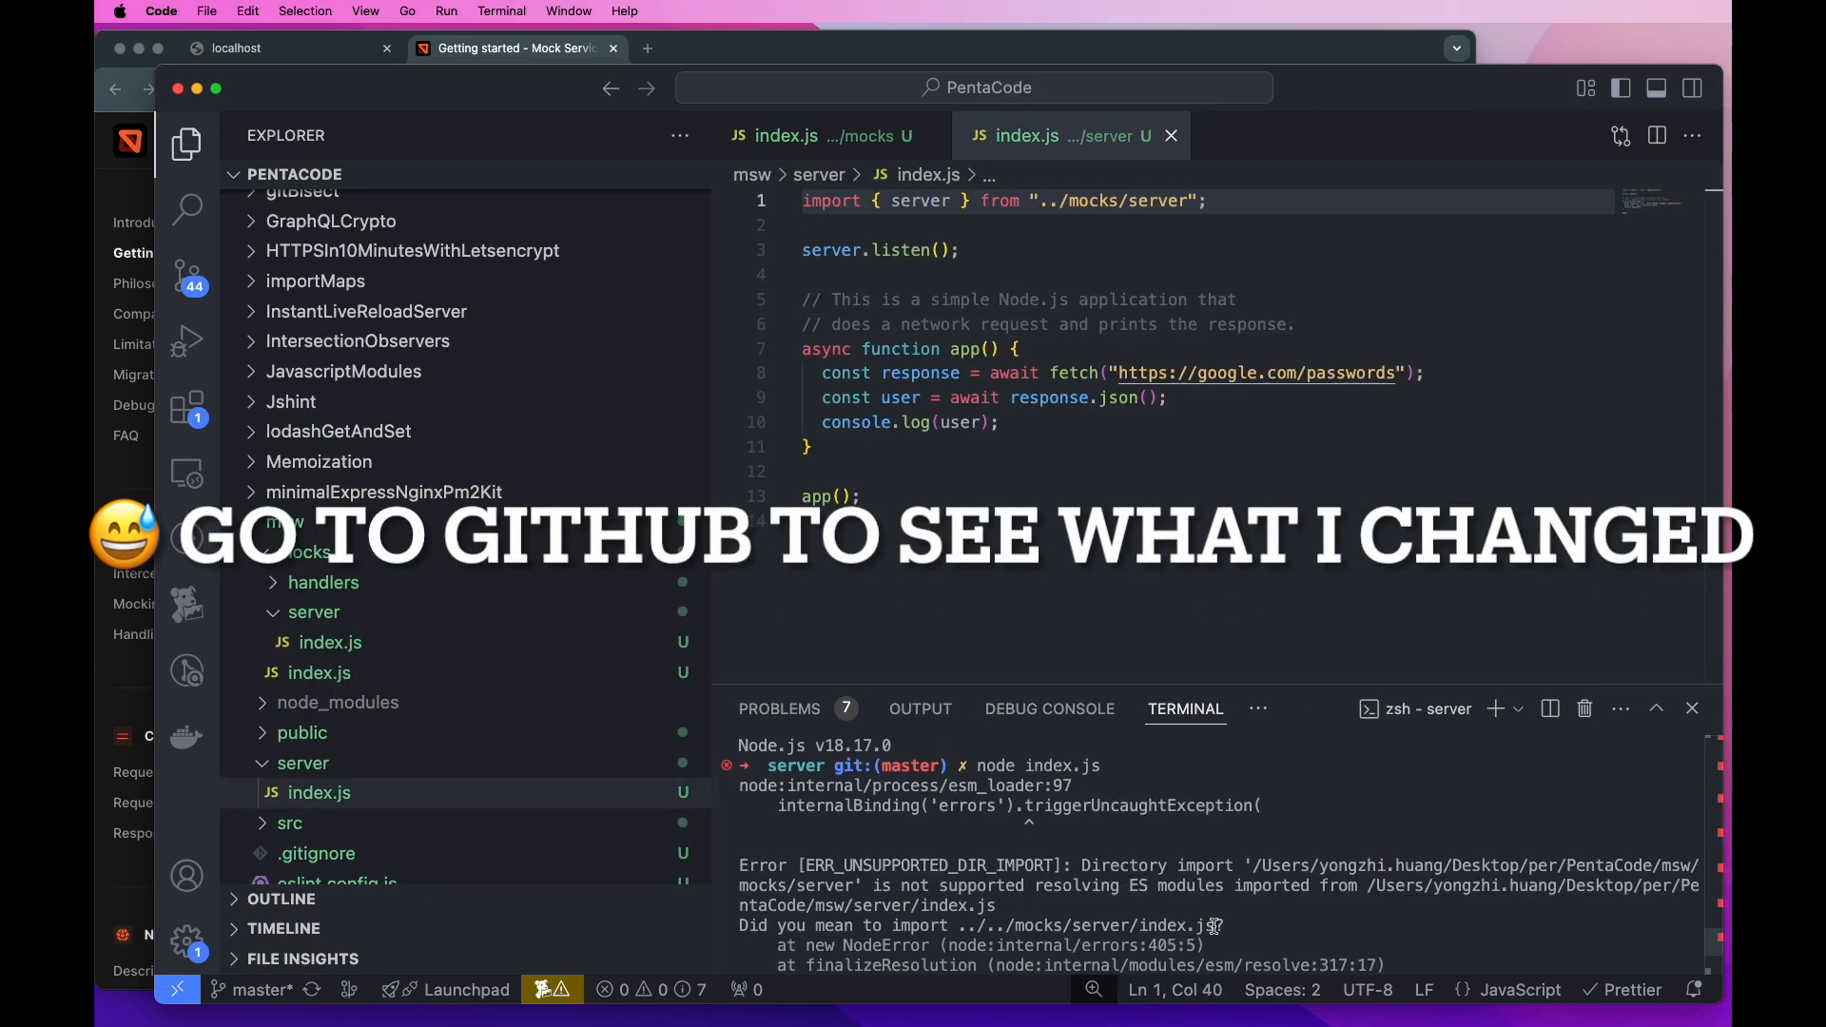
{"action": "left_click", "coordinate": [323, 623]}
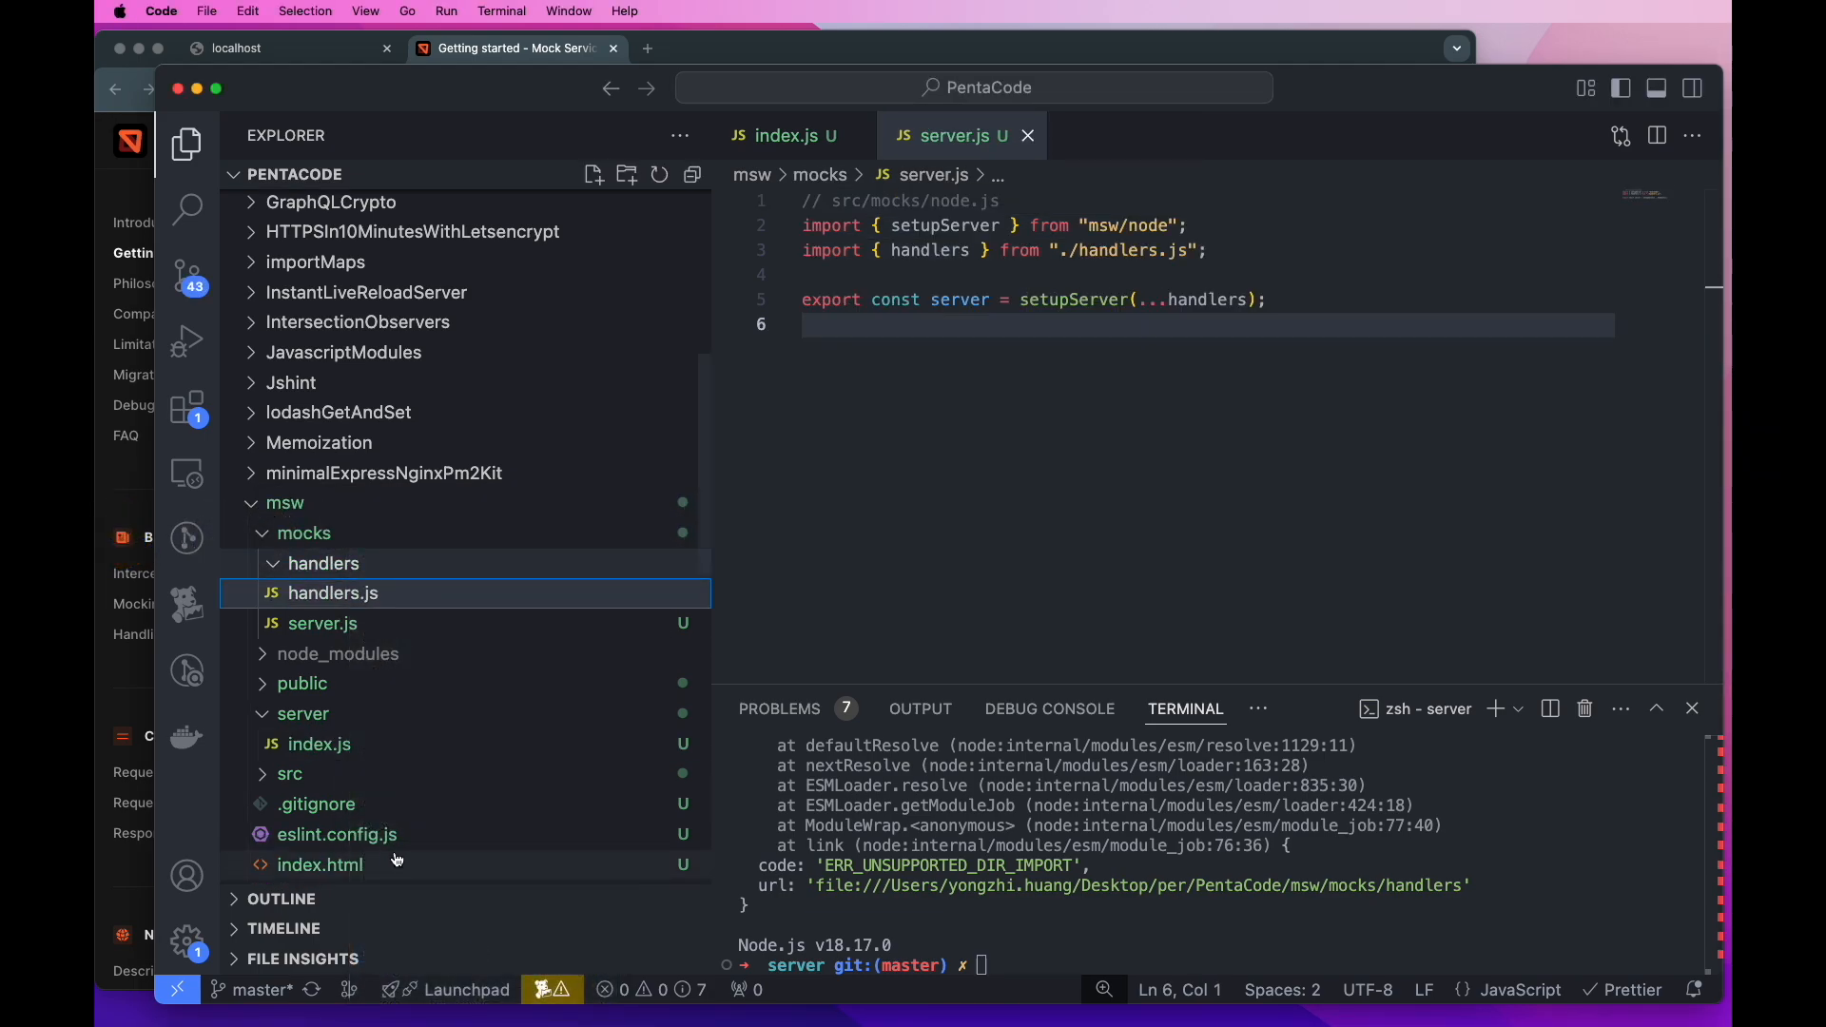
{"action": "right_click", "coordinate": [333, 592]}
{"action": "type", "text": "node index.js"}
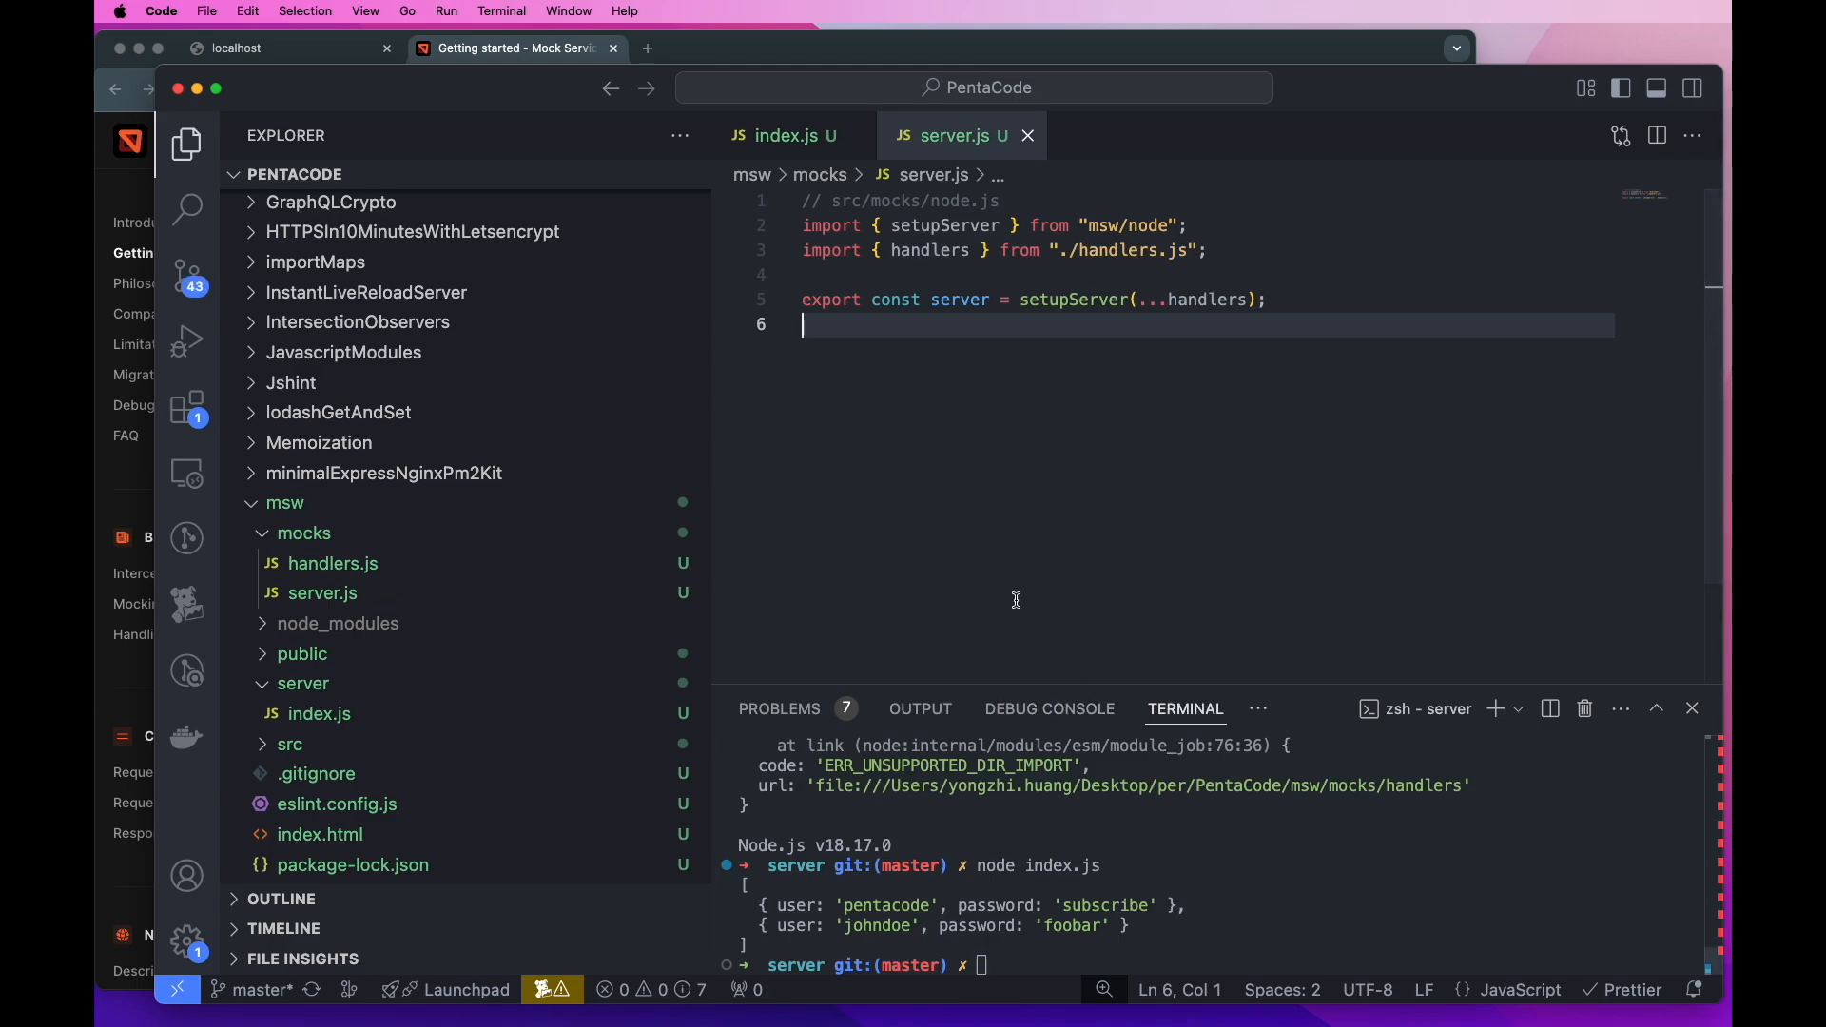
{"action": "mouse_move", "coordinate": [1089, 274]}
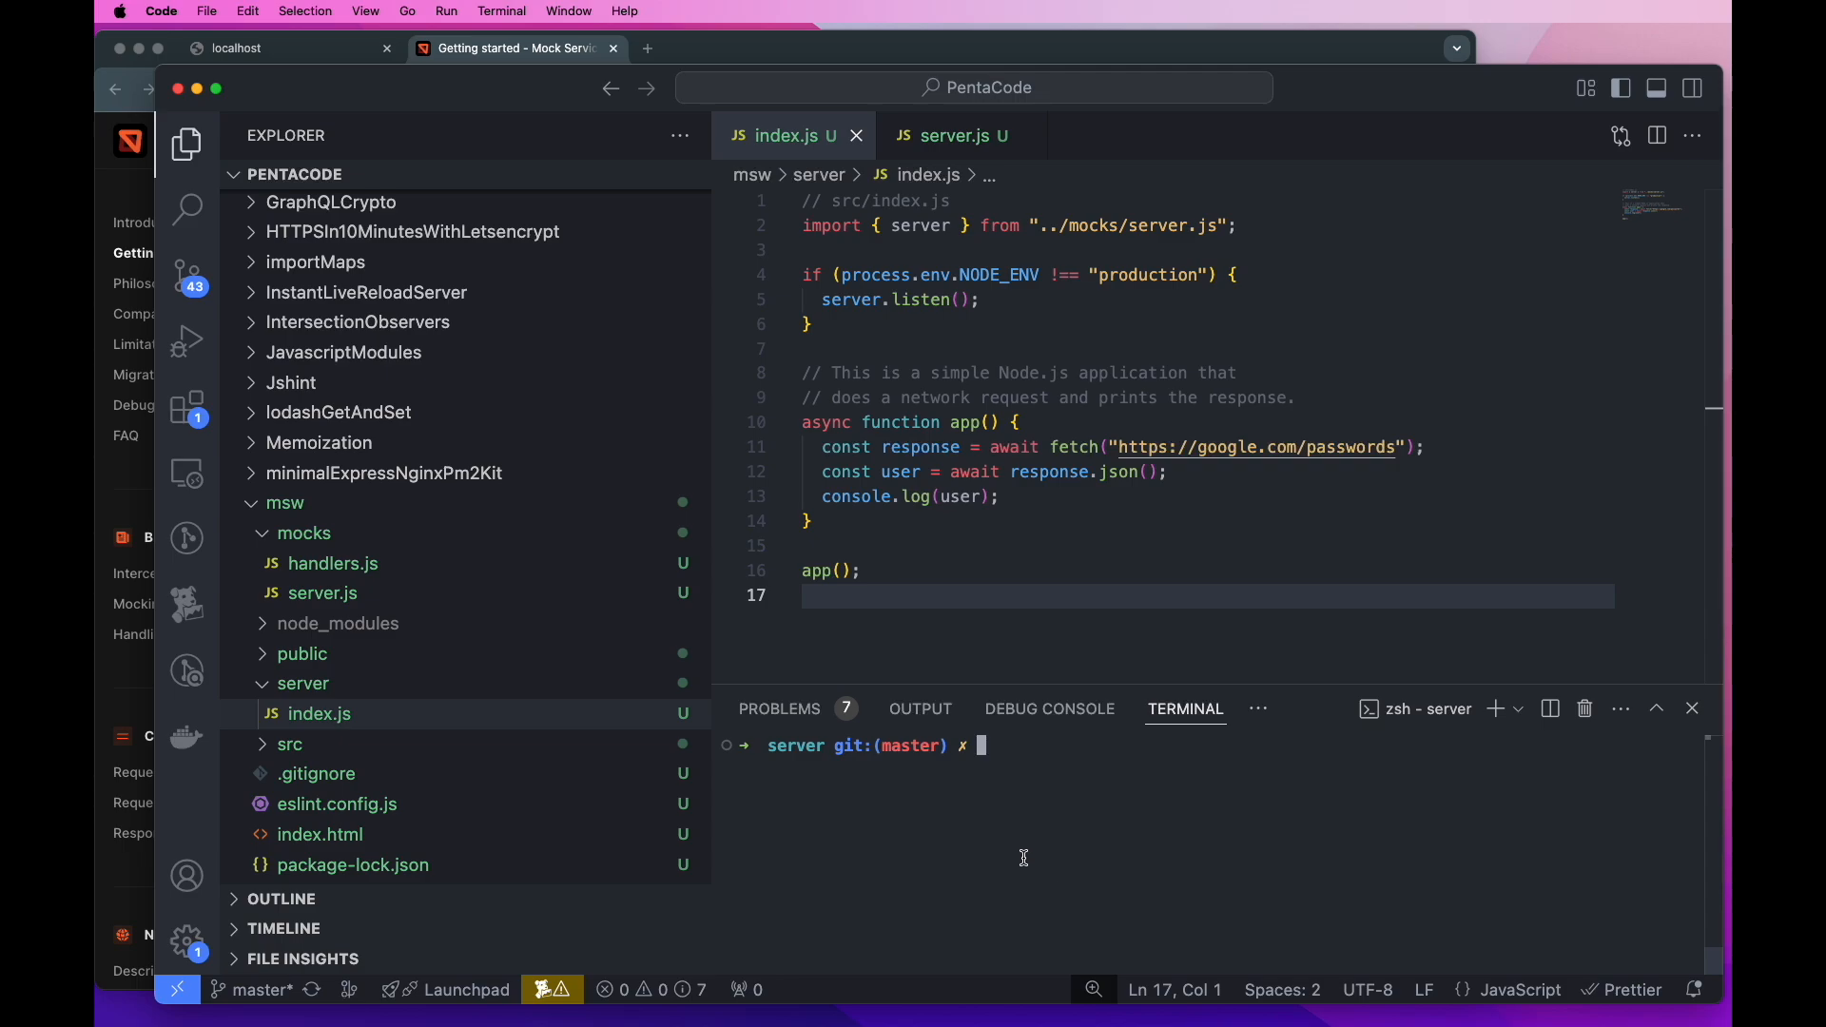
{"action": "mouse_move", "coordinate": [1020, 814]}
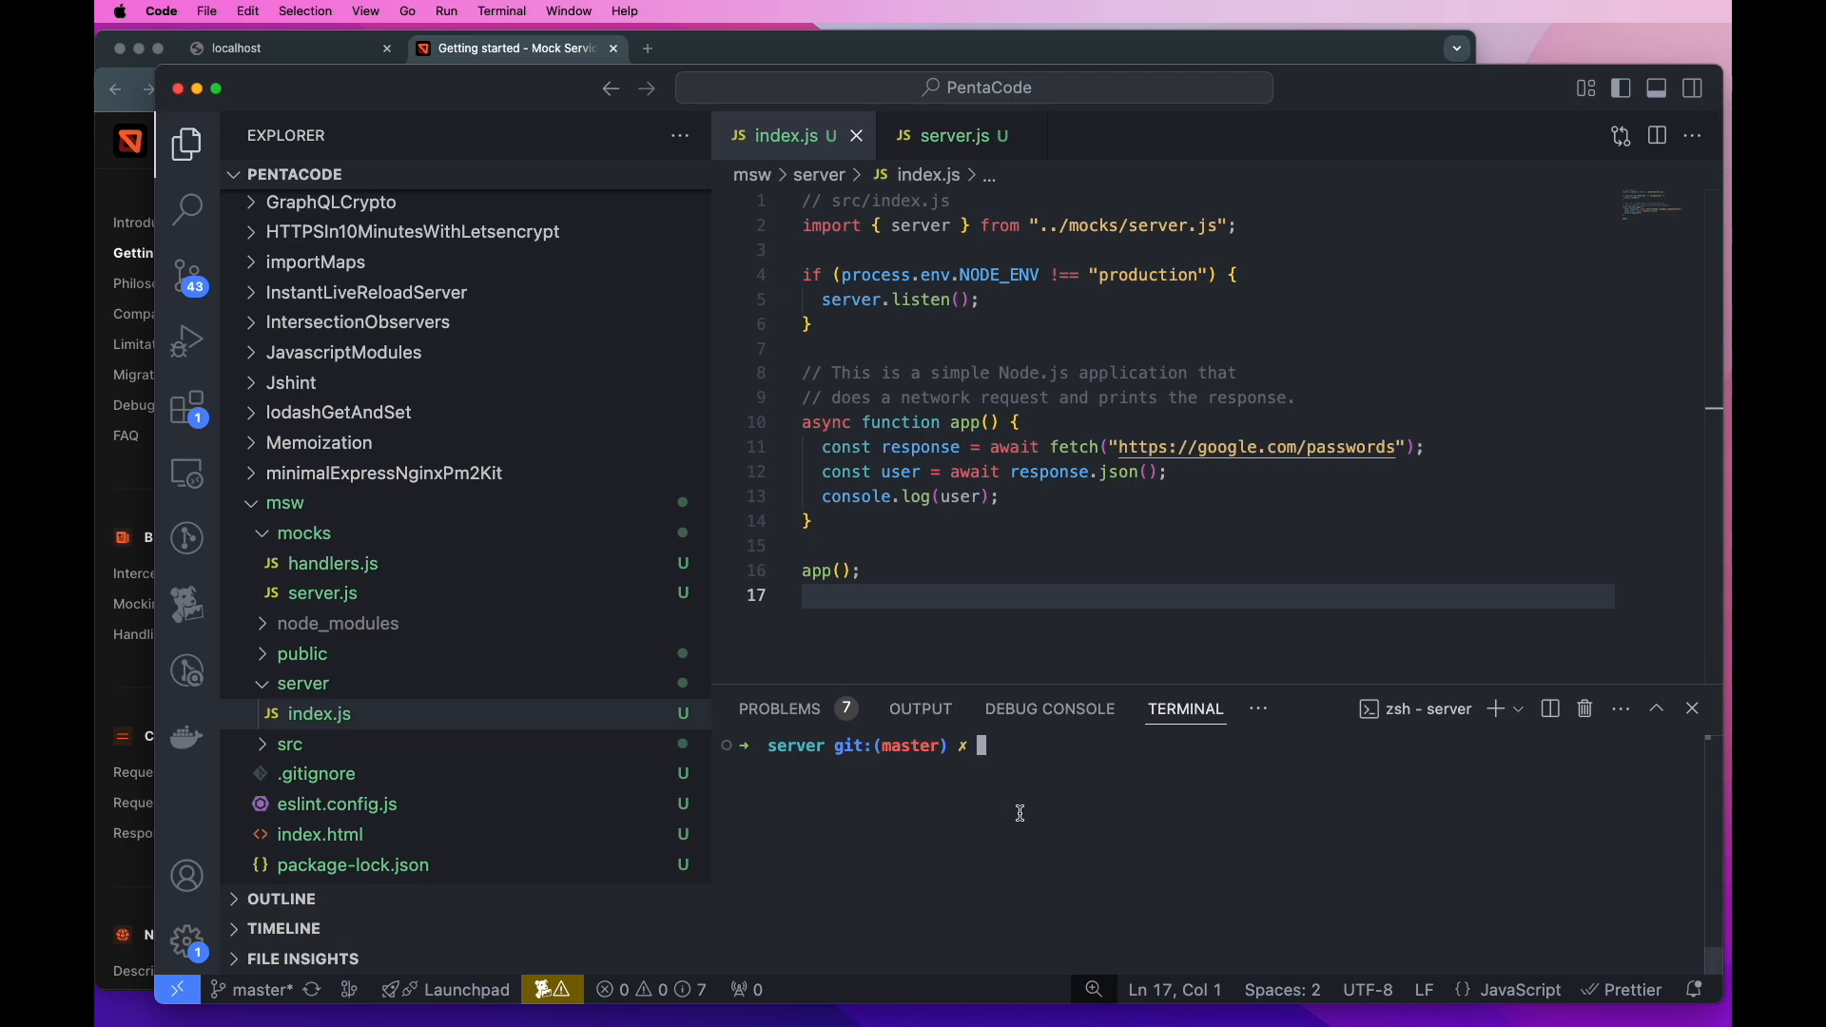
Rerun node index.js, inspect the passwords endpoint in handlers.js, and close server.js.
{"action": "type", "text": "node index.js"}
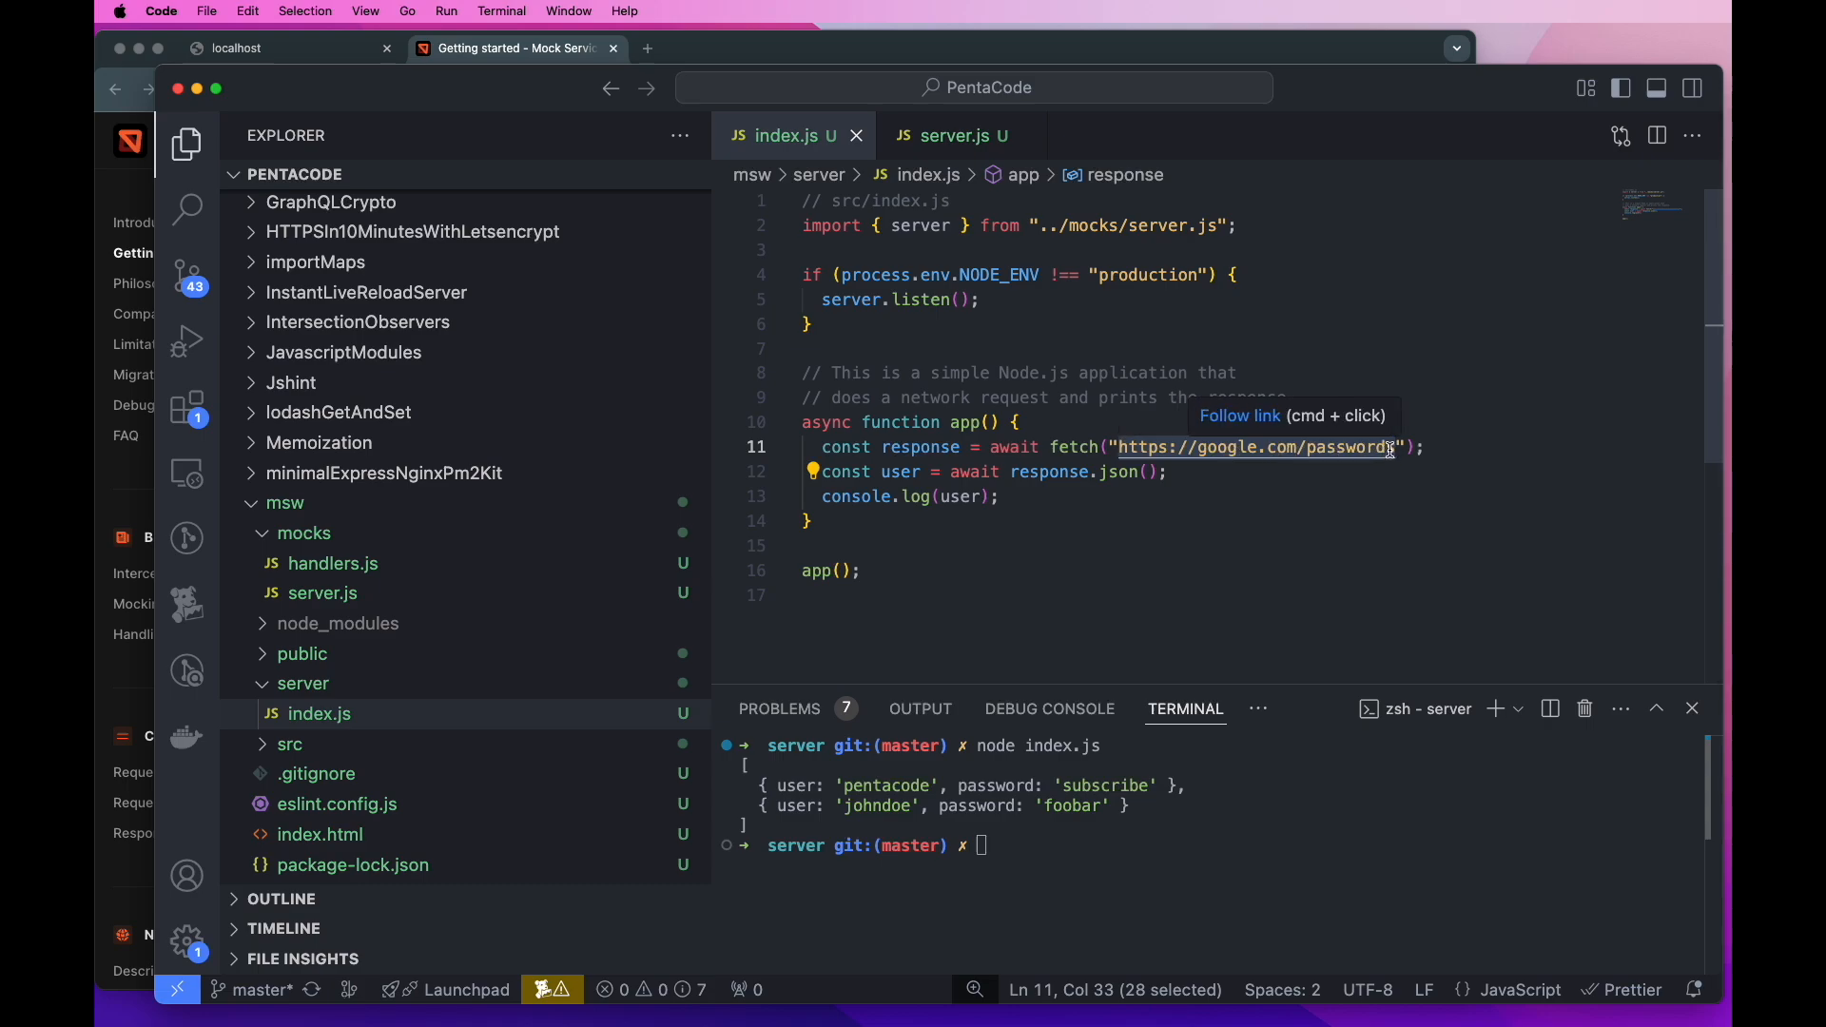
{"action": "mouse_move", "coordinate": [1270, 447]}
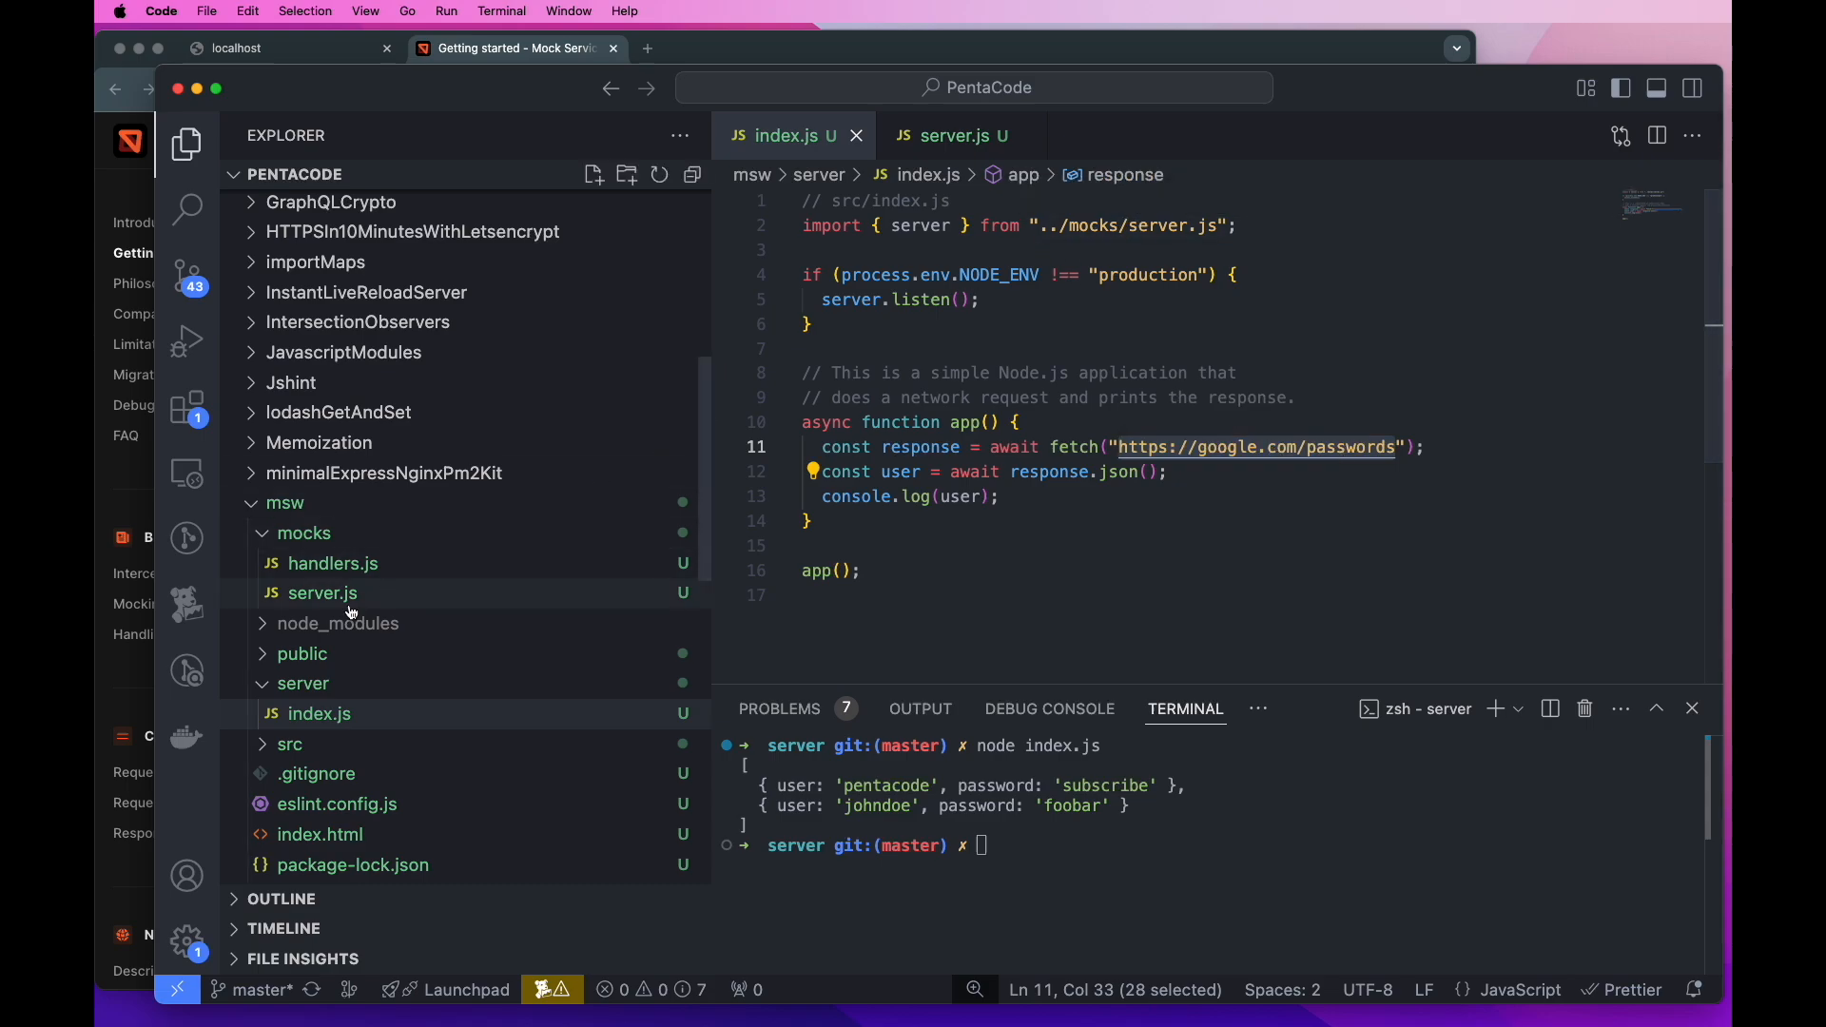
{"action": "left_click", "coordinate": [332, 562]}
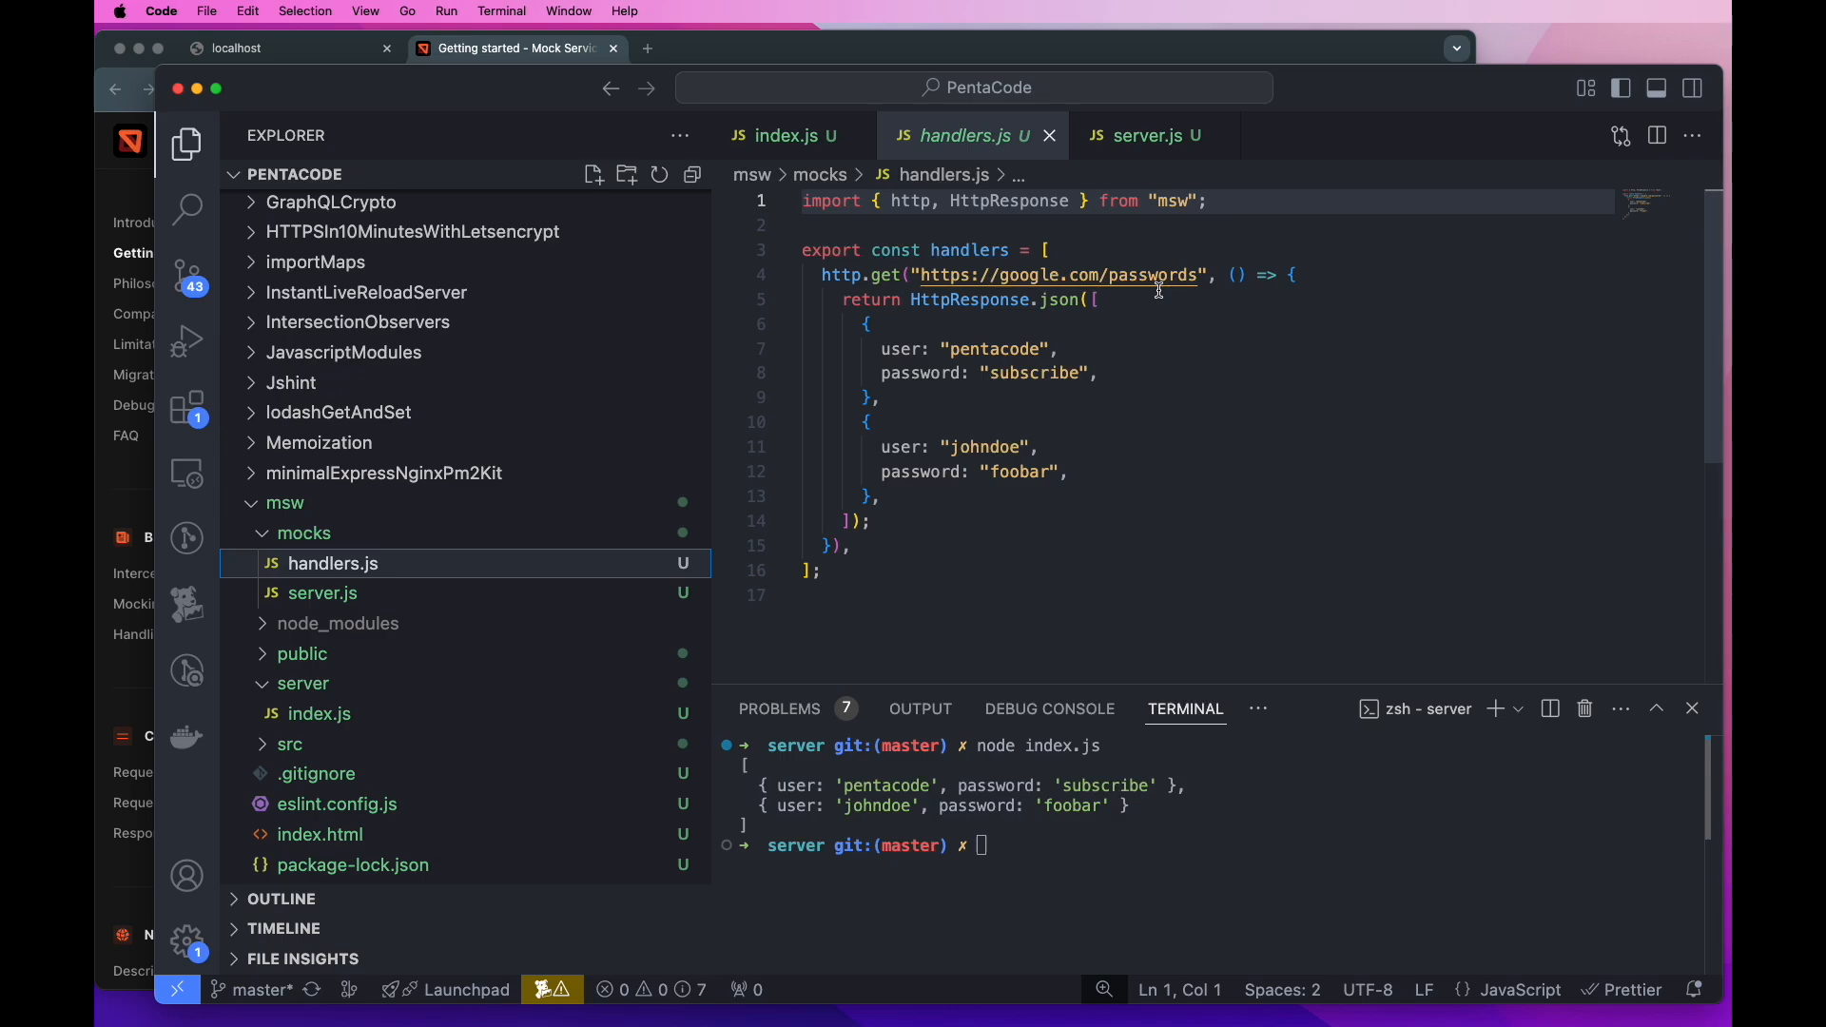
{"action": "left_click_drag", "start_coordinate": [865, 323], "coordinate": [868, 421]}
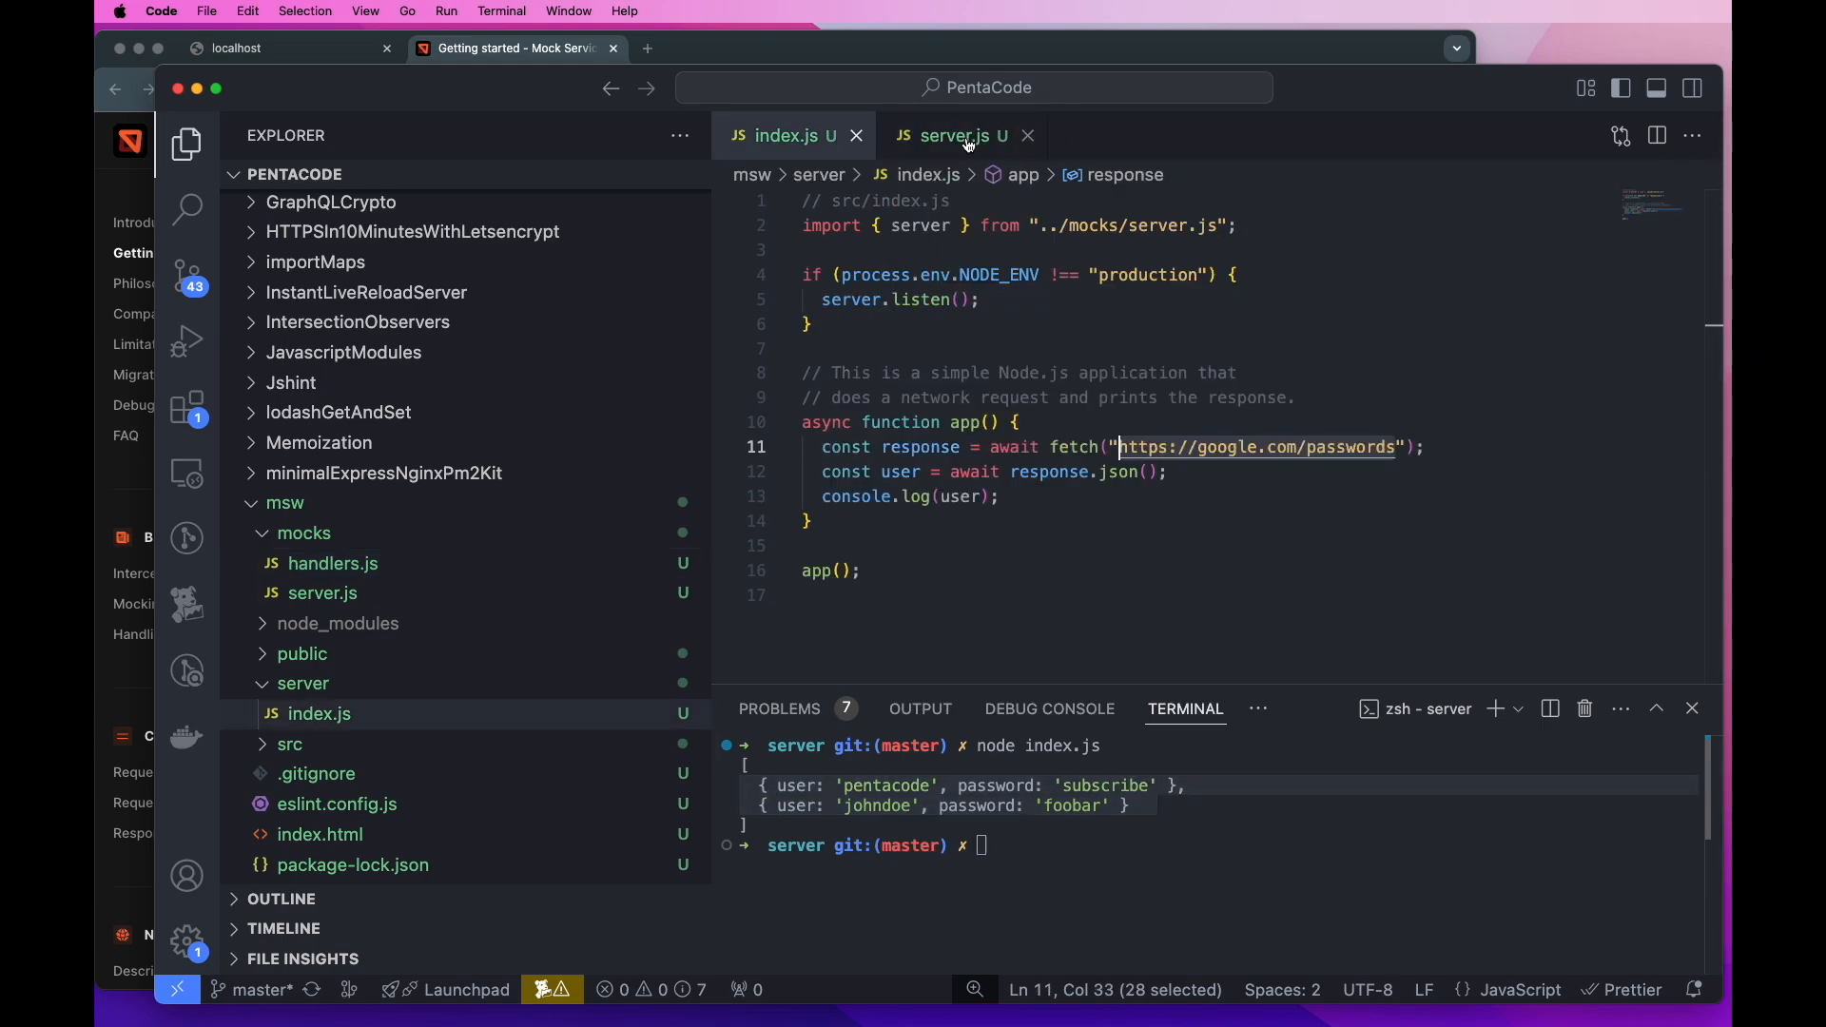
{"action": "left_click", "coordinate": [951, 135]}
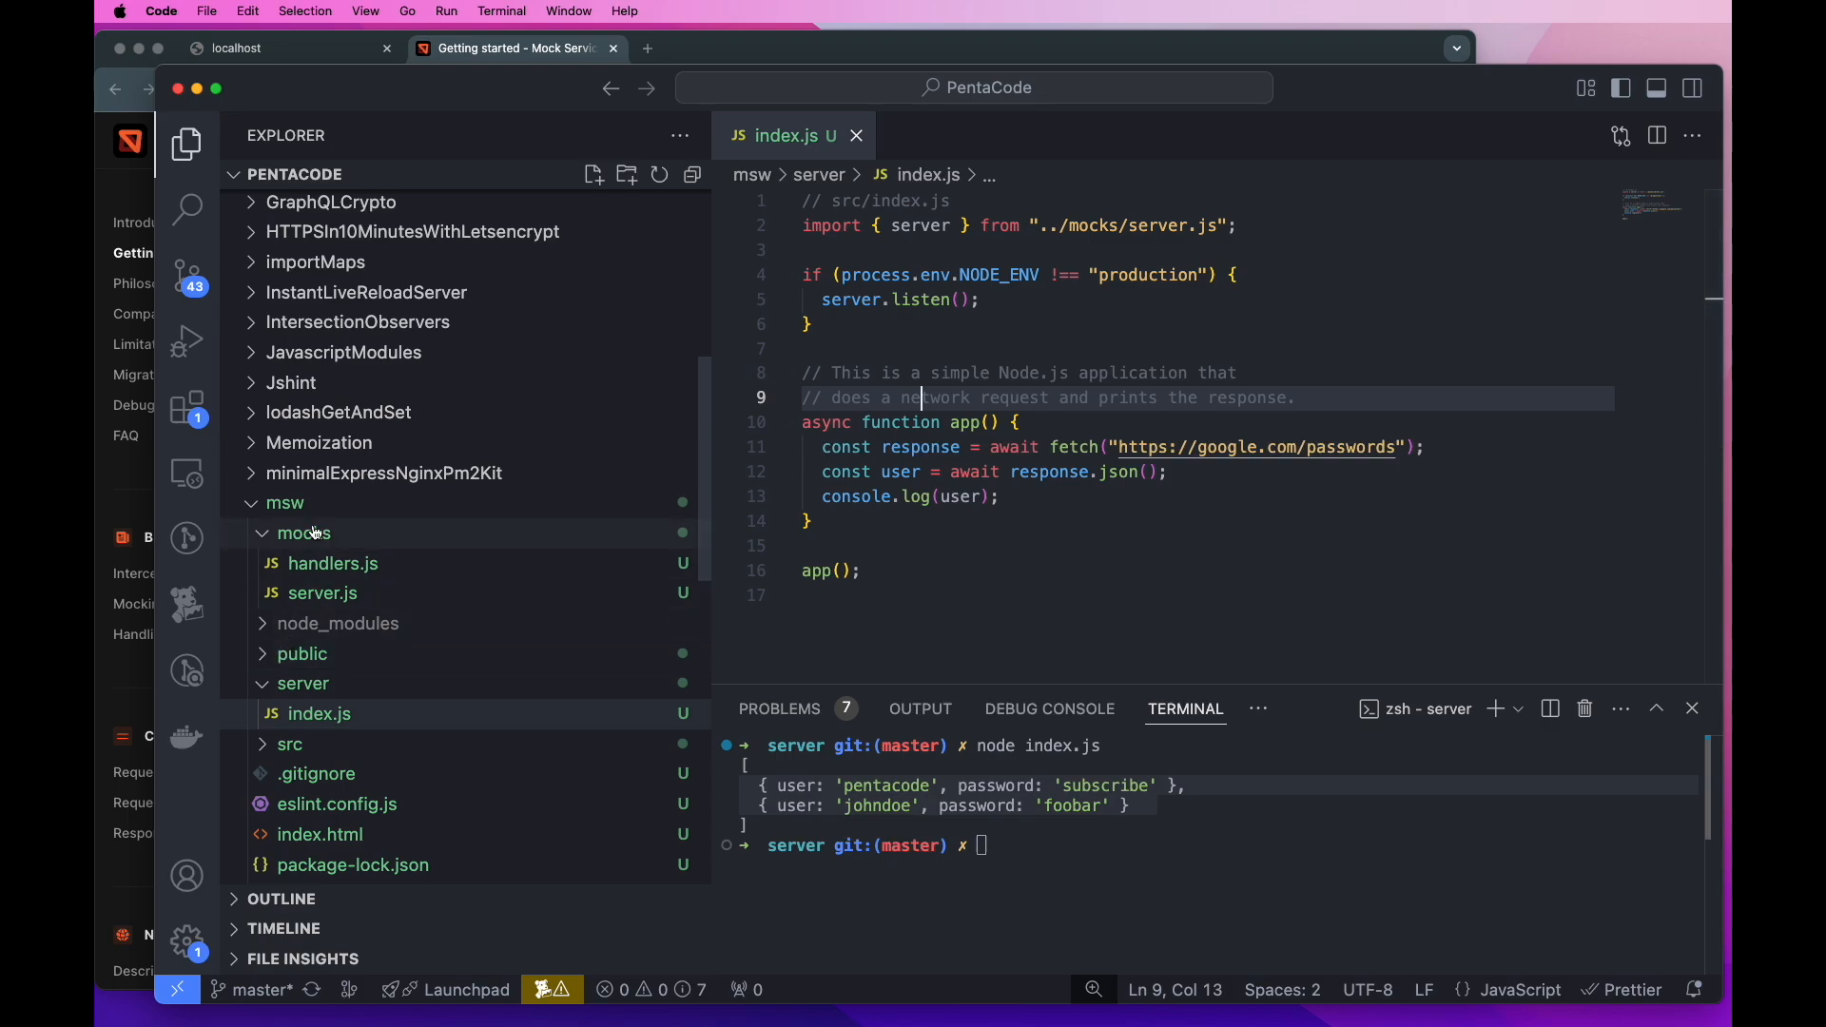
Collapse mocks and server, run npx msw init public --save, and expand public.
{"action": "left_click", "coordinate": [304, 533]}
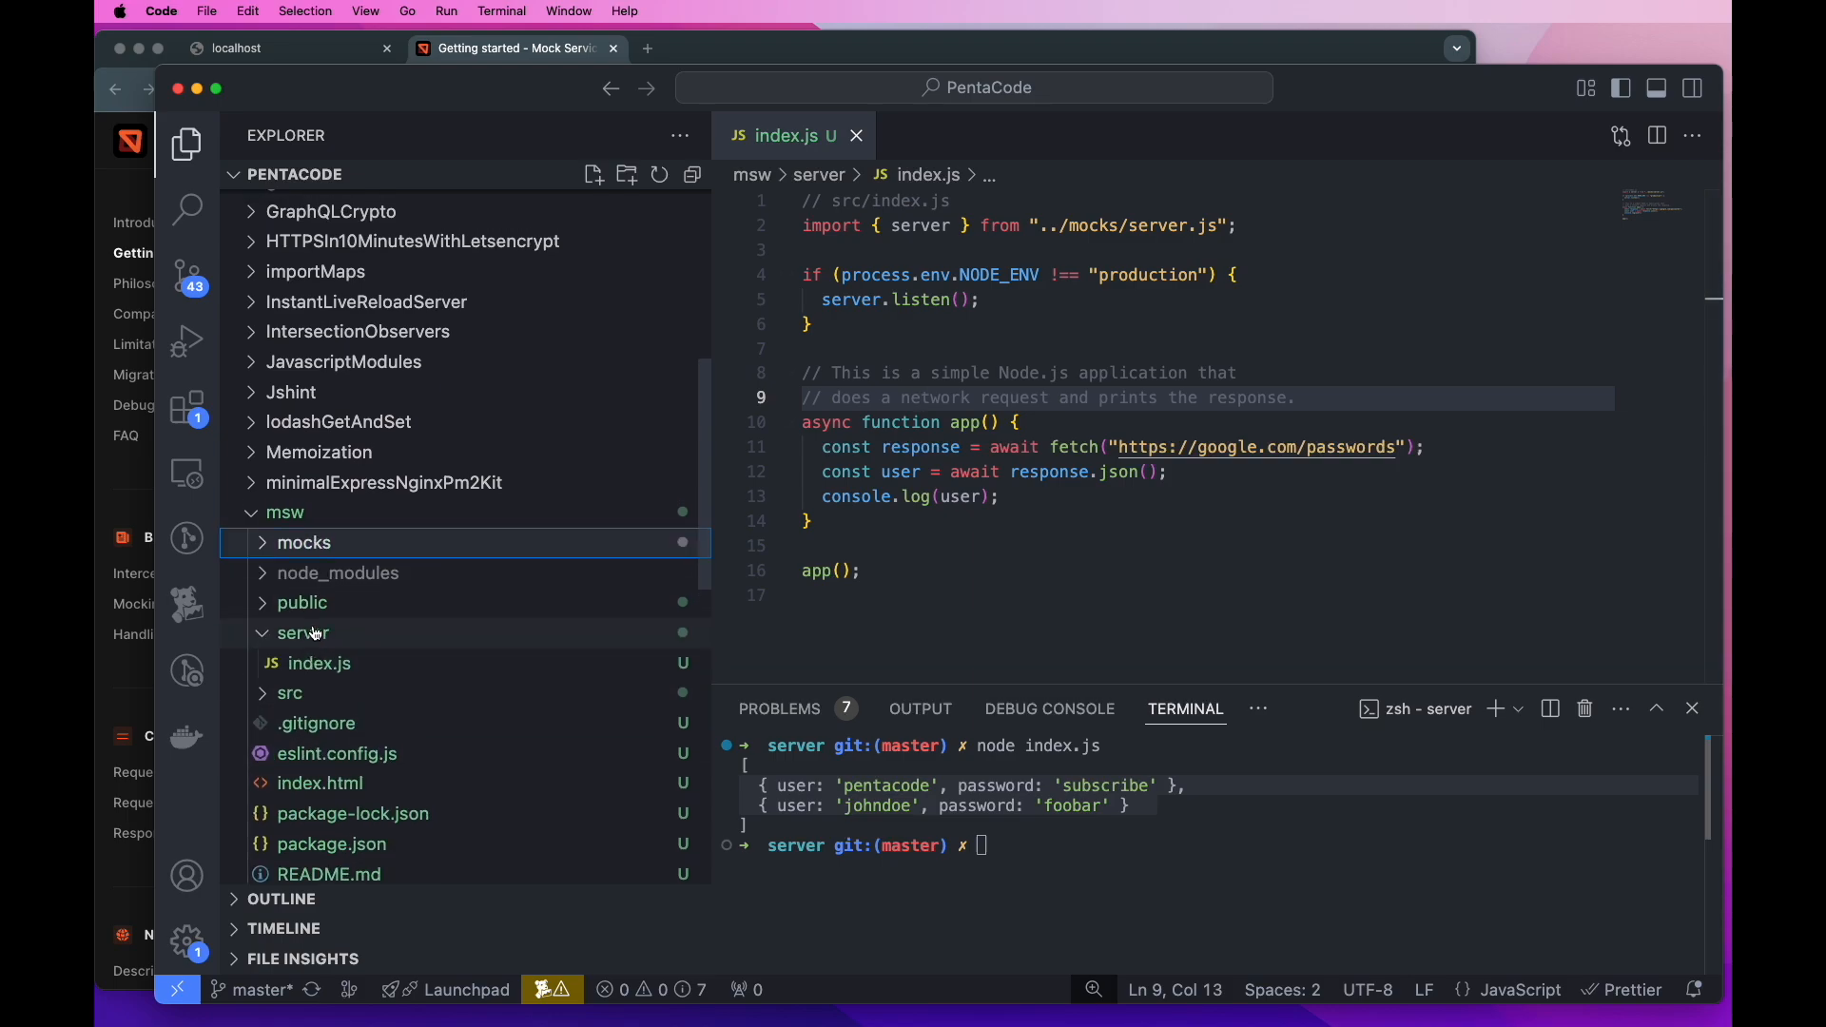
{"action": "left_click", "coordinate": [302, 633]}
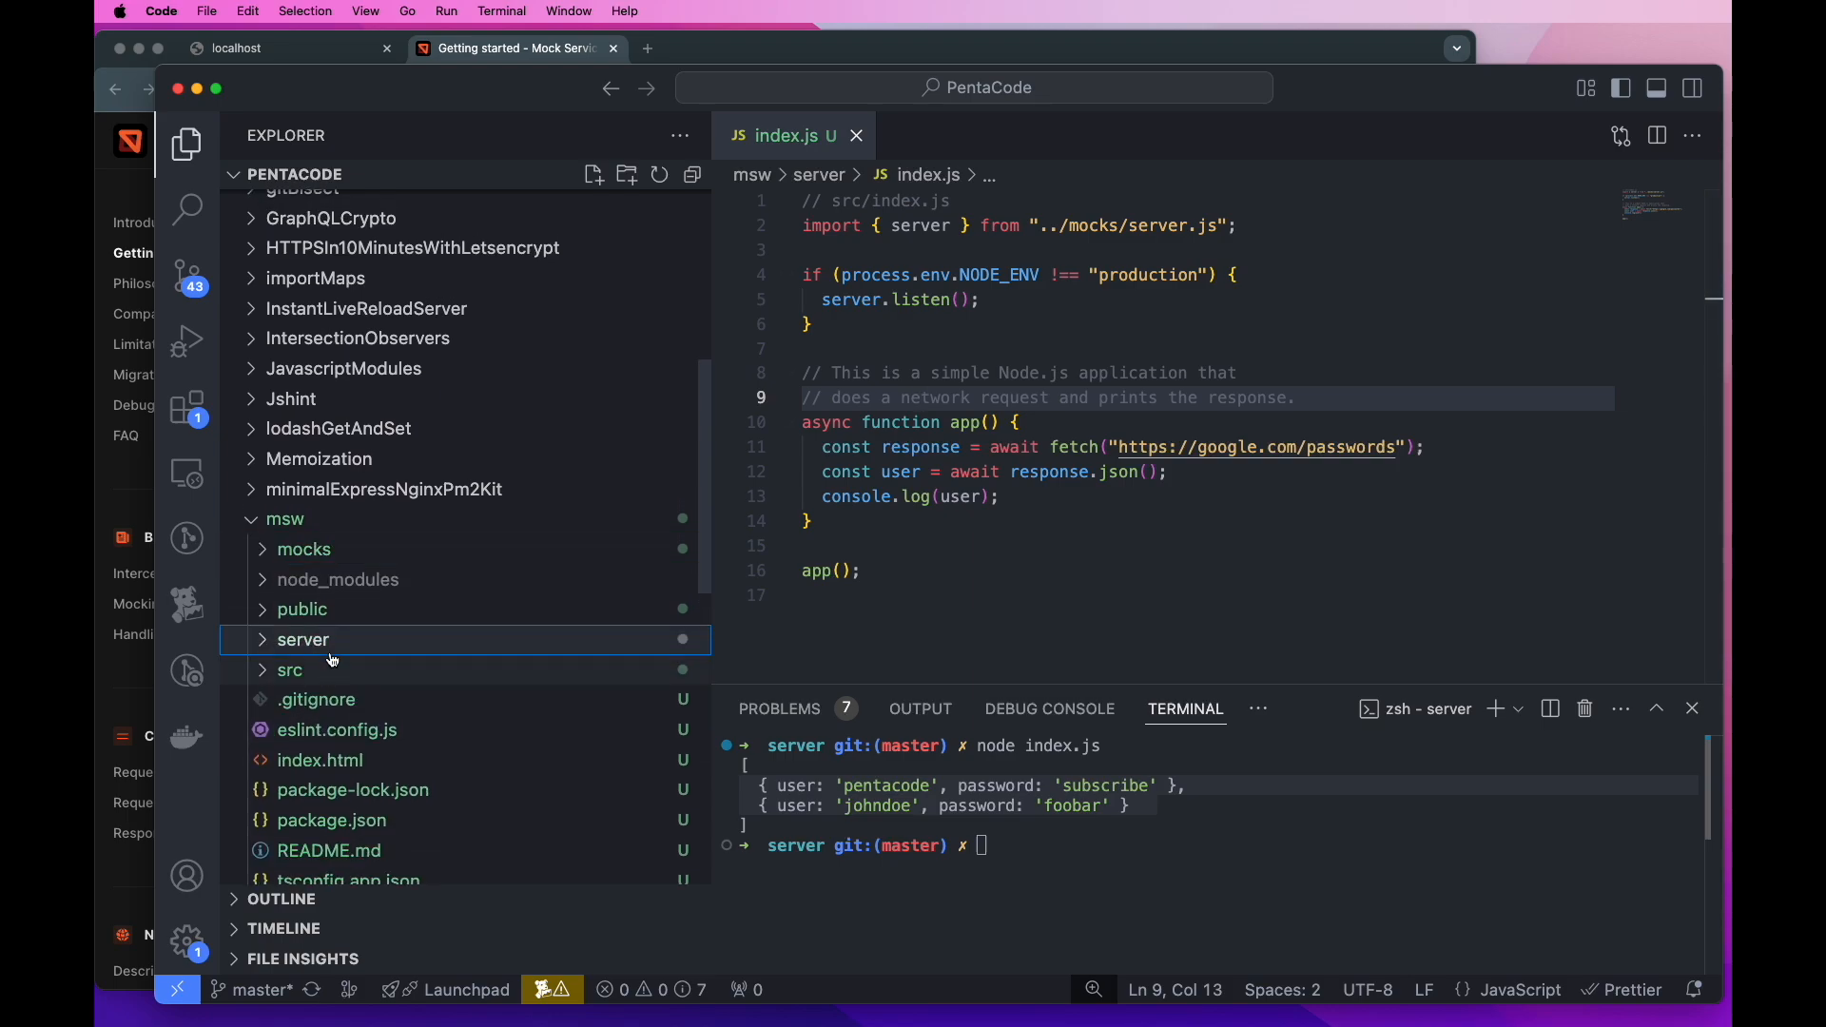
{"action": "scroll", "scroll_direction": "down", "scroll_amount": 3}
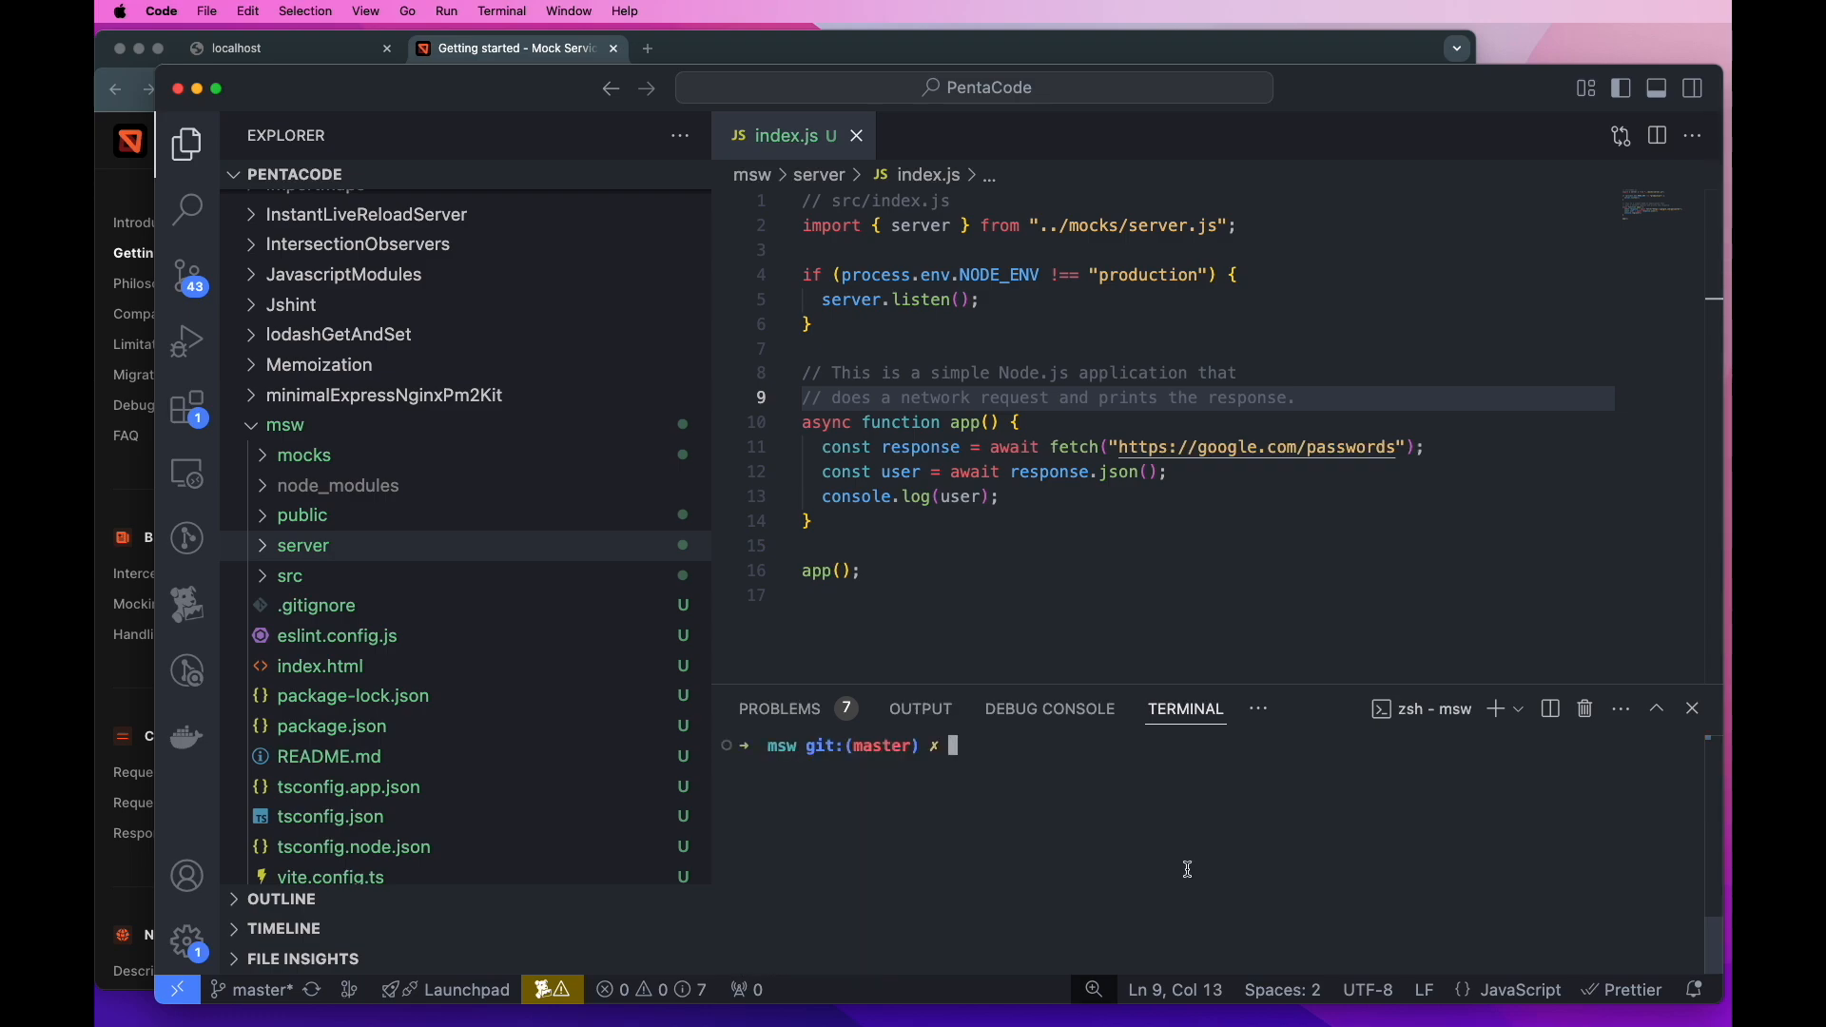
{"action": "type", "text": "npx msw init public --save"}
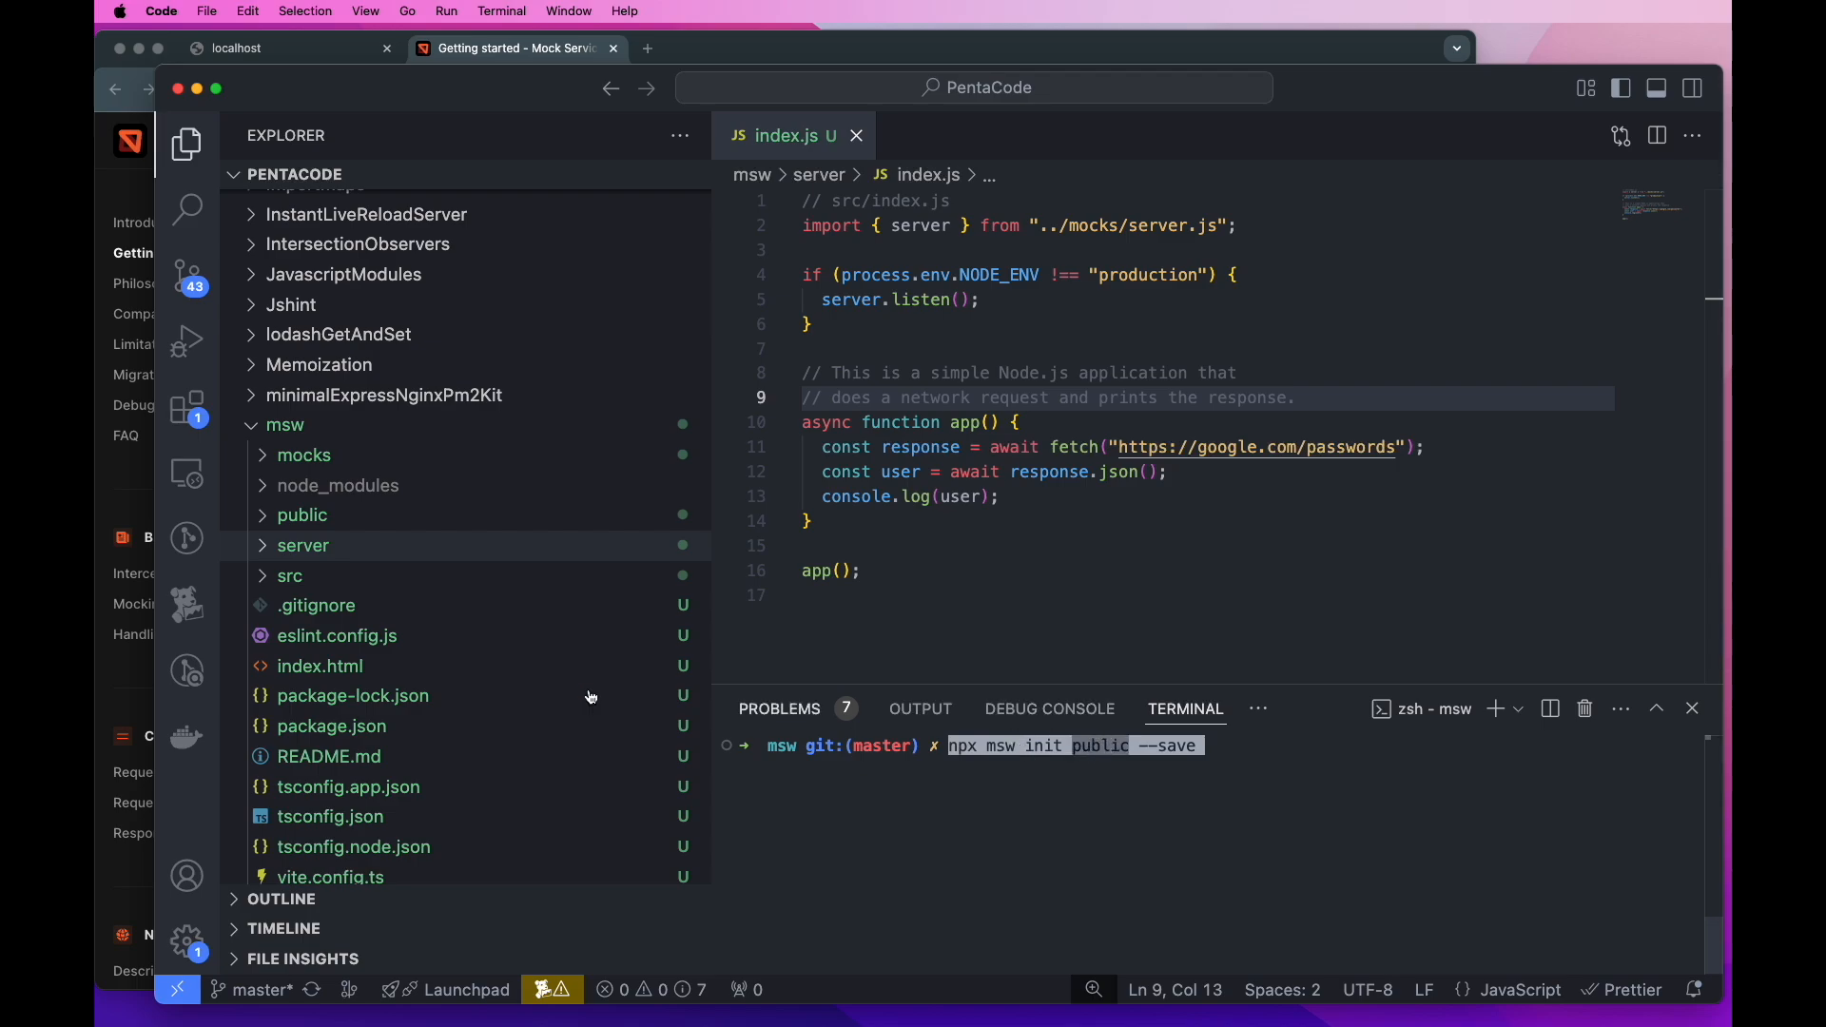
{"action": "left_click", "coordinate": [302, 514]}
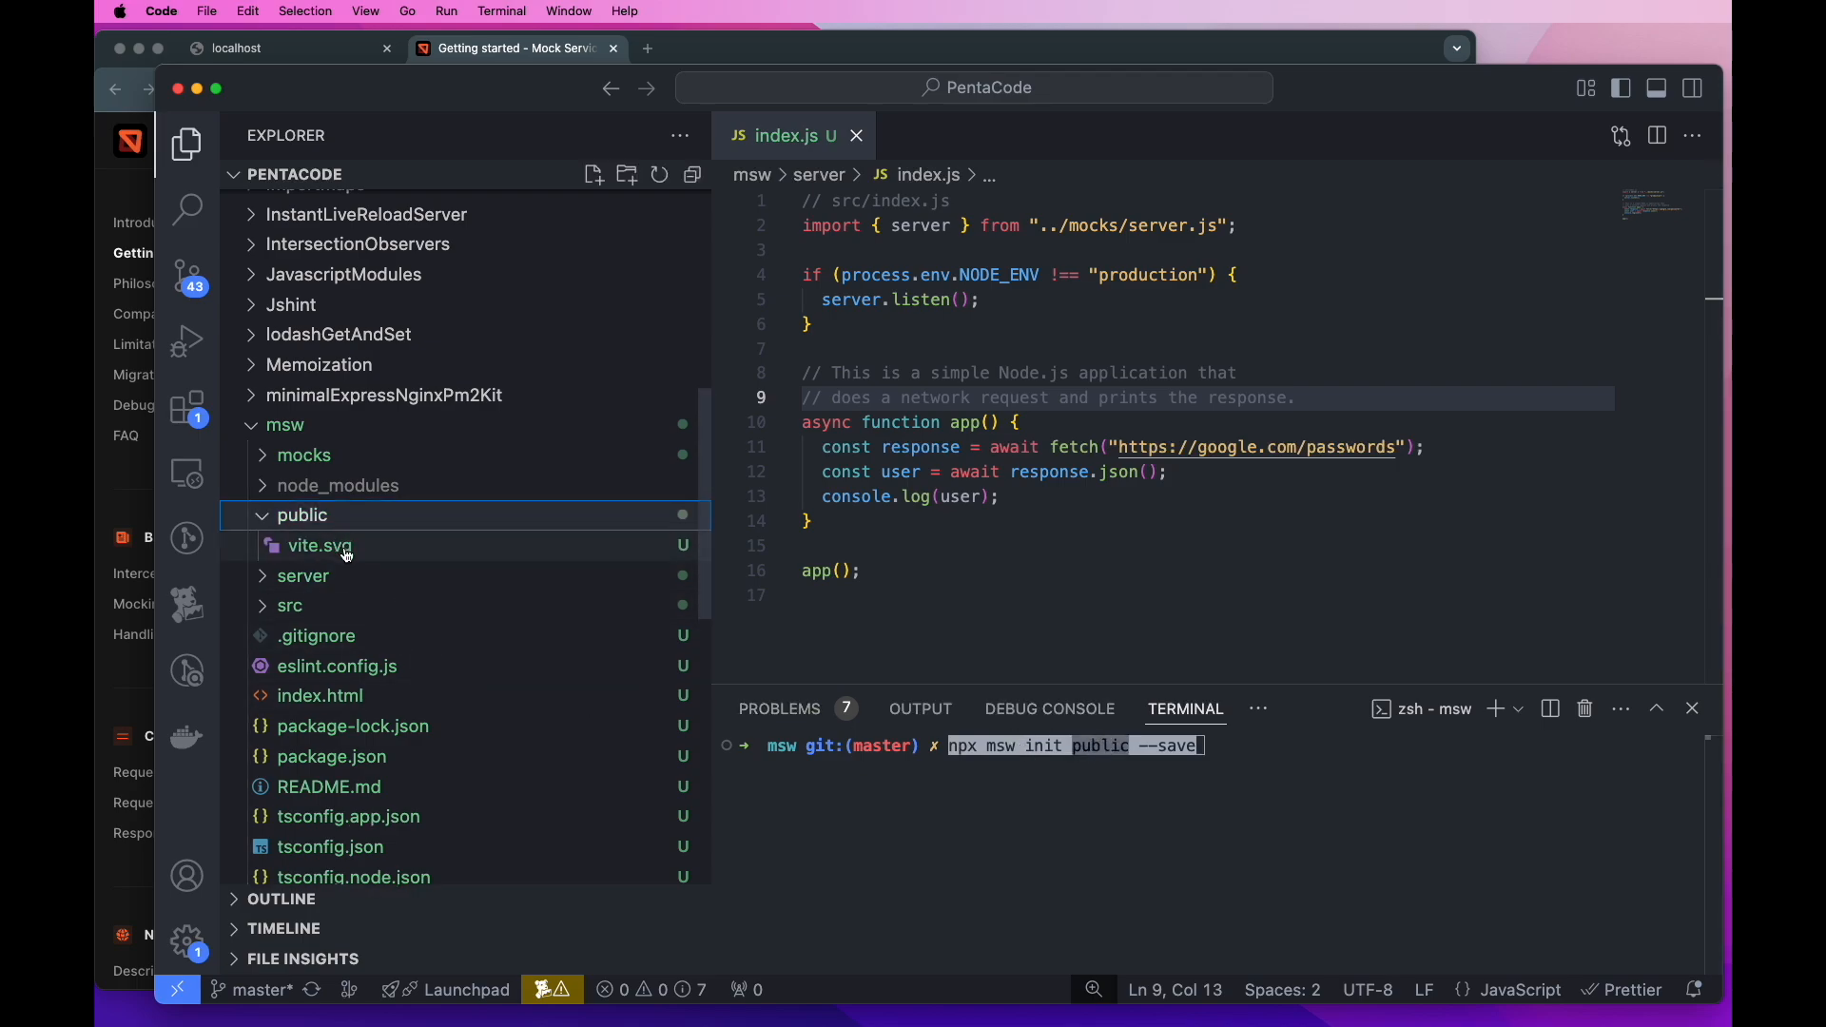
{"action": "mouse_move", "coordinate": [320, 546]}
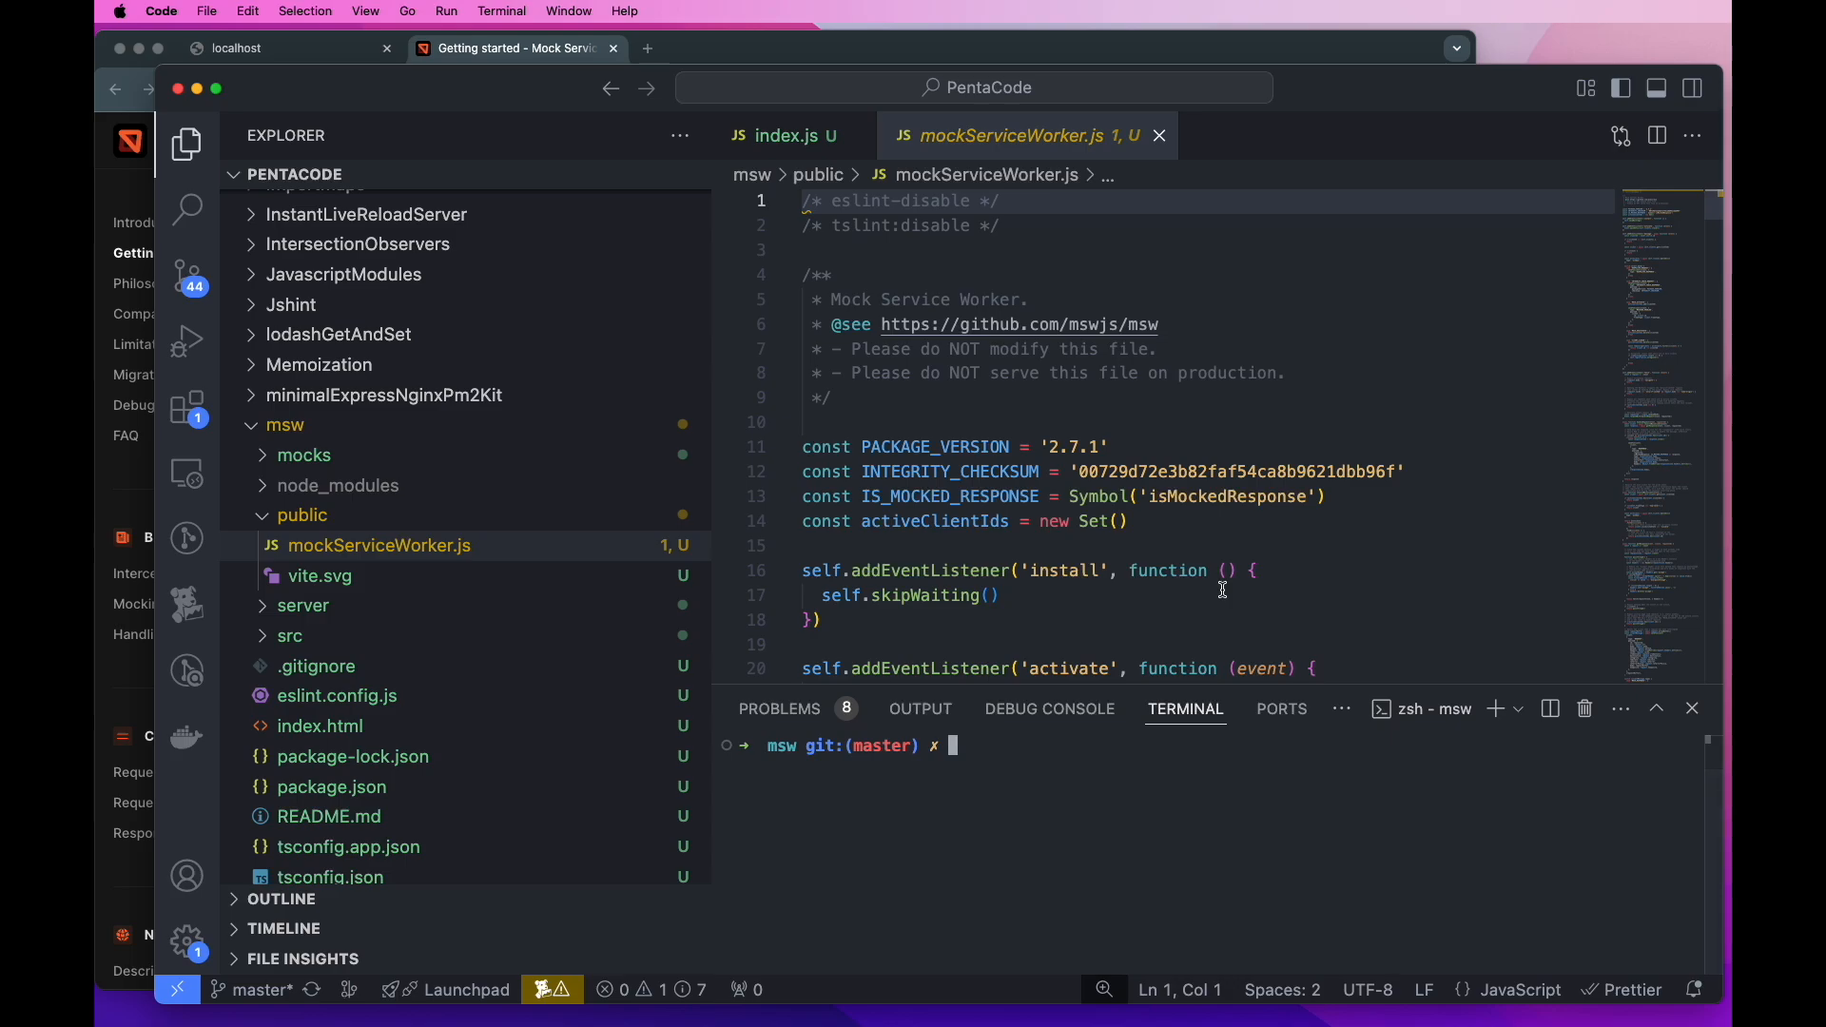
Scroll through mockServiceWorker.js, then collapse public and expand mocks in the Explorer.
{"action": "scroll", "scroll_direction": "down", "scroll_amount": 3}
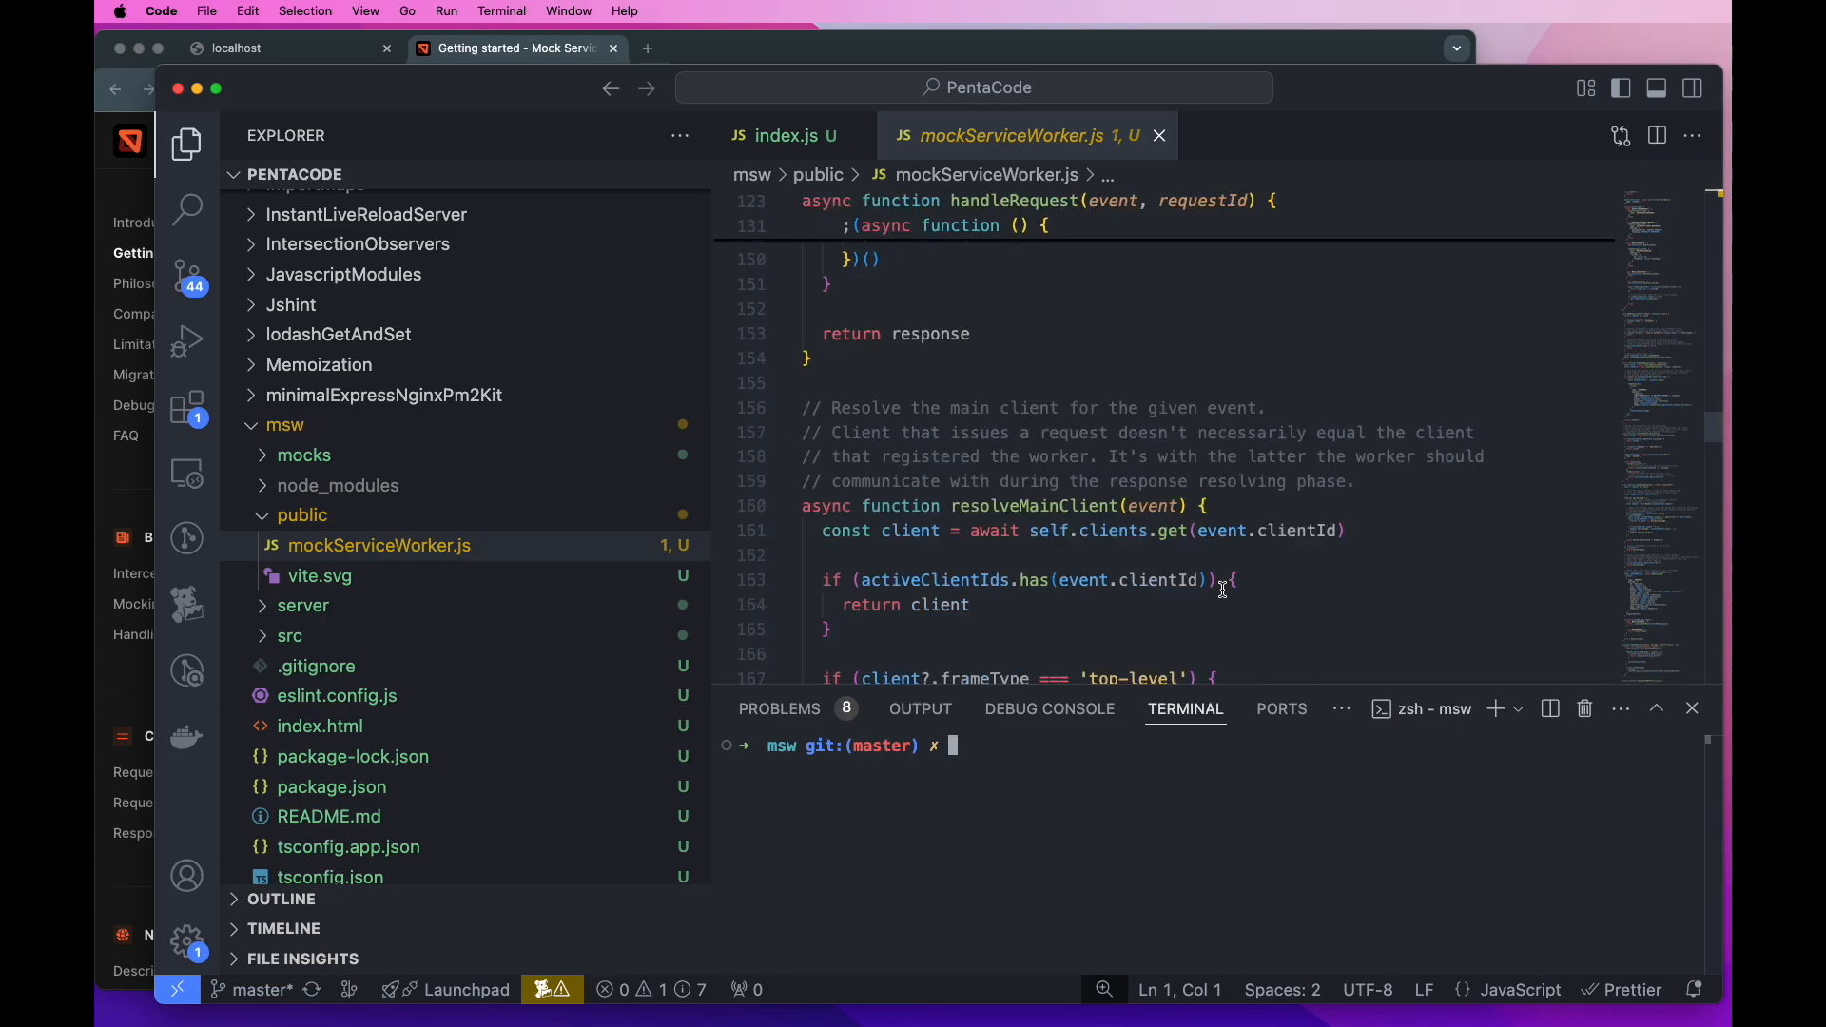
{"action": "scroll", "scroll_direction": "down", "scroll_amount": 3}
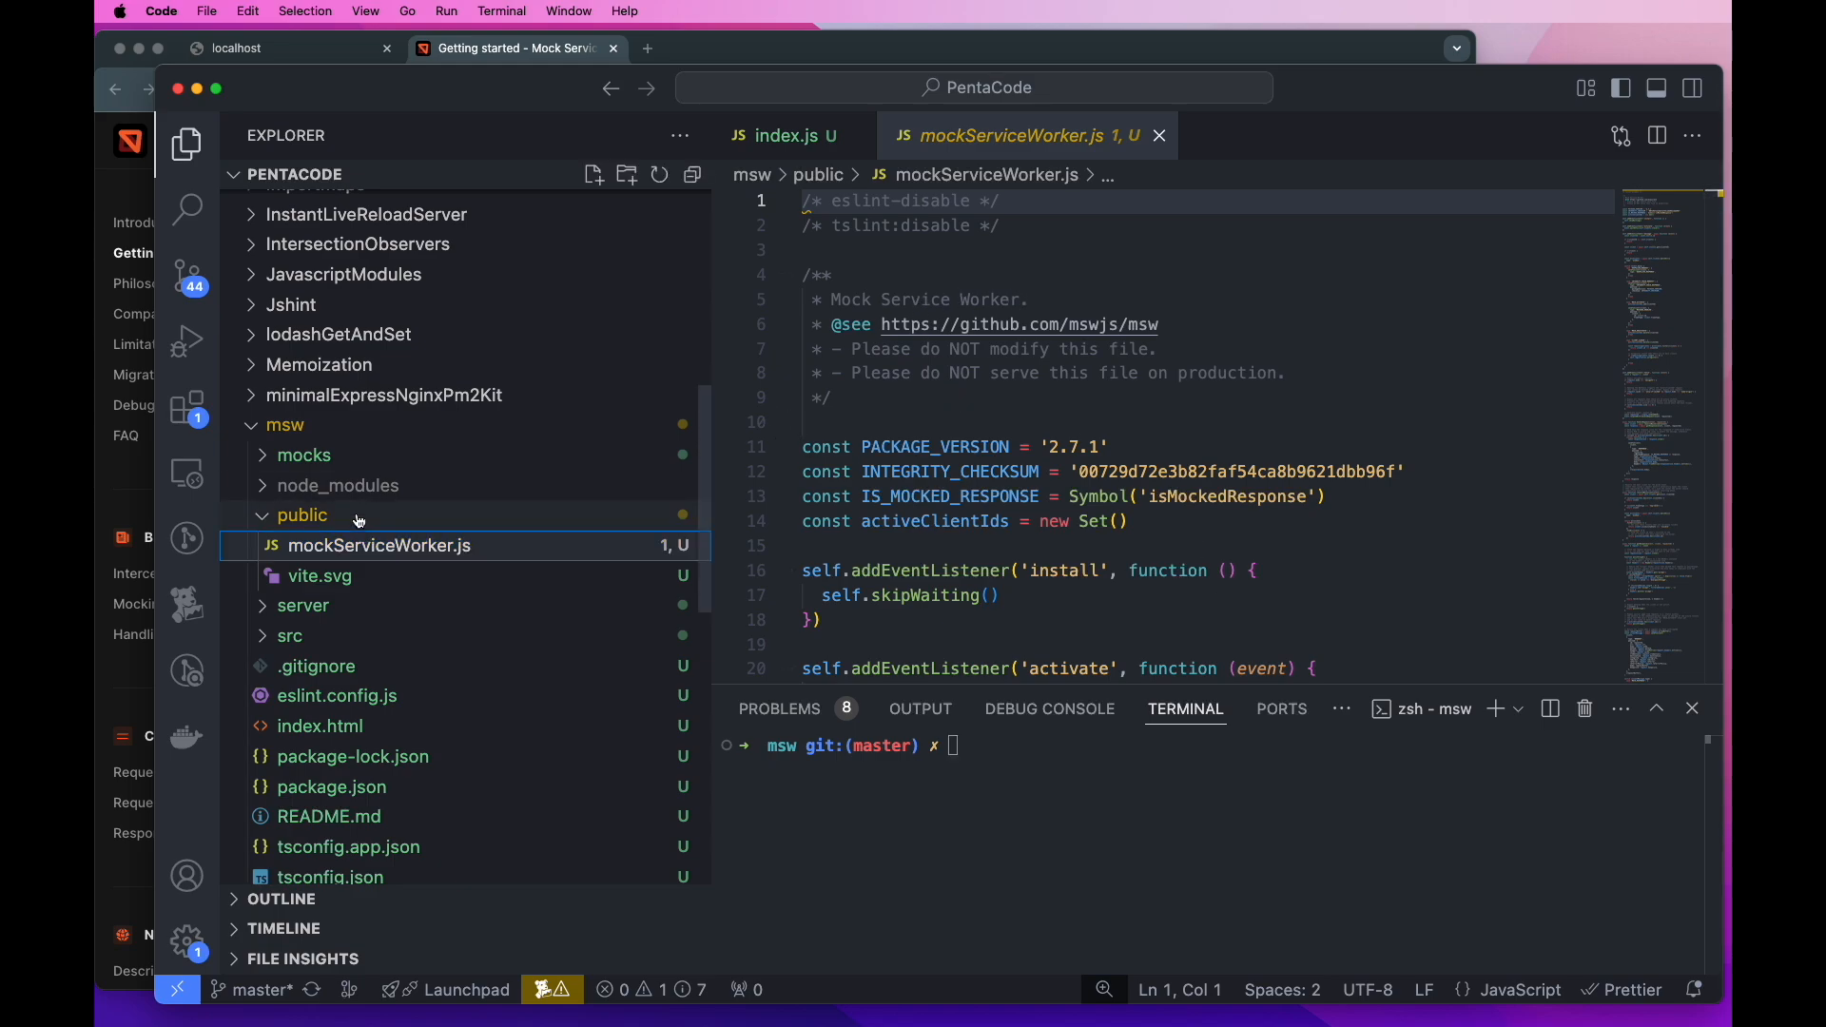
{"action": "left_click", "coordinate": [301, 515]}
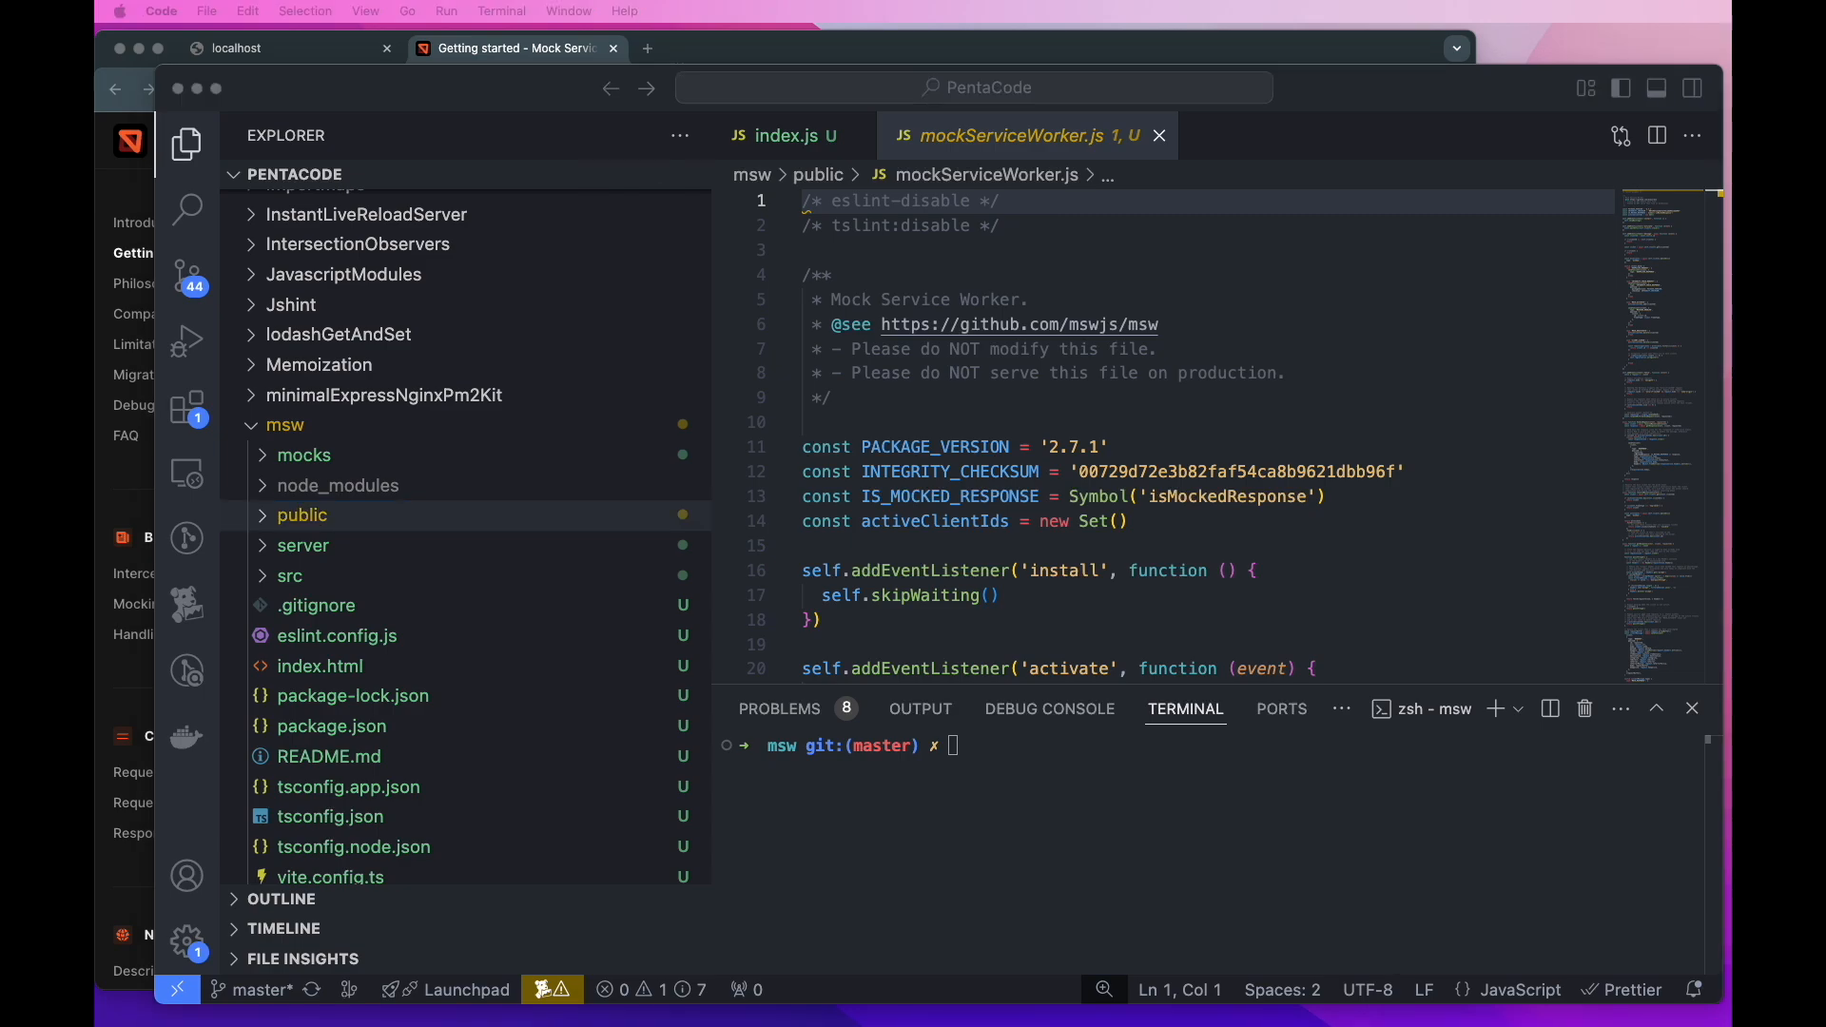
{"action": "mouse_move", "coordinate": [292, 507]}
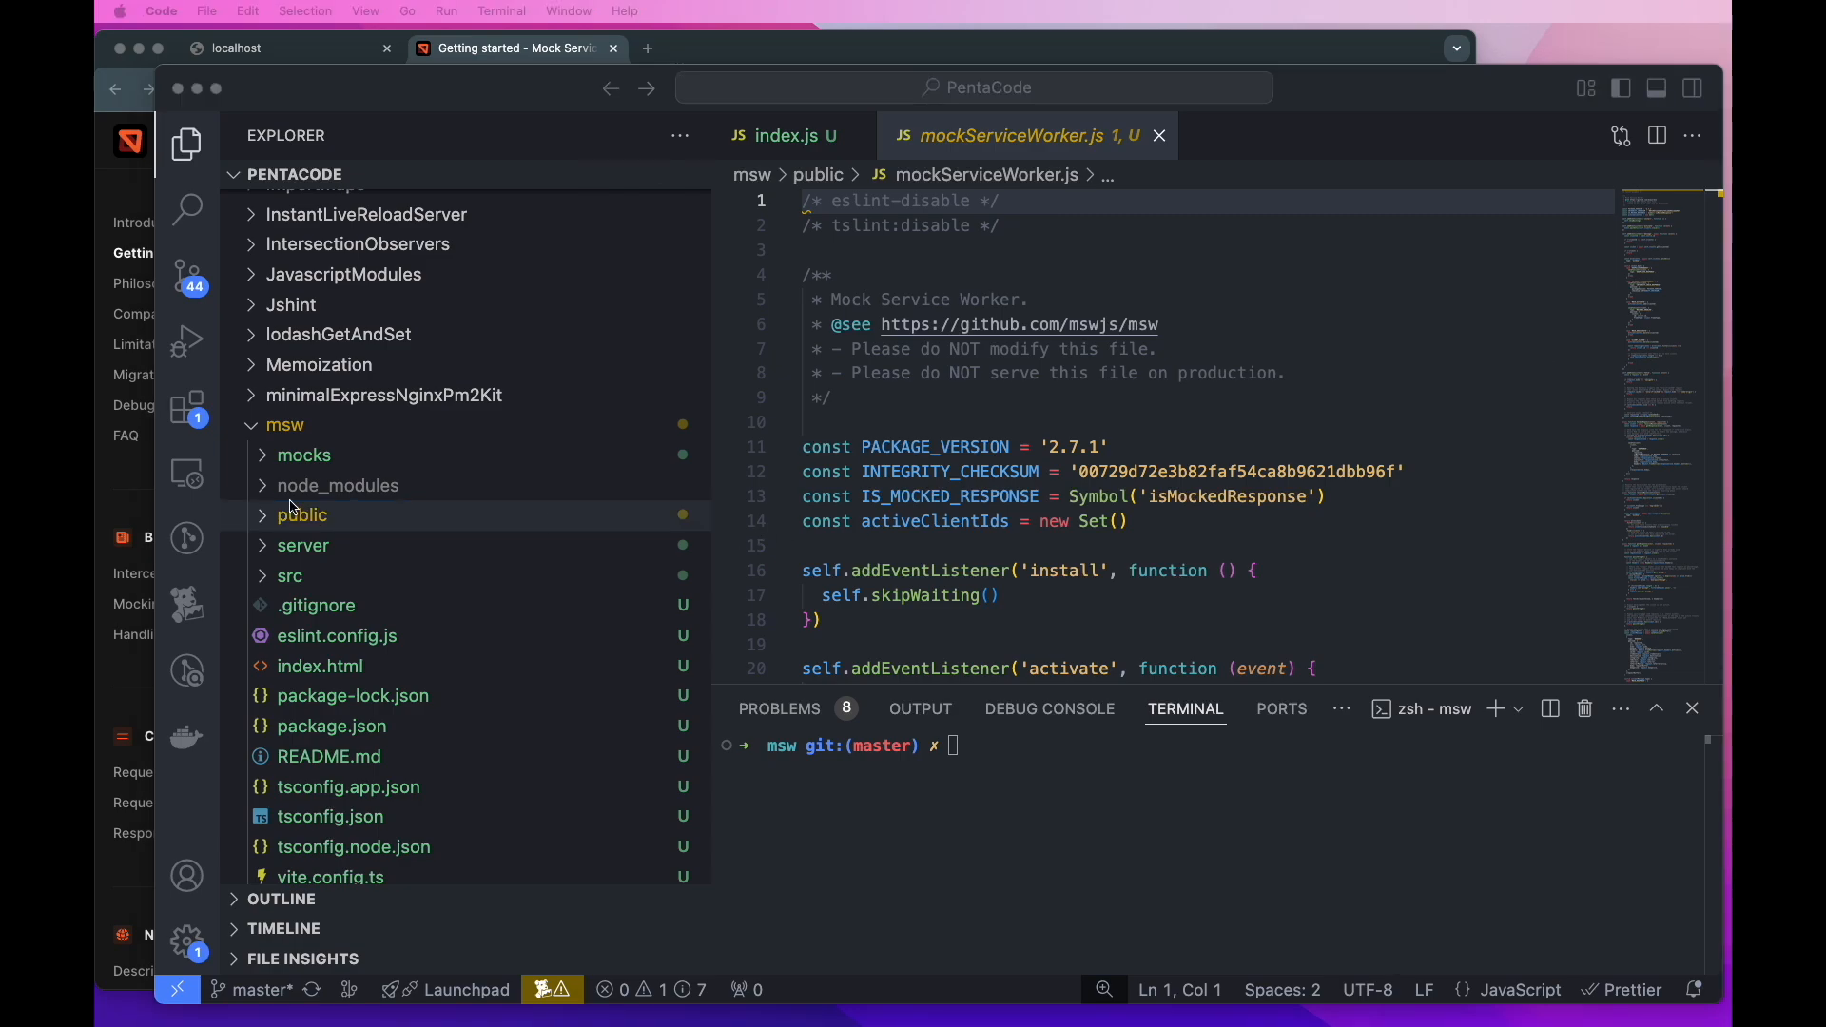
{"action": "left_click", "coordinate": [304, 454]}
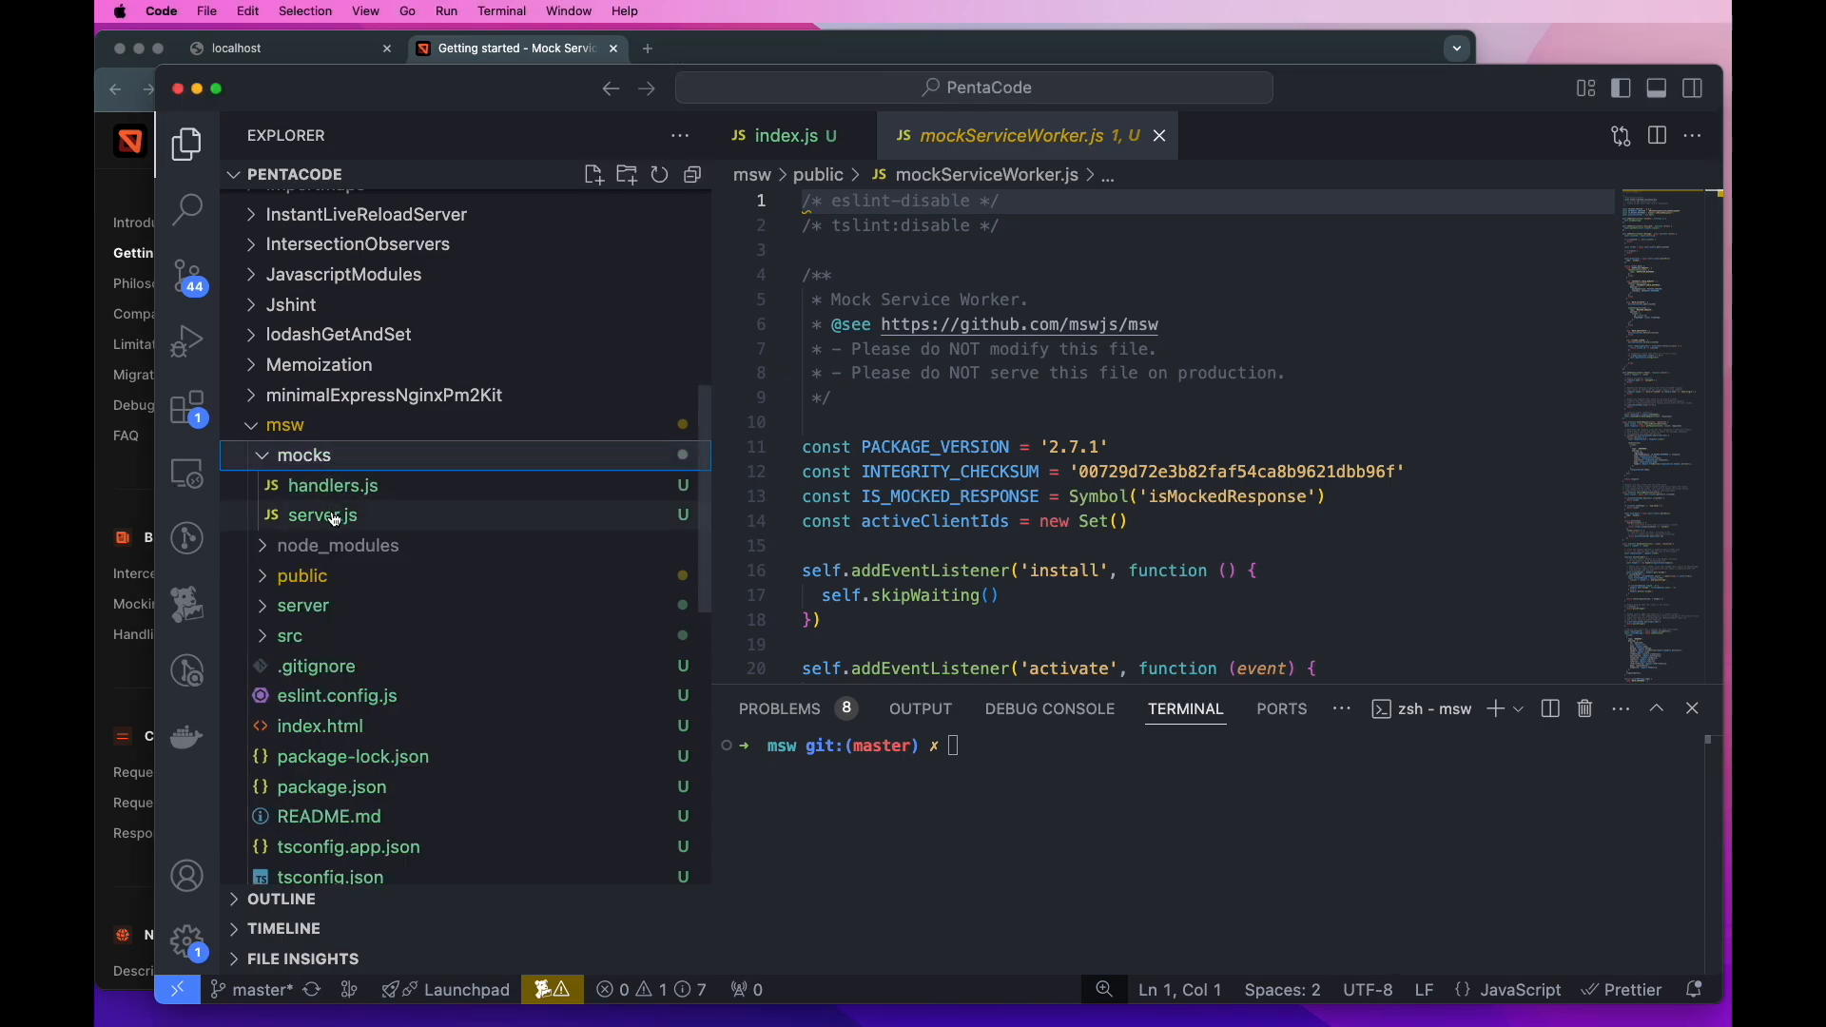
{"action": "mouse_move", "coordinate": [321, 515]}
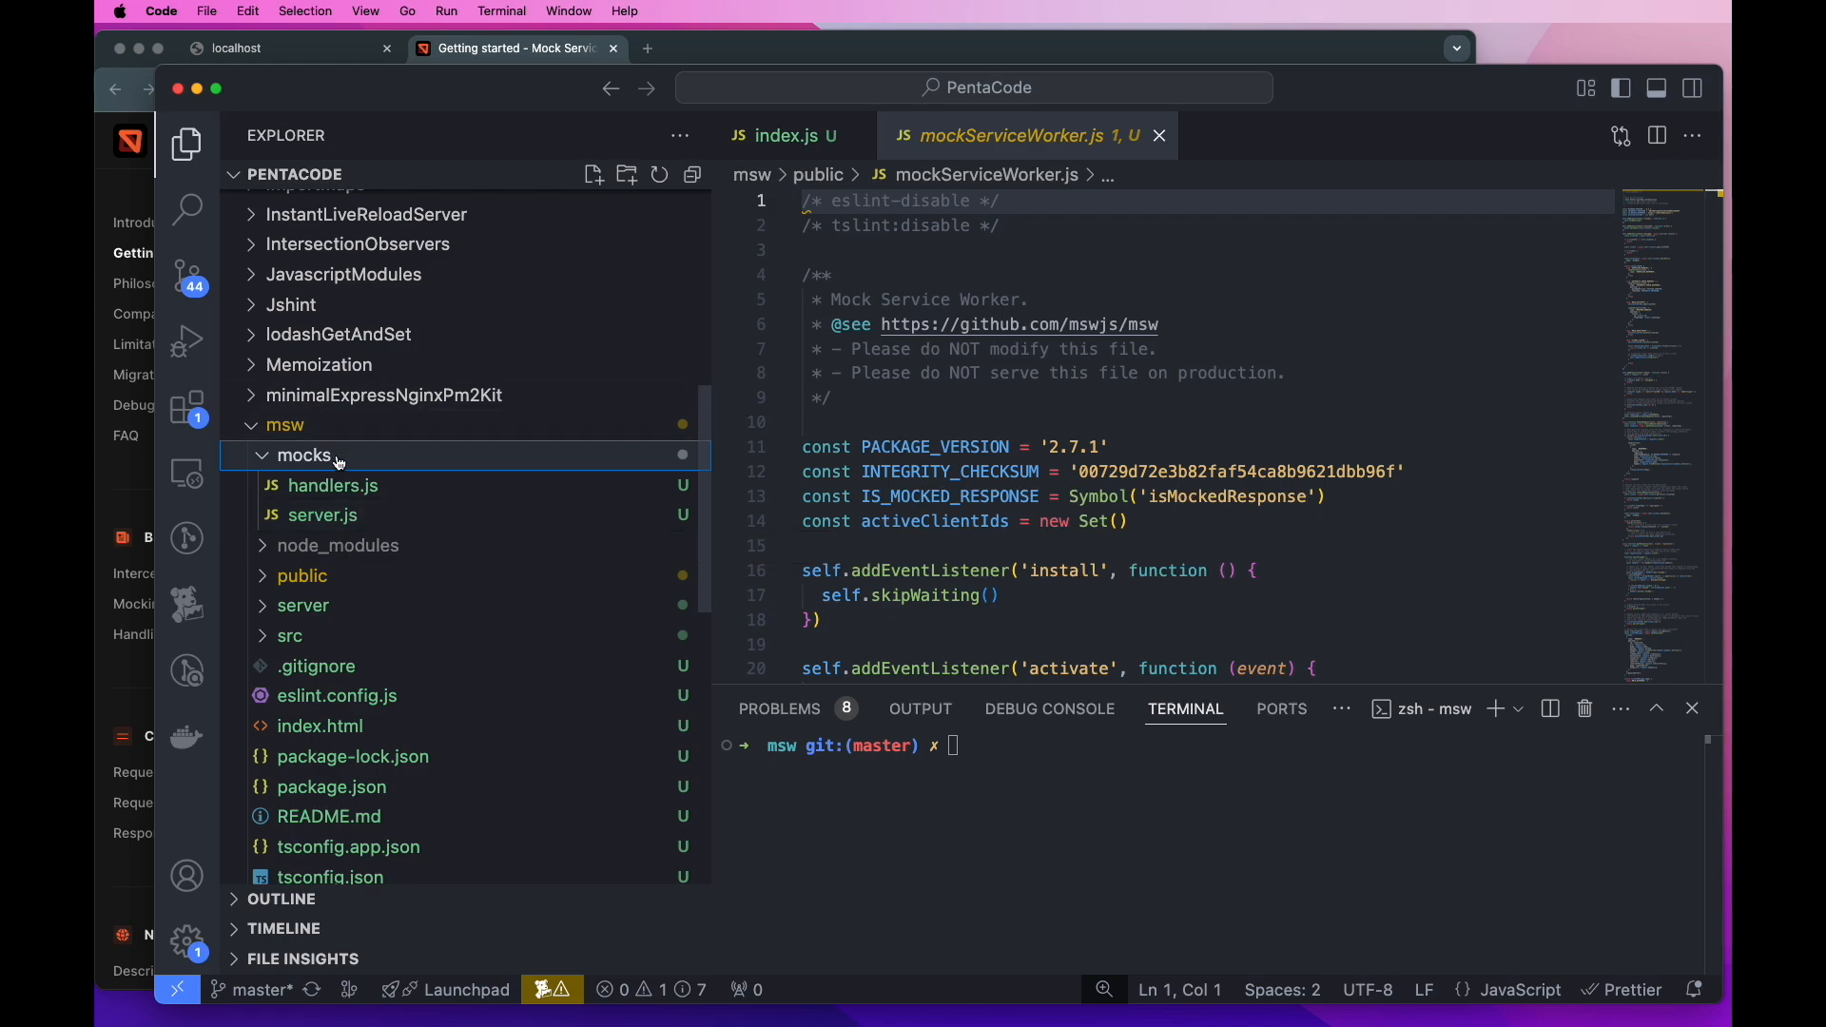
Create mocks/browser.js exporting setupWorker(...handlers) from msw/browser, comparing it against server.js.
{"action": "right_click", "coordinate": [305, 455]}
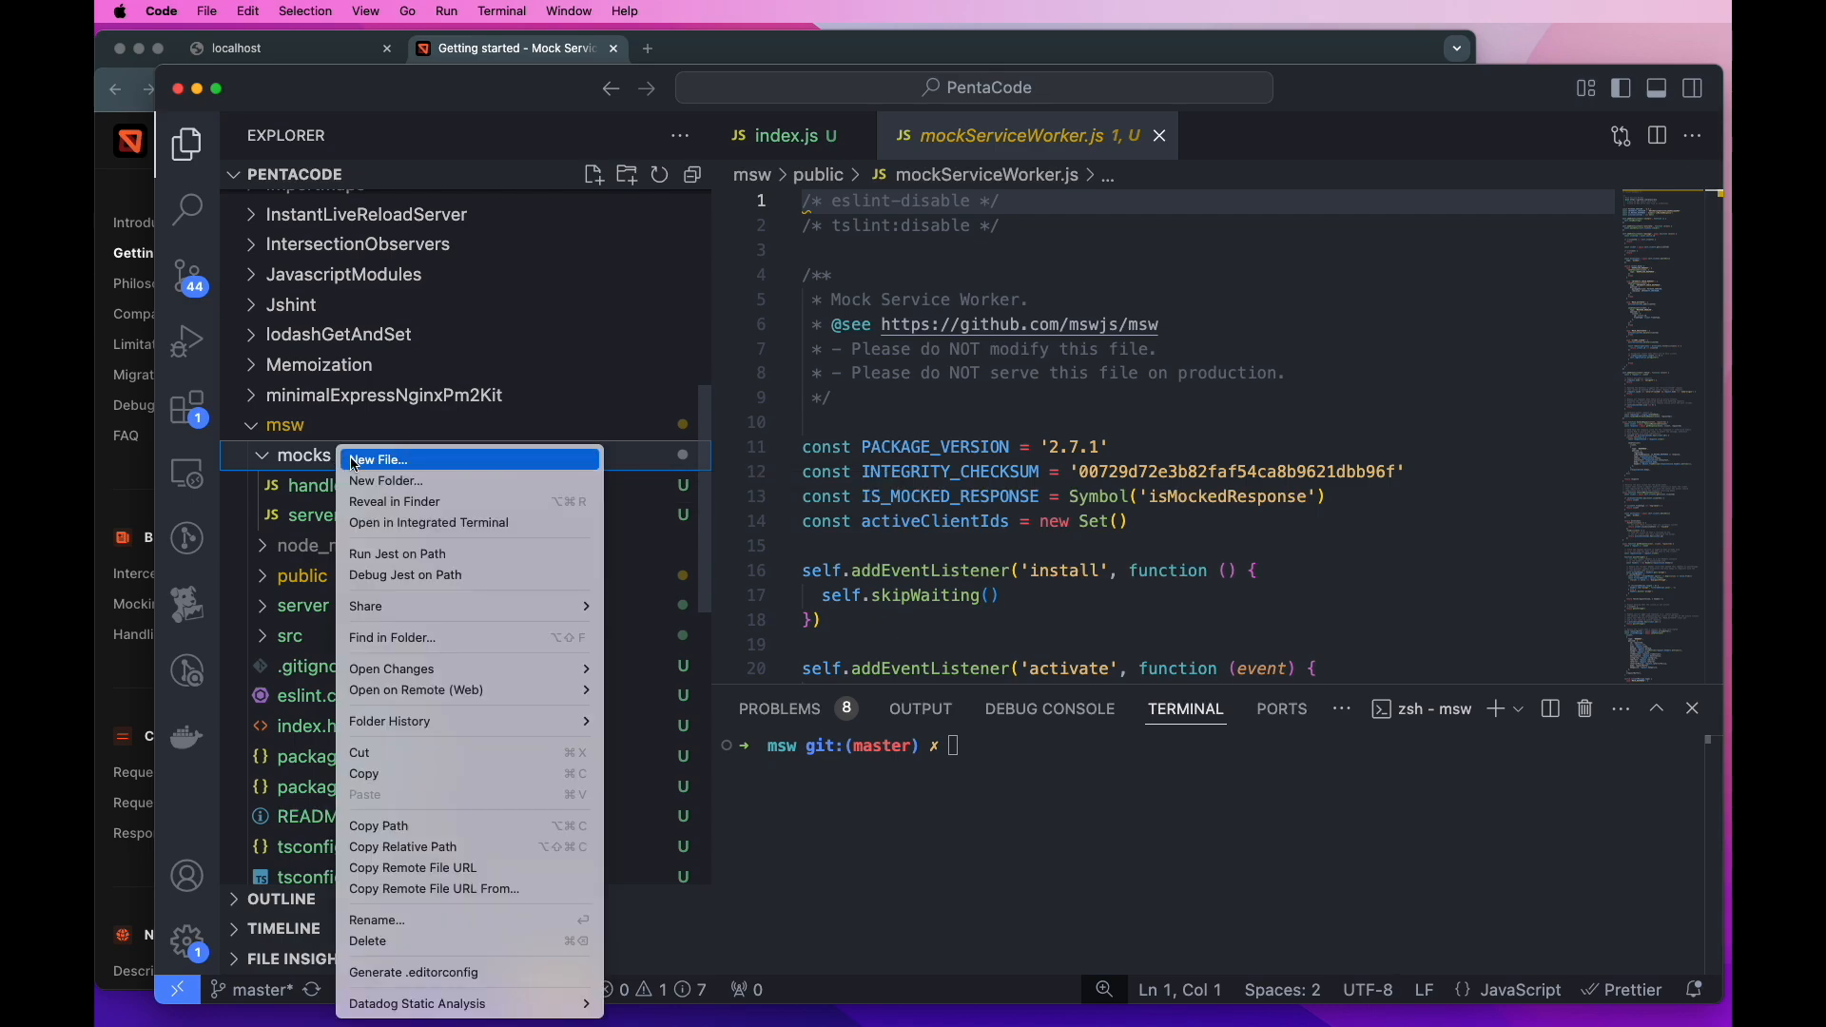
{"action": "left_click", "coordinate": [377, 458]}
{"action": "type", "text": "browser.js"}
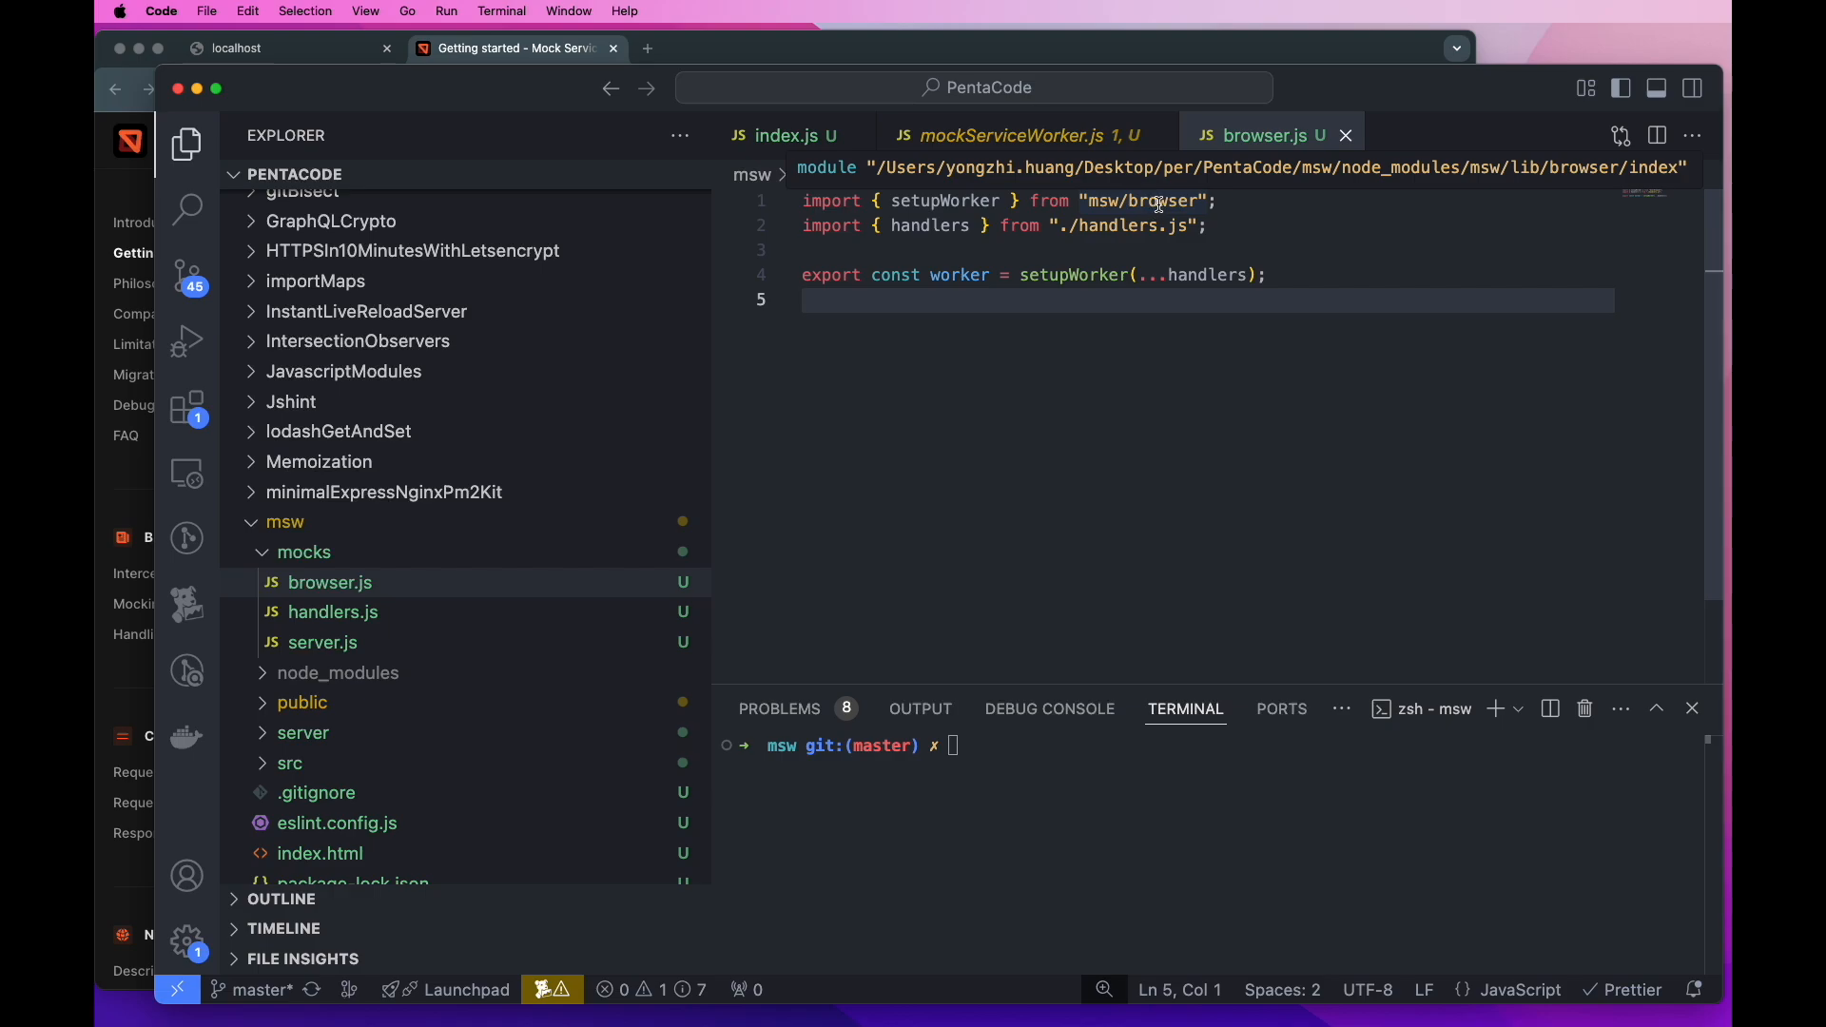
{"action": "mouse_move", "coordinate": [598, 518]}
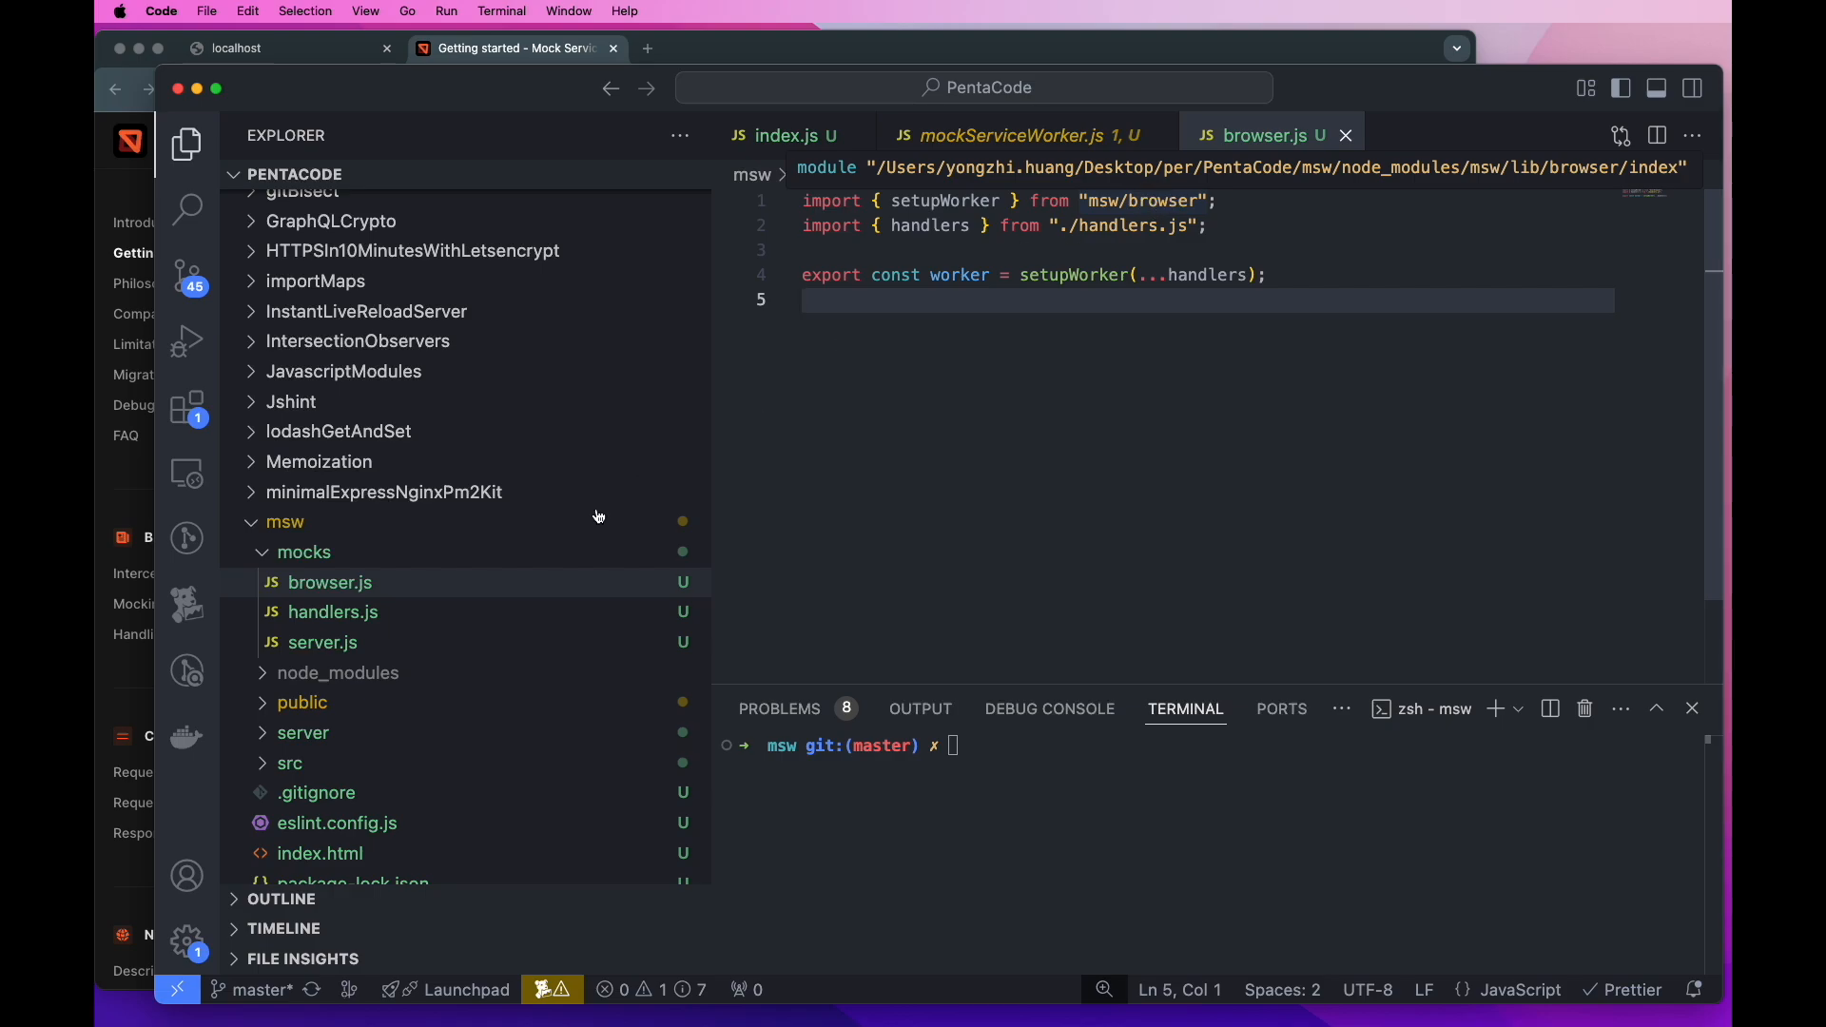
{"action": "left_click", "coordinate": [322, 642]}
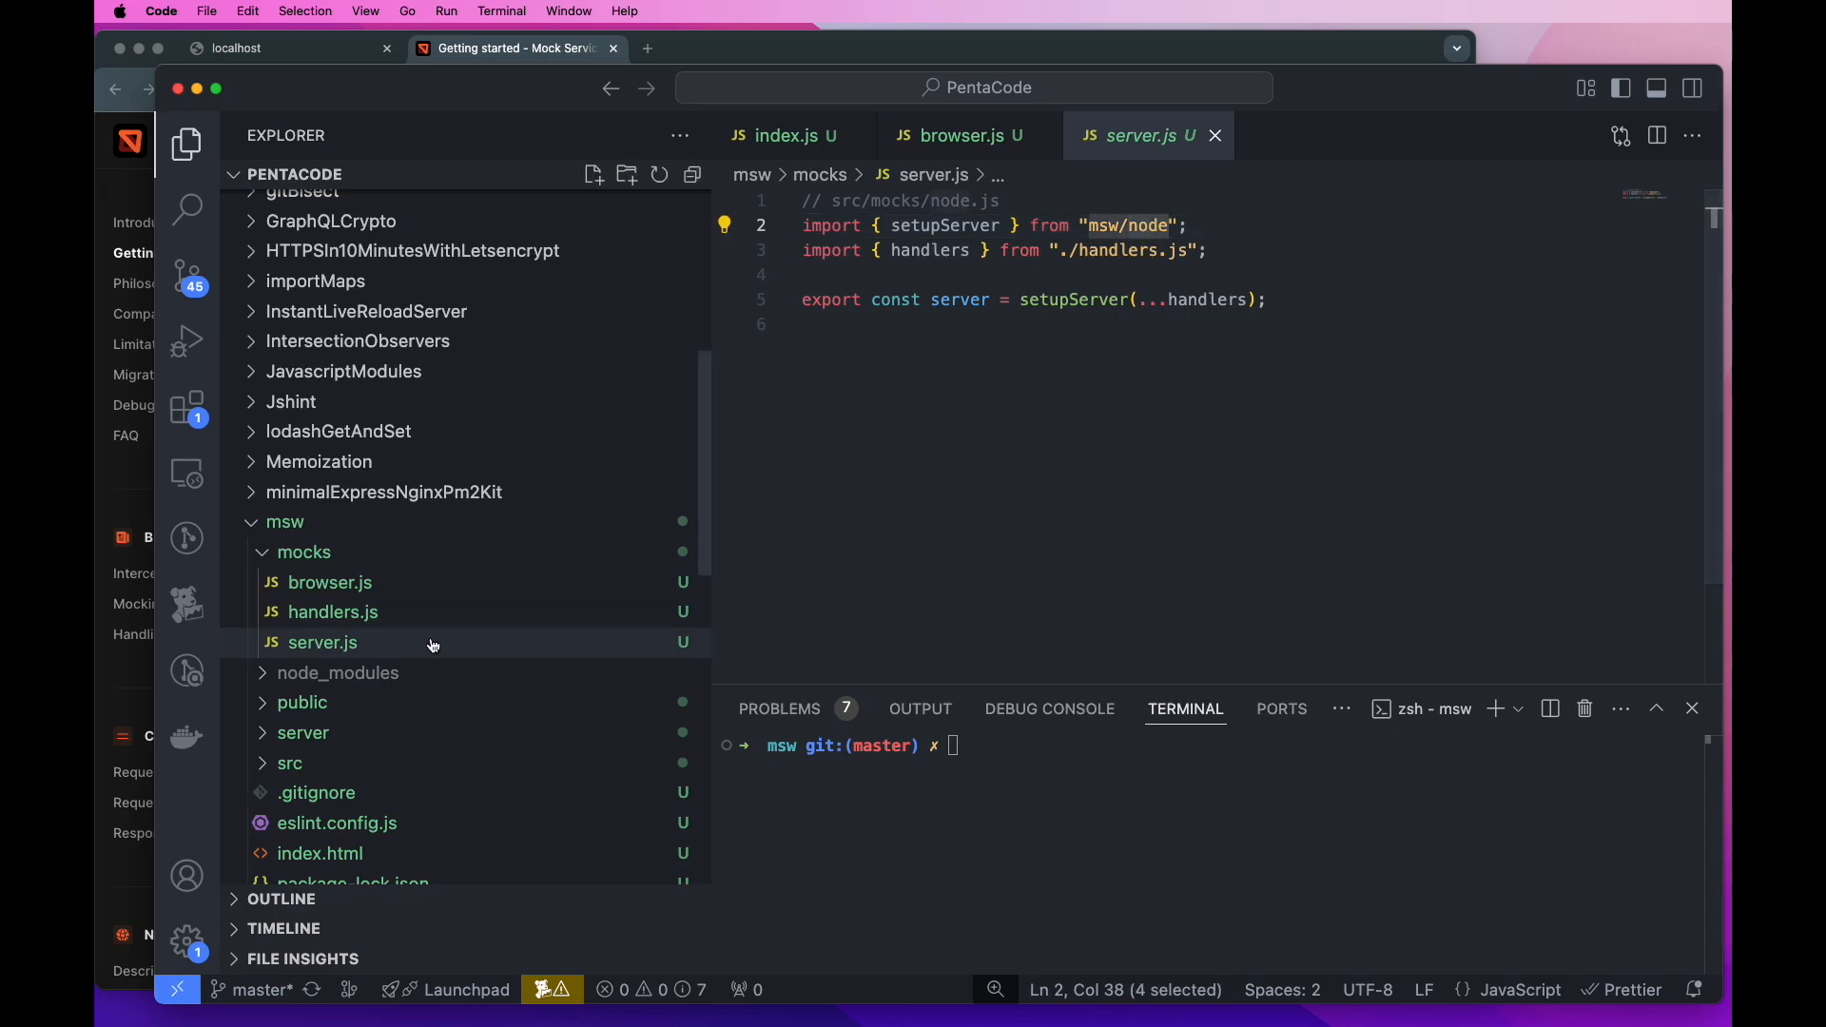
{"action": "mouse_move", "coordinate": [330, 582]}
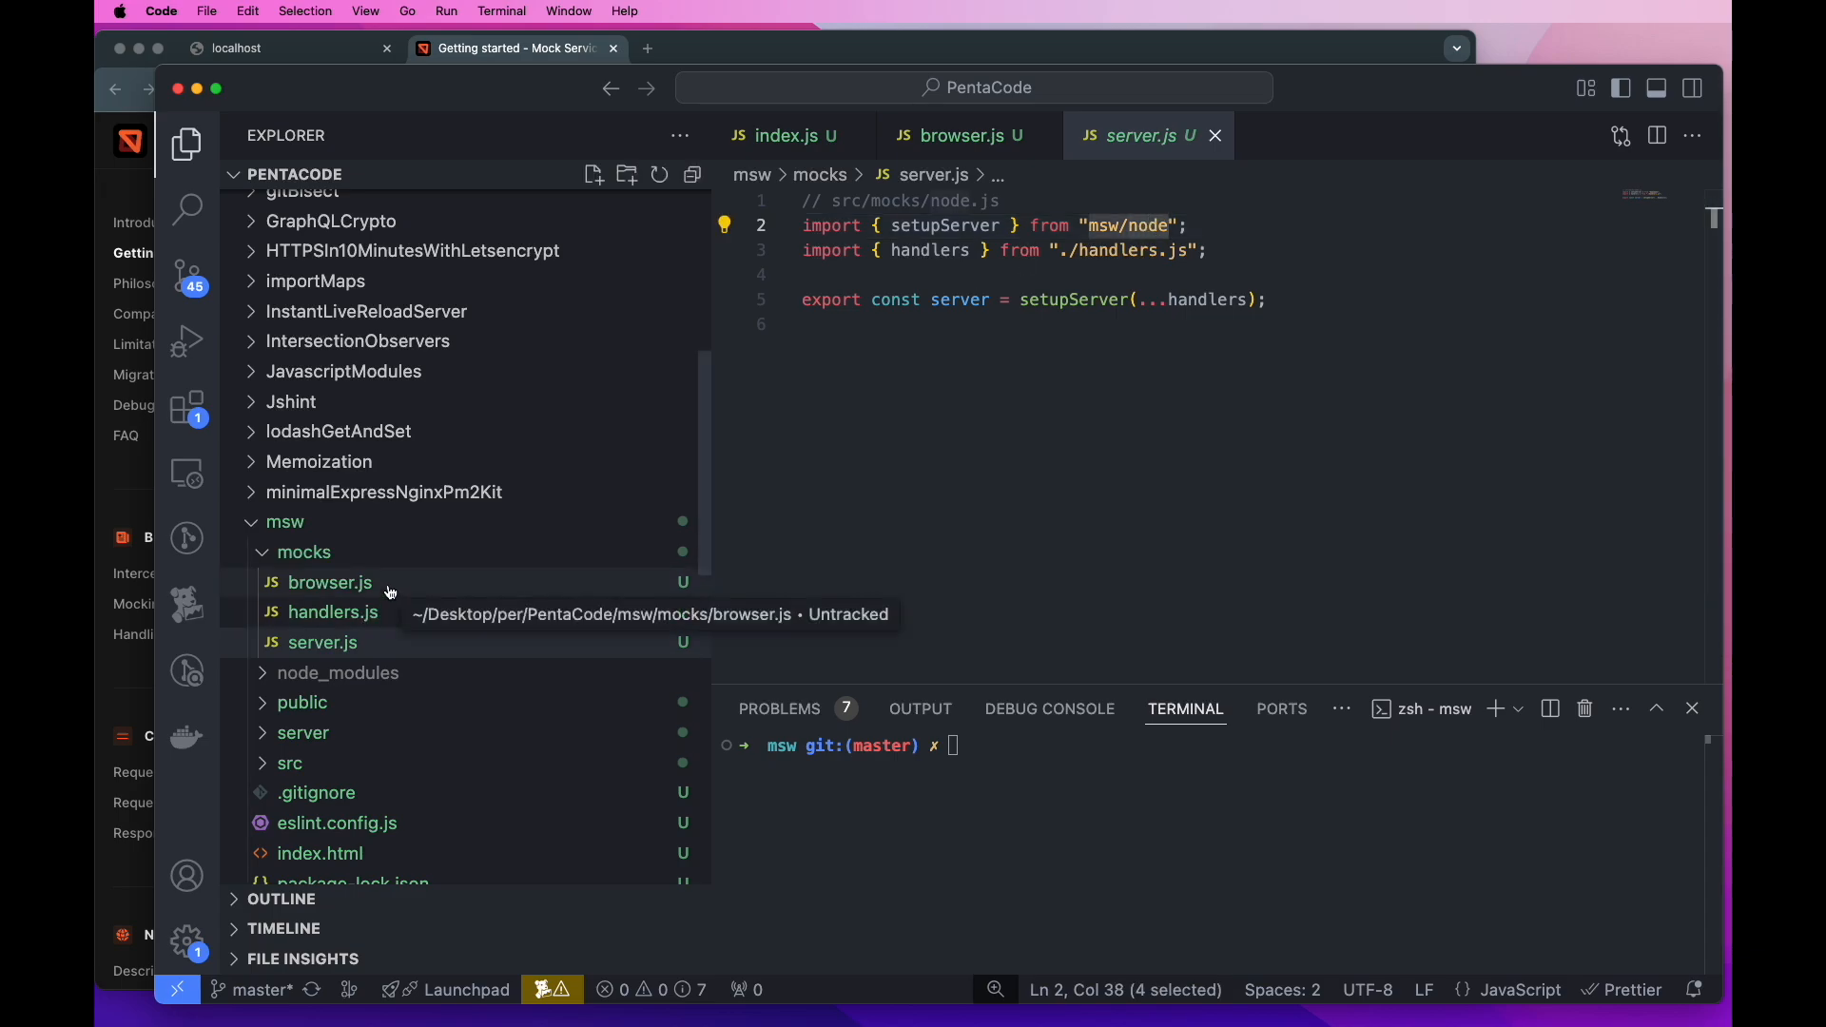
{"action": "left_click", "coordinate": [330, 582]}
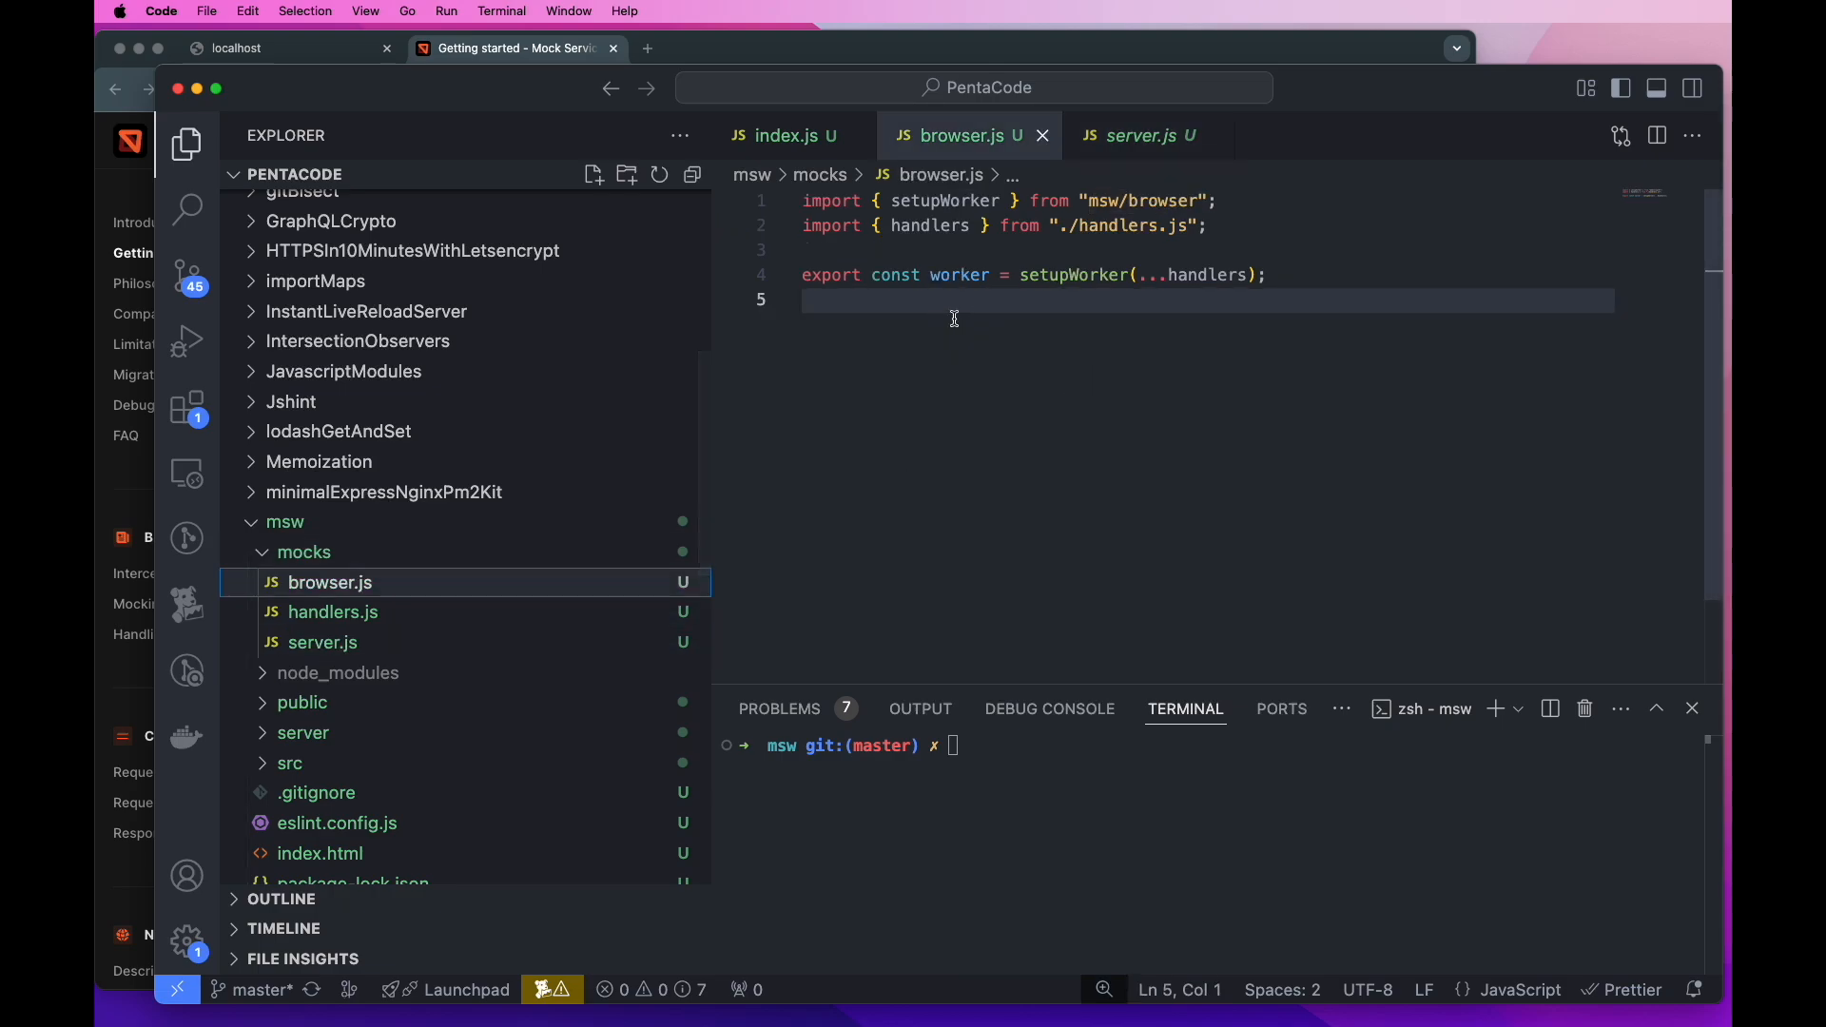
{"action": "mouse_move", "coordinate": [332, 612]}
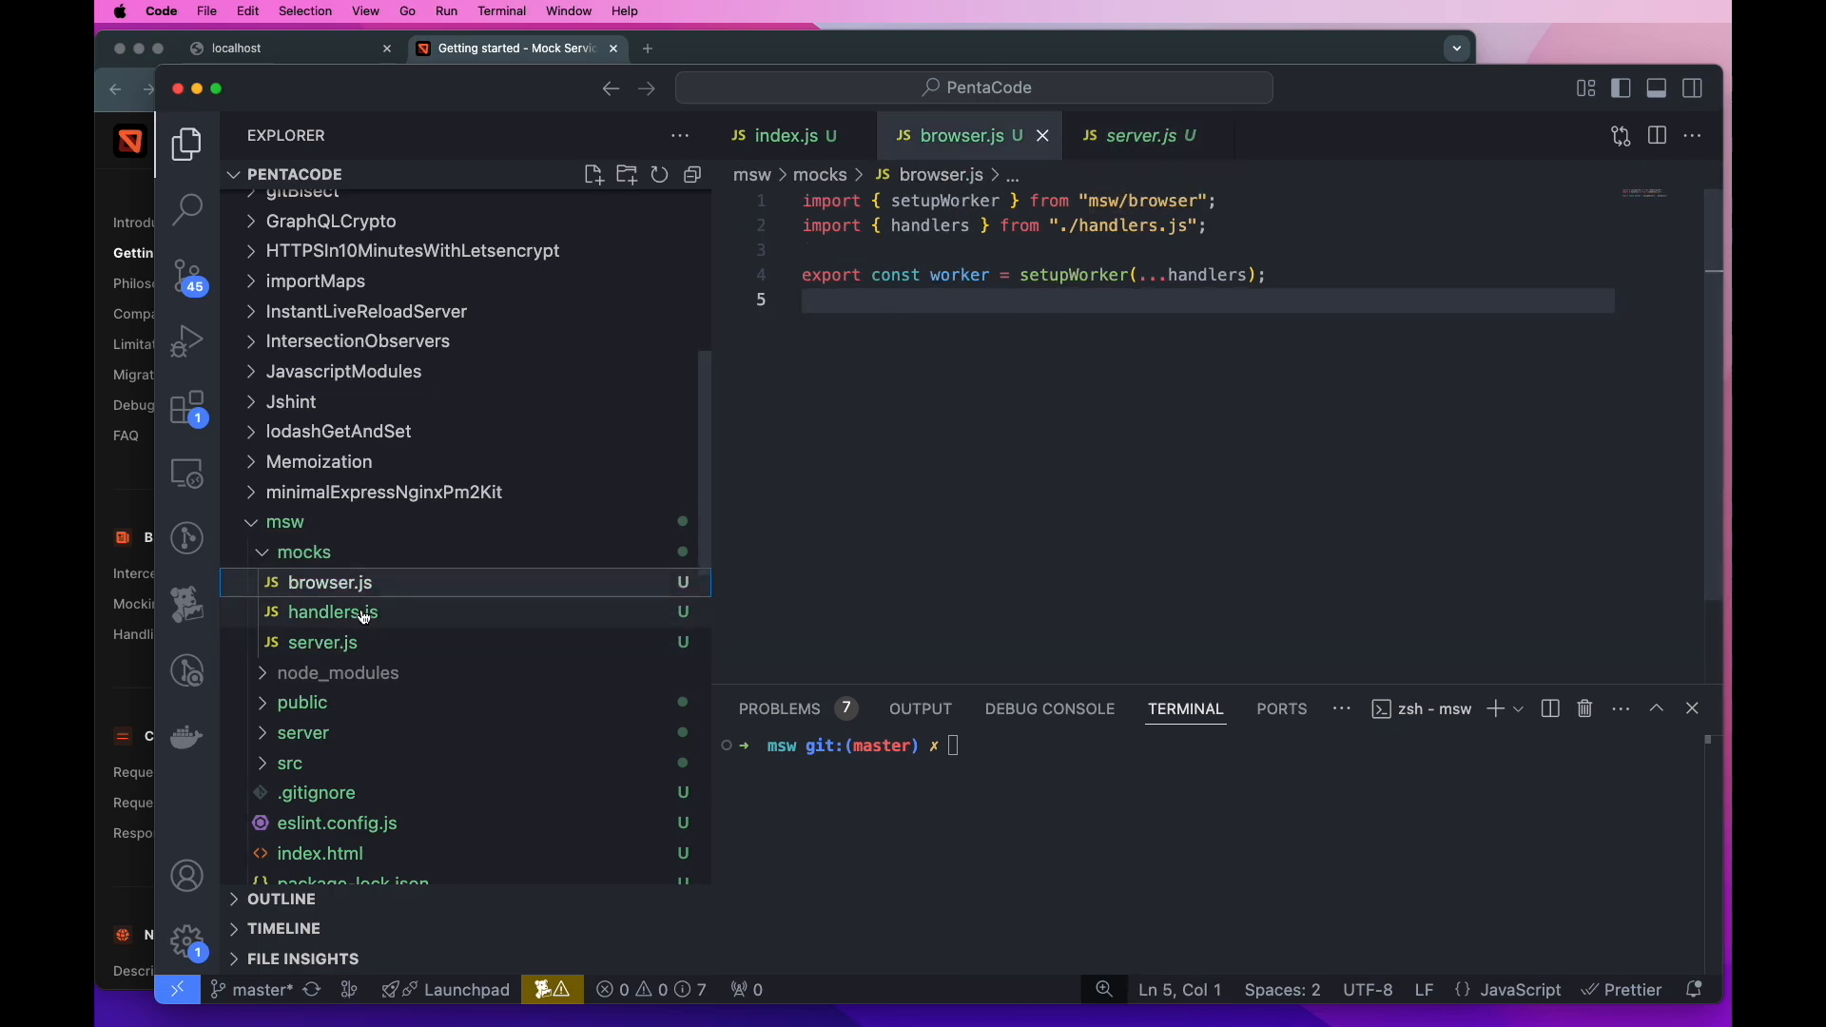
{"action": "mouse_move", "coordinate": [440, 550]}
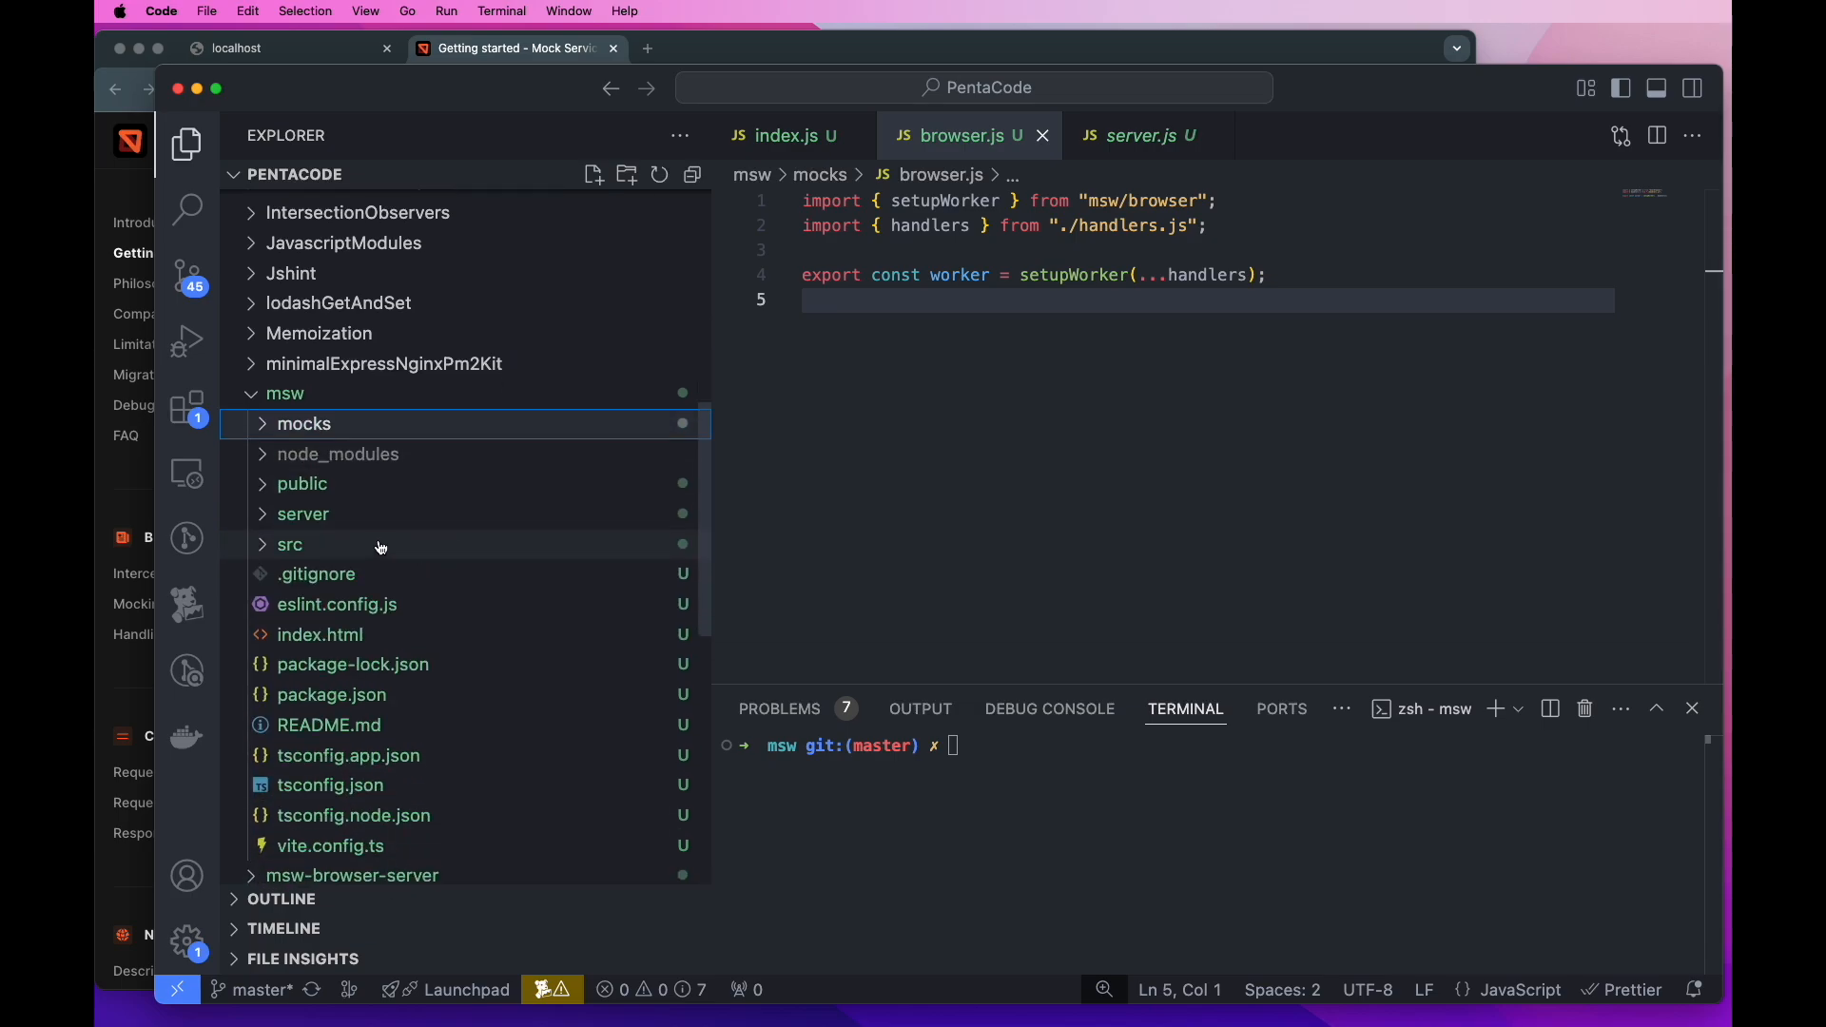
Add async enableMocking to src/main.tsx, starting the ../mocks/browser.js worker before rendering.
{"action": "left_click", "coordinate": [289, 544]}
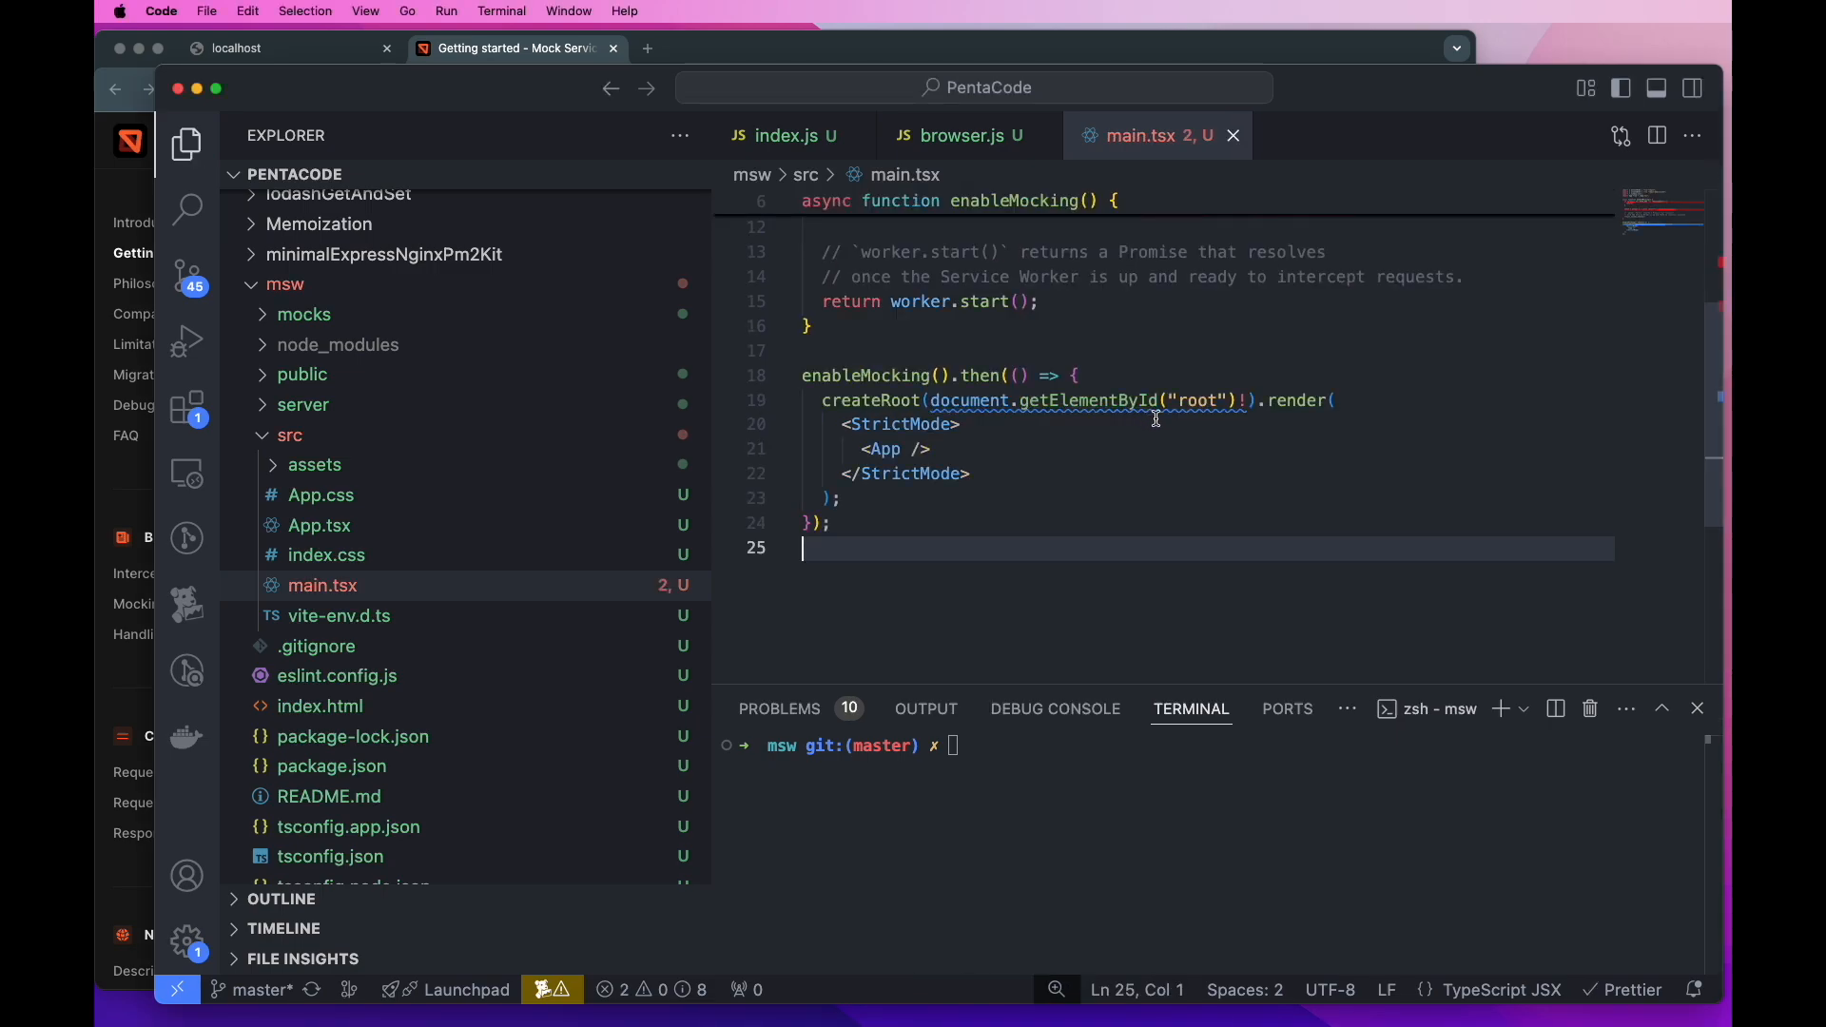
{"action": "scroll", "scroll_direction": "up", "scroll_amount": 3}
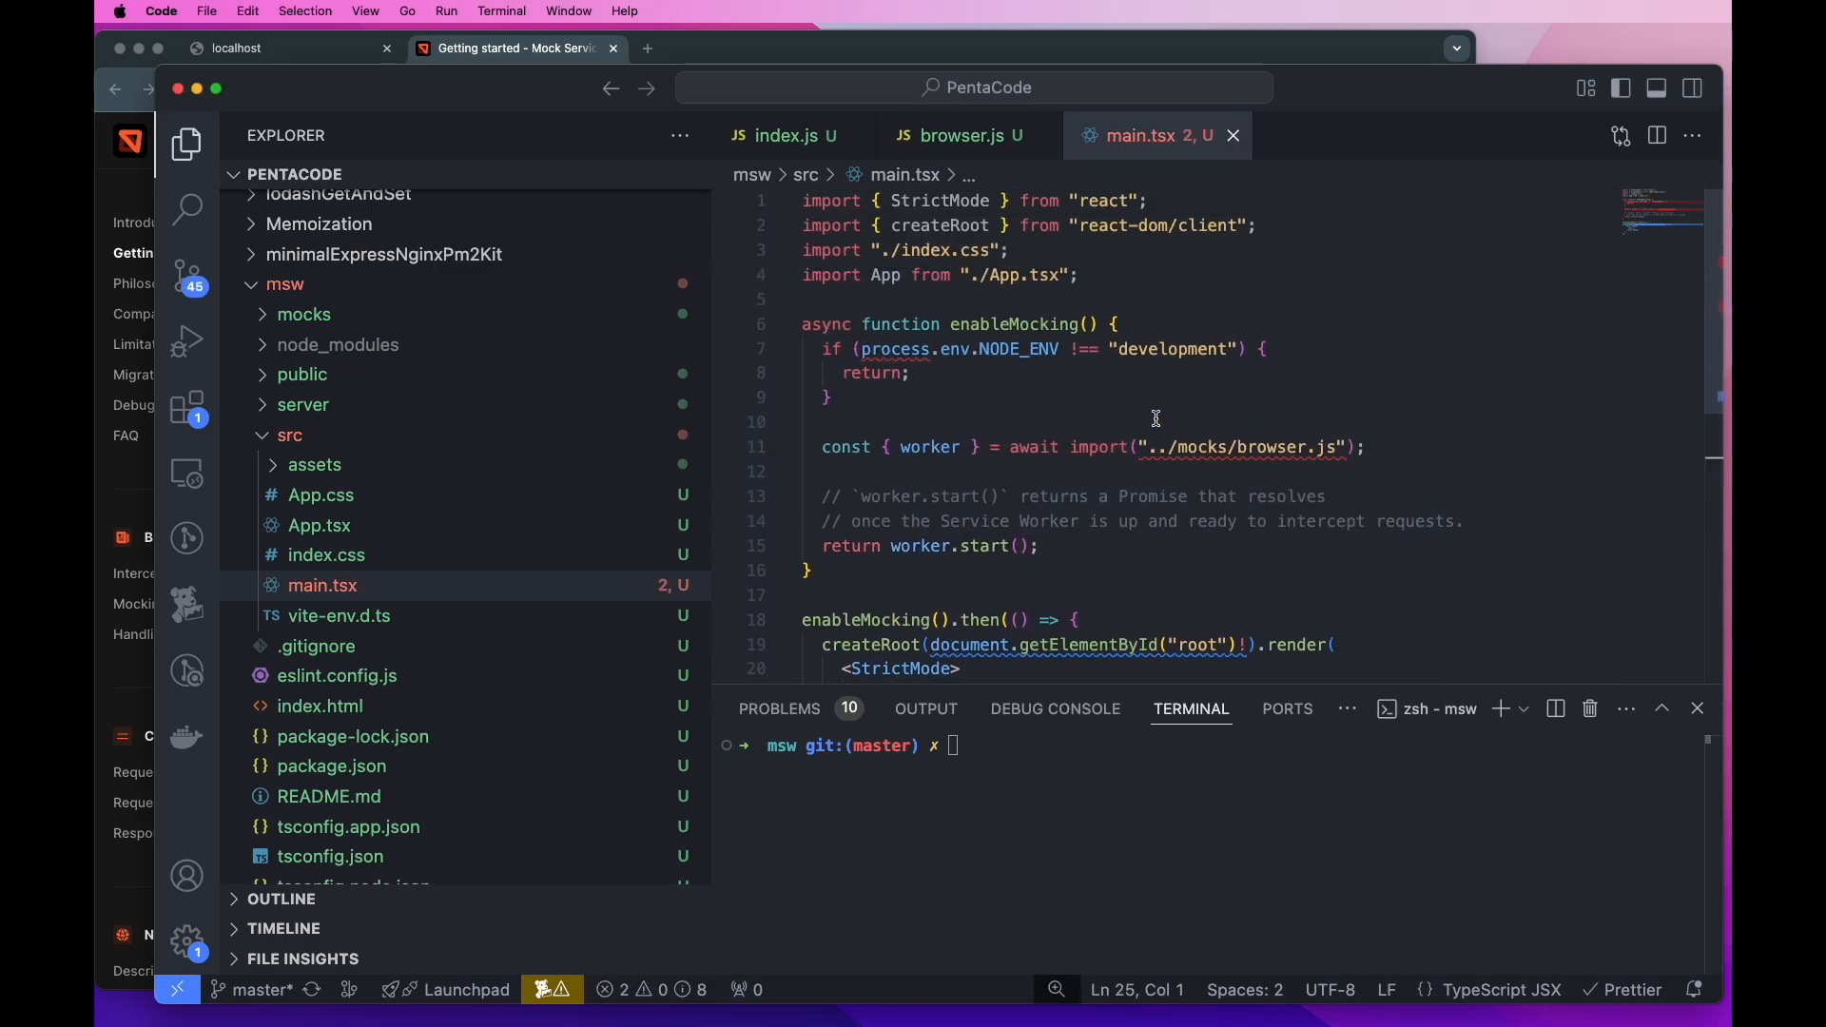
{"action": "scroll", "scroll_direction": "down", "scroll_amount": 3}
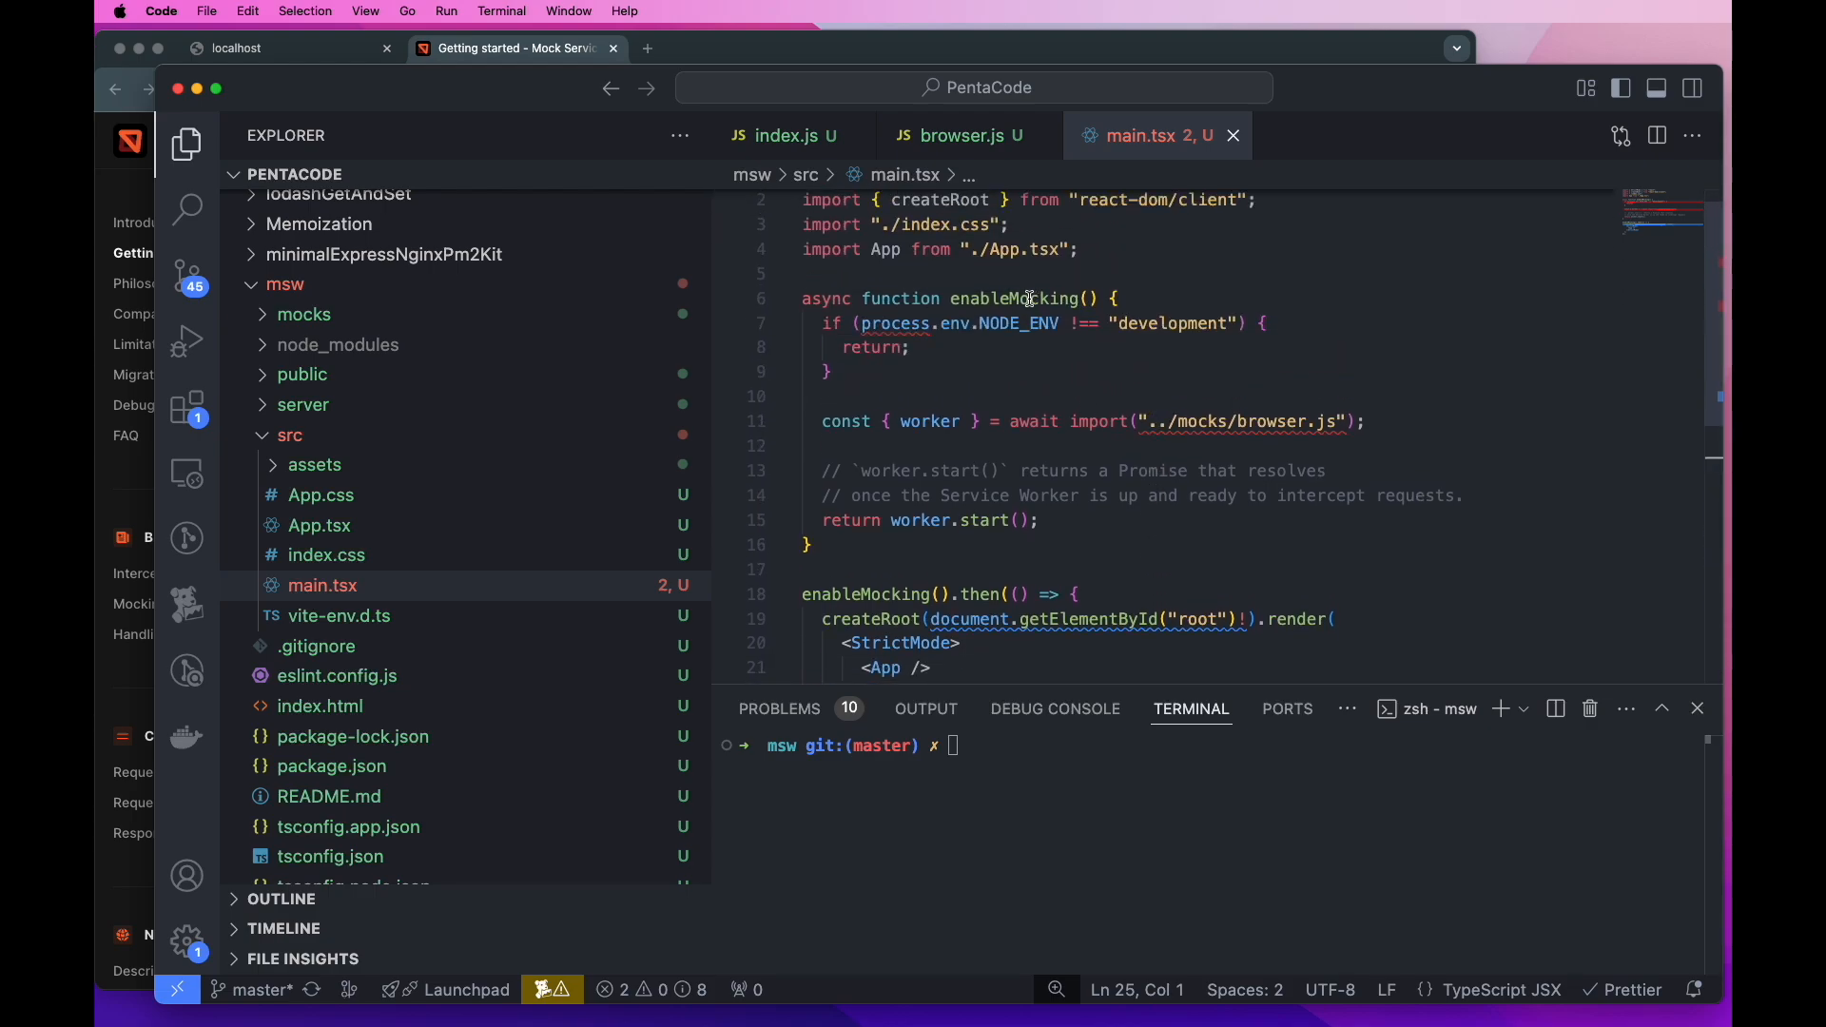
{"action": "double_click", "coordinate": [1013, 297]}
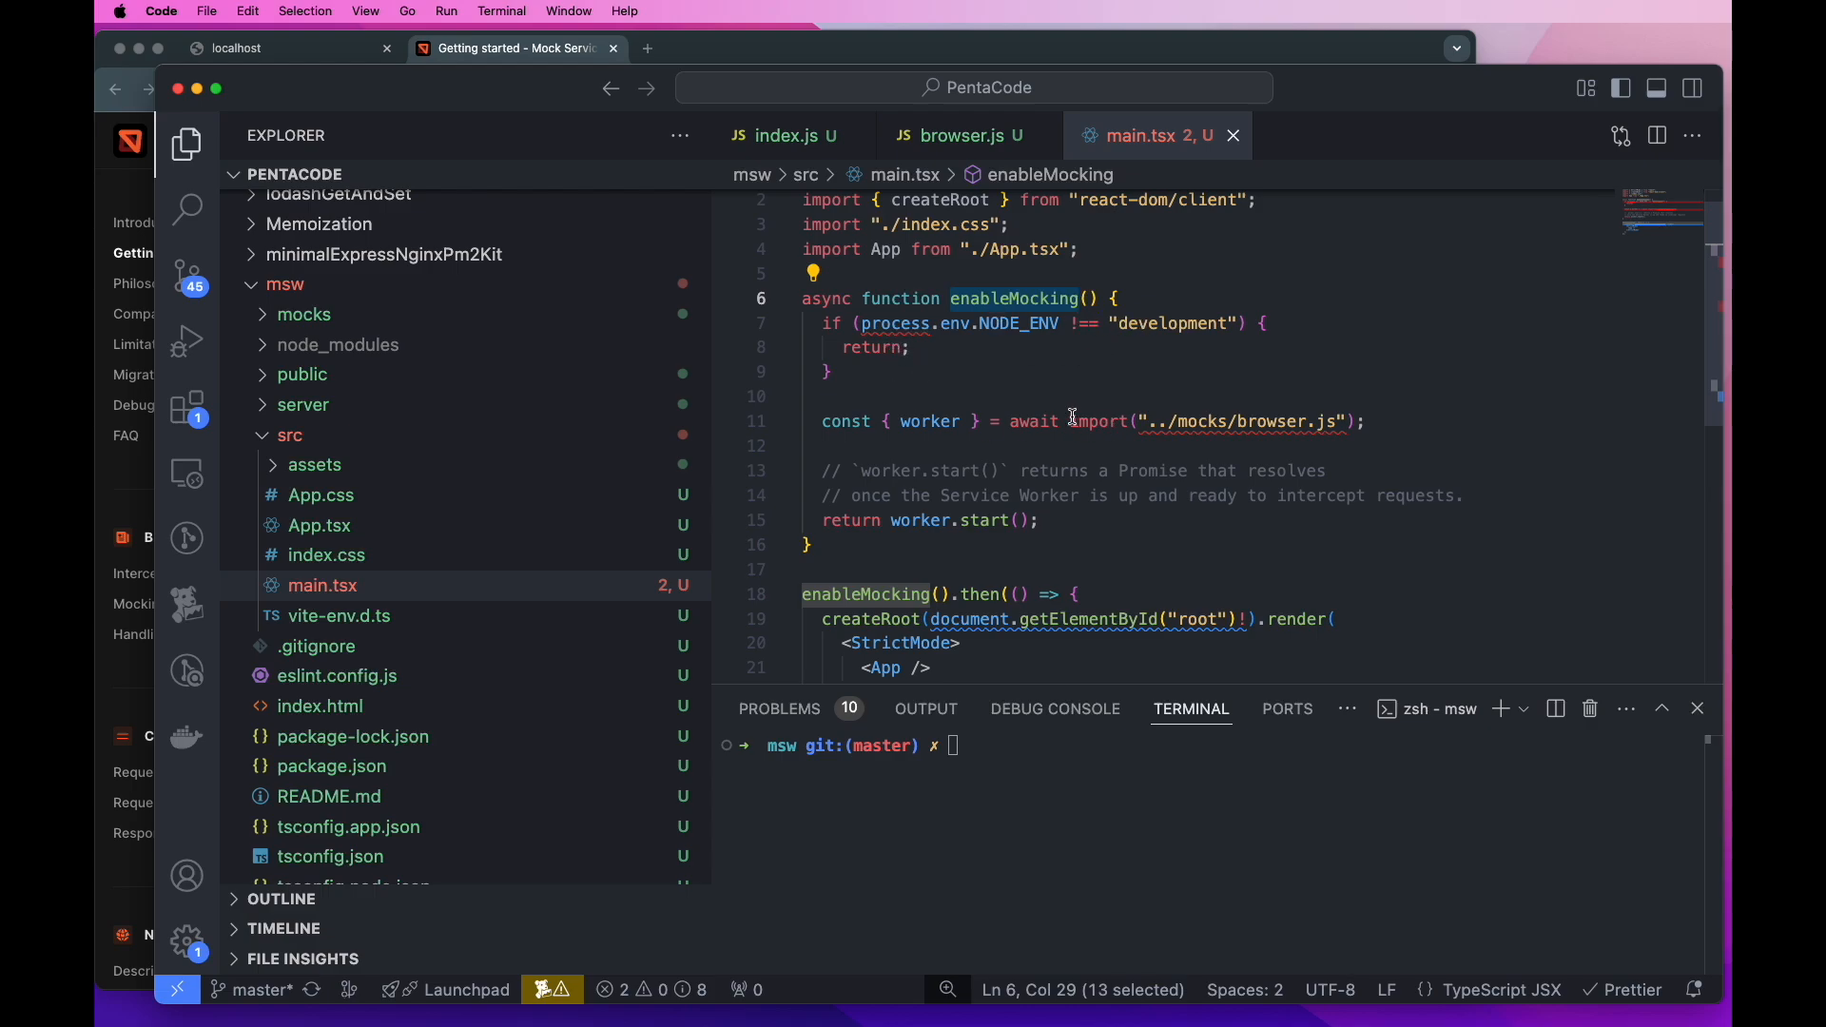
{"action": "mouse_move", "coordinate": [1233, 421]}
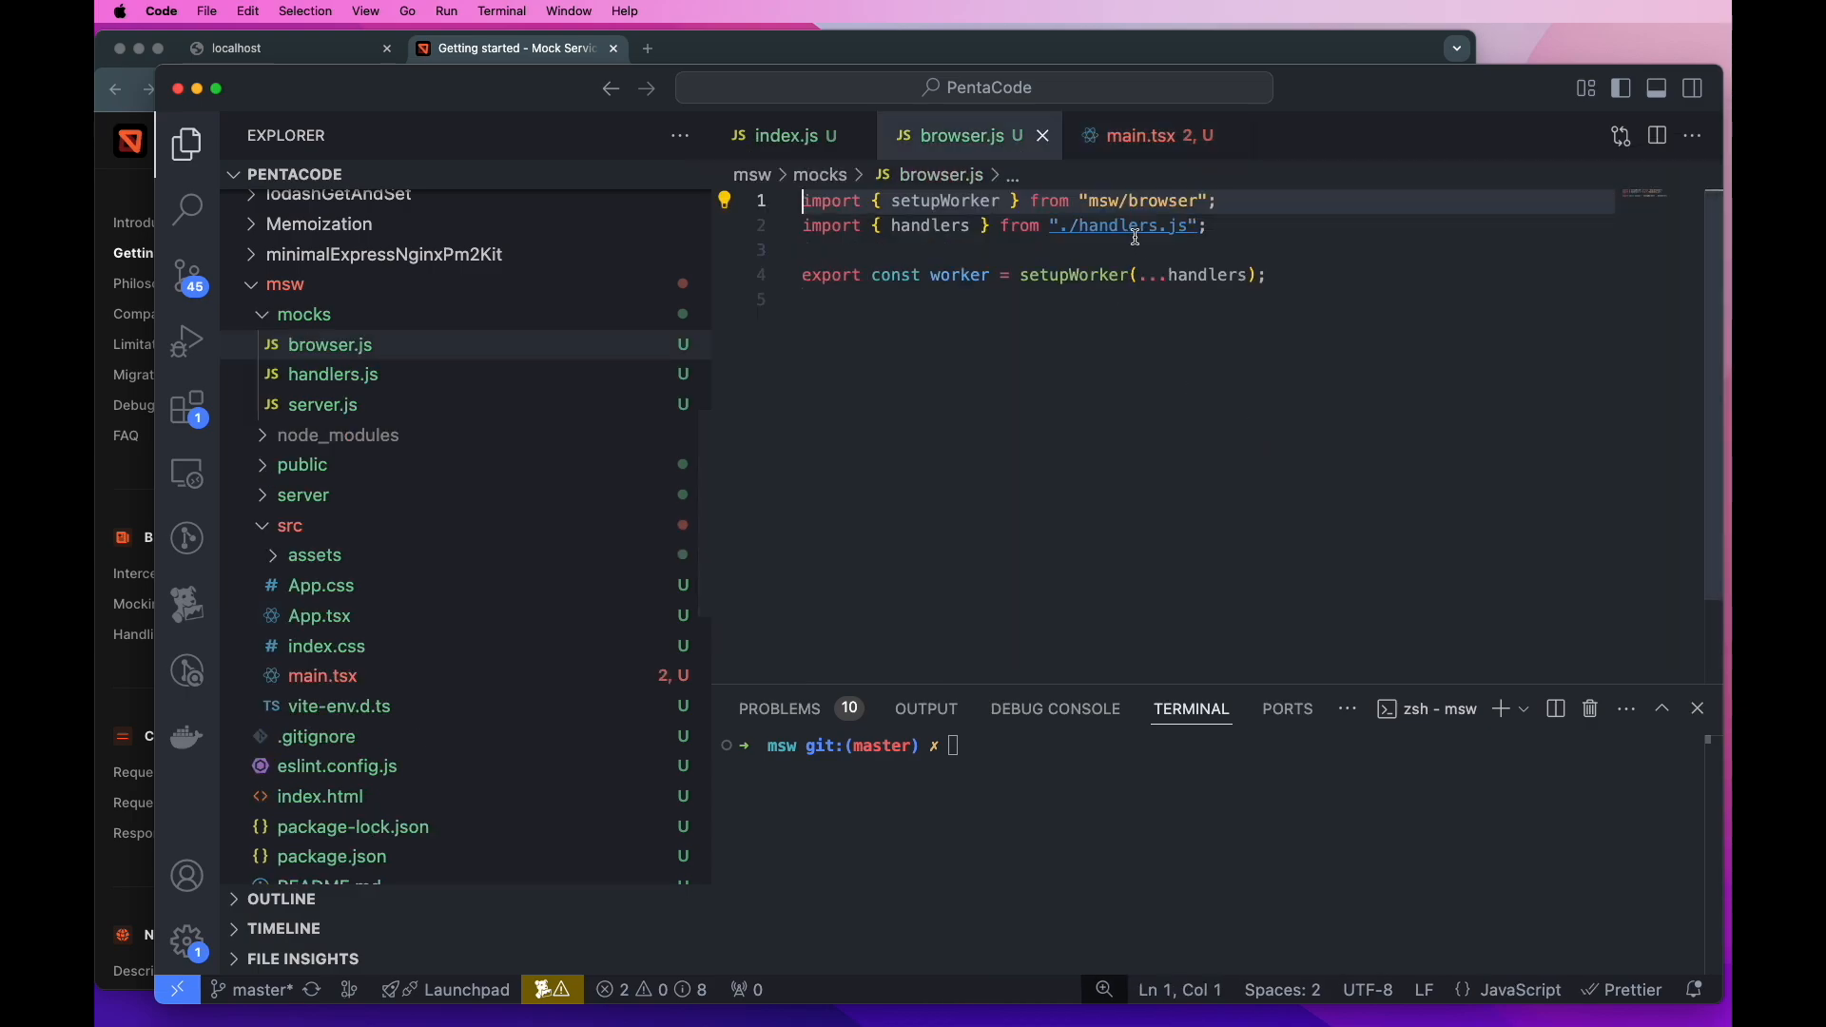
{"action": "left_click", "coordinate": [1145, 136]}
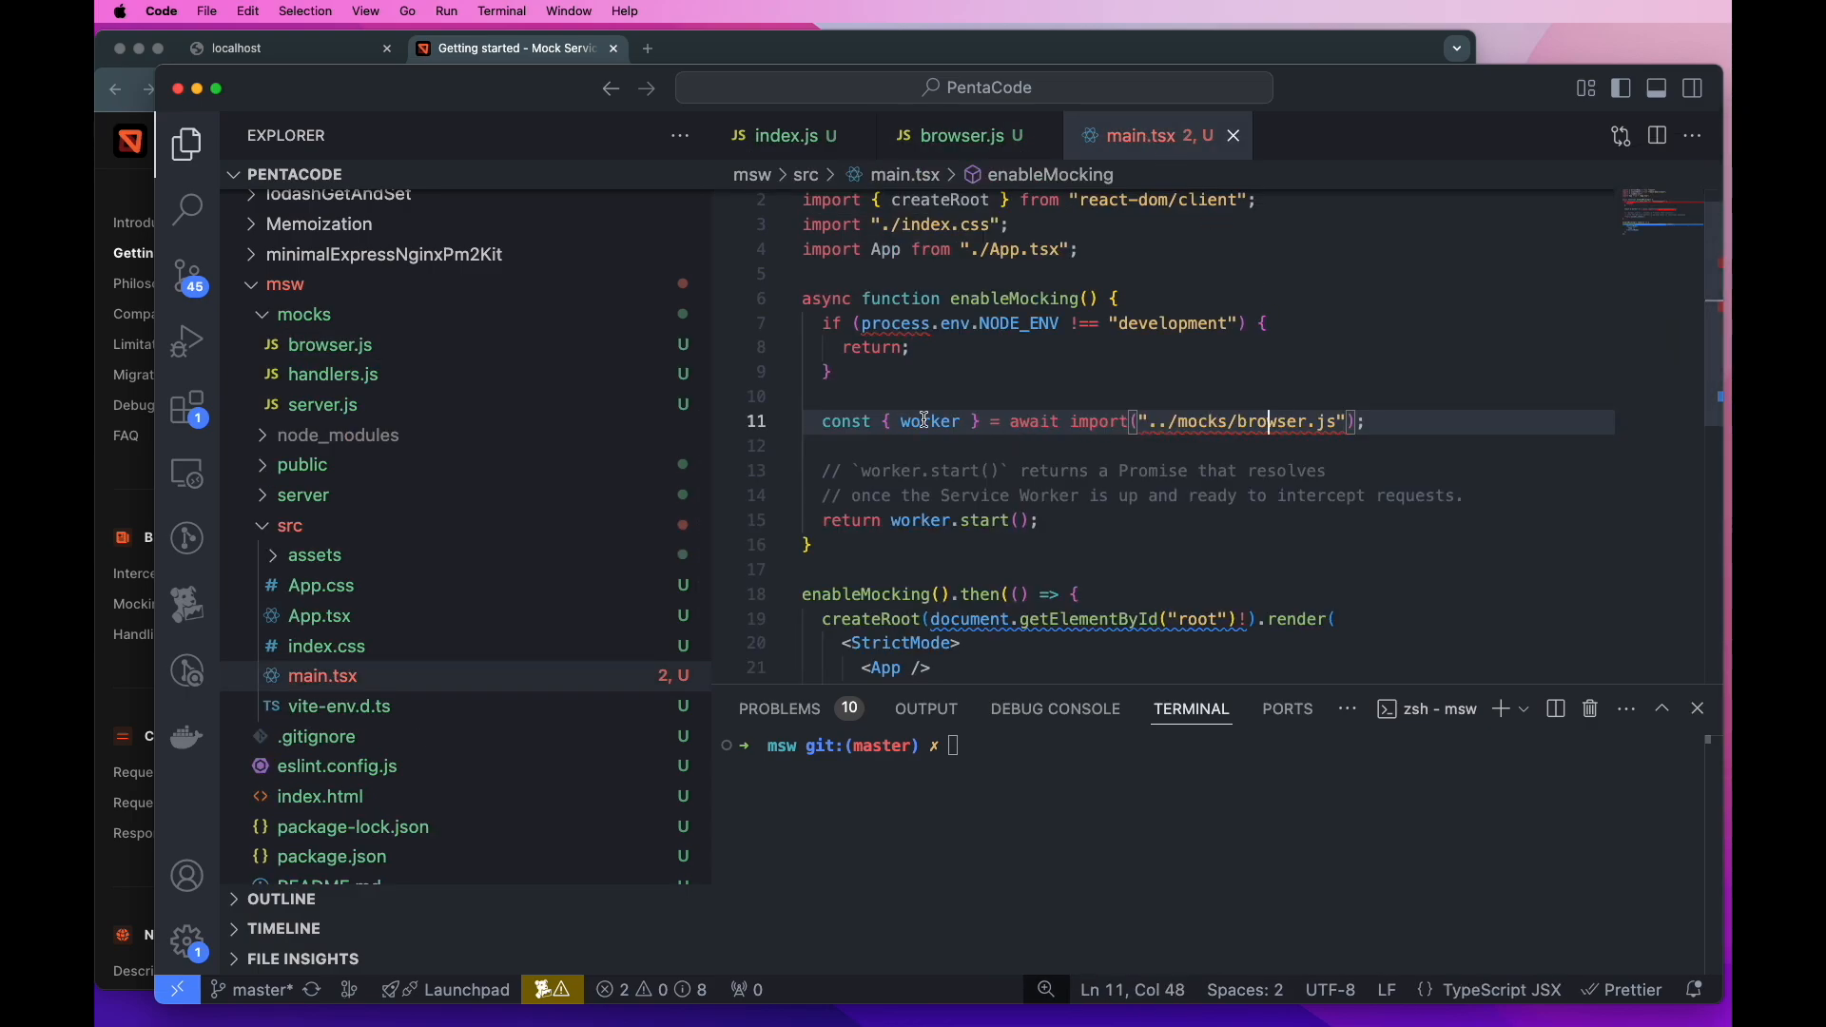
{"action": "double_click", "coordinate": [929, 421]}
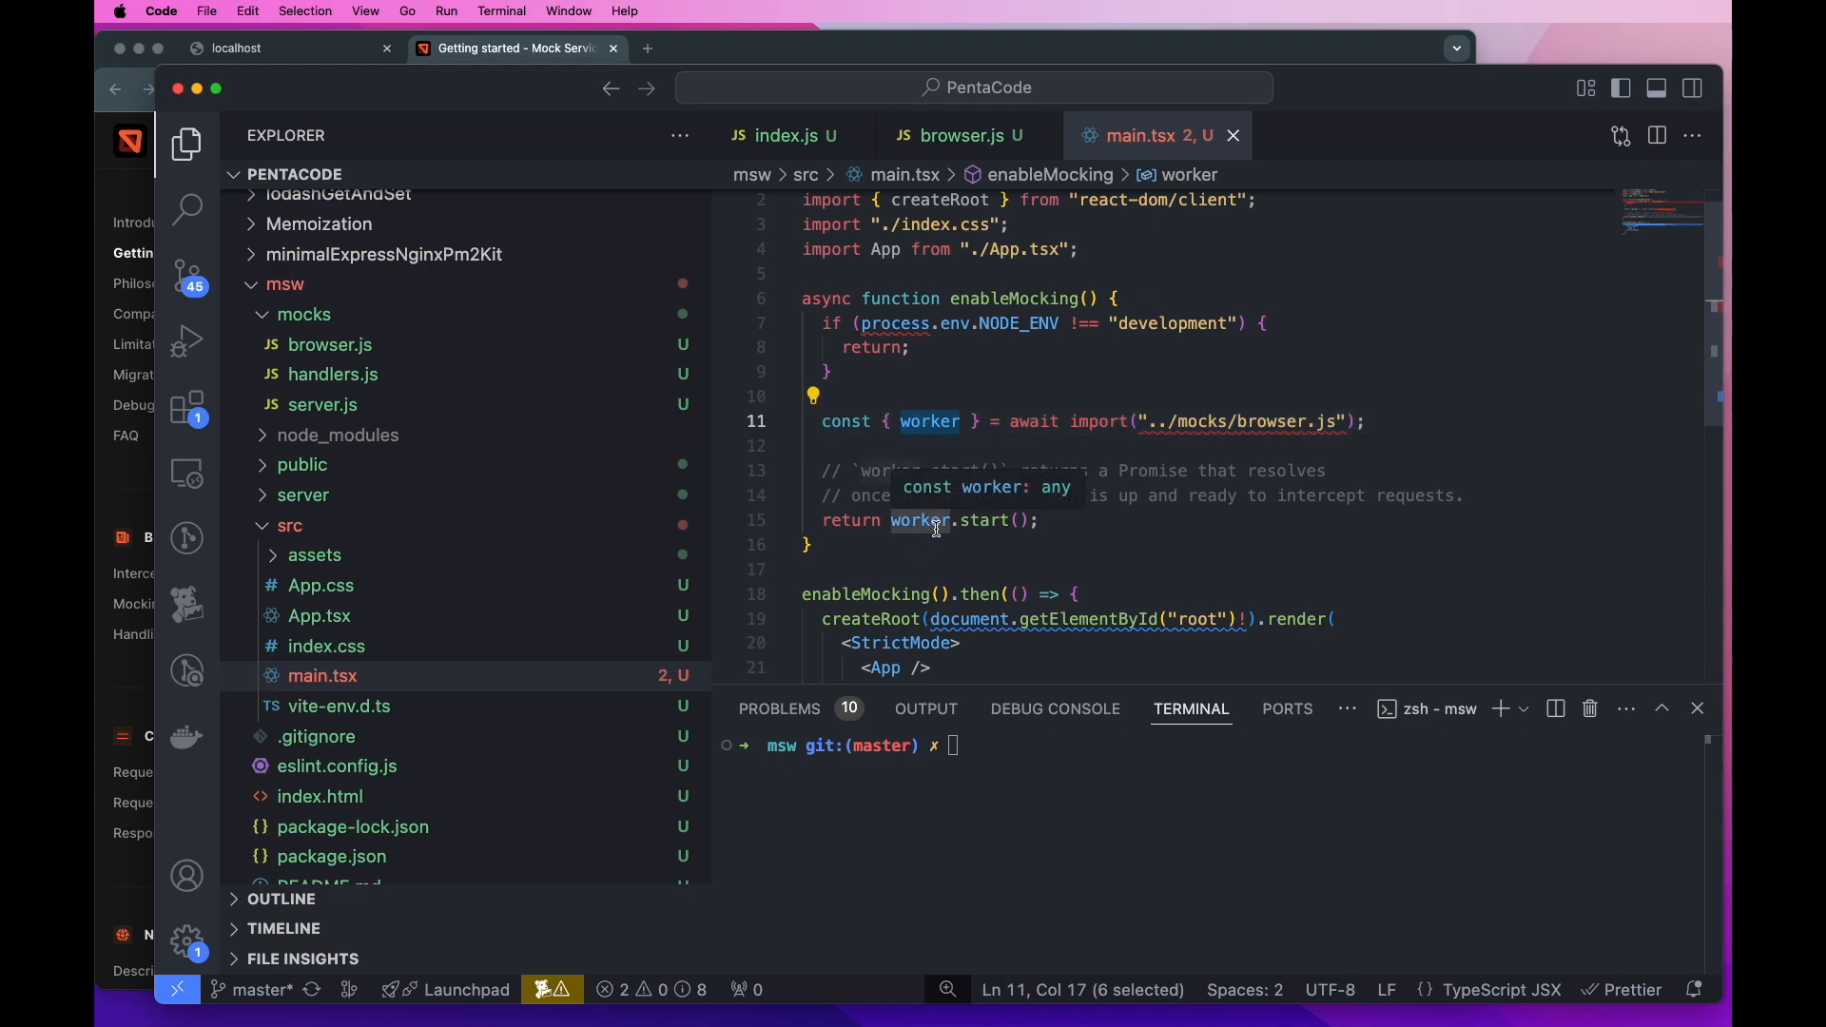
{"action": "scroll", "scroll_direction": "down", "scroll_amount": 3}
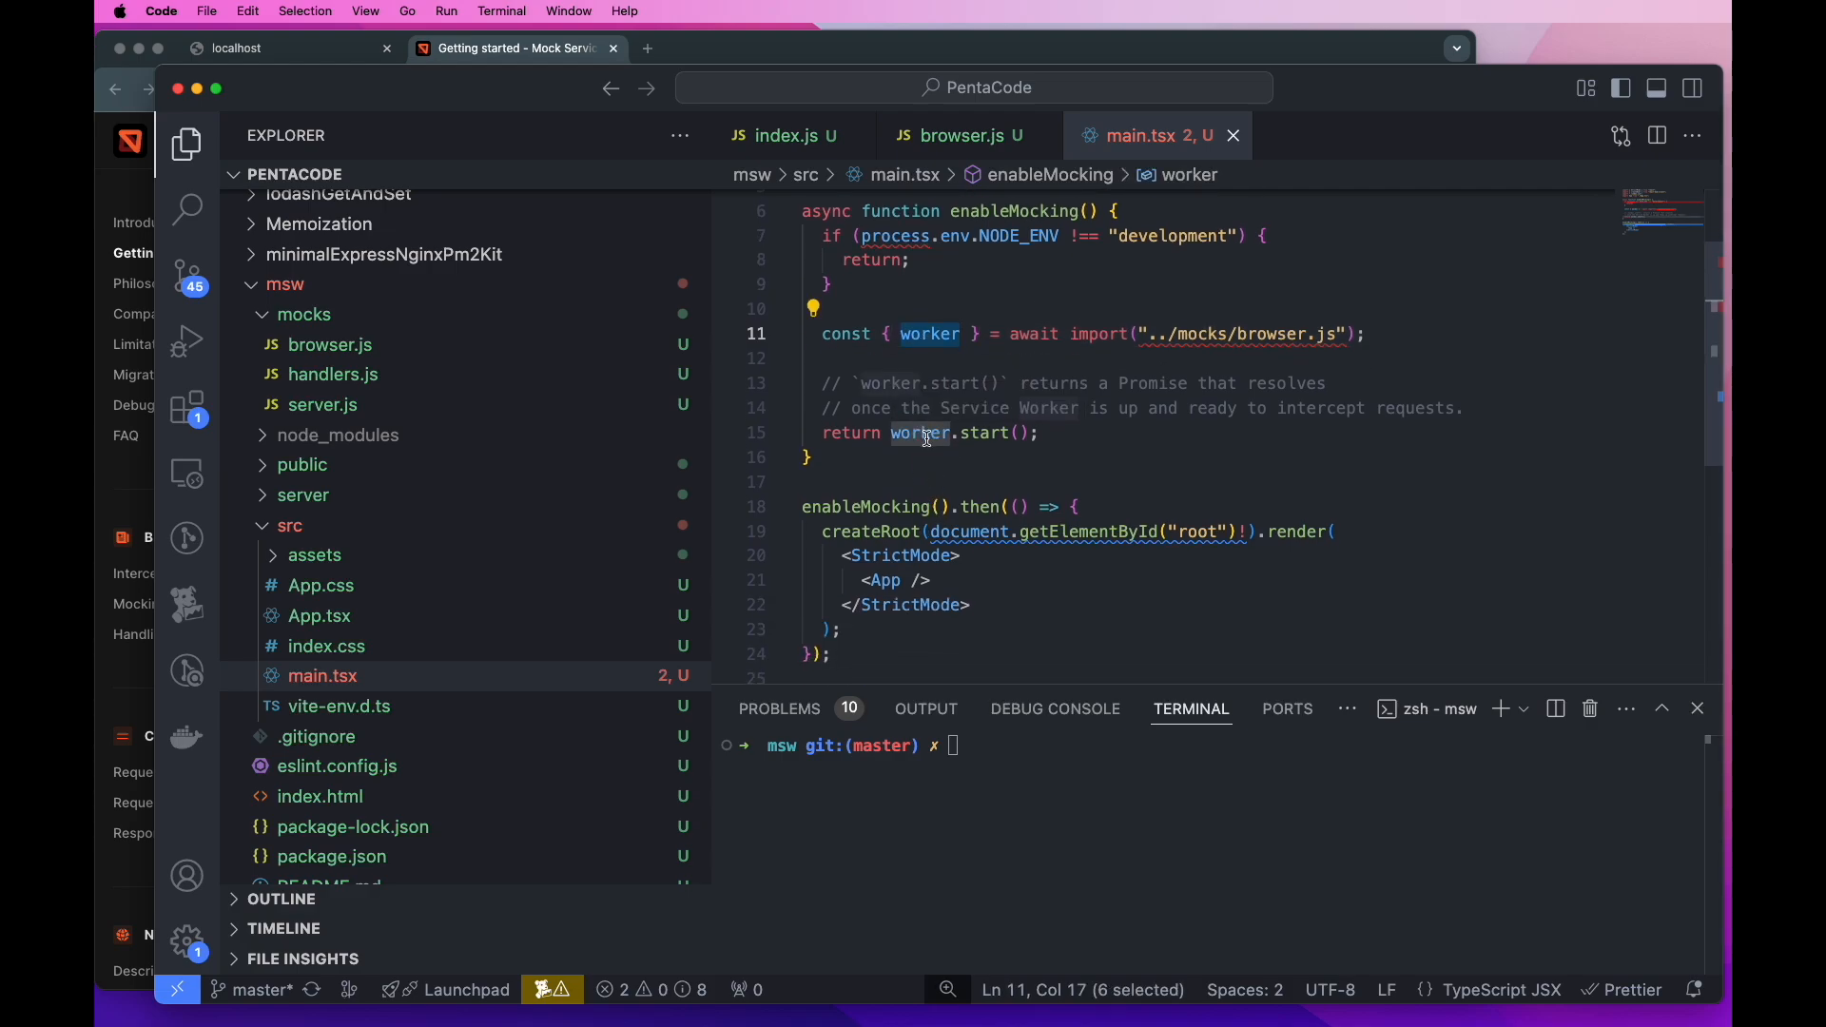
{"action": "mouse_move", "coordinate": [920, 431]}
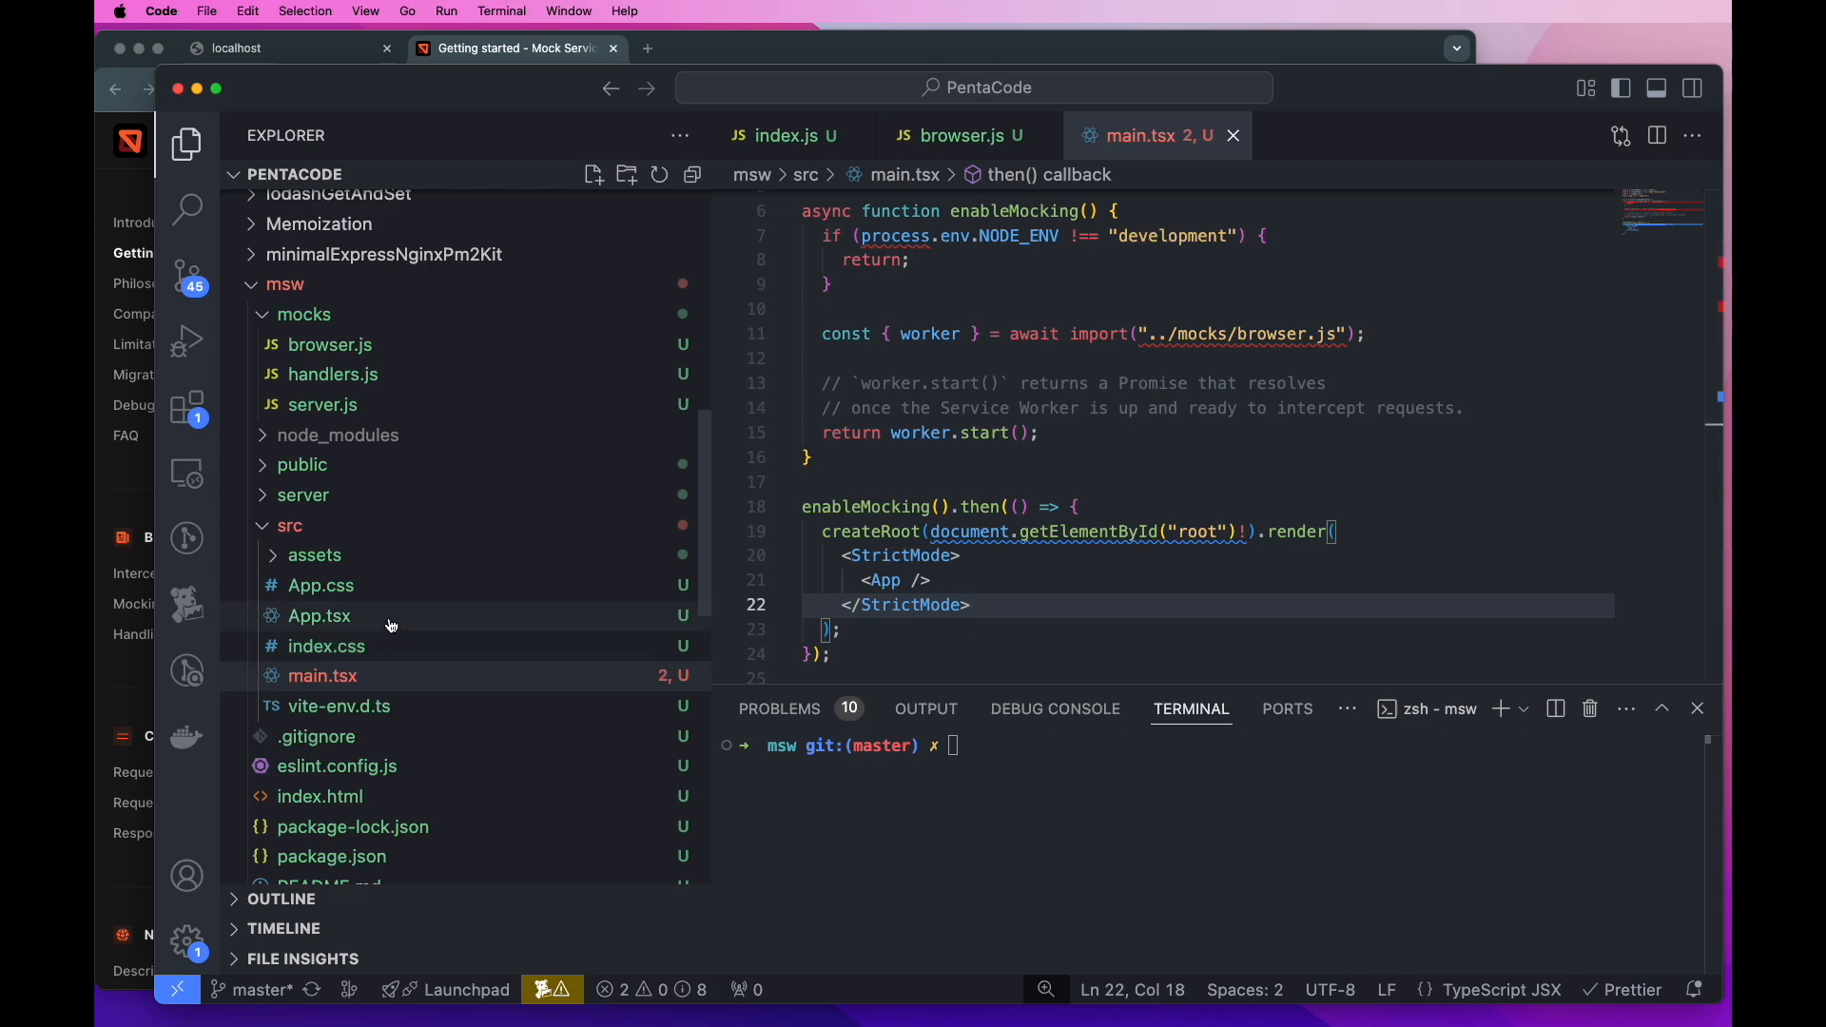
{"action": "type", "text": "np"}
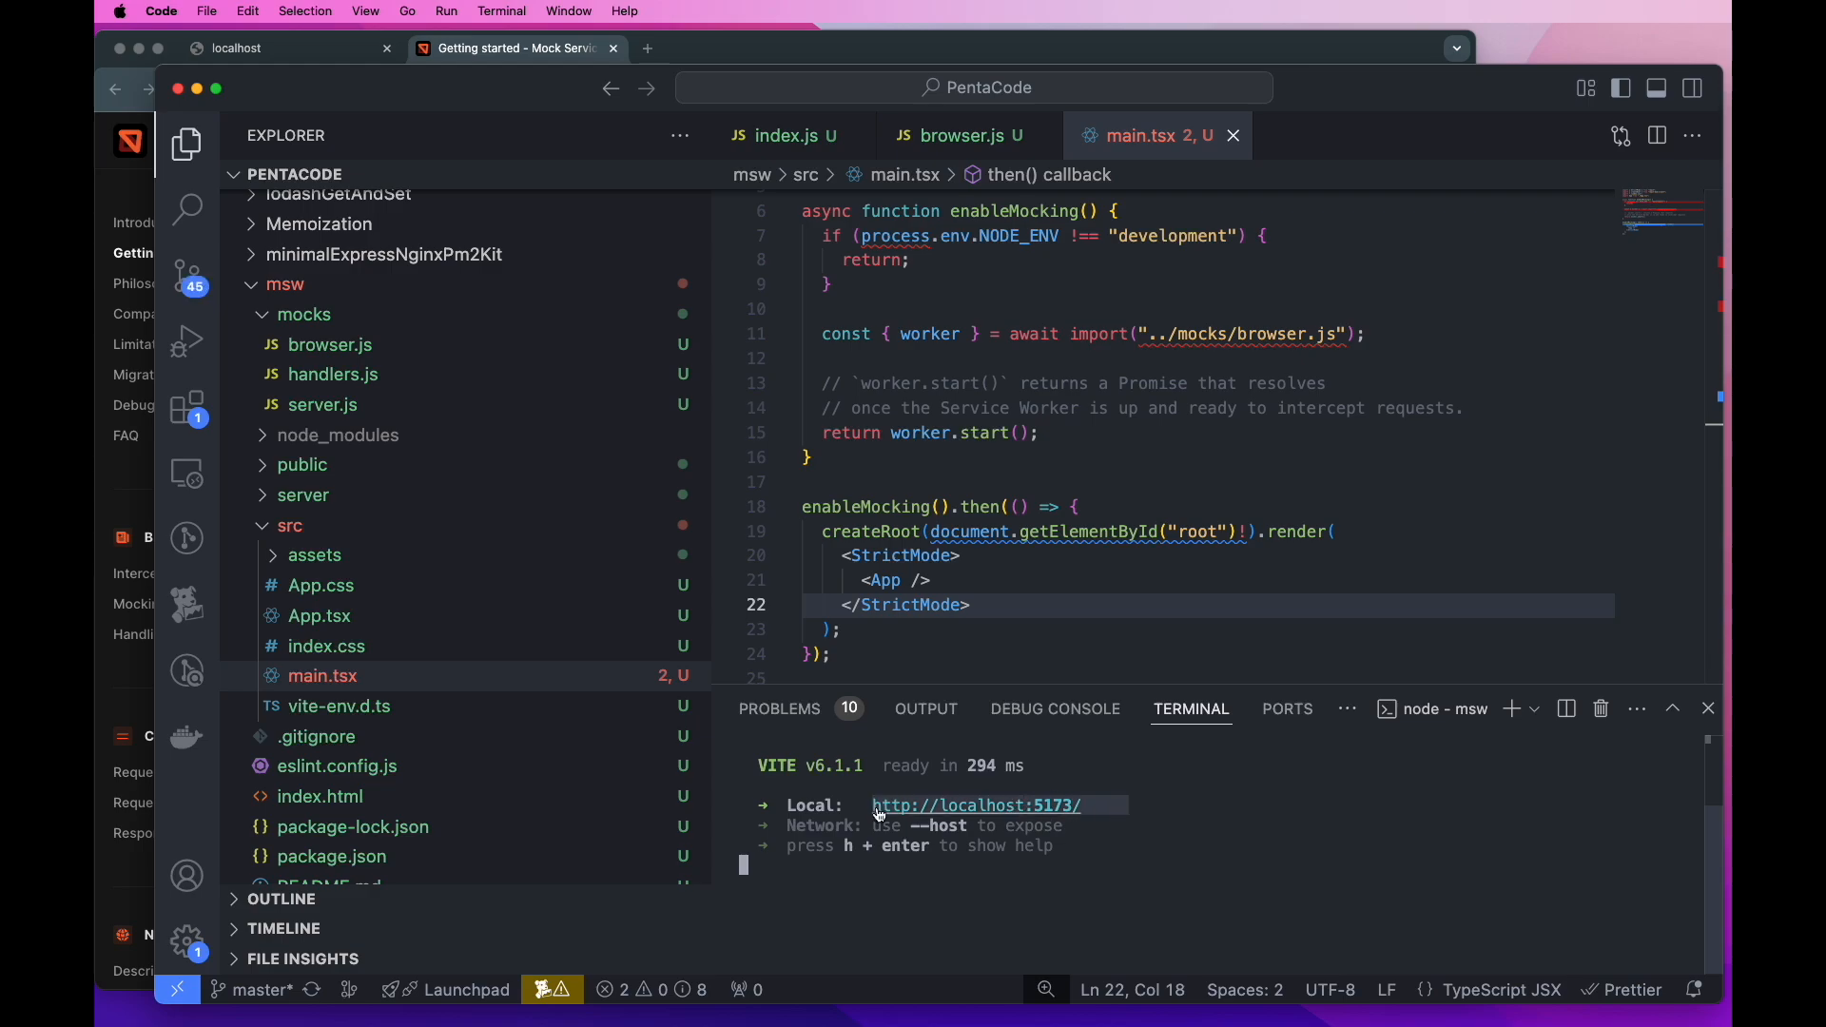
{"action": "left_click", "coordinate": [286, 47]}
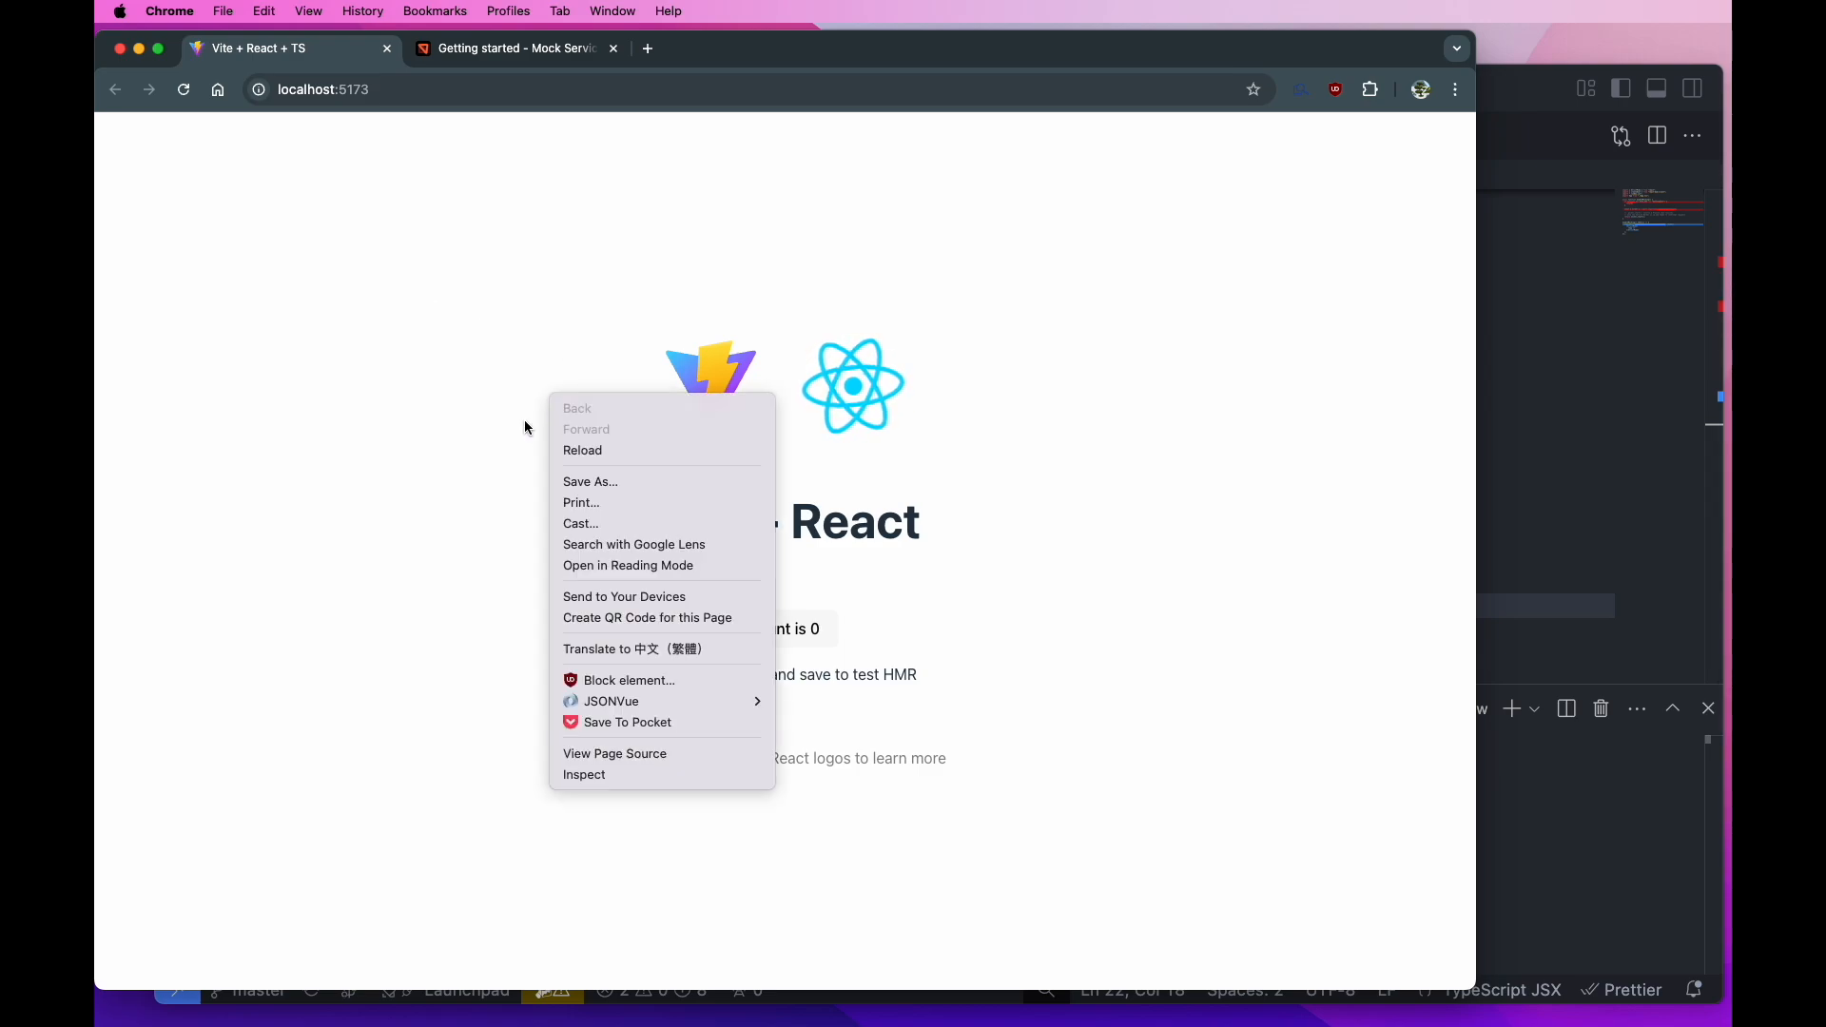
{"action": "mouse_move", "coordinate": [582, 780]}
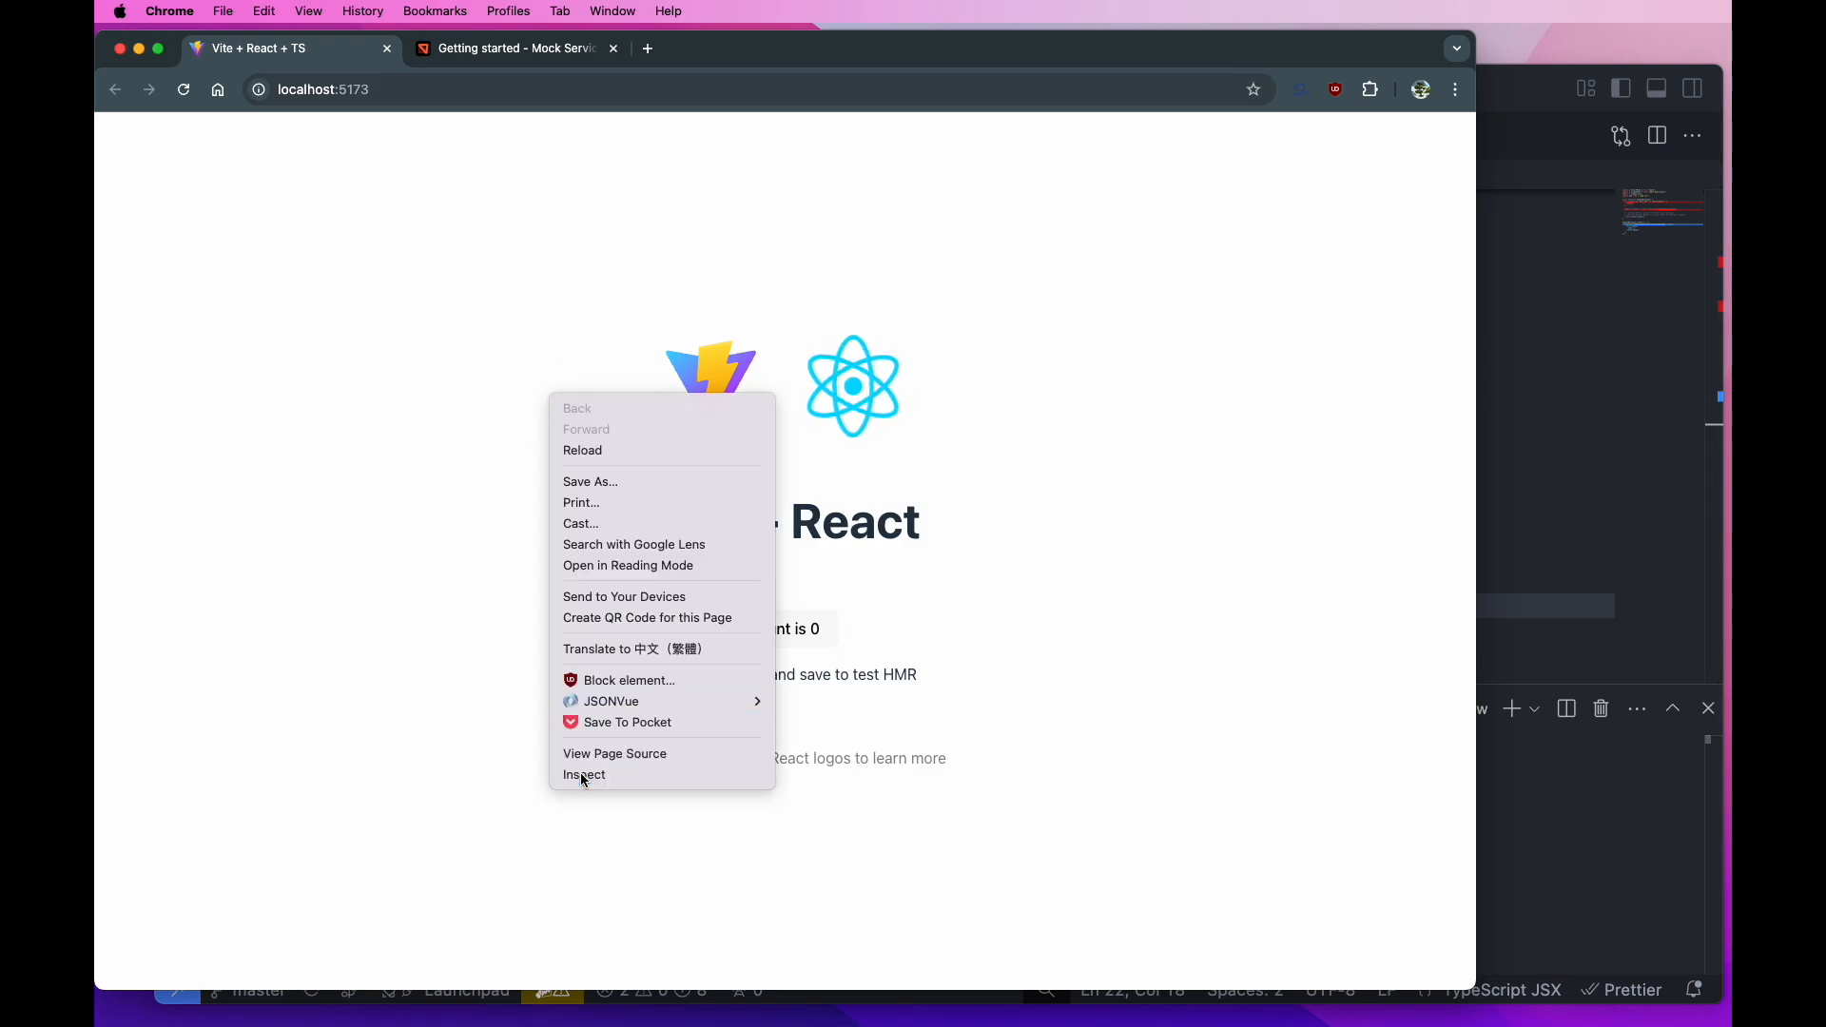
Inspect the page and expand the [MSW] Mocking enabled message in the Console.
{"action": "left_click", "coordinate": [583, 774]}
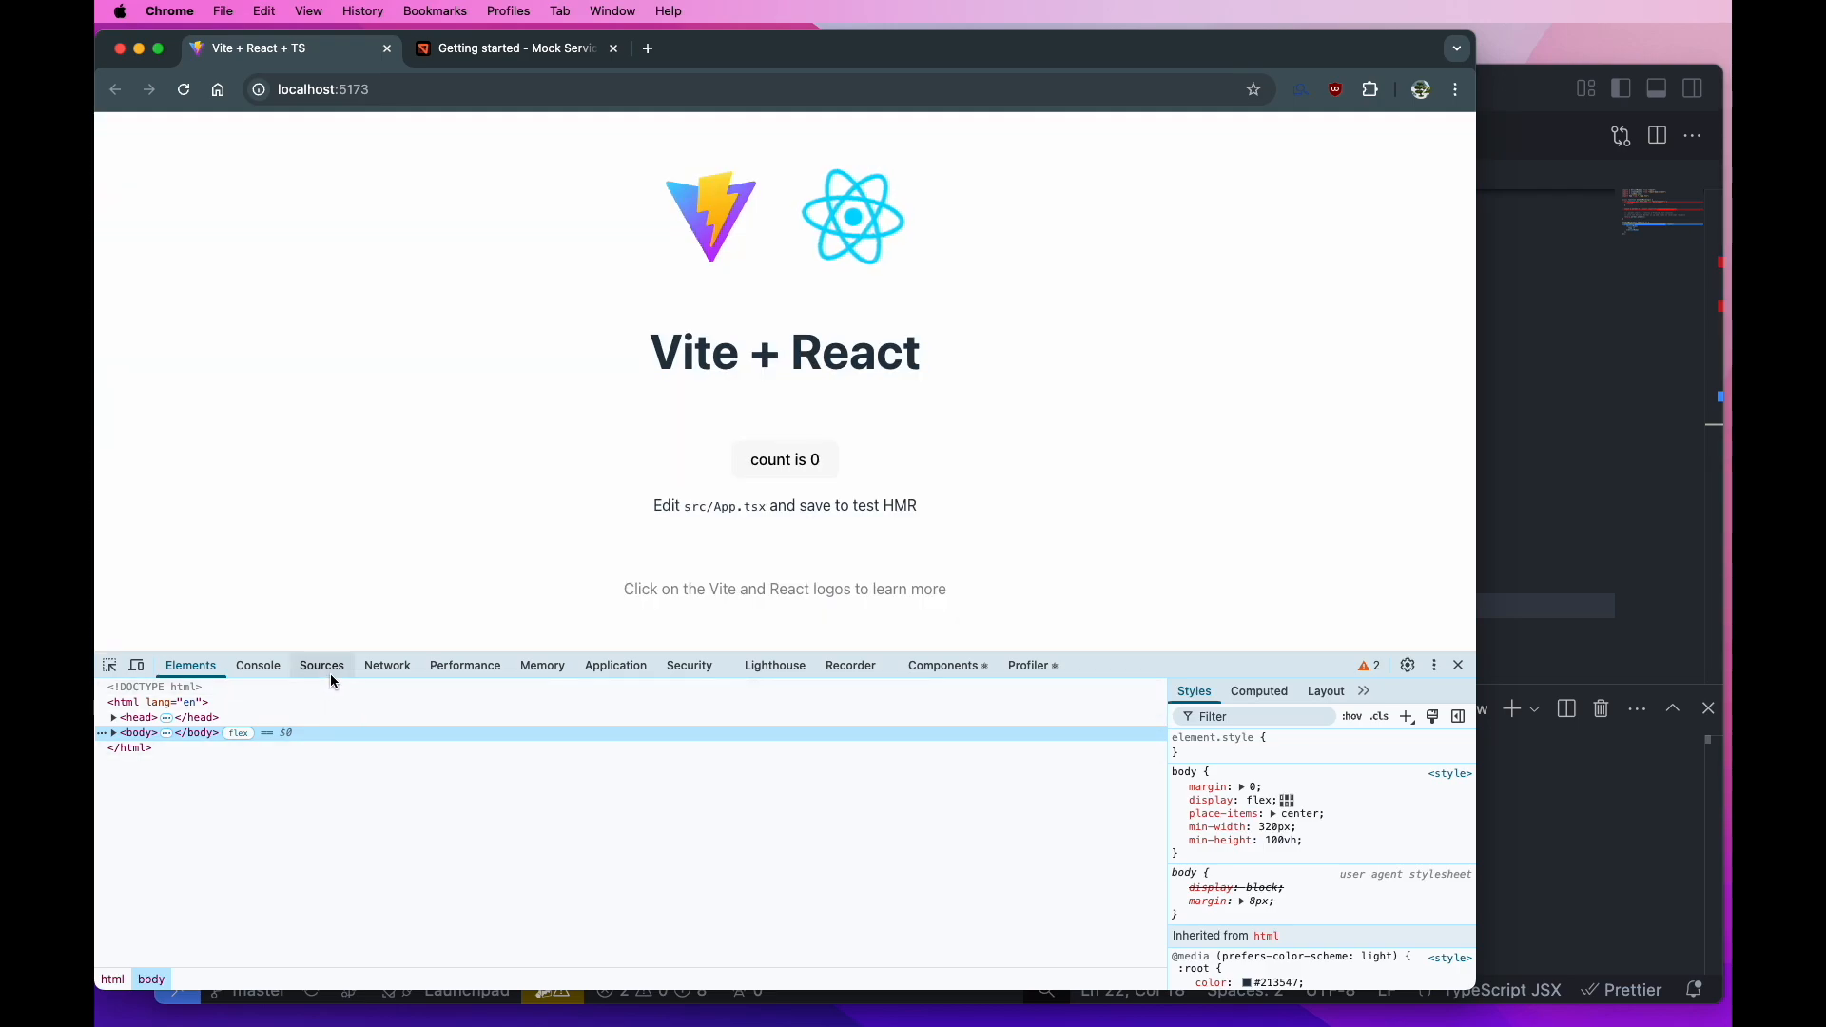
{"action": "left_click", "coordinate": [258, 665]}
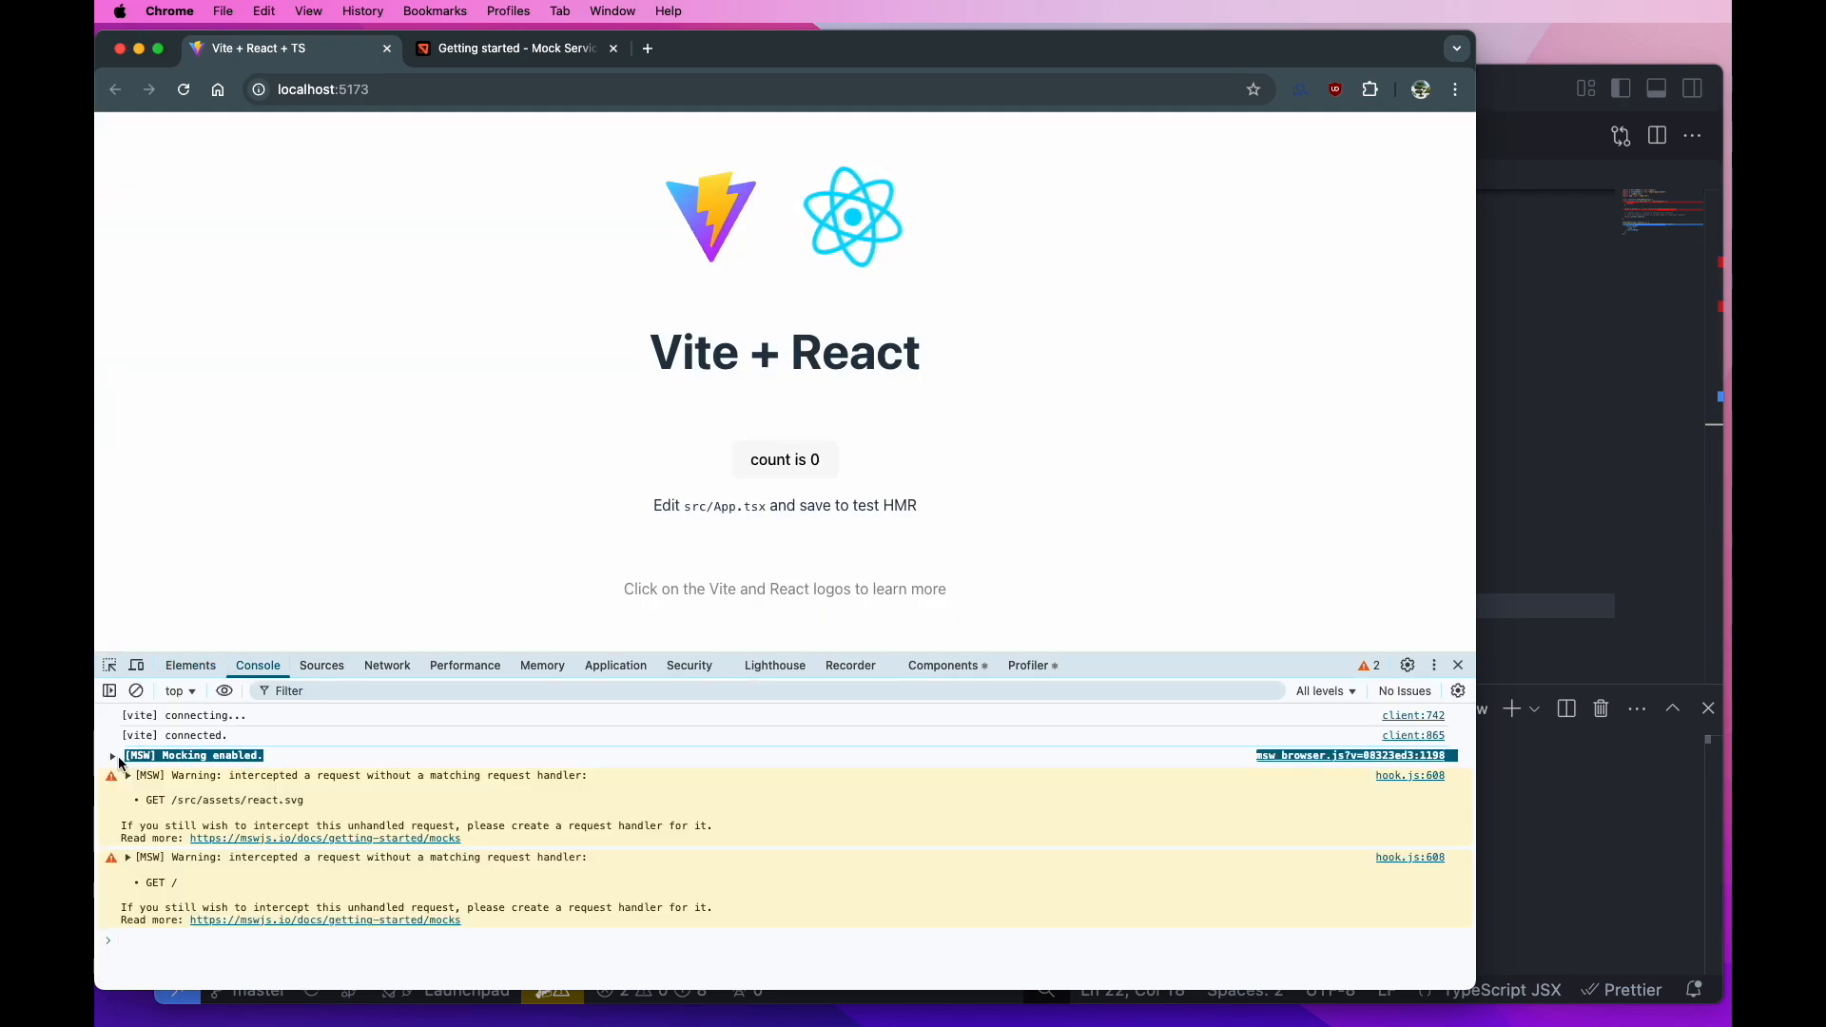
{"action": "left_click", "coordinate": [112, 754]}
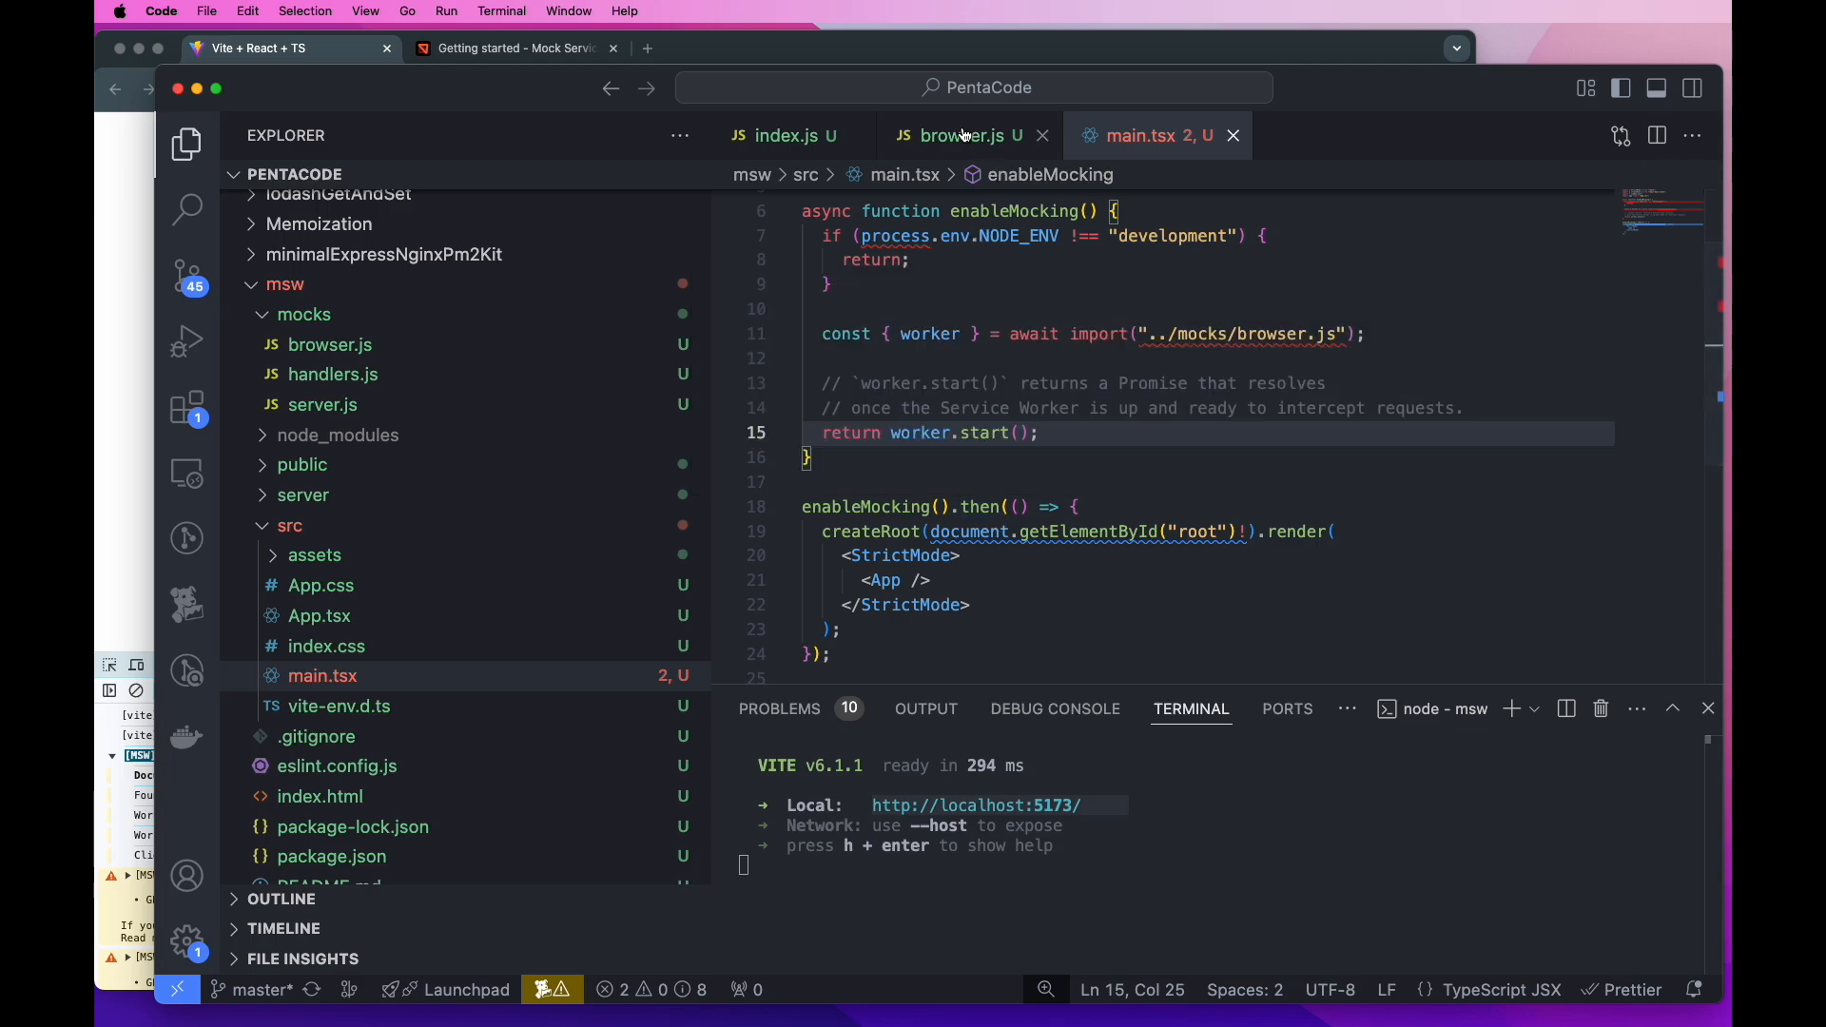
Review handlers.js's mocked HttpResponse.json password list for pentacode and johndoe.
{"action": "left_click", "coordinate": [958, 135]}
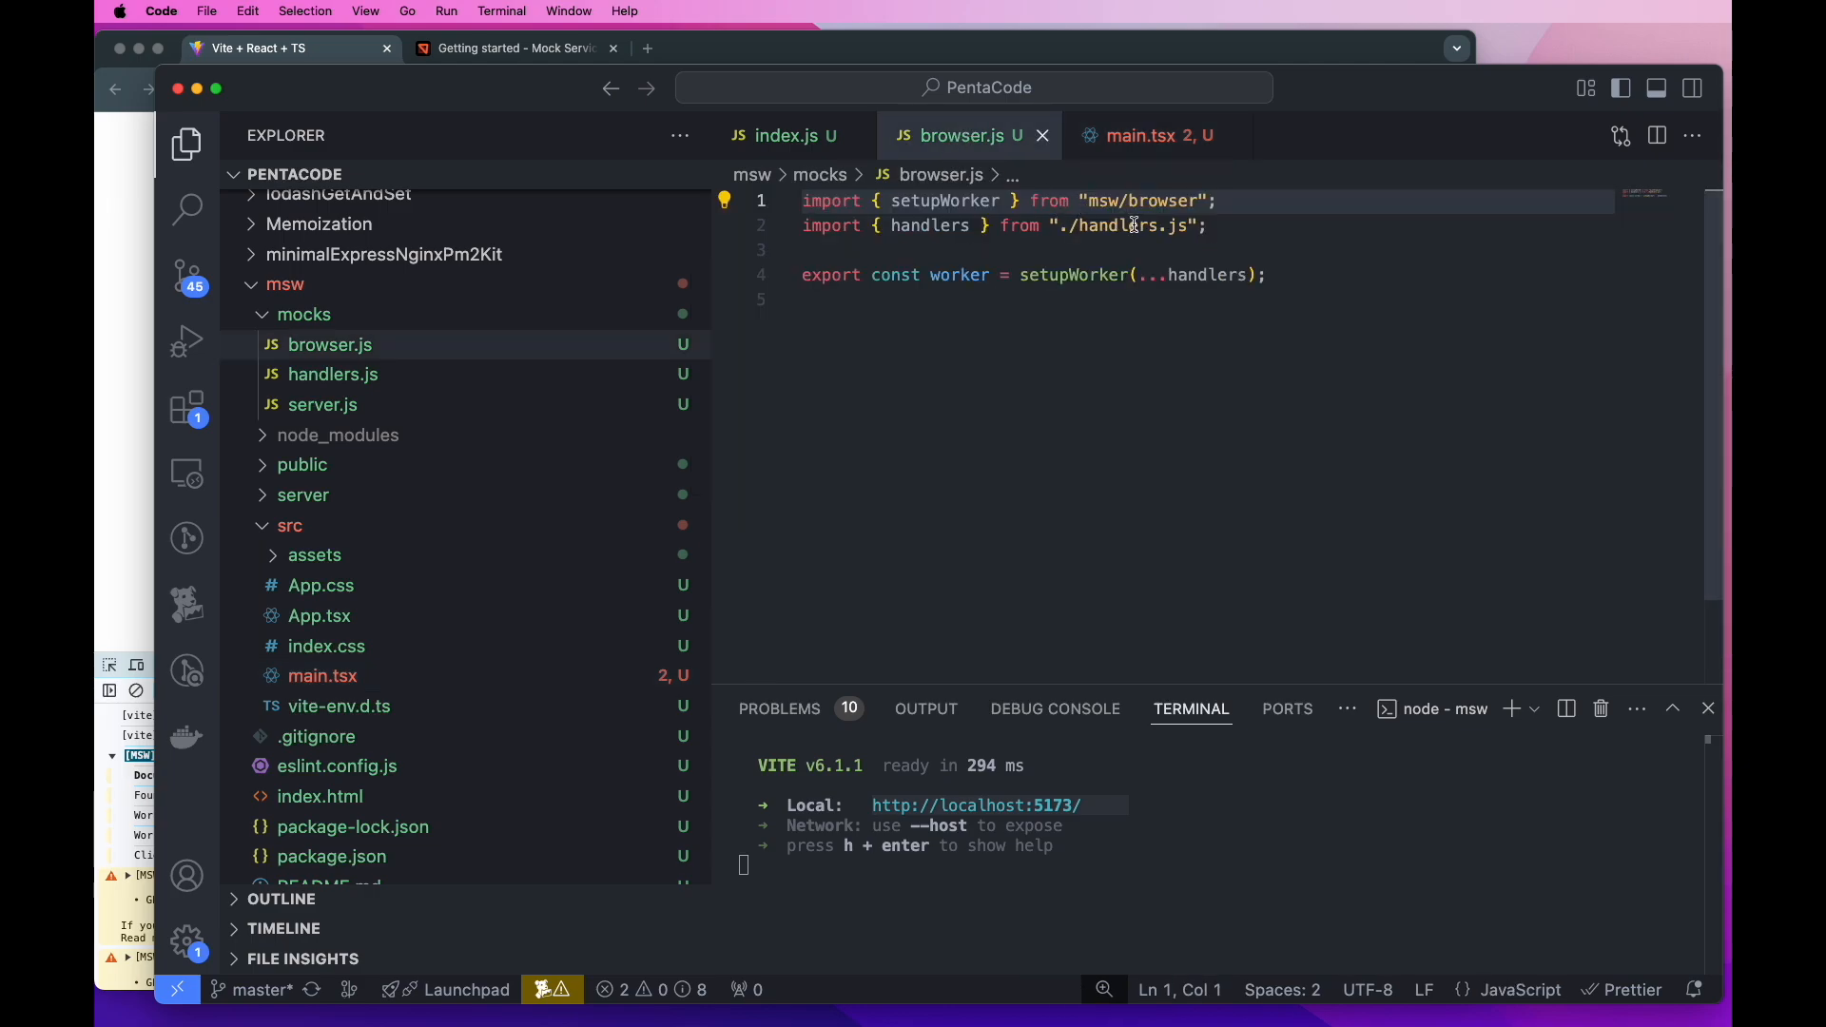
{"action": "left_click", "coordinate": [332, 373]}
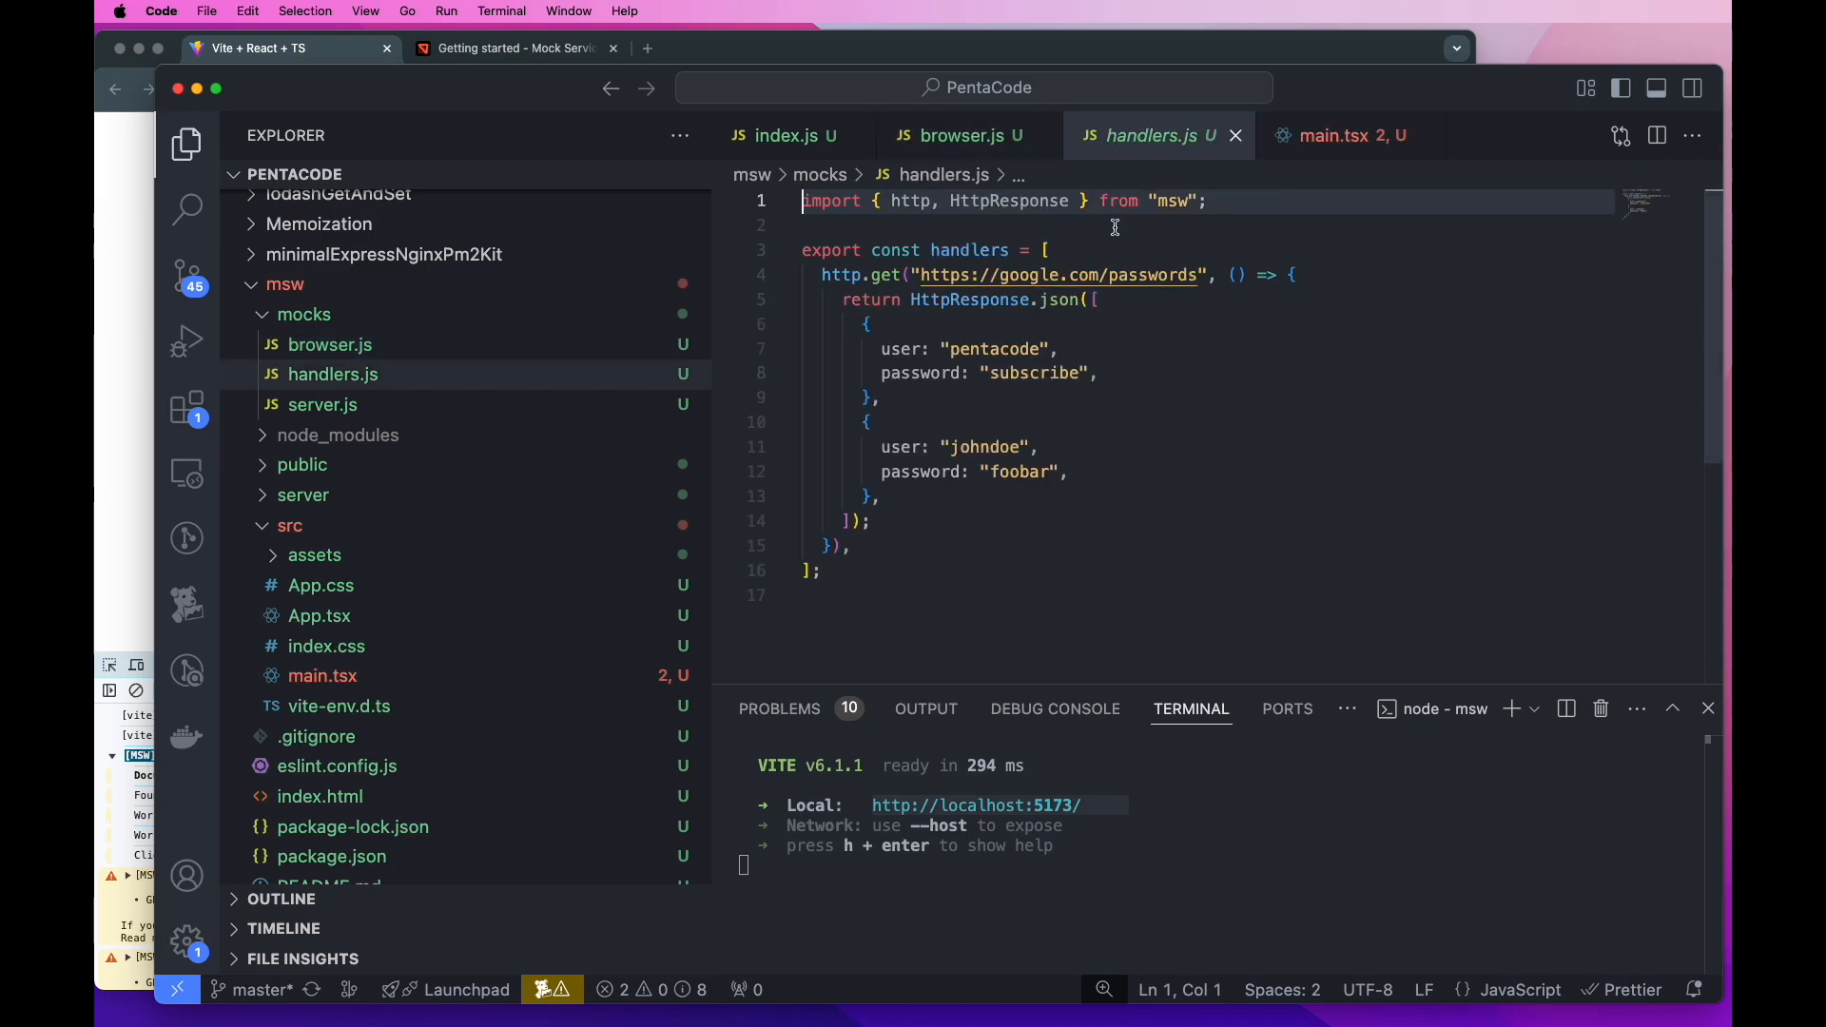
{"action": "double_click", "coordinate": [1059, 274]}
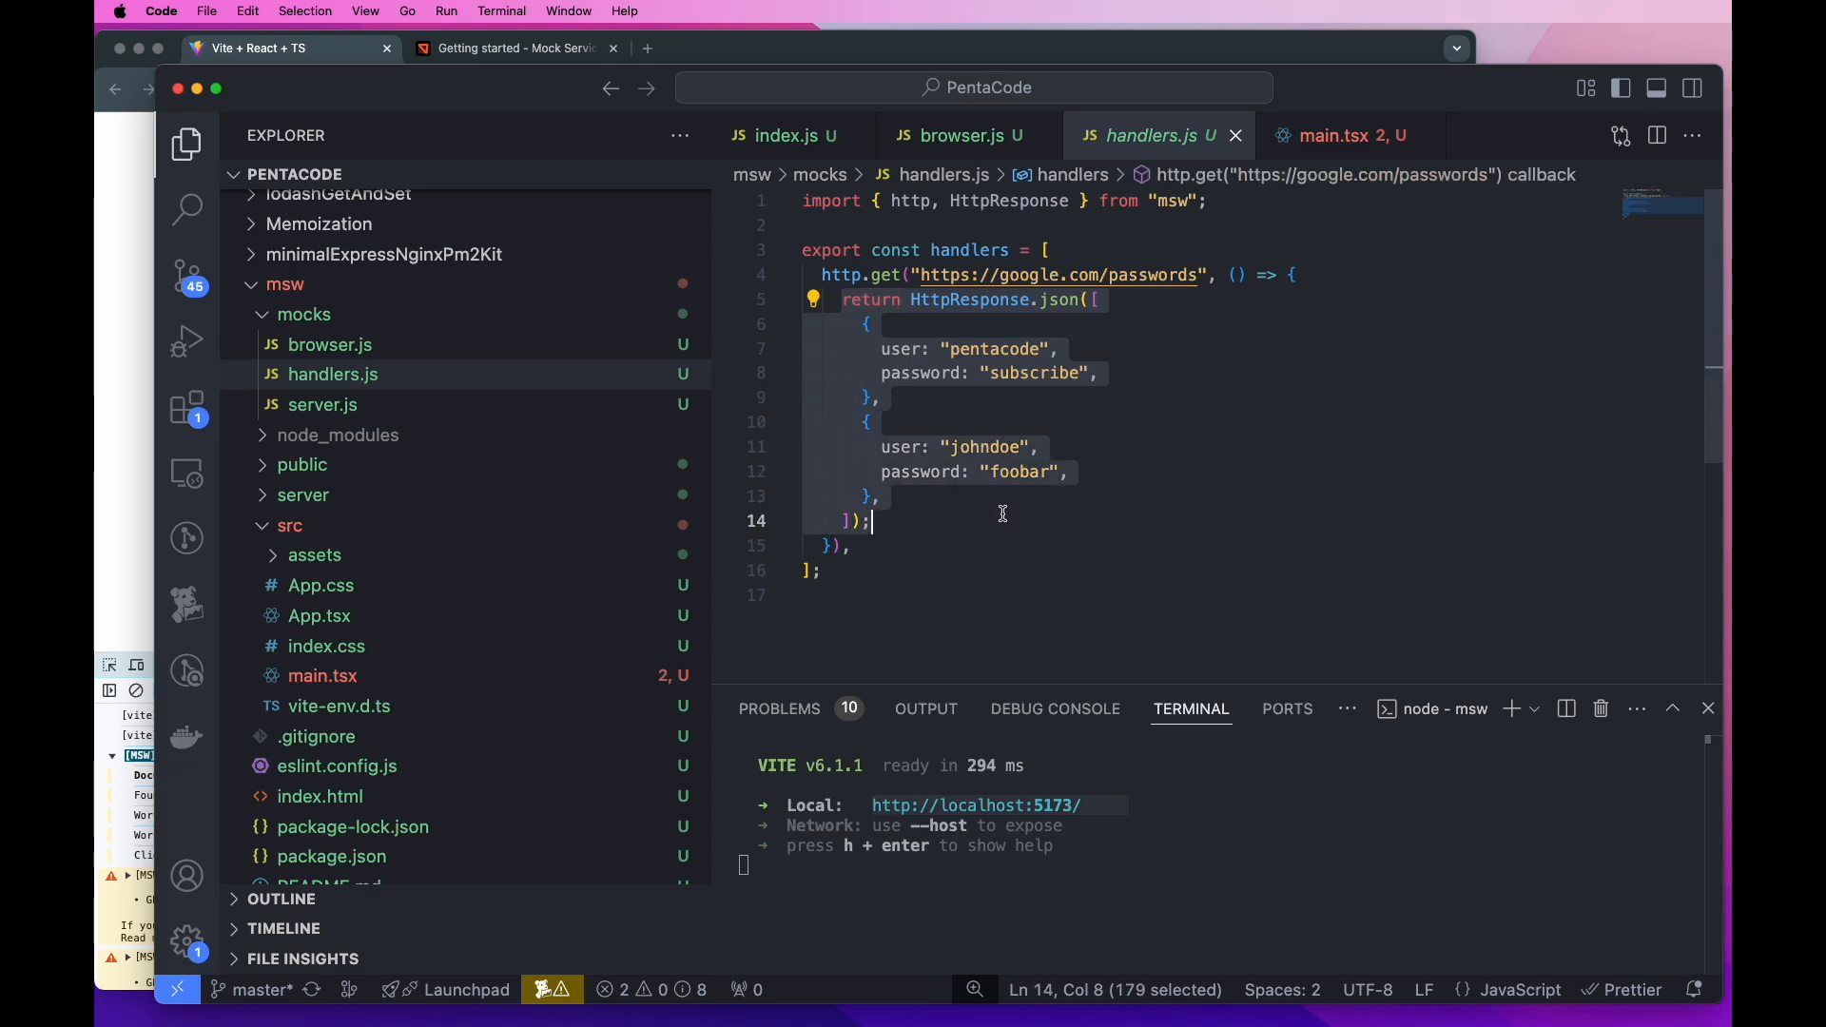
{"action": "left_click", "coordinate": [1339, 135]}
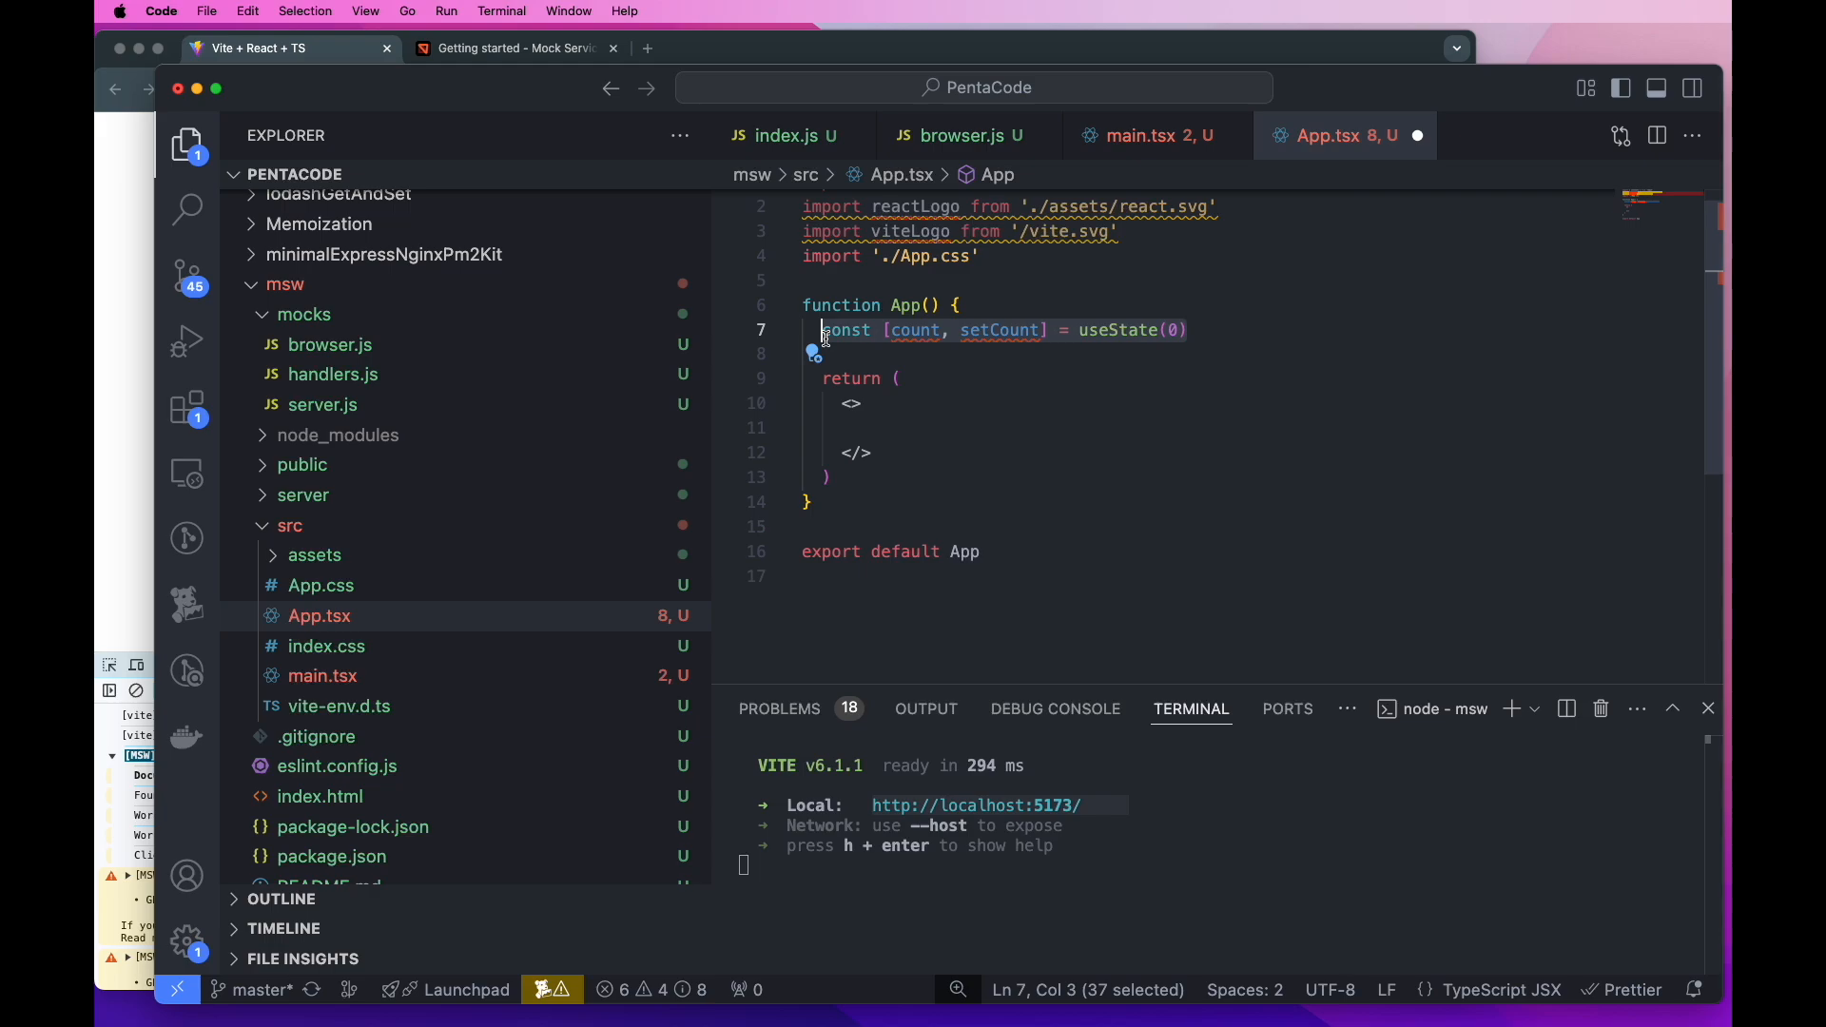
Replace the count state with const [passwords, setPasswords] = useState([]) and begin a useEffect callback.
{"action": "key", "text": "Delete"}
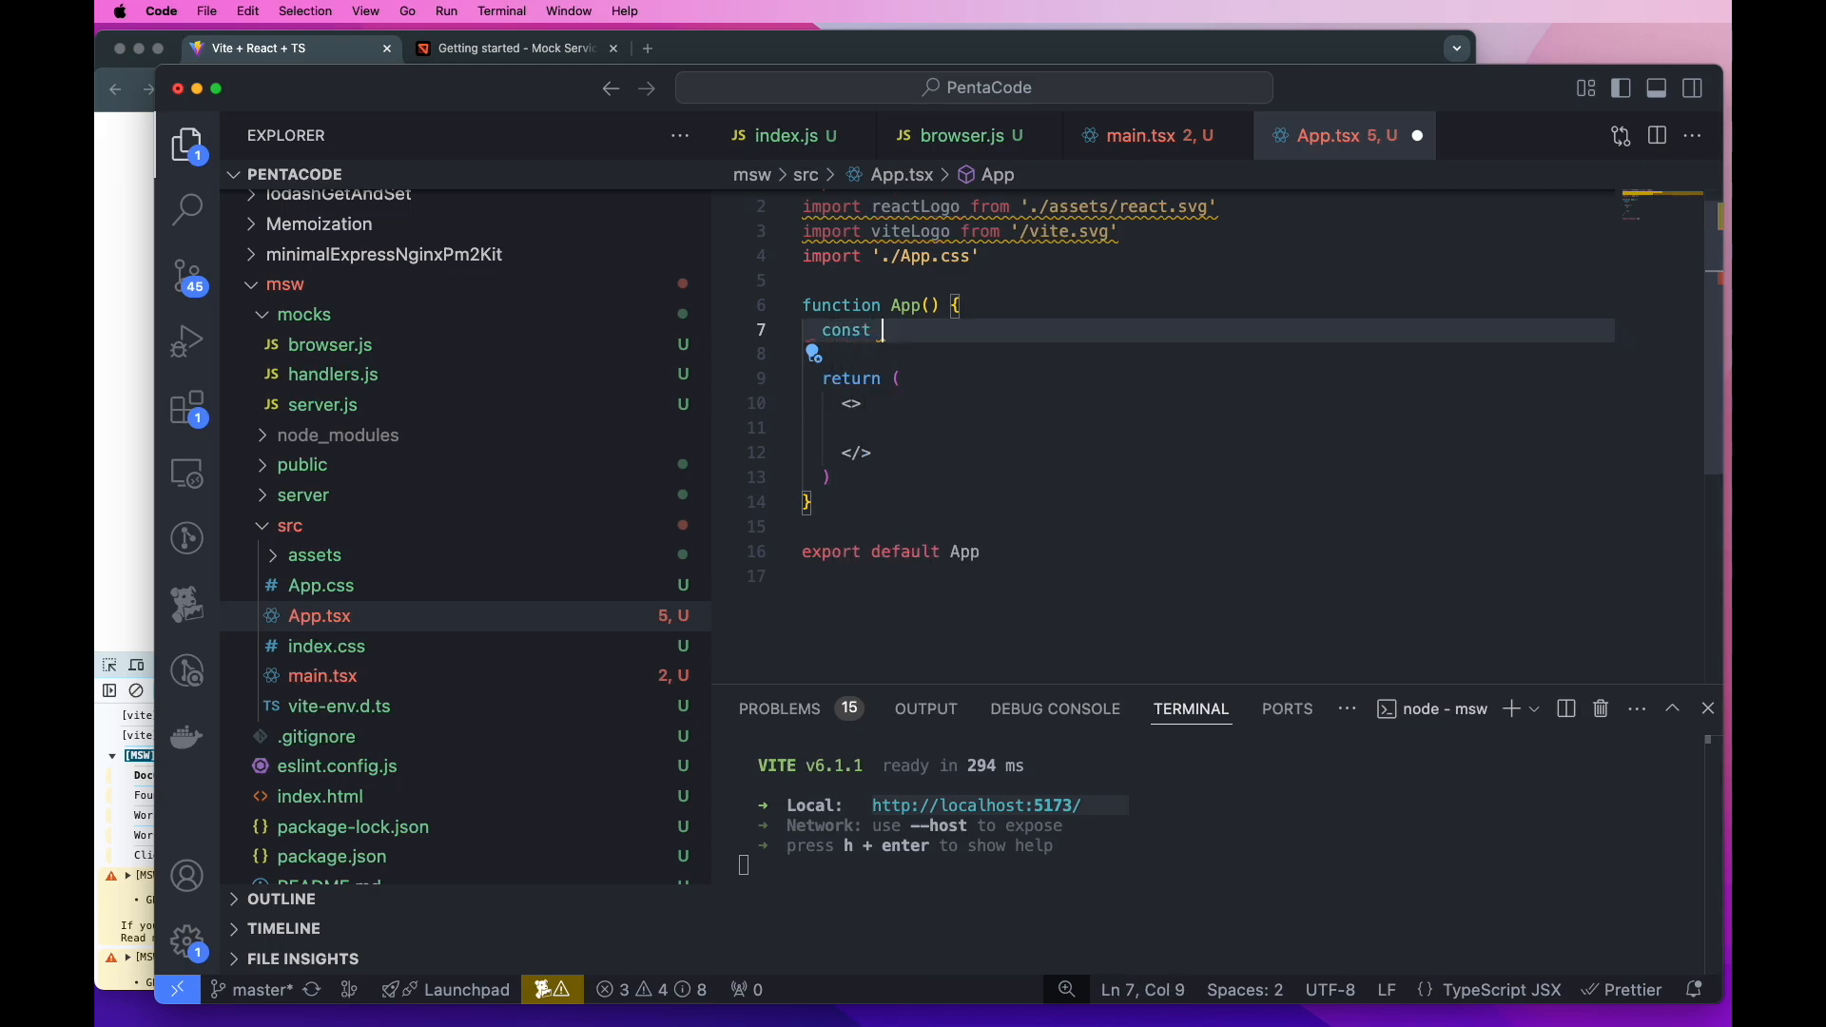
{"action": "type", "text": "[pass]"}
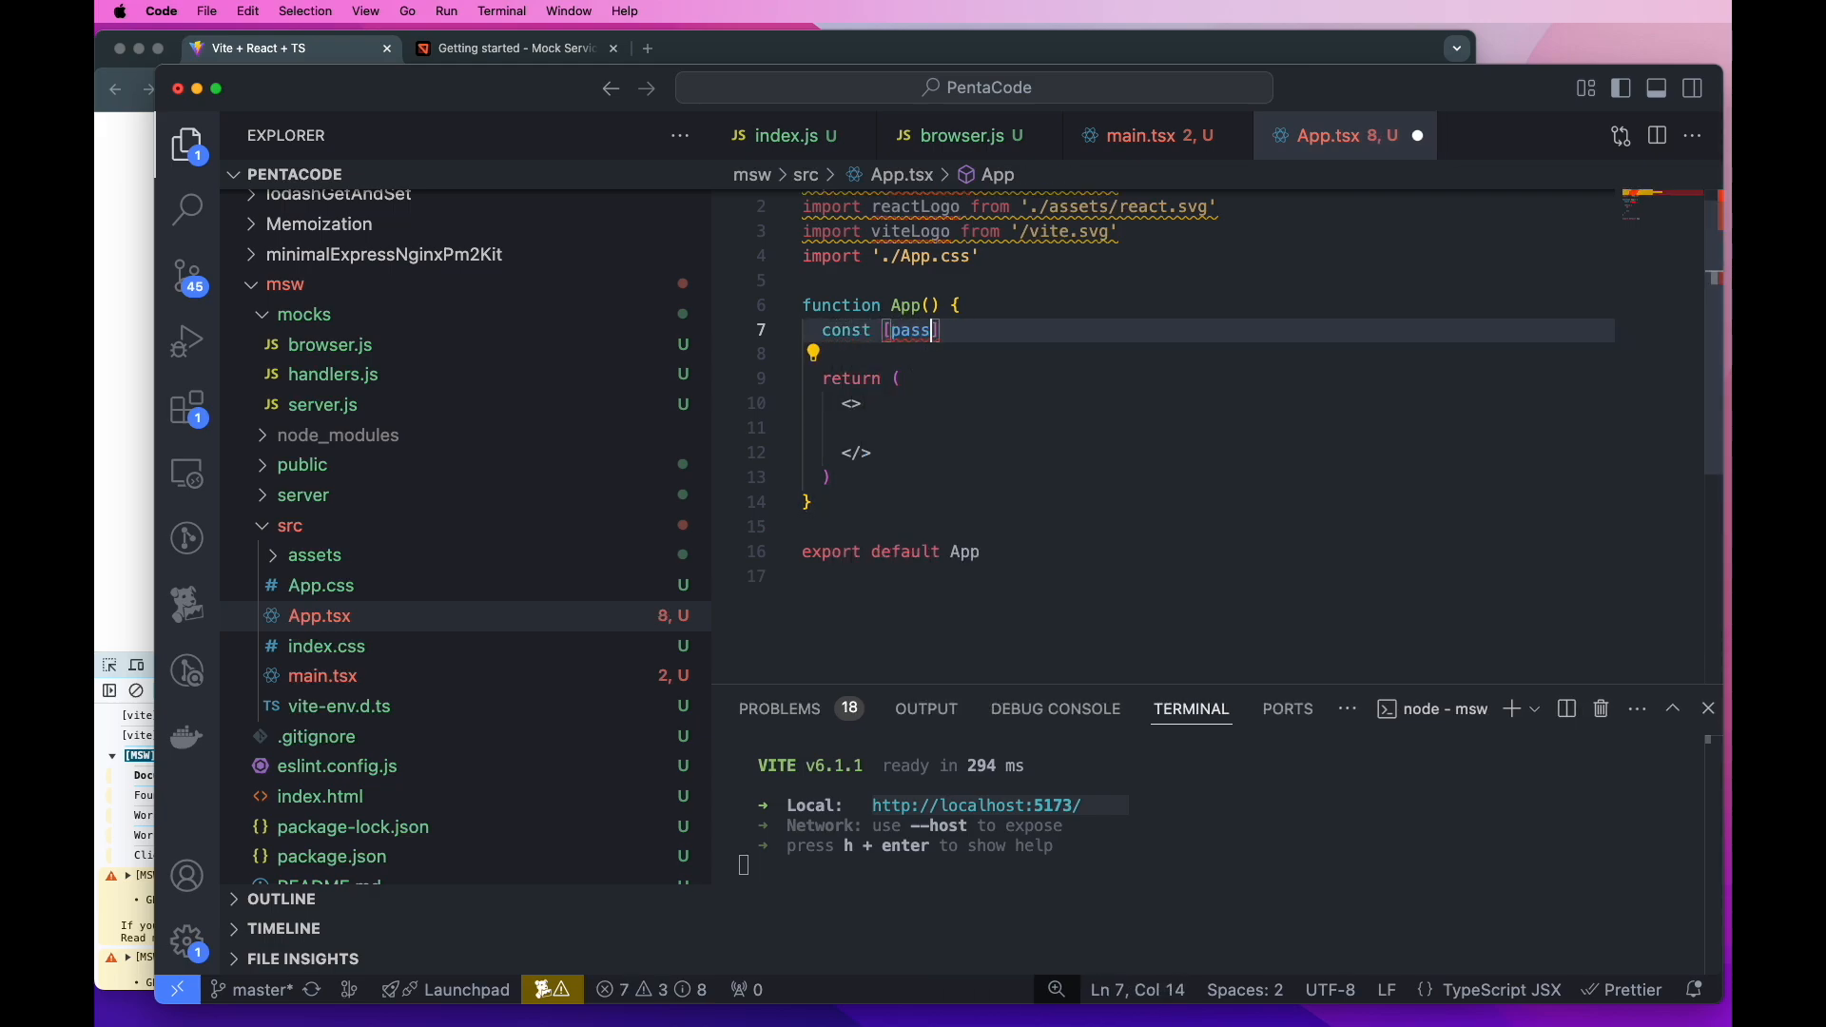
{"action": "type", "text": "words, setPasswords"}
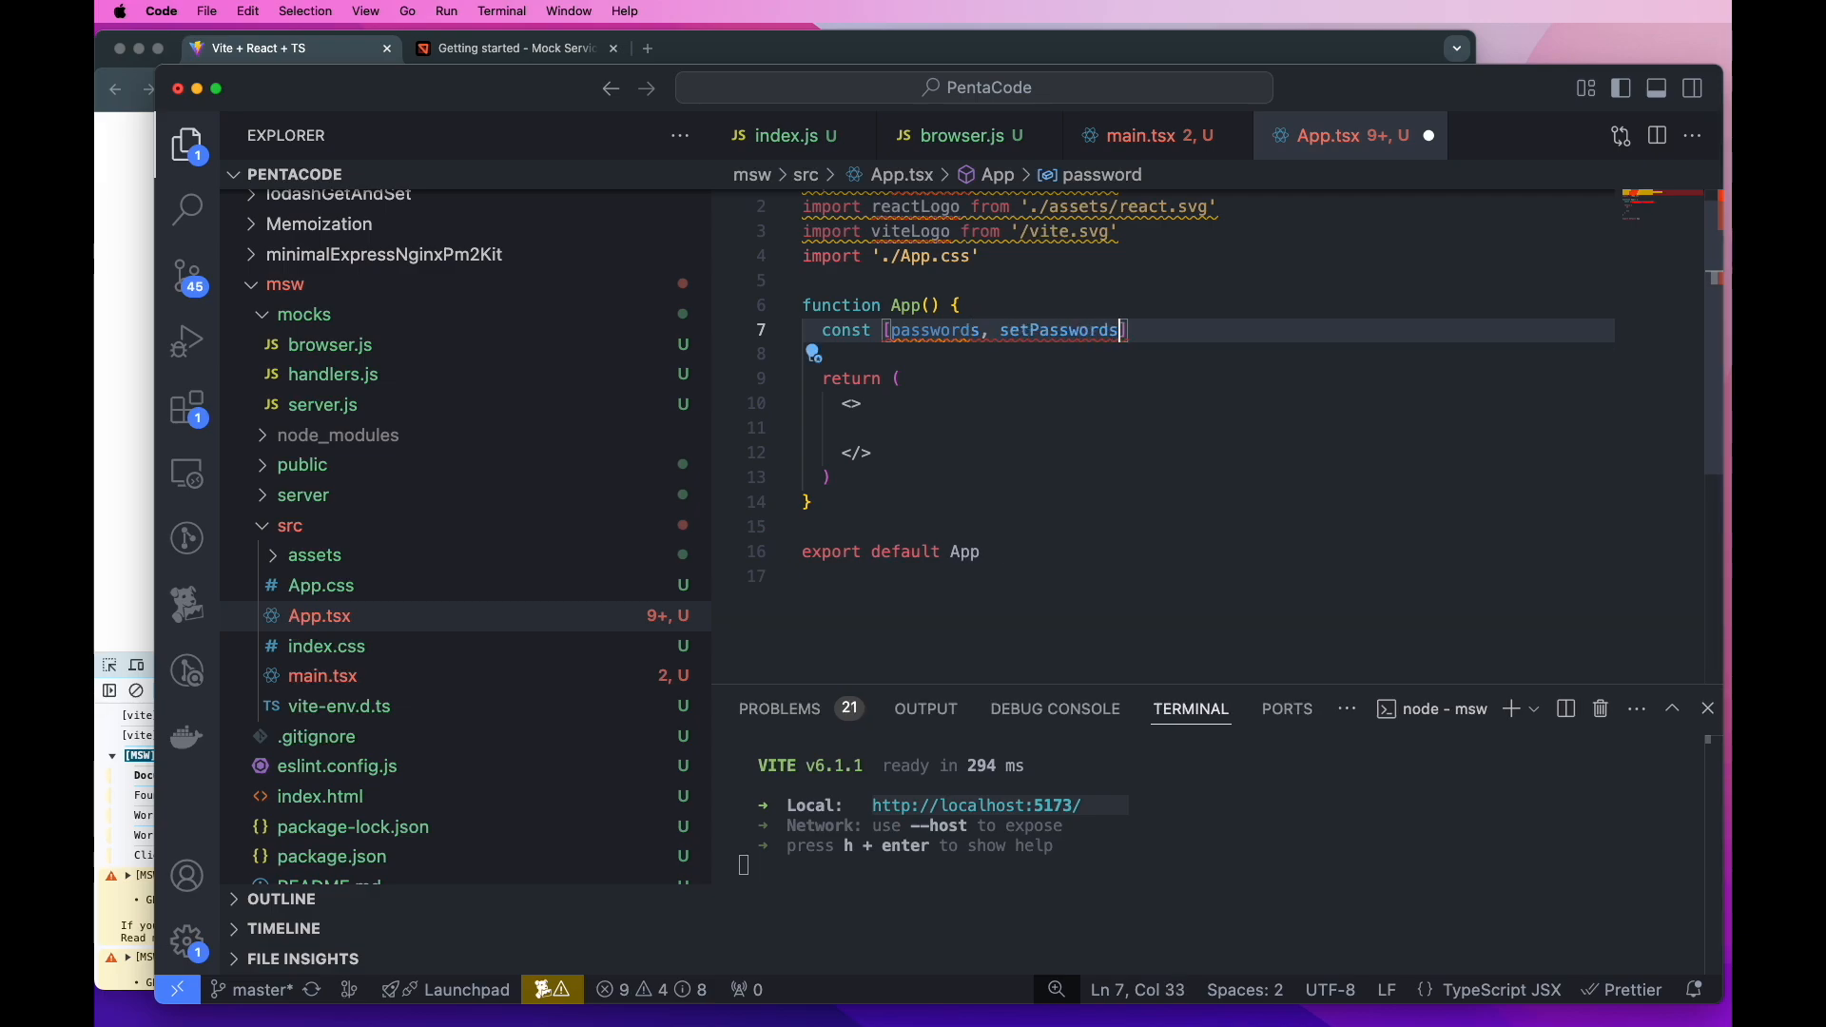
{"action": "type", "text": "= useState"}
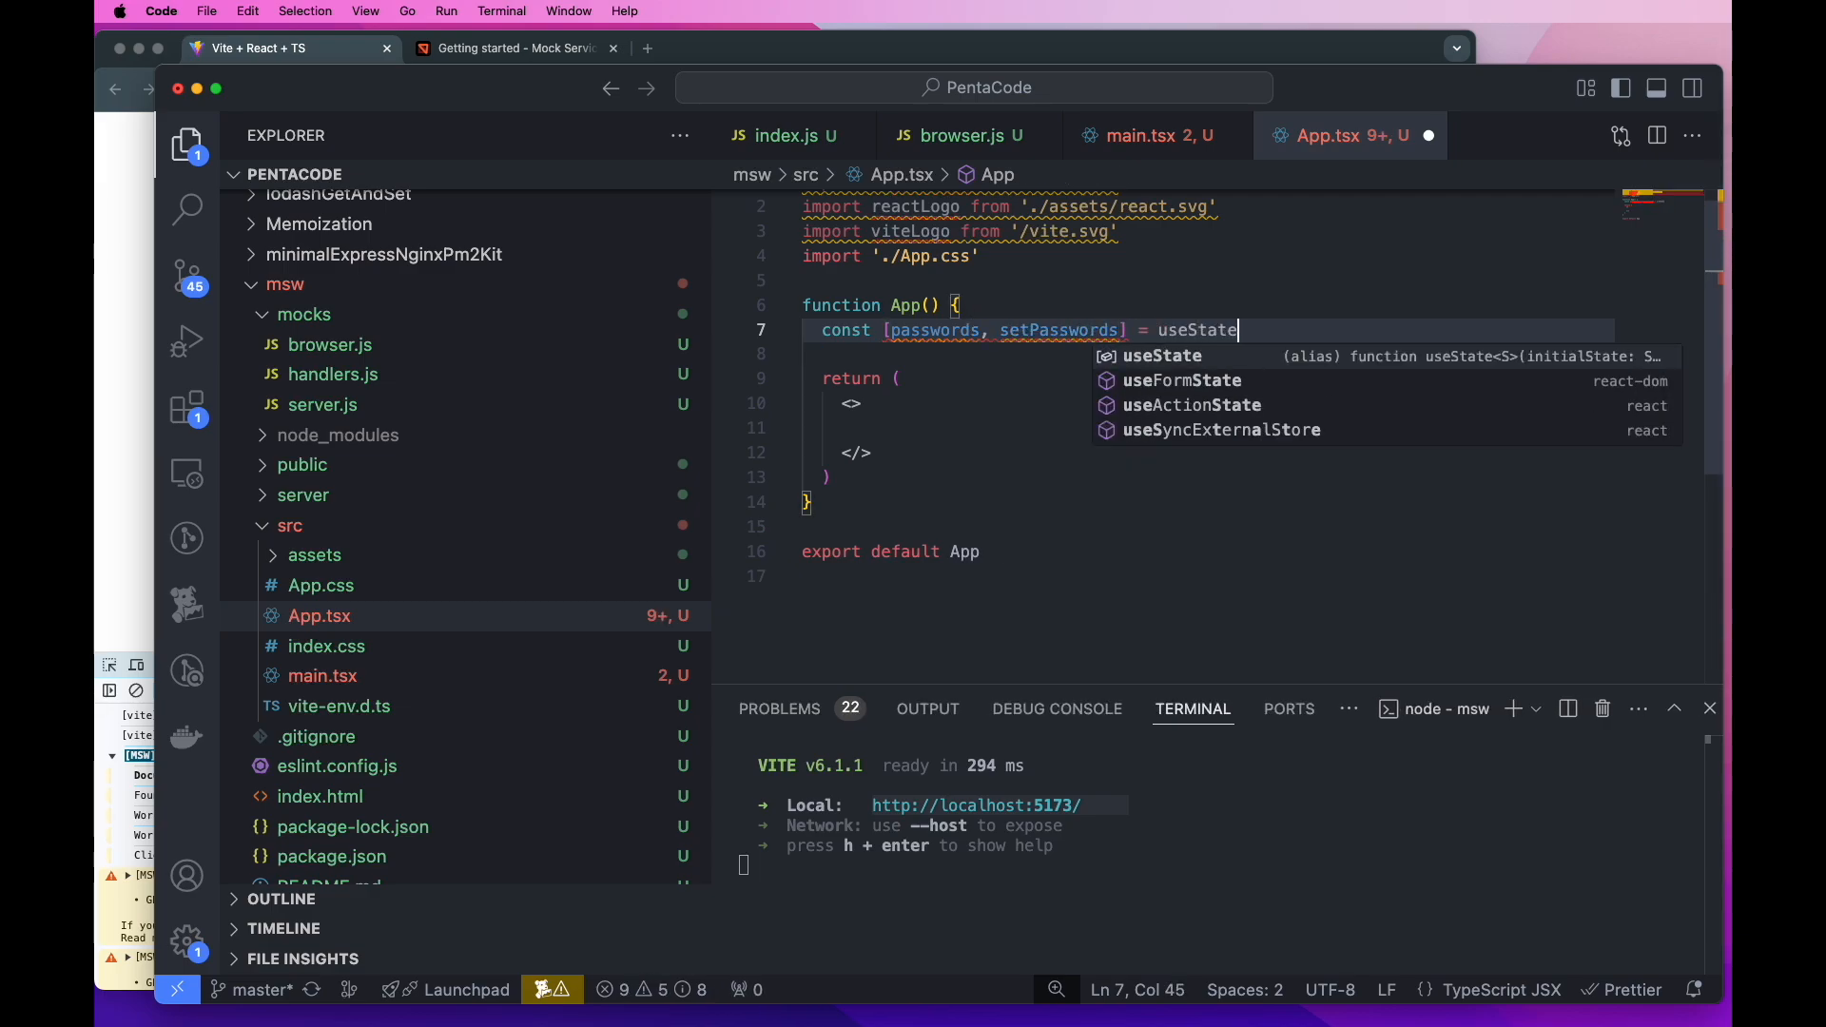
{"action": "type", "text": "([])"}
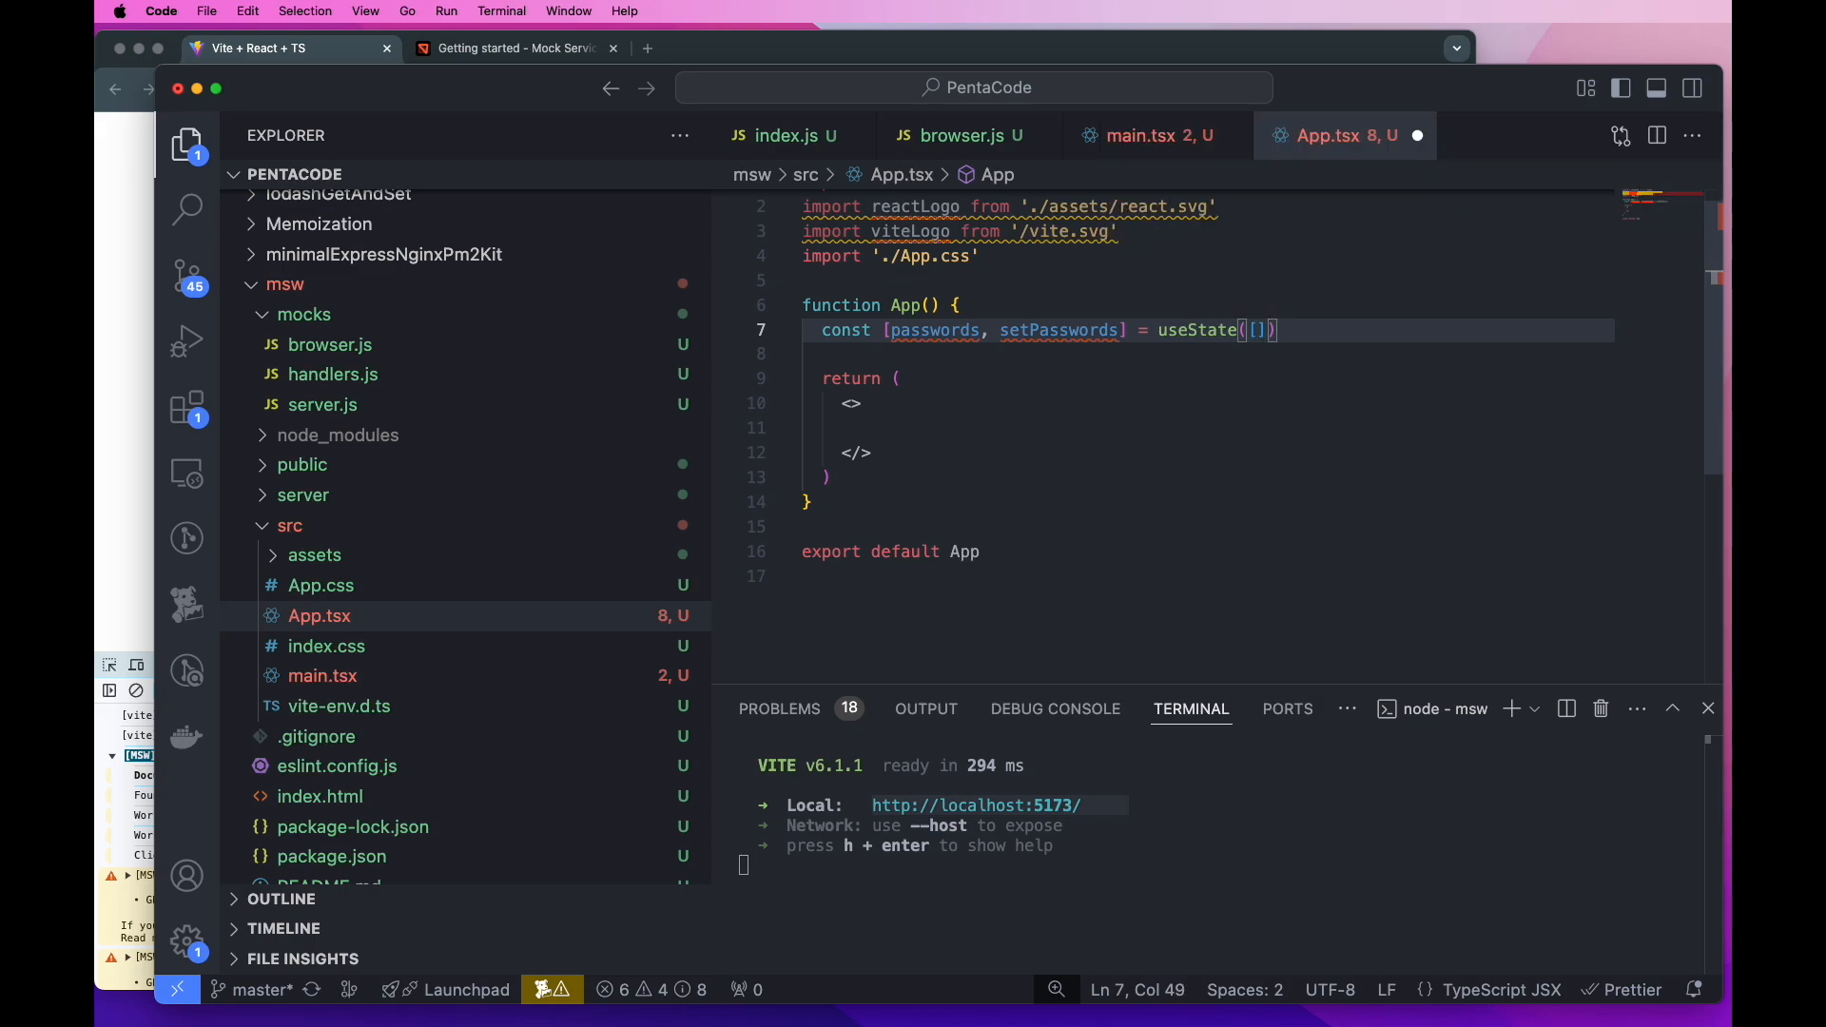
{"action": "type", "text": "useEffect(("}
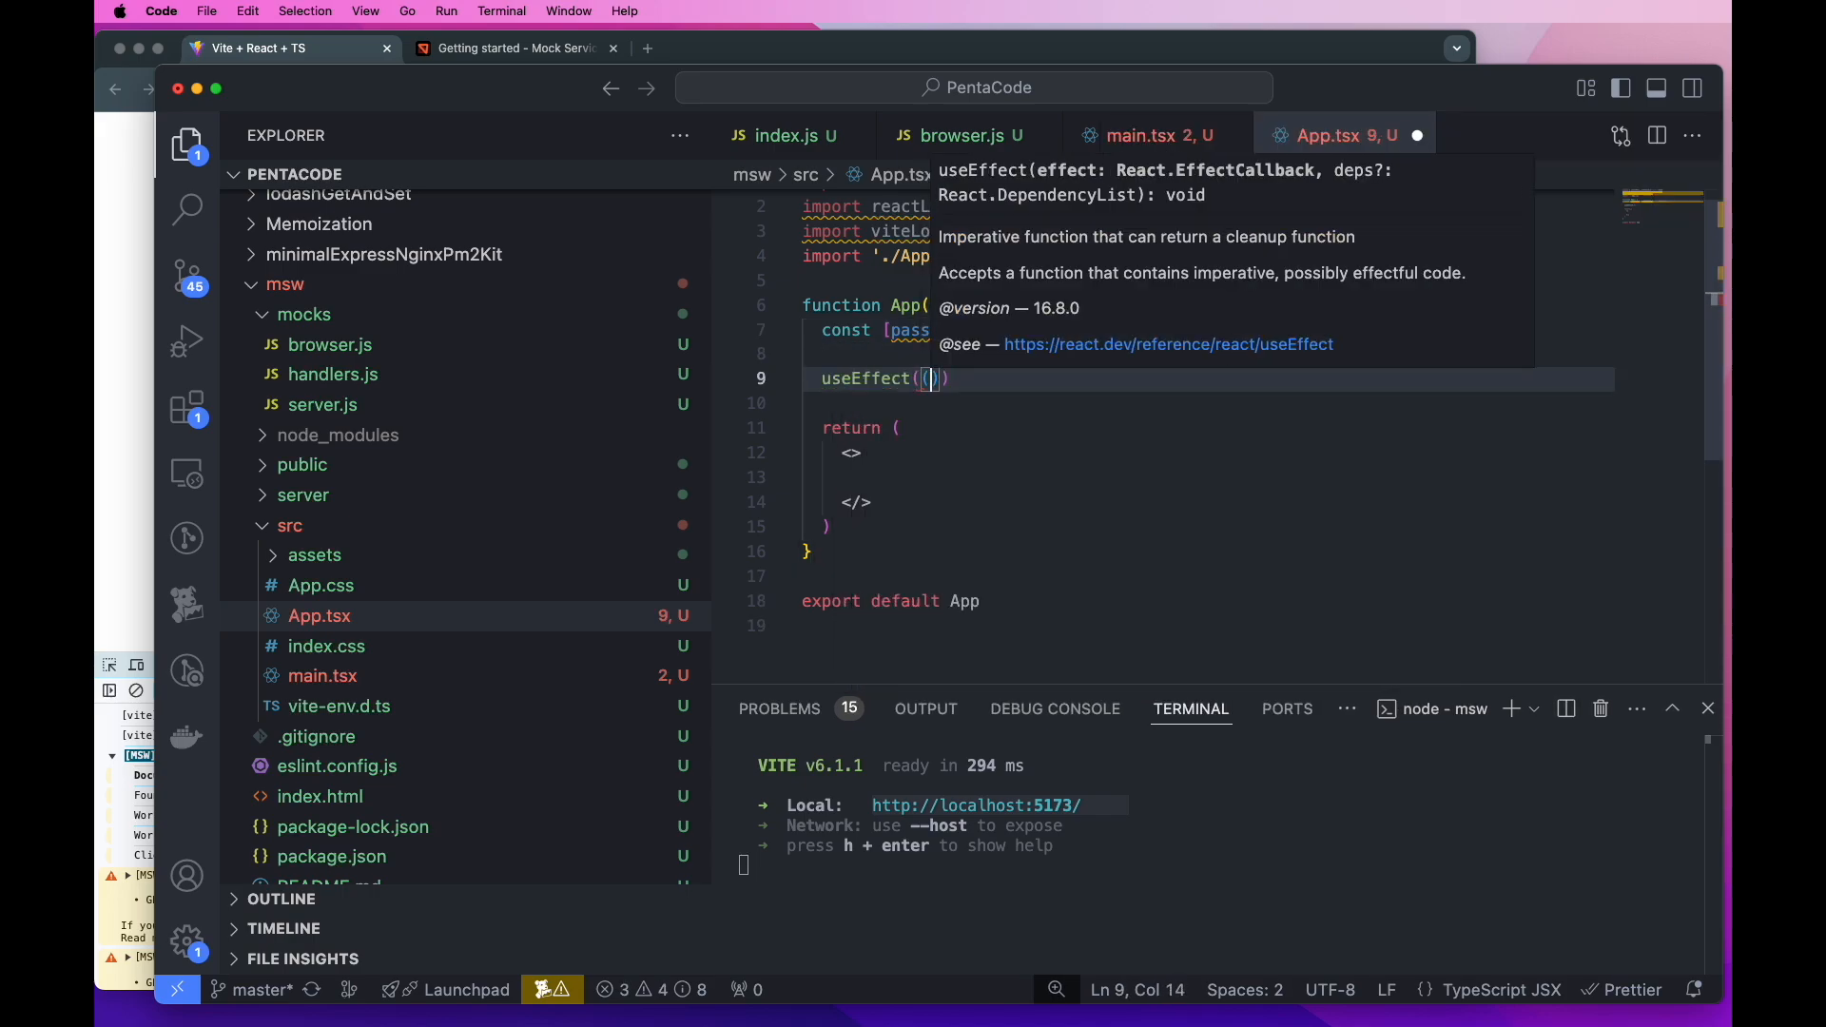
{"action": "type", "text": "() => {"}
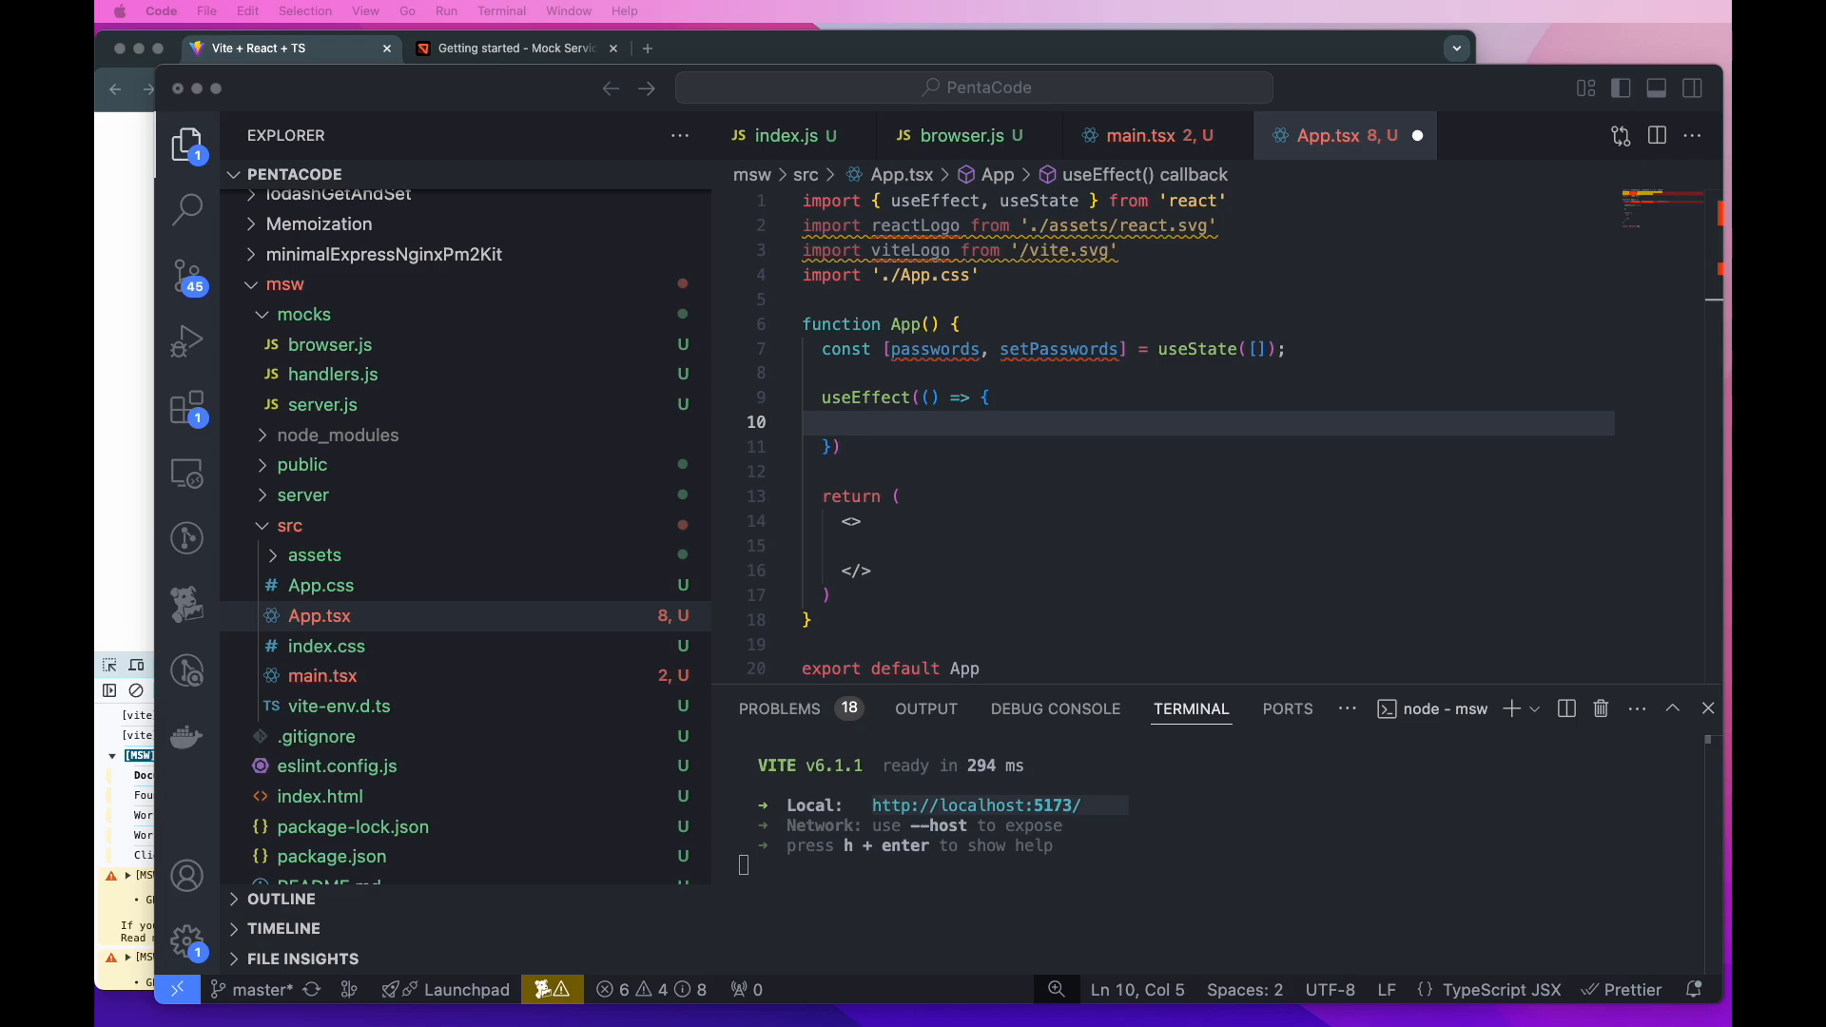
{"action": "mouse_move", "coordinate": [1095, 404]}
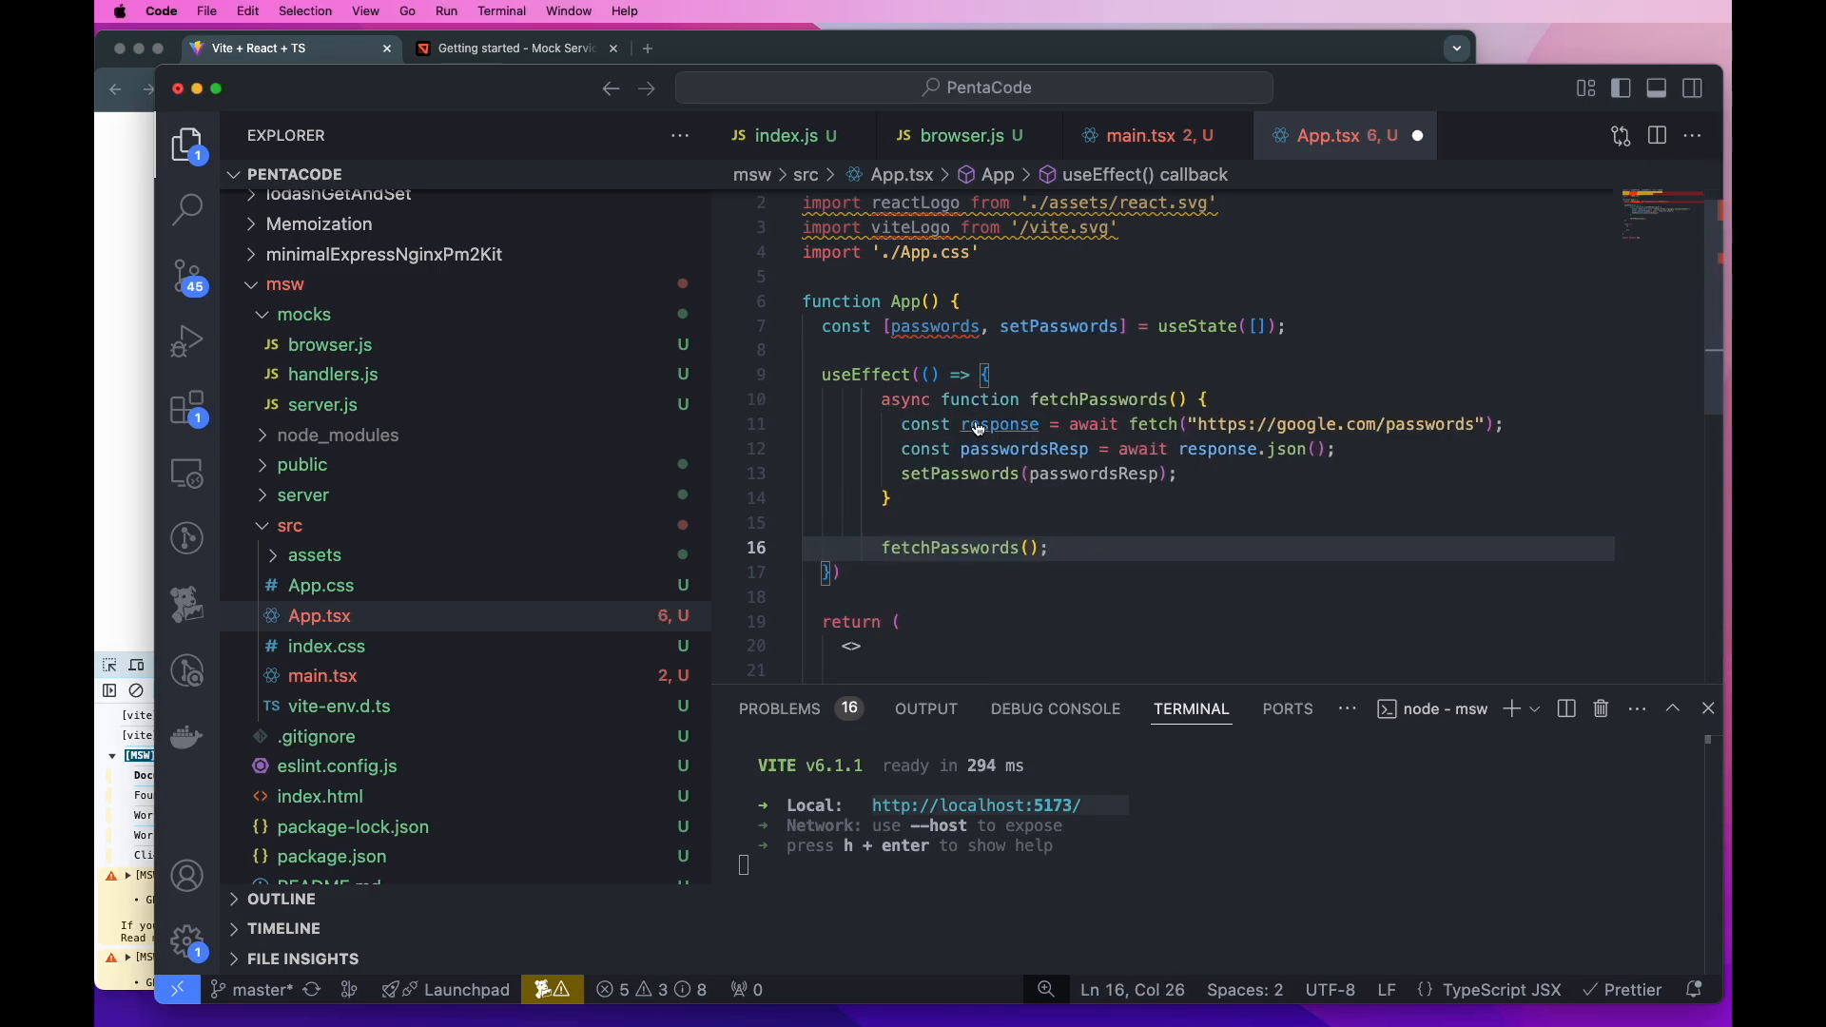
Save App.tsx so Prettier auto-formats the fetch effect.
{"action": "key", "text": "cmd+s"}
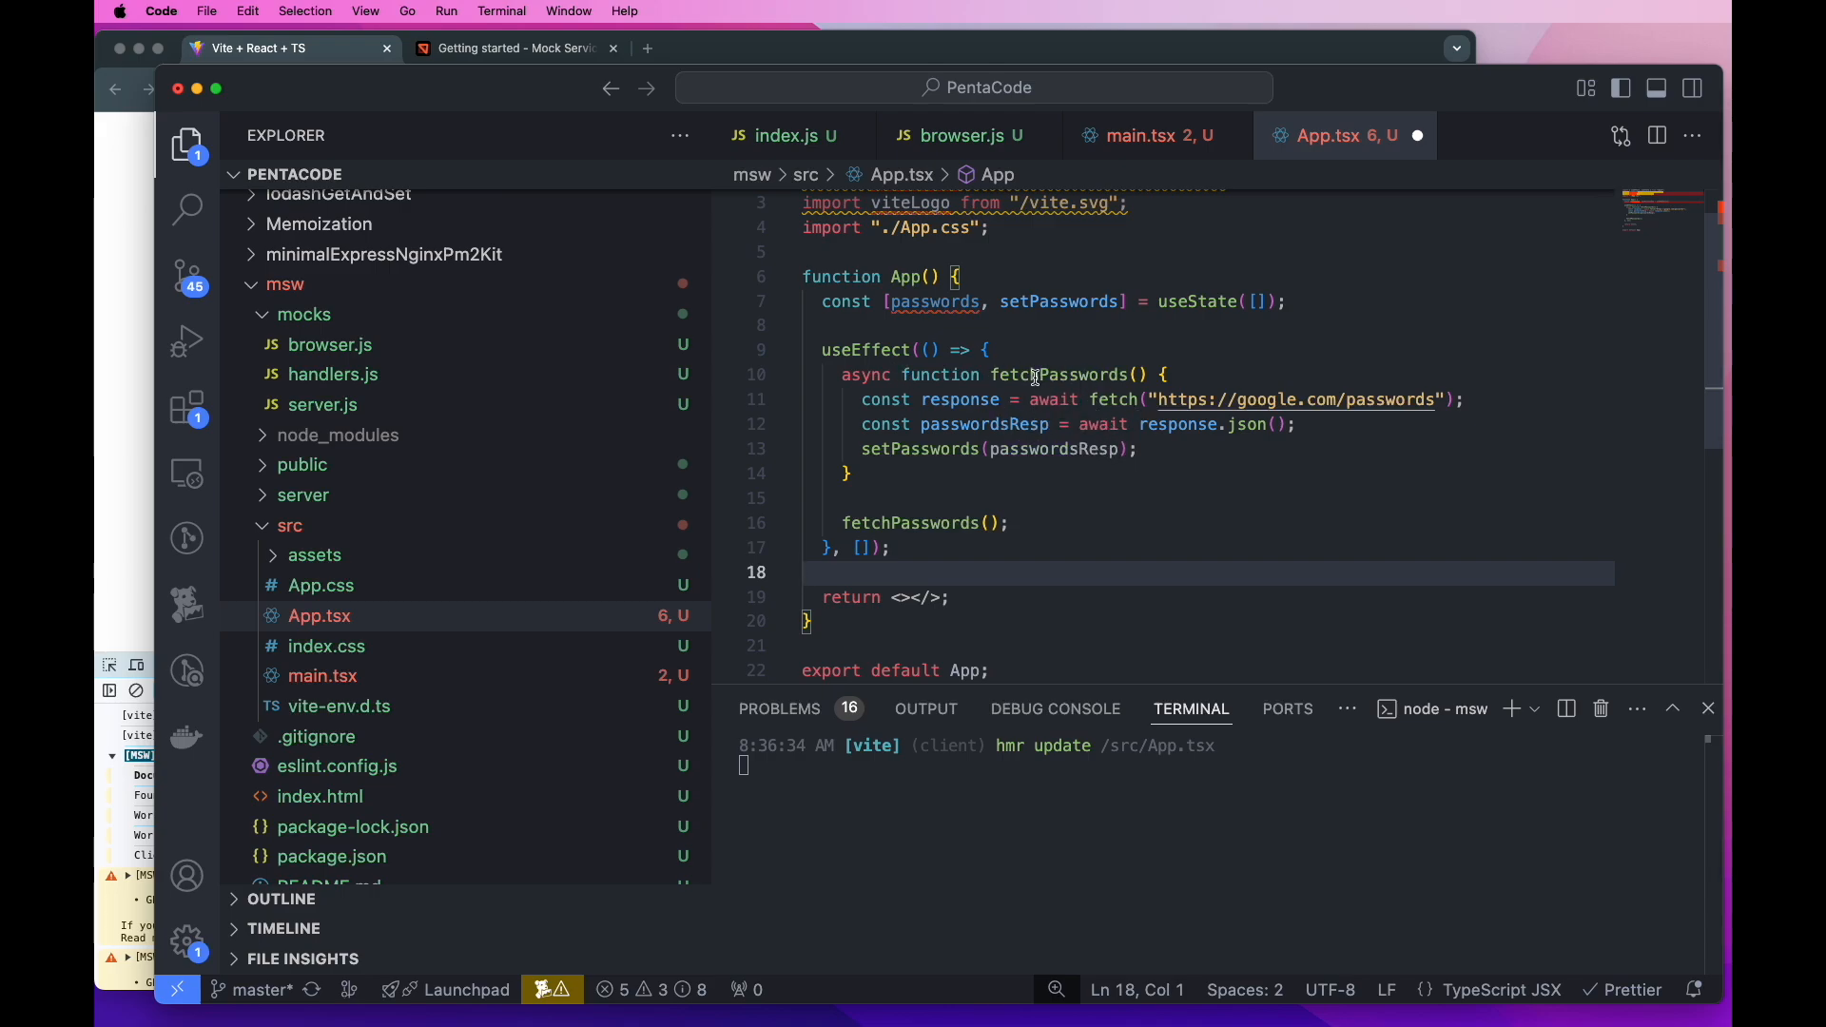
{"action": "mouse_move", "coordinate": [1023, 373]}
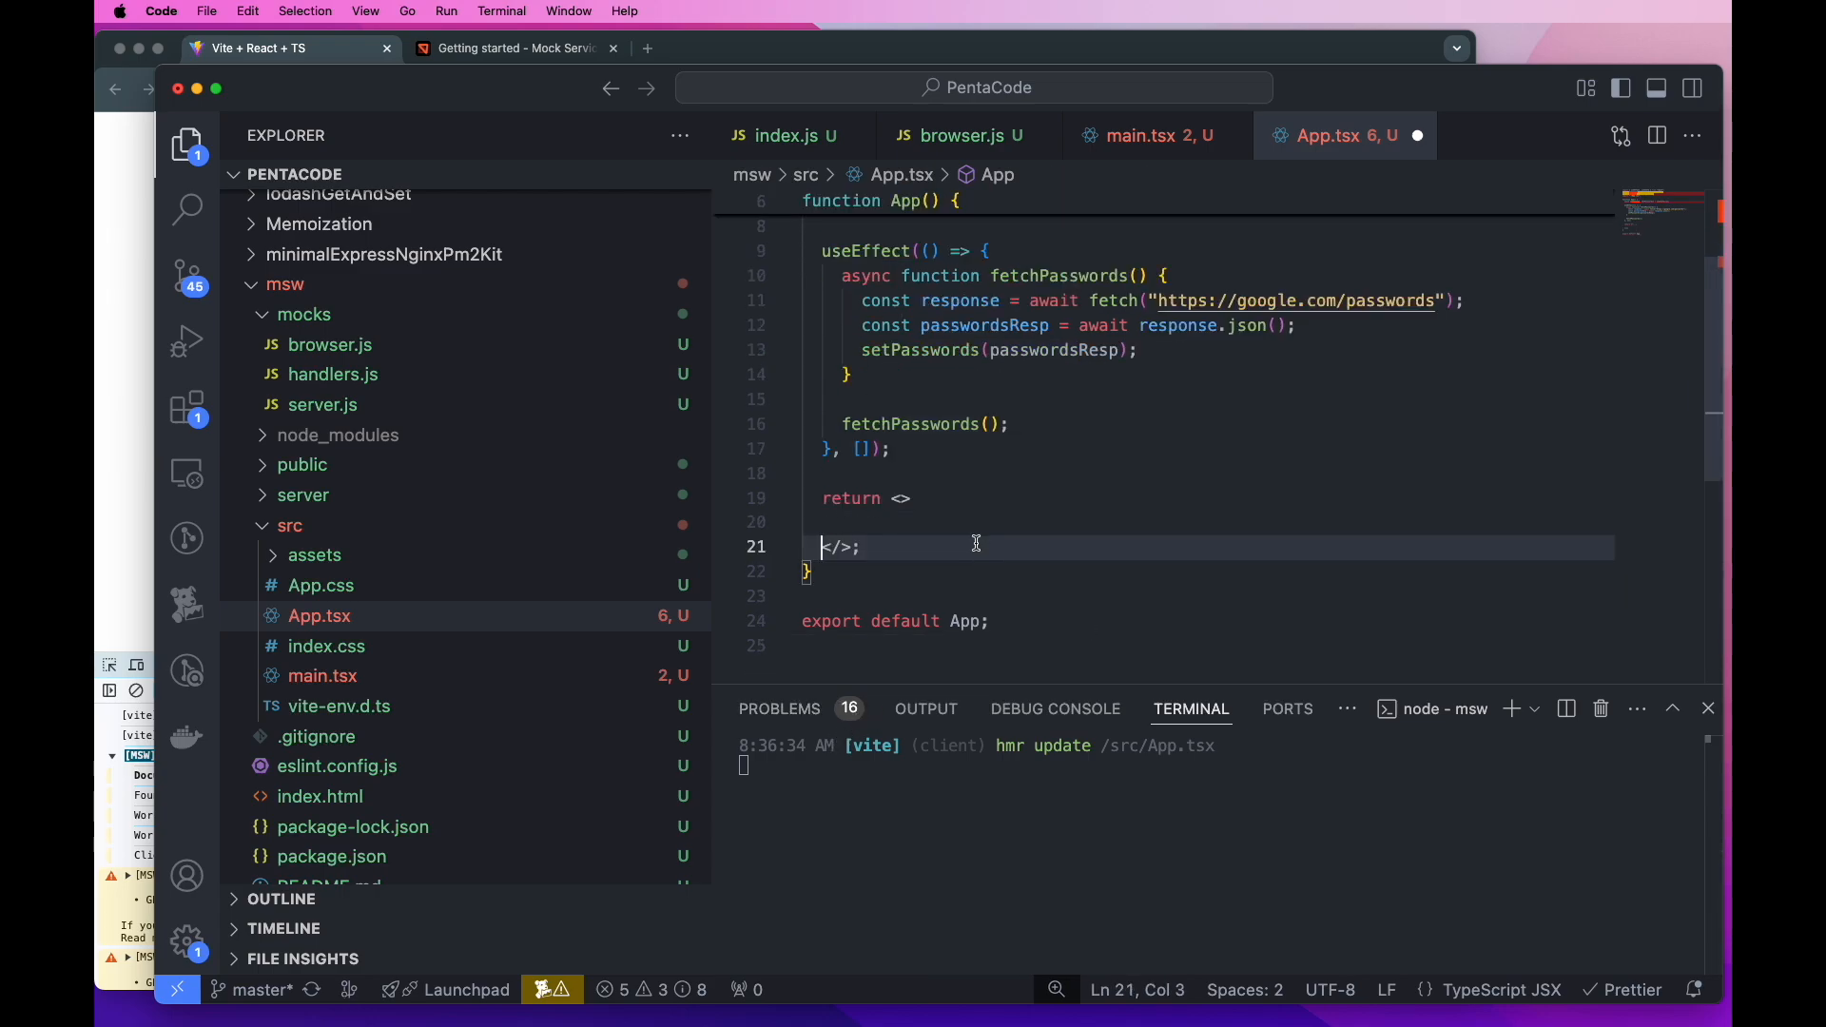
Start the fragment's list with {passwords && passwords.map((data) => <div>...}.
{"action": "type", "text": "{}"}
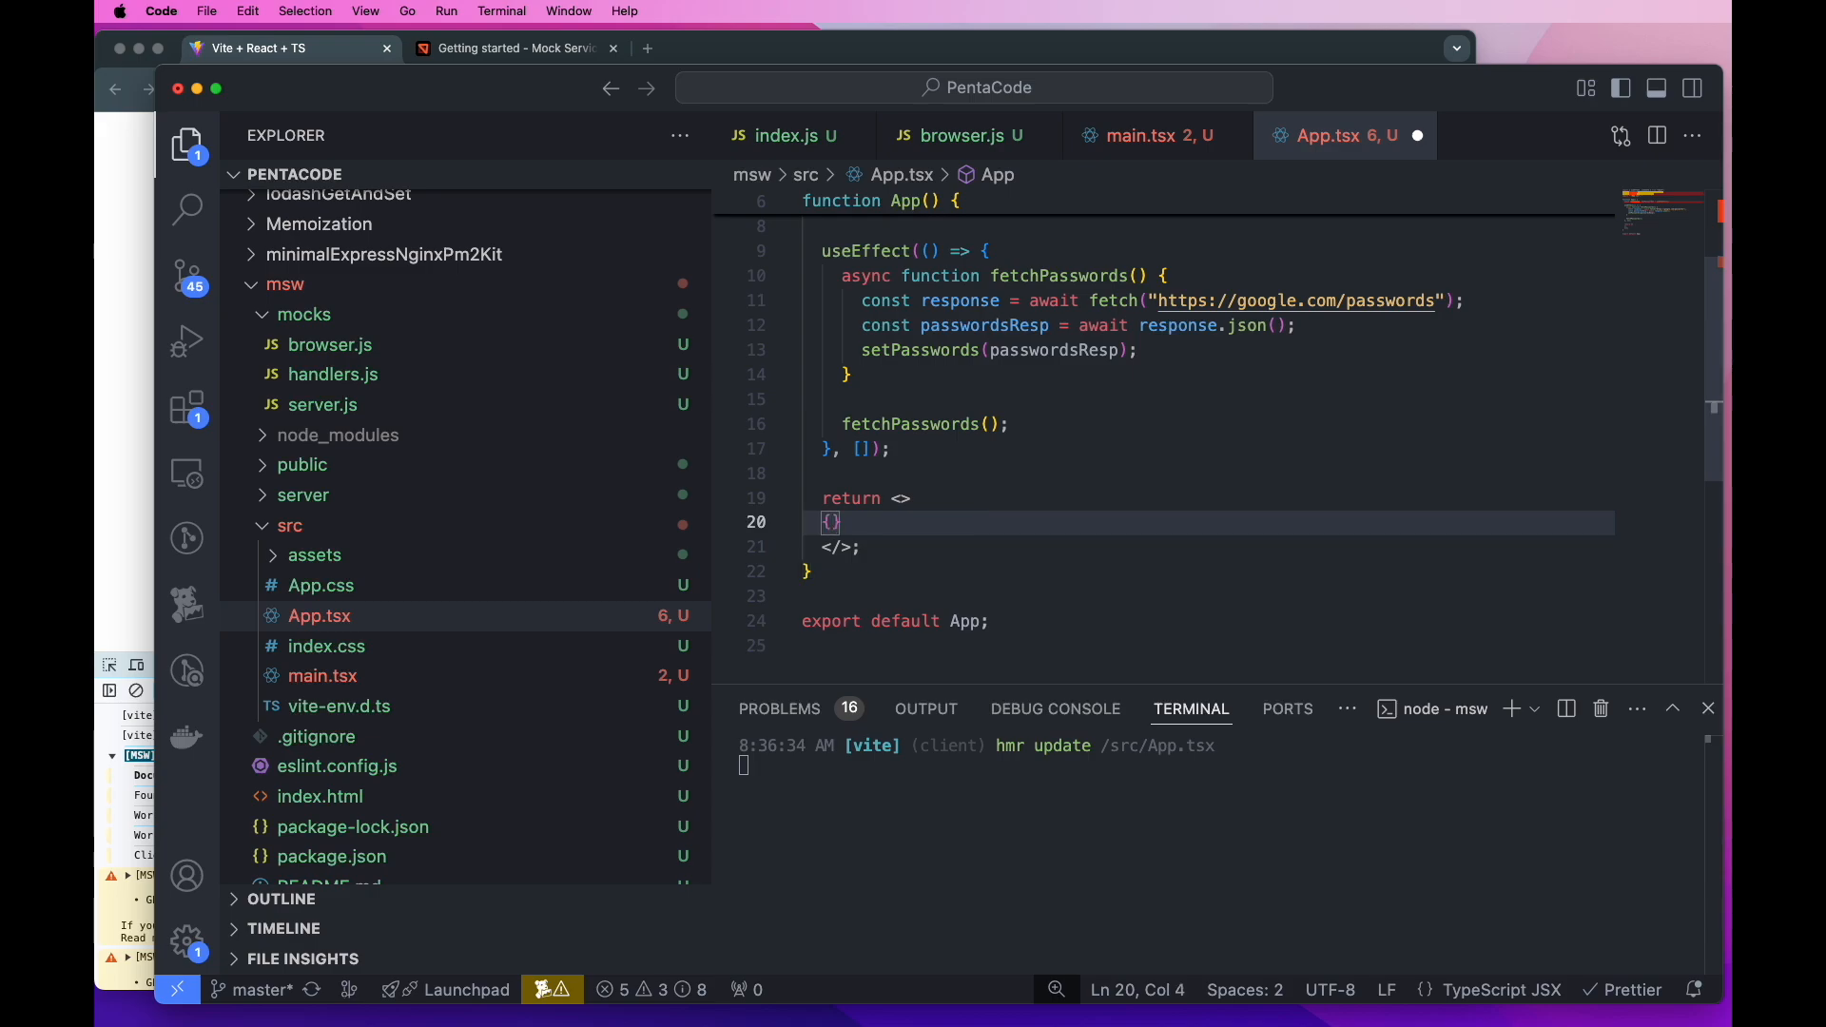
{"action": "type", "text": "passwor"}
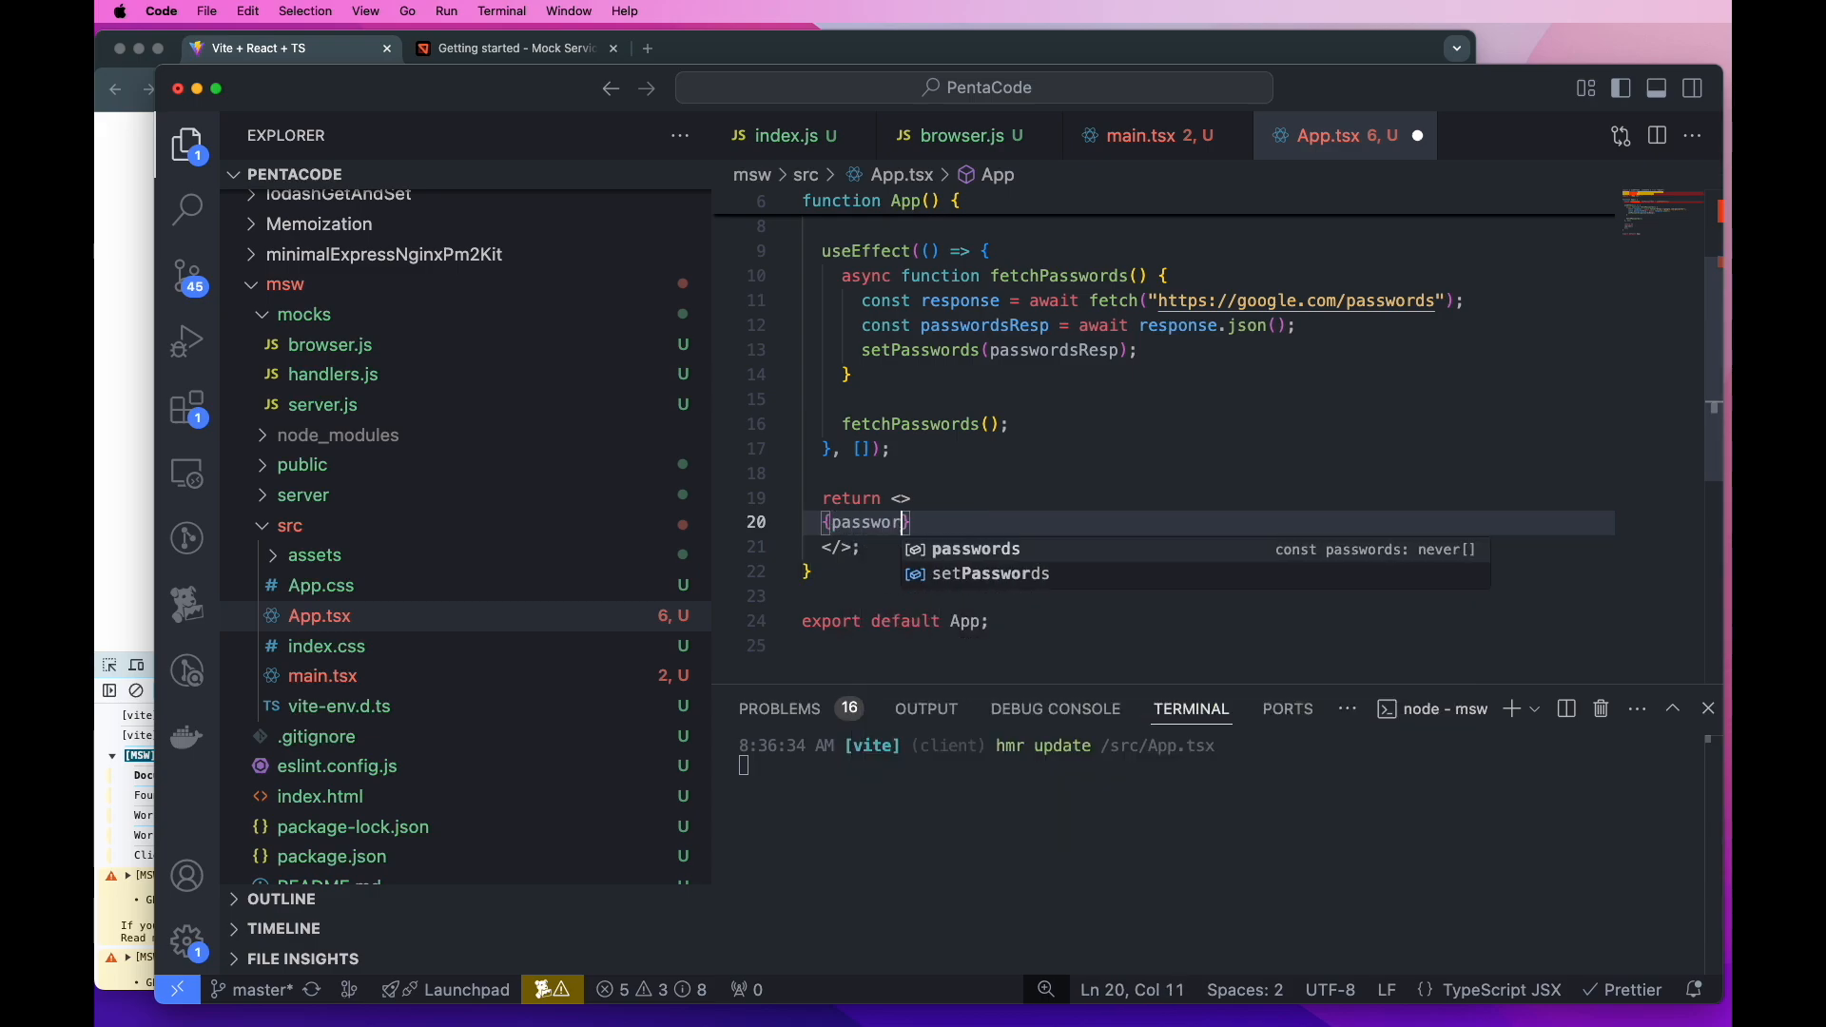
{"action": "type", "text": "ds"}
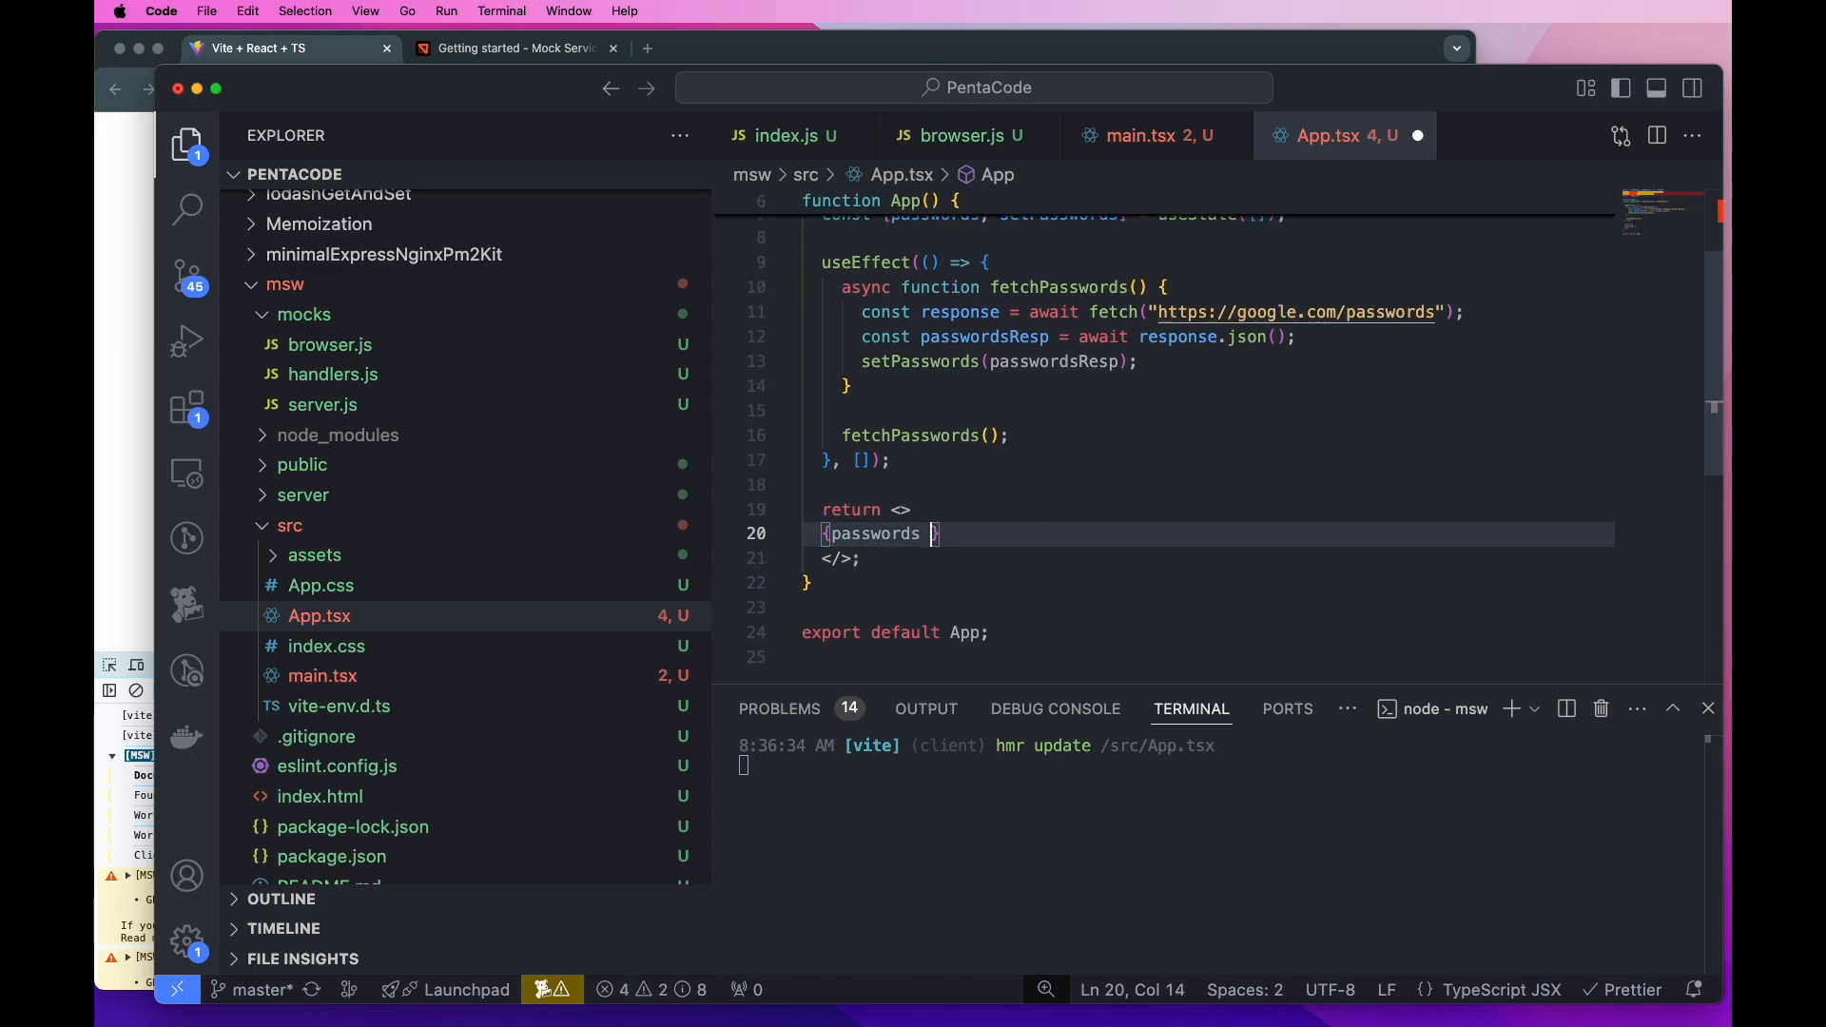
{"action": "type", "text": "&& pa"}
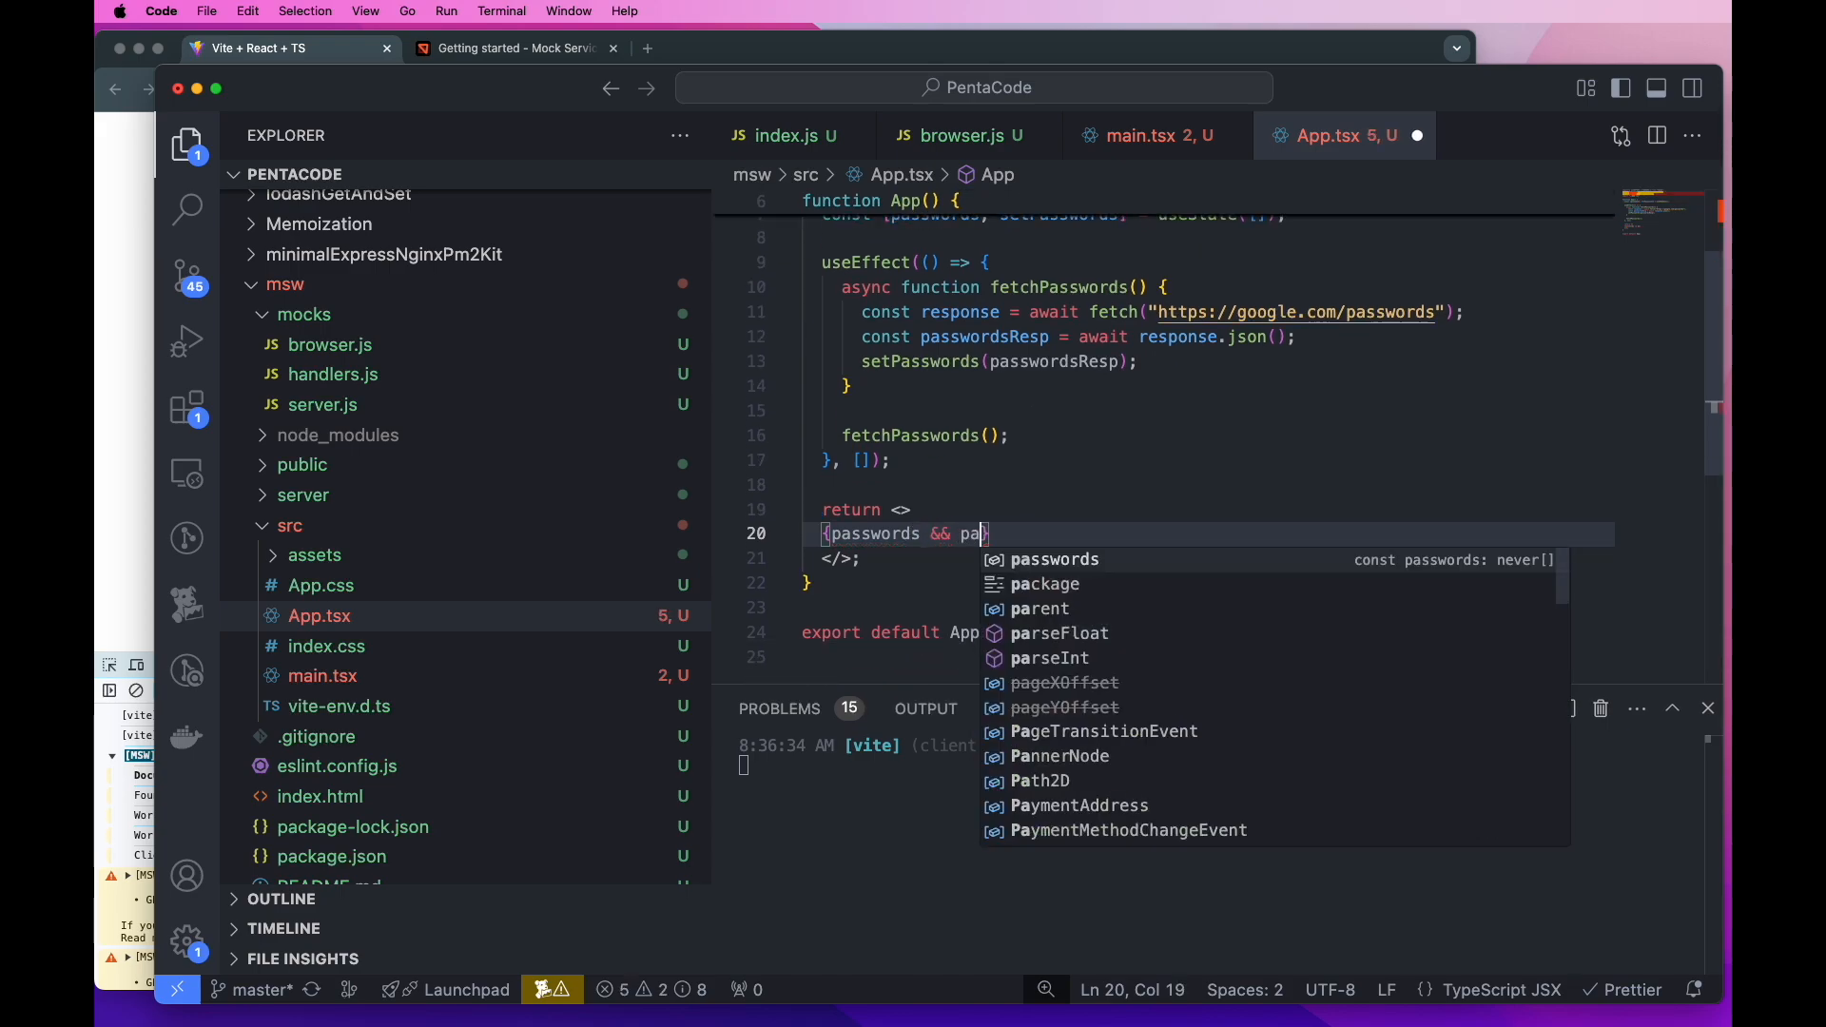
{"action": "type", "text": "ssword"}
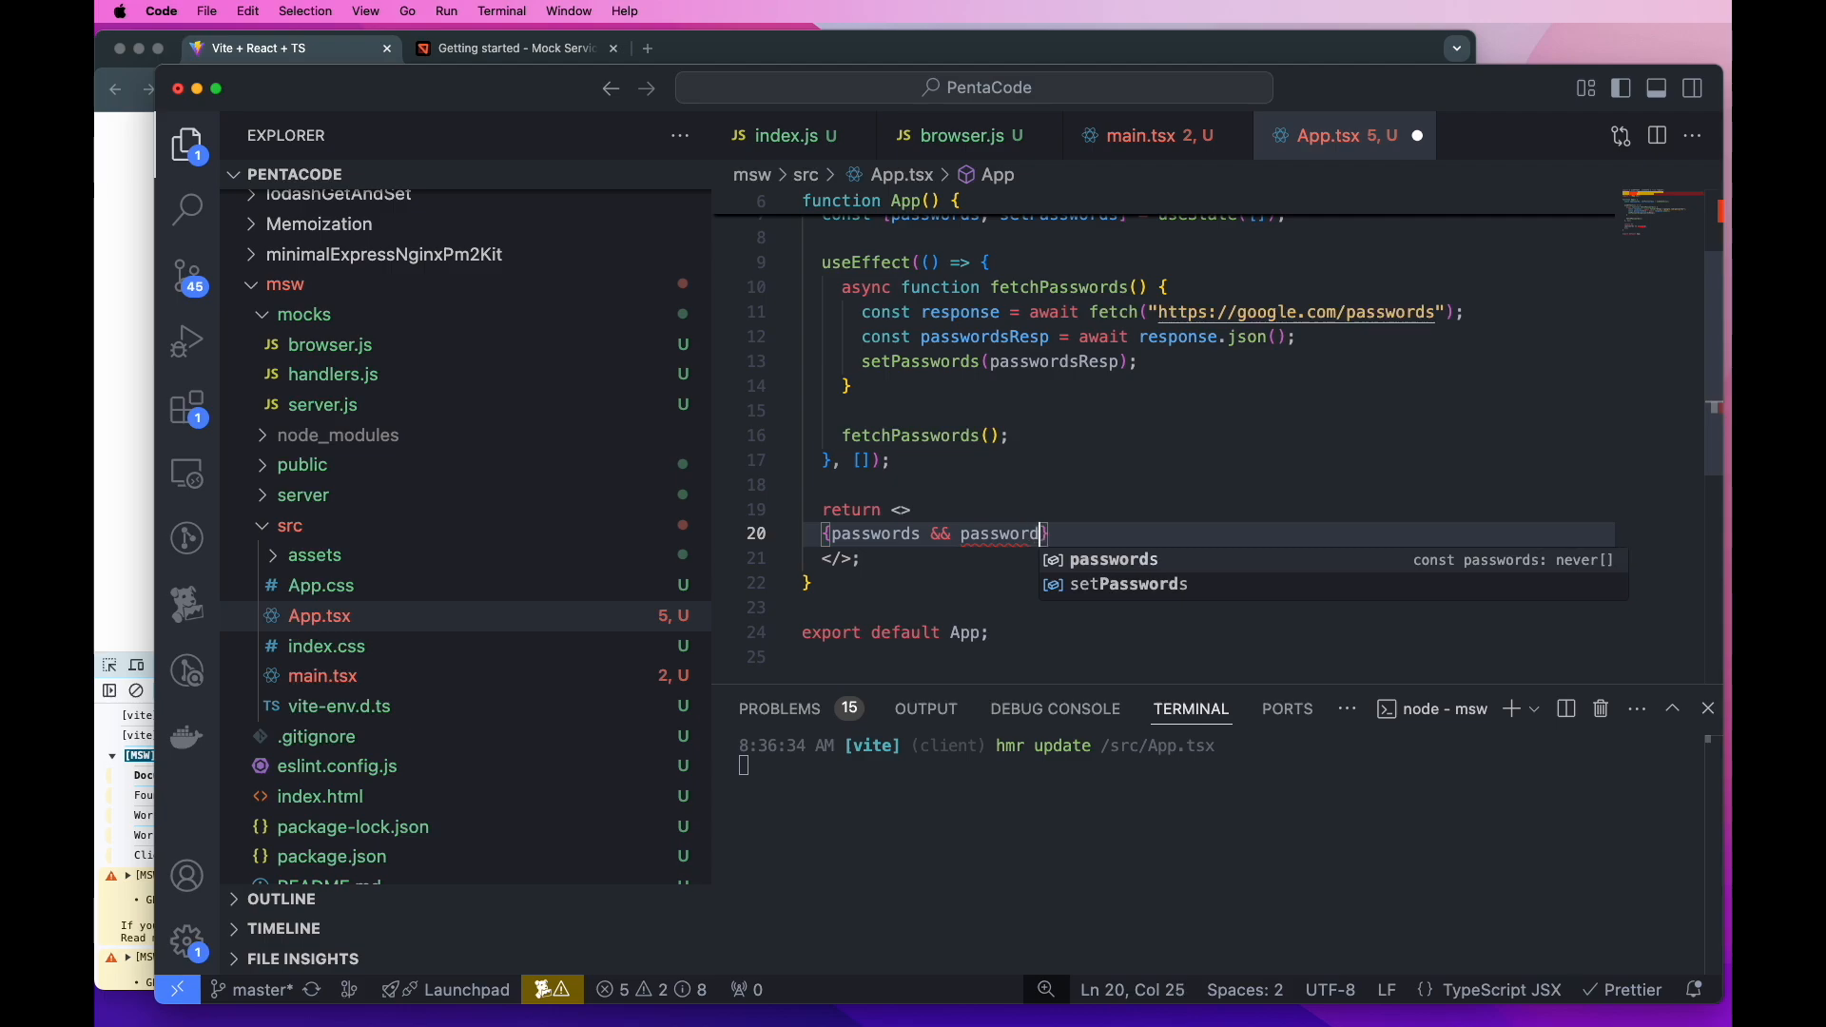
{"action": "type", "text": ".map(("}
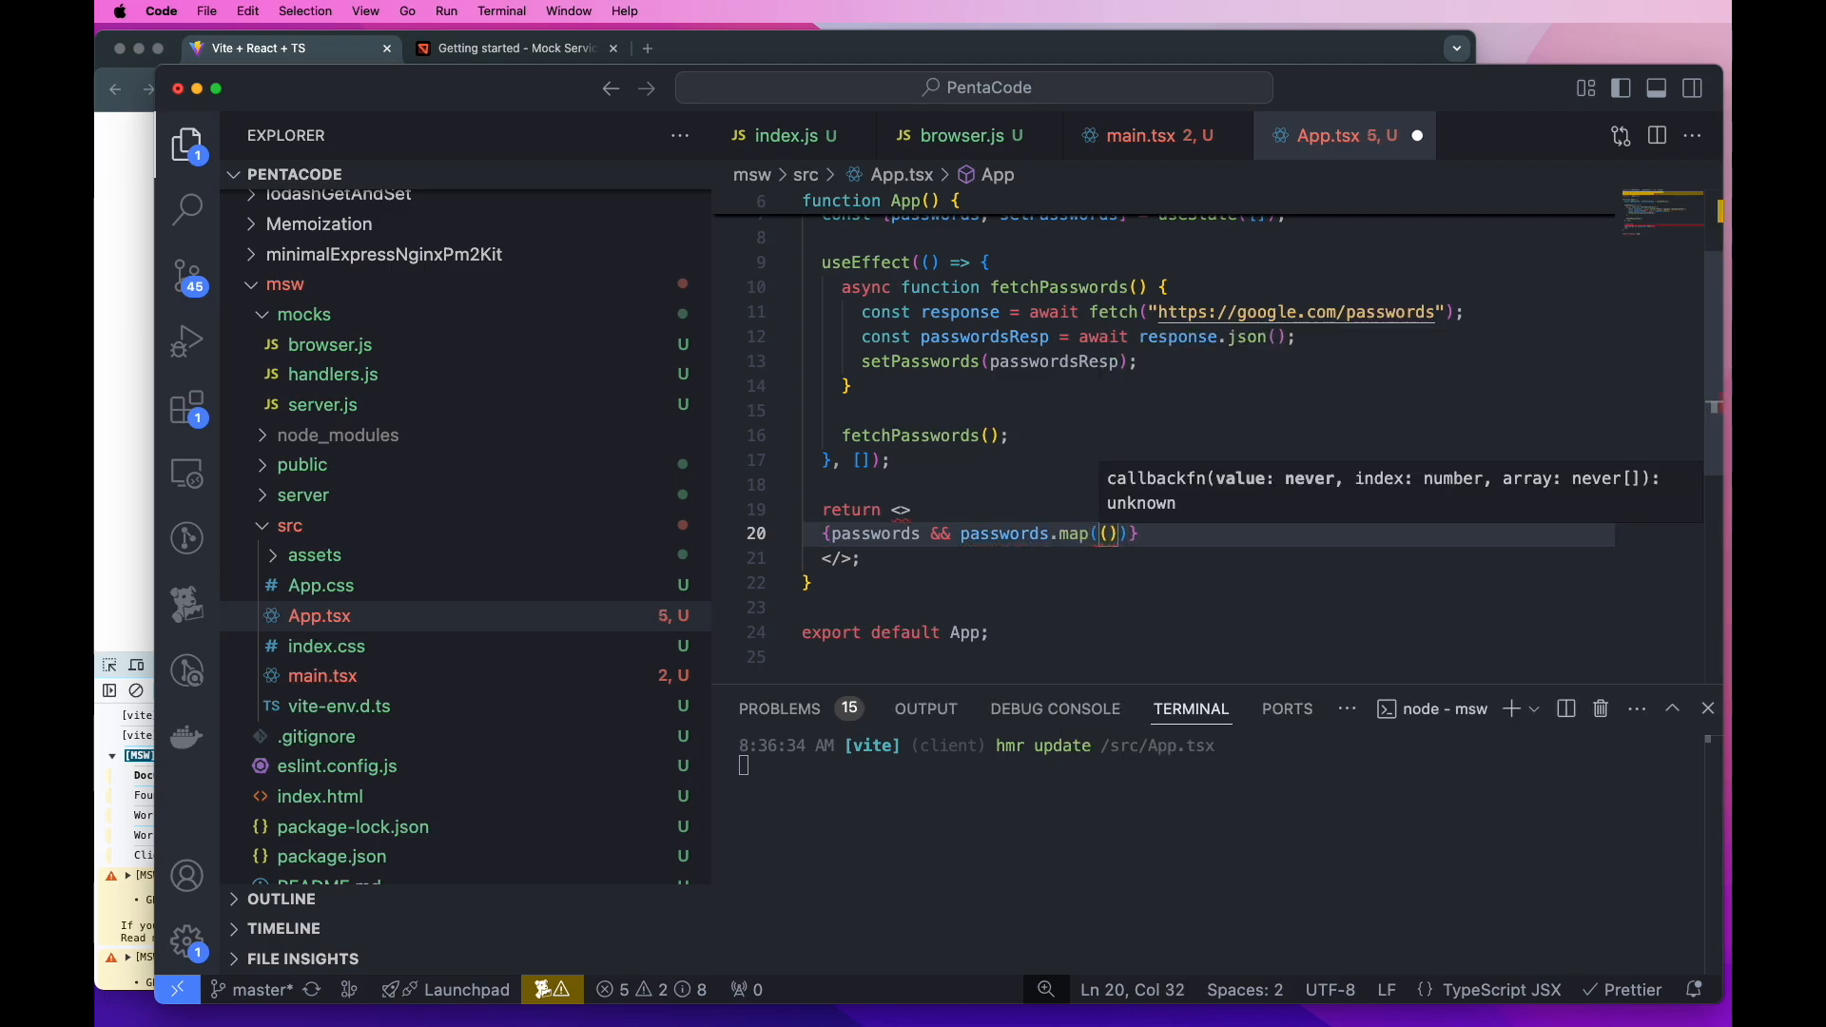
{"action": "type", "text": "data"}
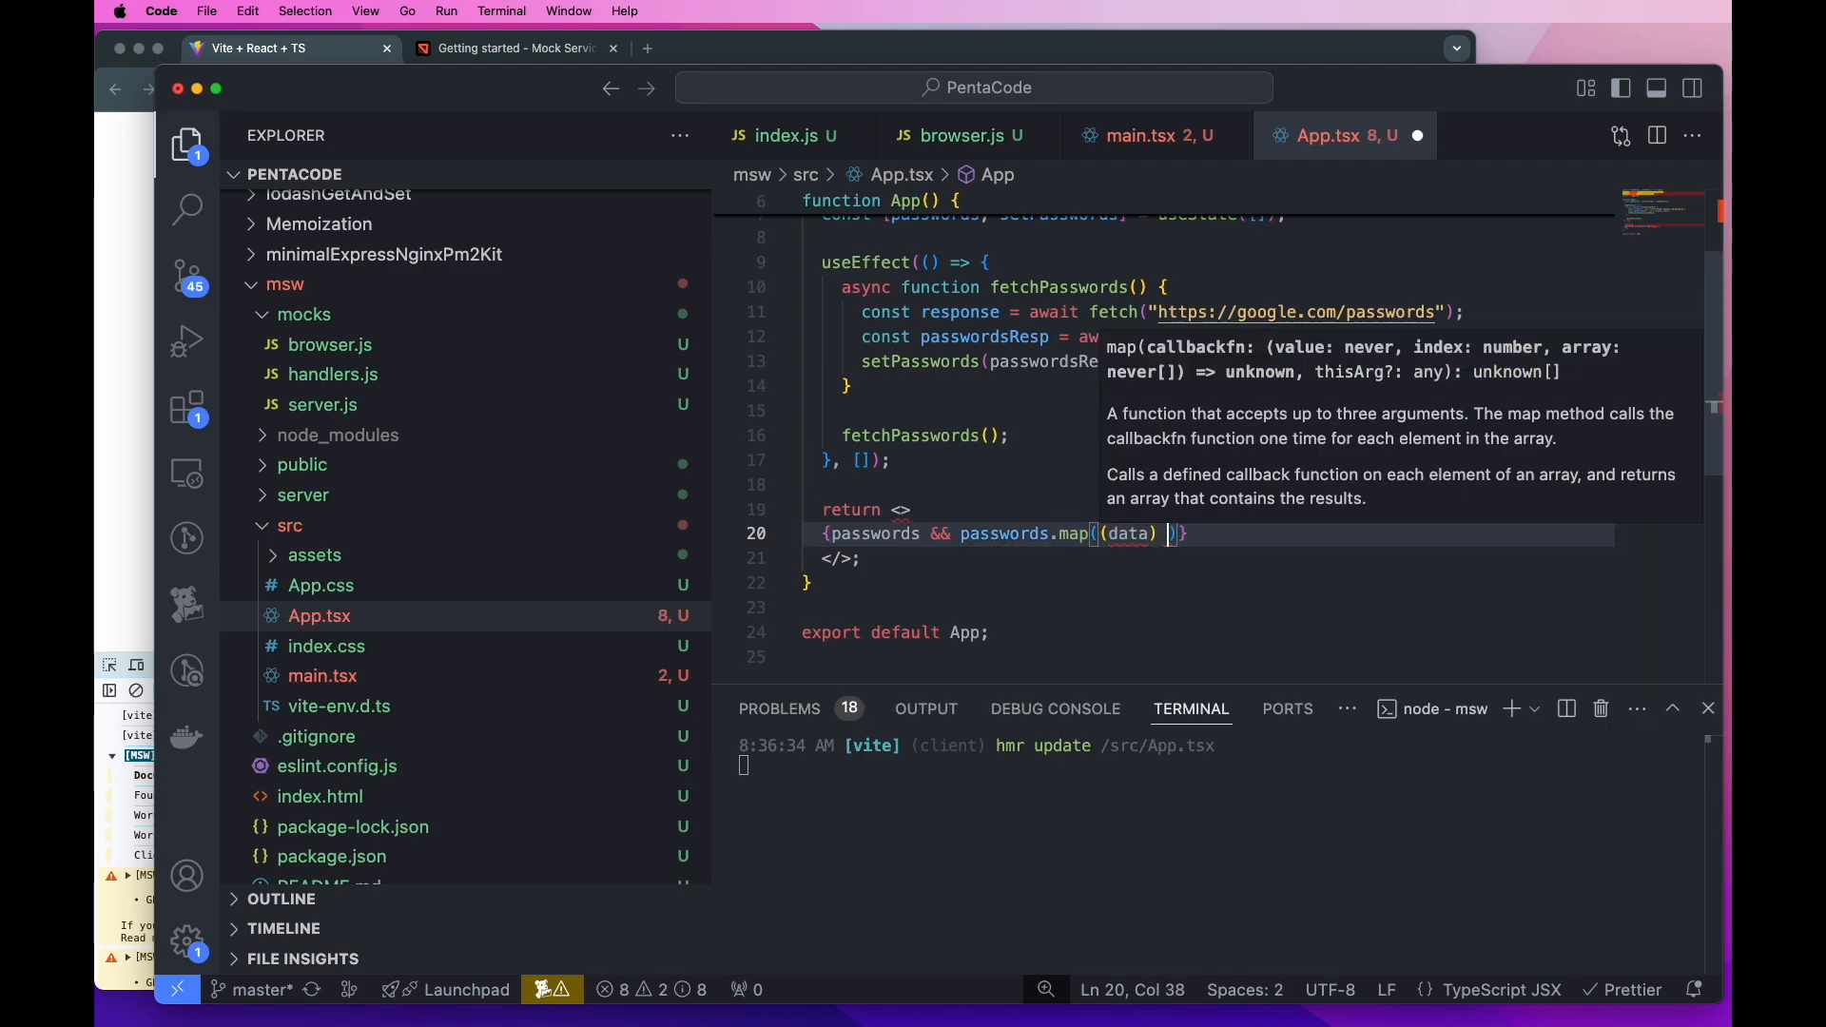
{"action": "type", "text": "=> {"}
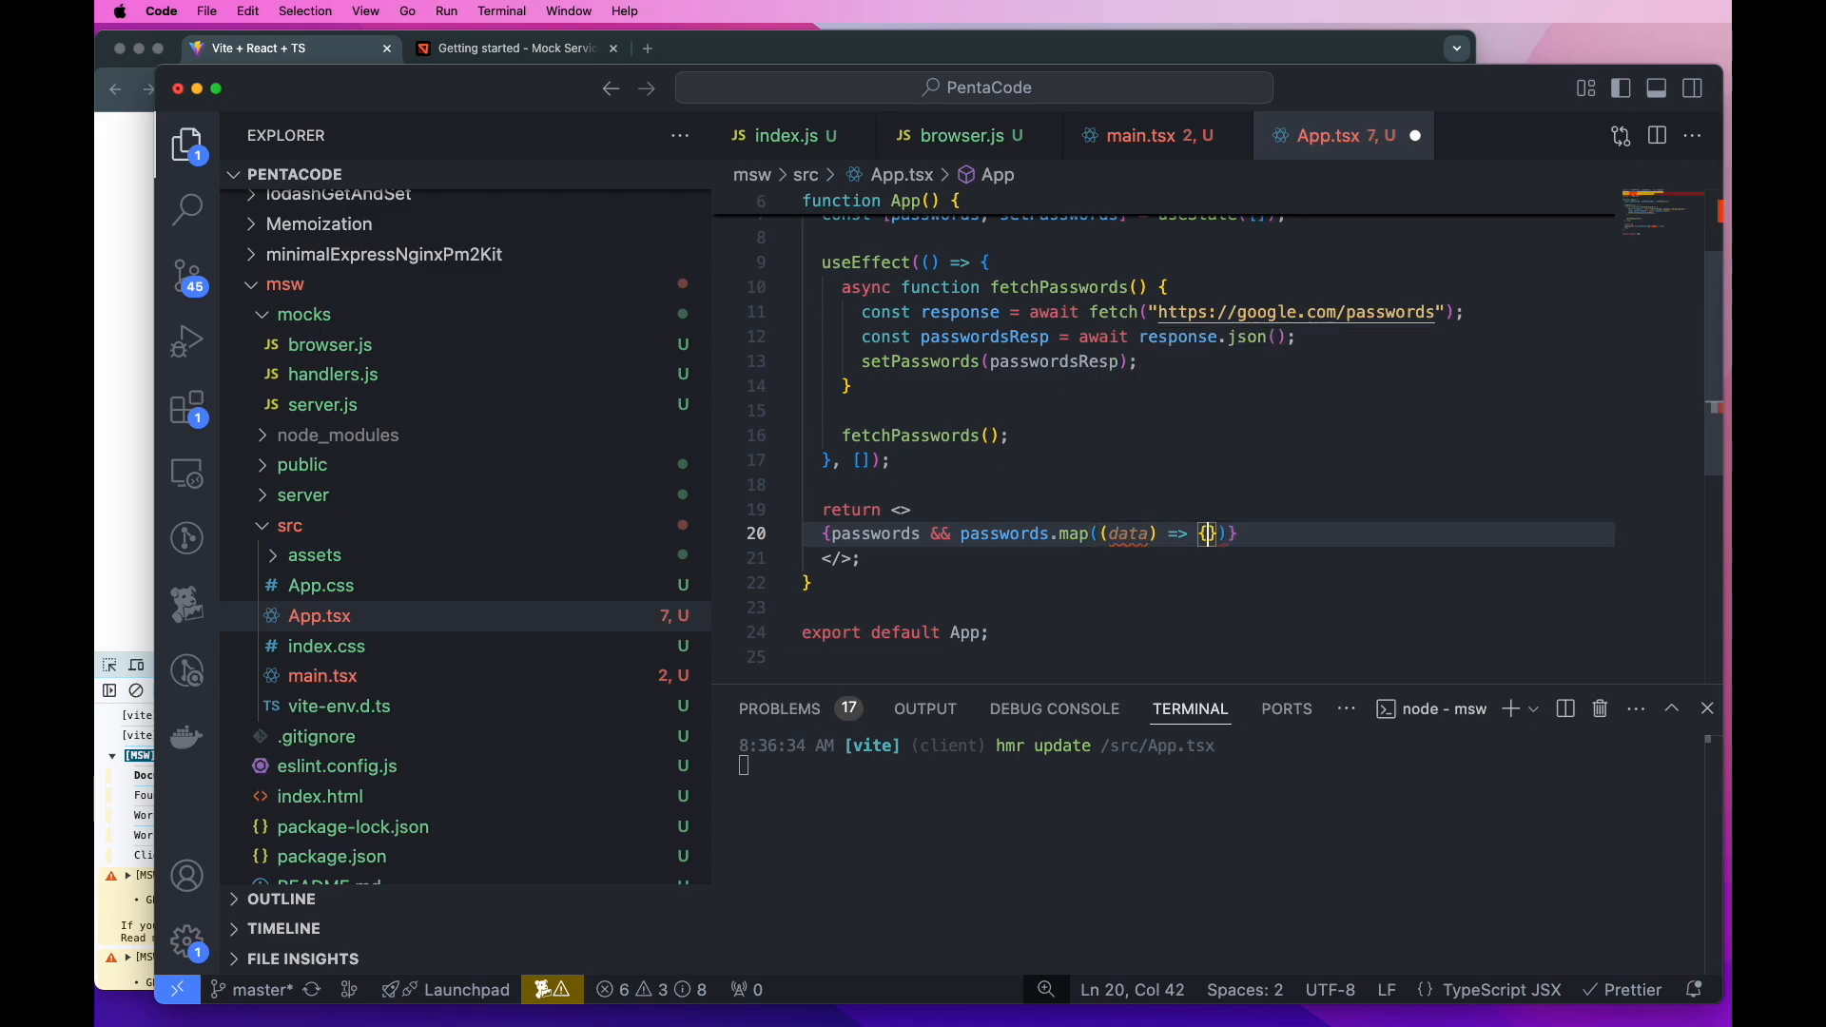
{"action": "key", "text": "Backspace"}
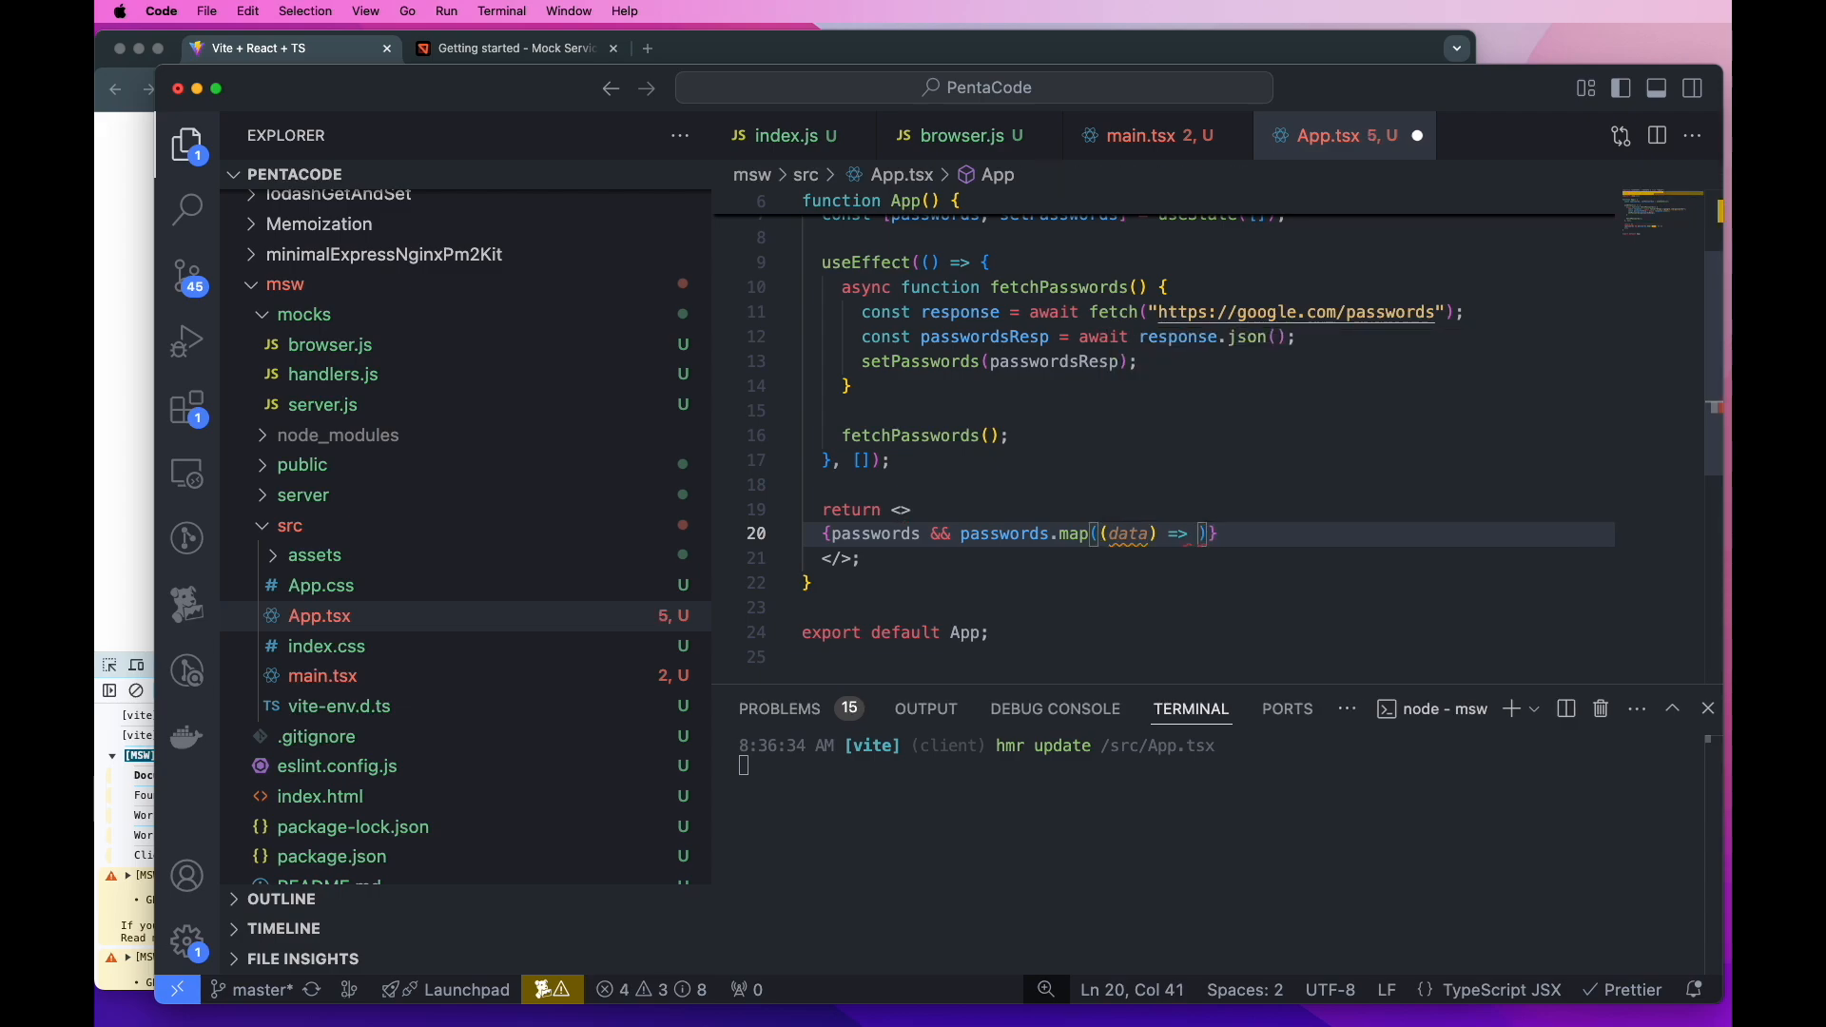
{"action": "type", "text": "<div> </div>"}
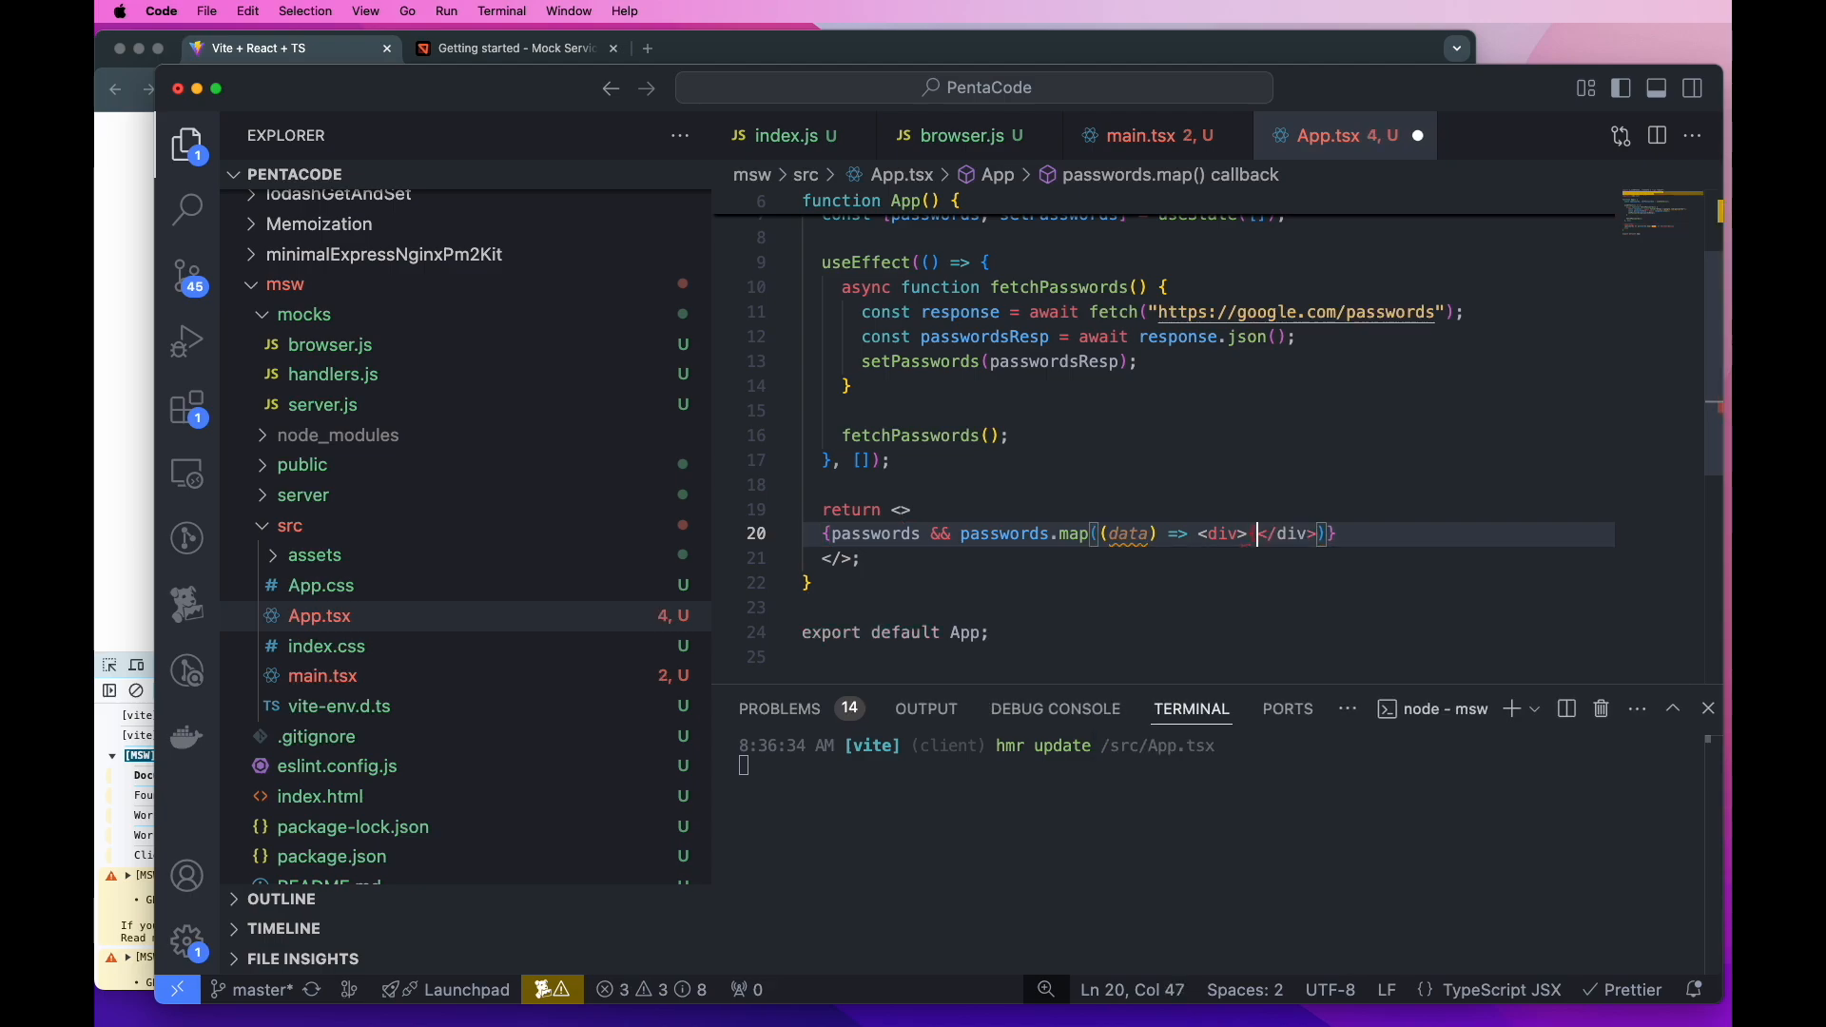
{"action": "type", "text": "data."}
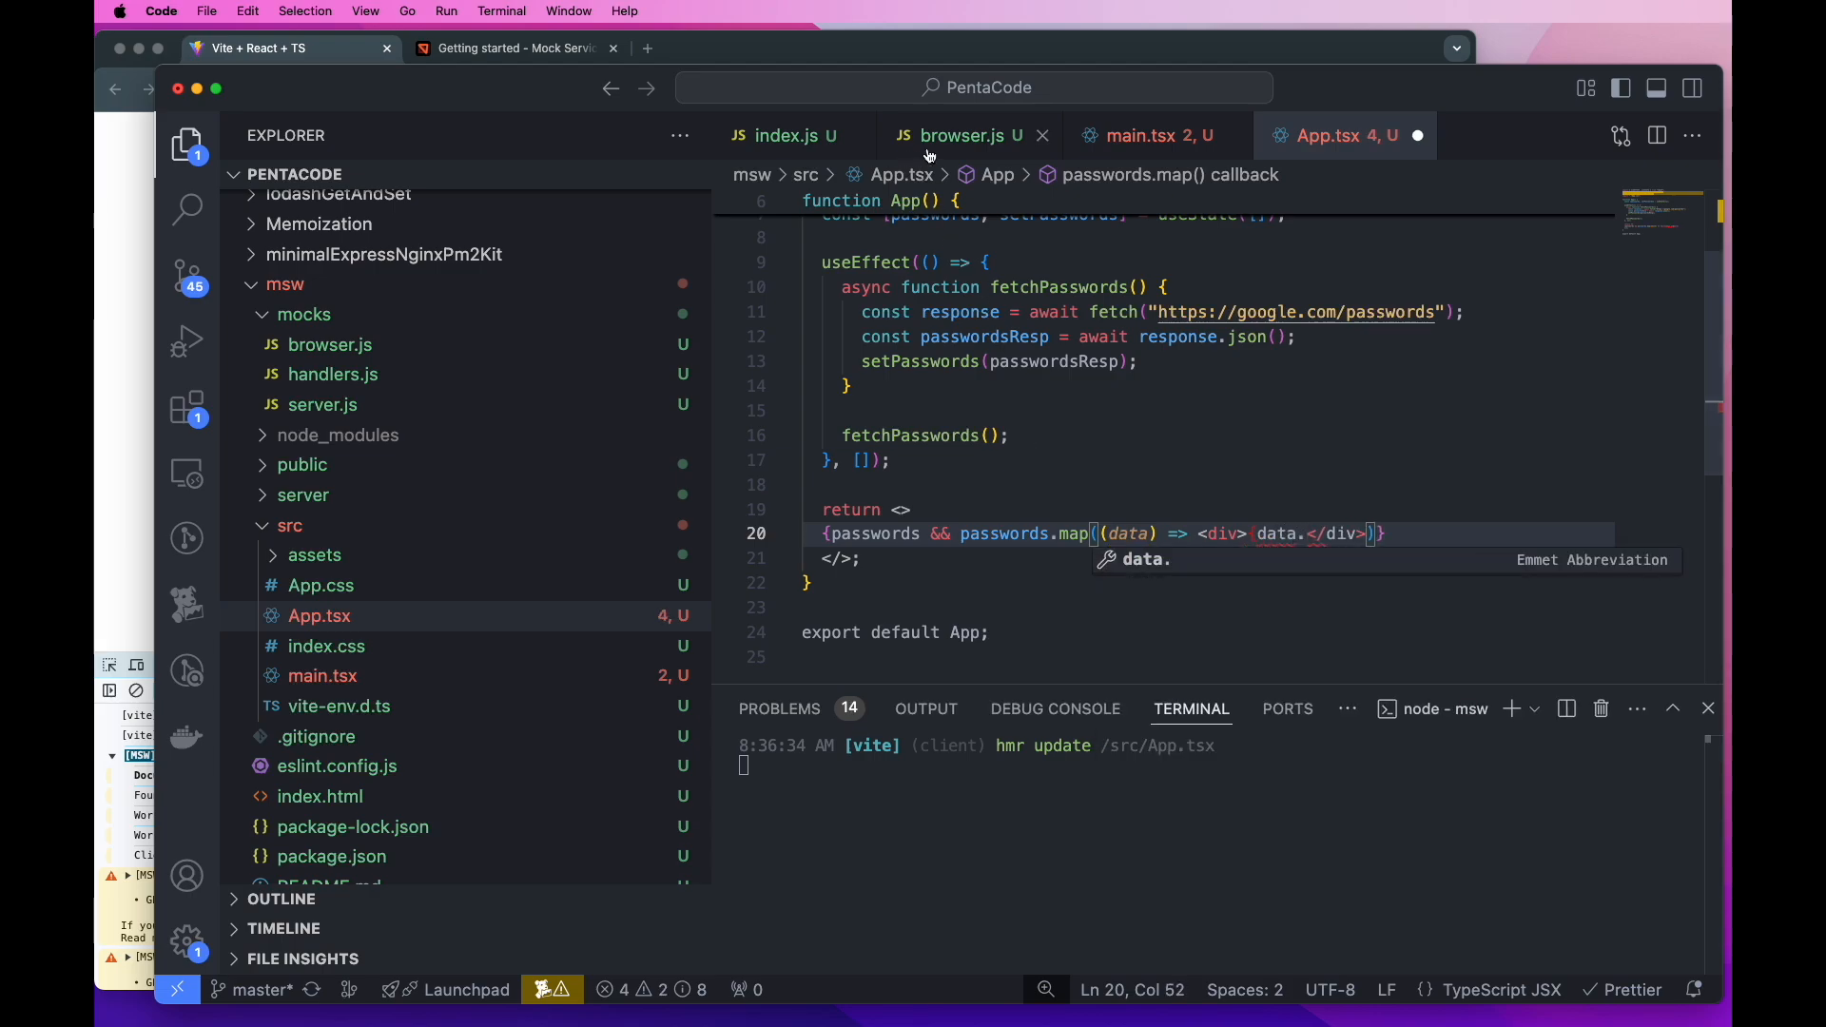
Confirm handlers.js field names, then fill each div with data.user - data.password.
{"action": "left_click", "coordinate": [954, 135]}
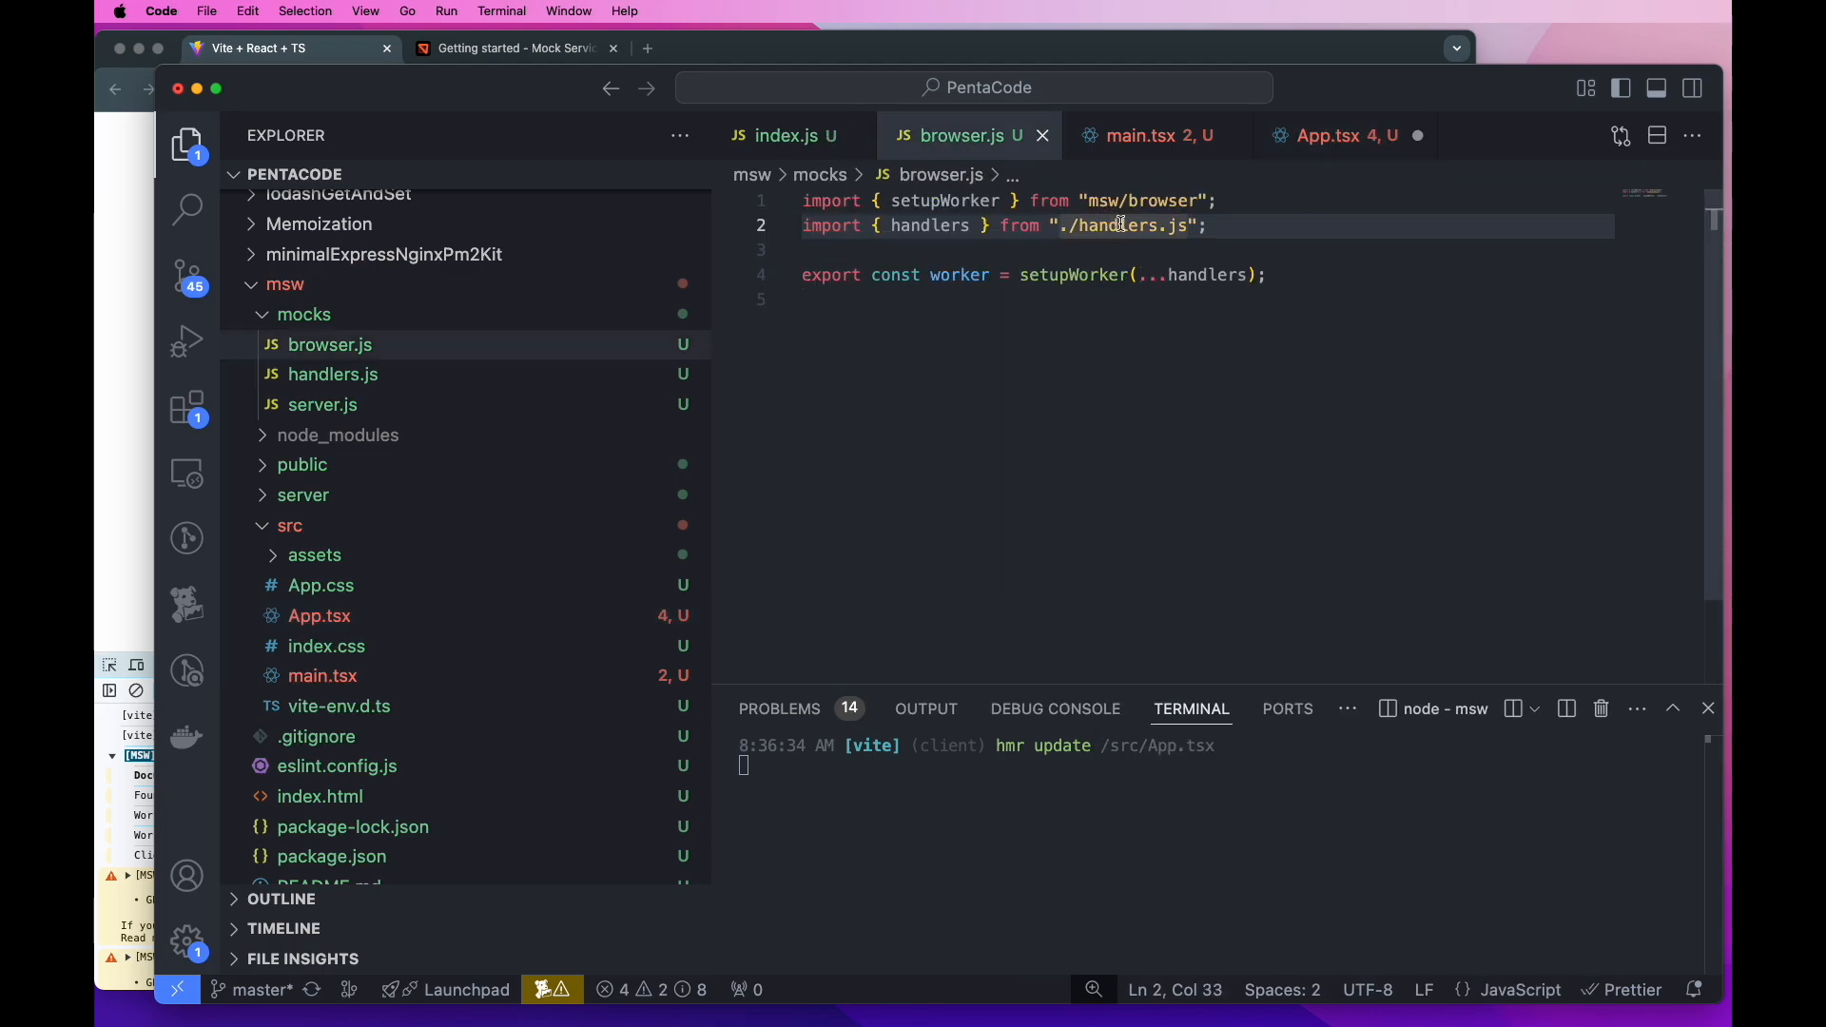
{"action": "left_click", "coordinate": [333, 374]}
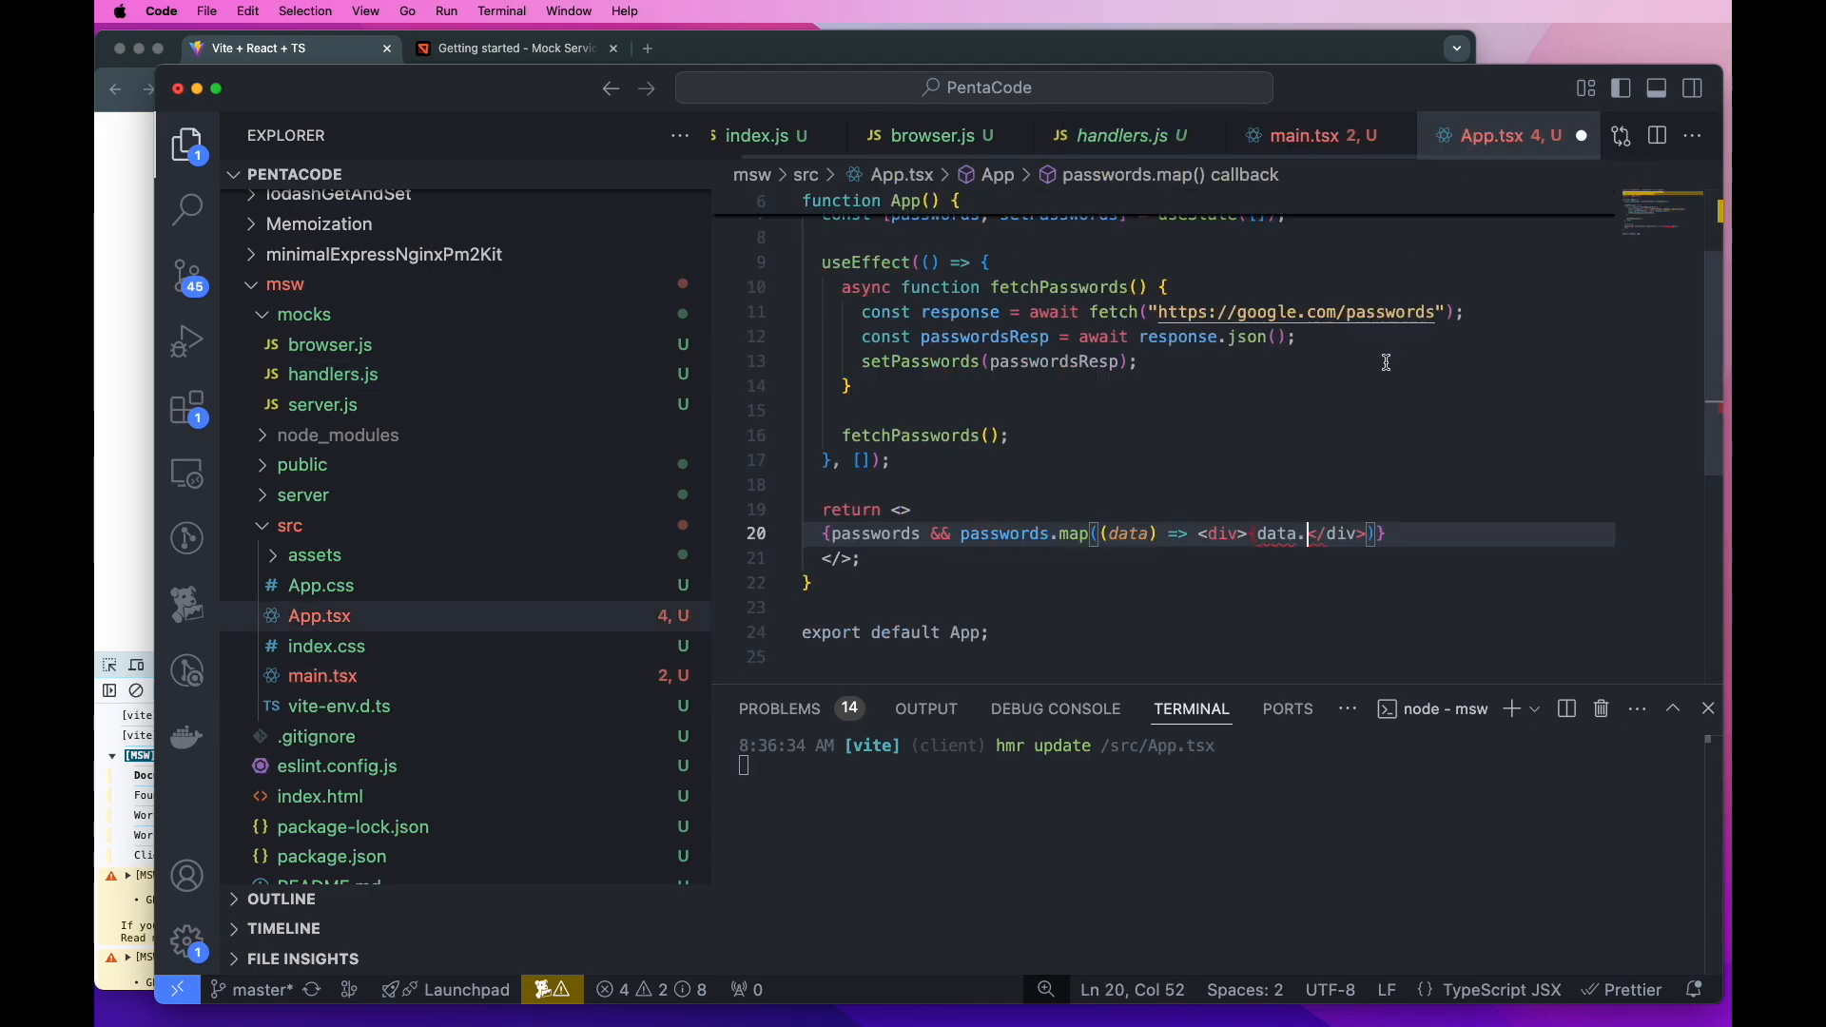
{"action": "type", "text": "user} -"}
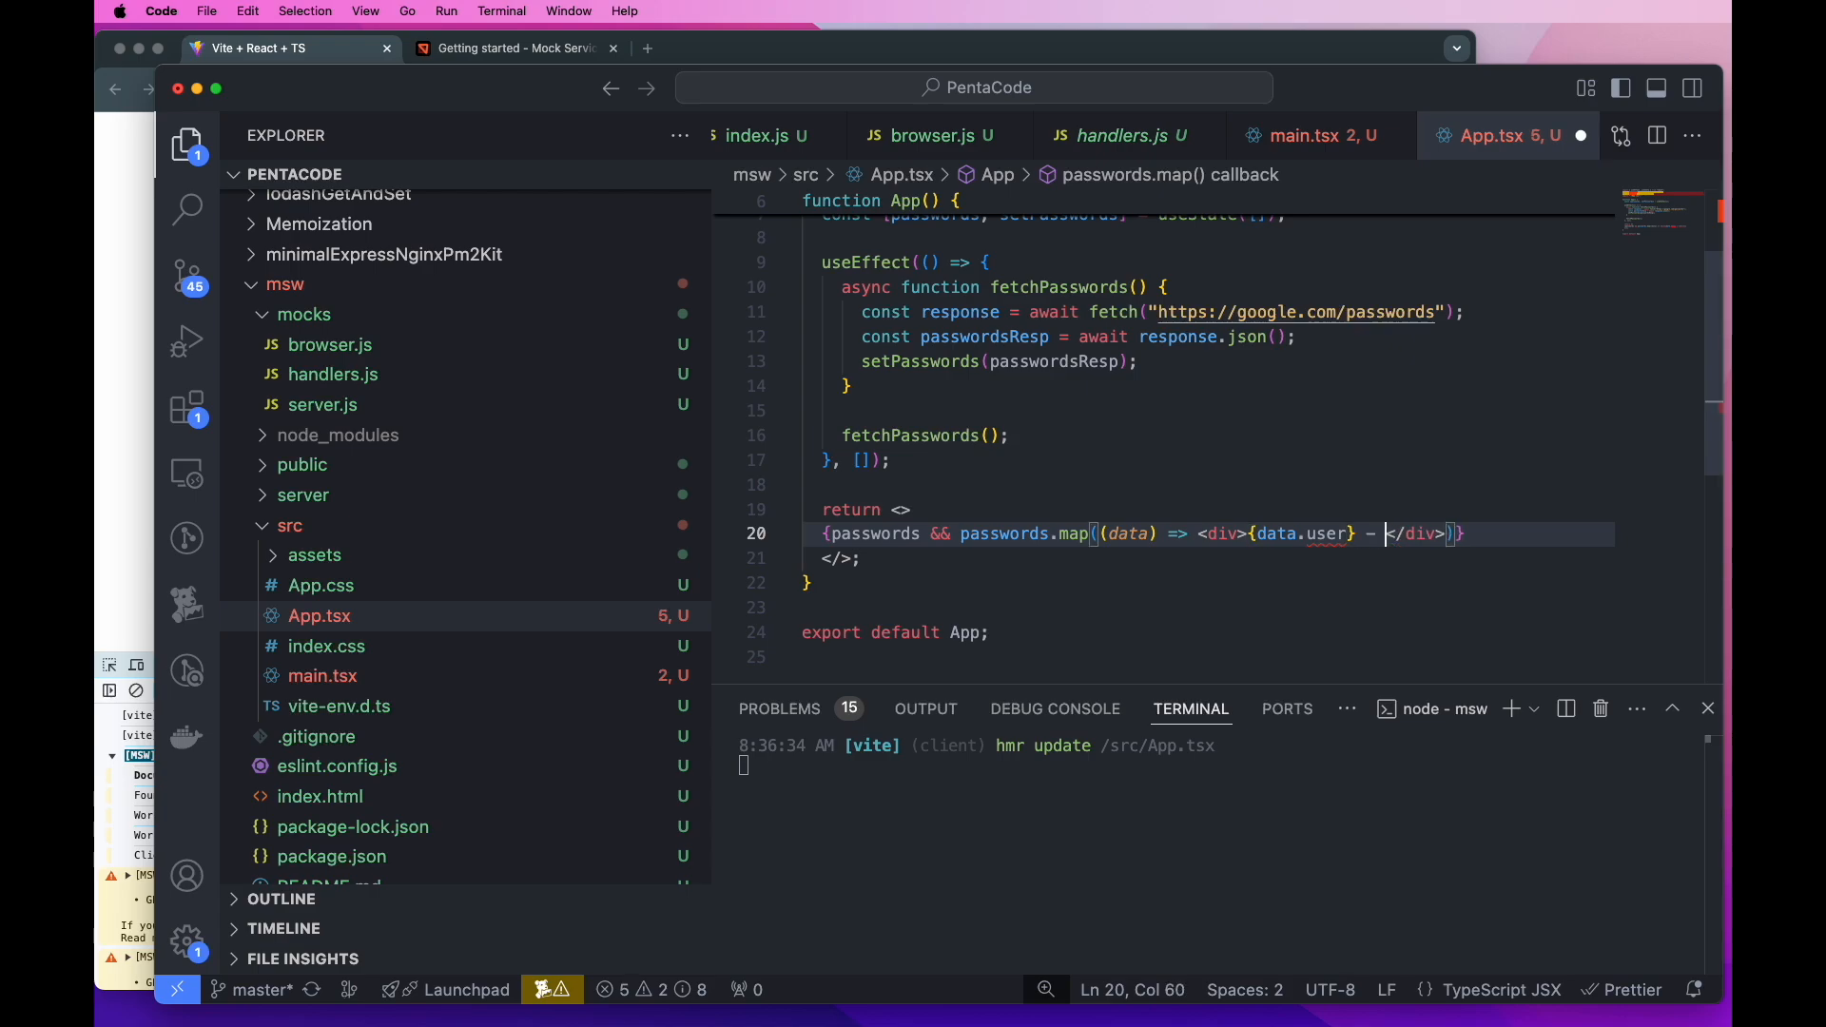
{"action": "type", "text": "data.password}"}
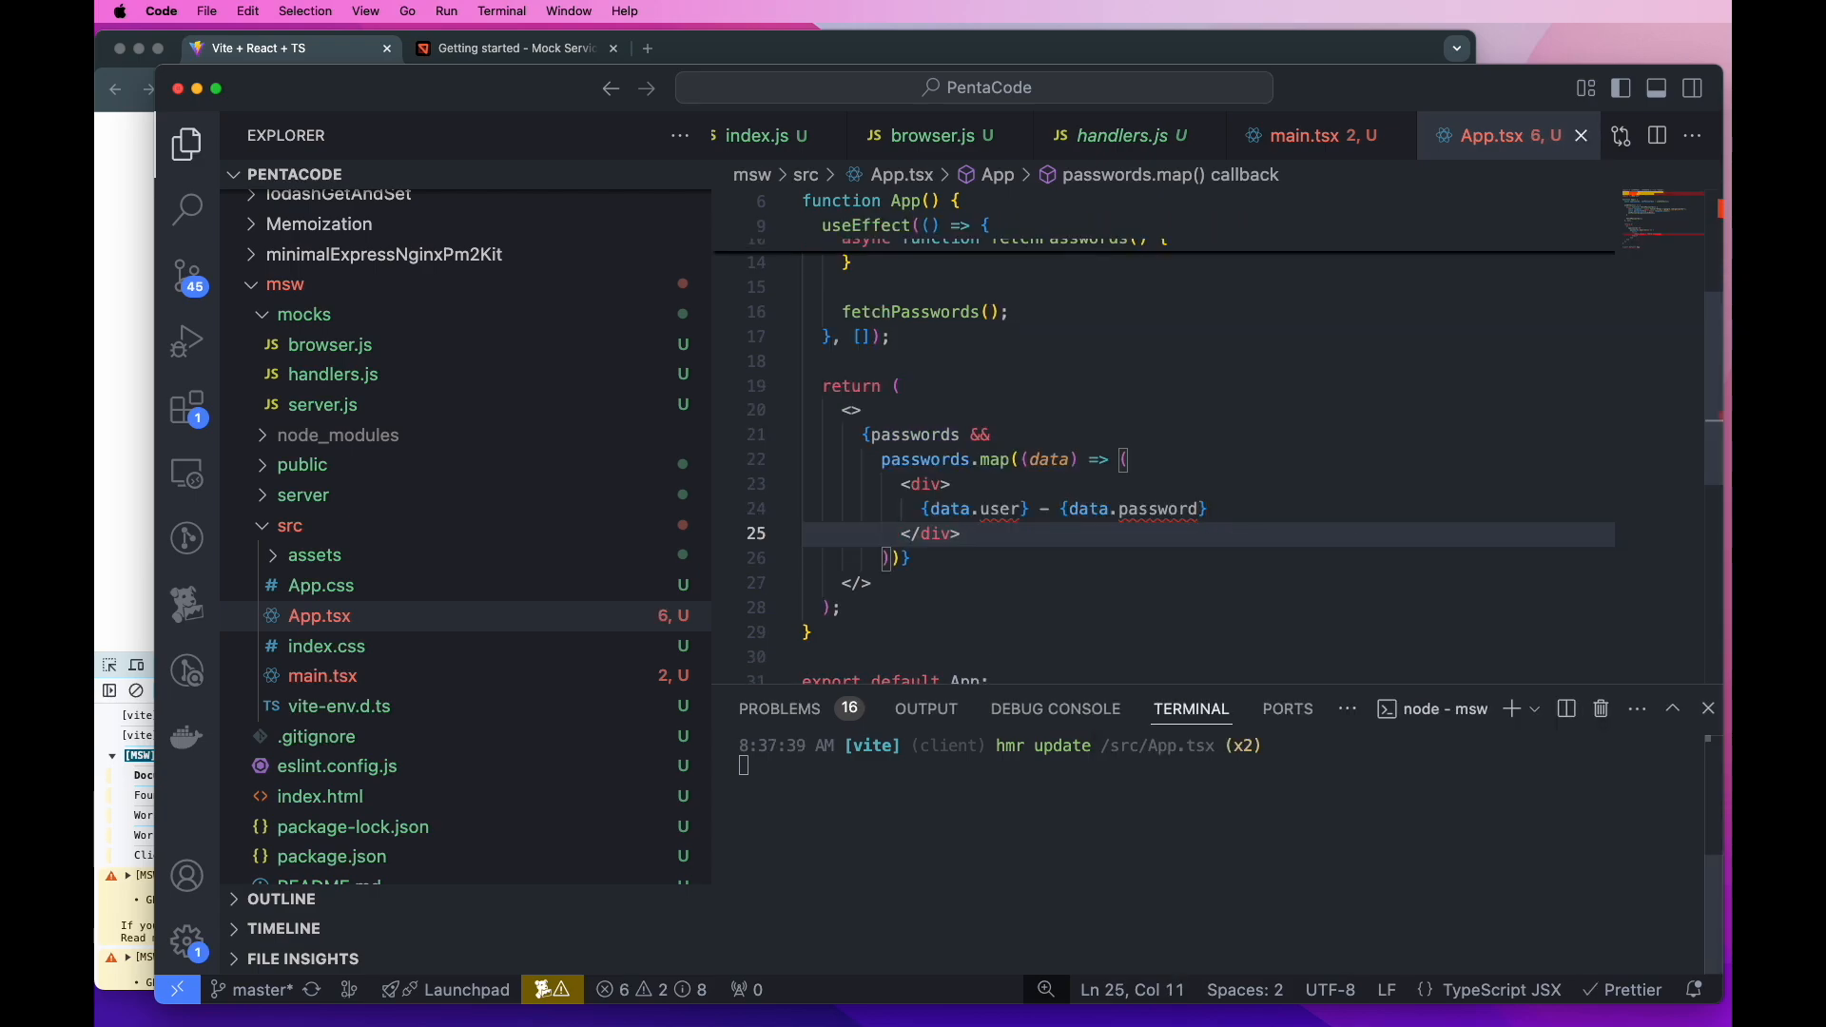
{"action": "mouse_move", "coordinate": [1142, 509]}
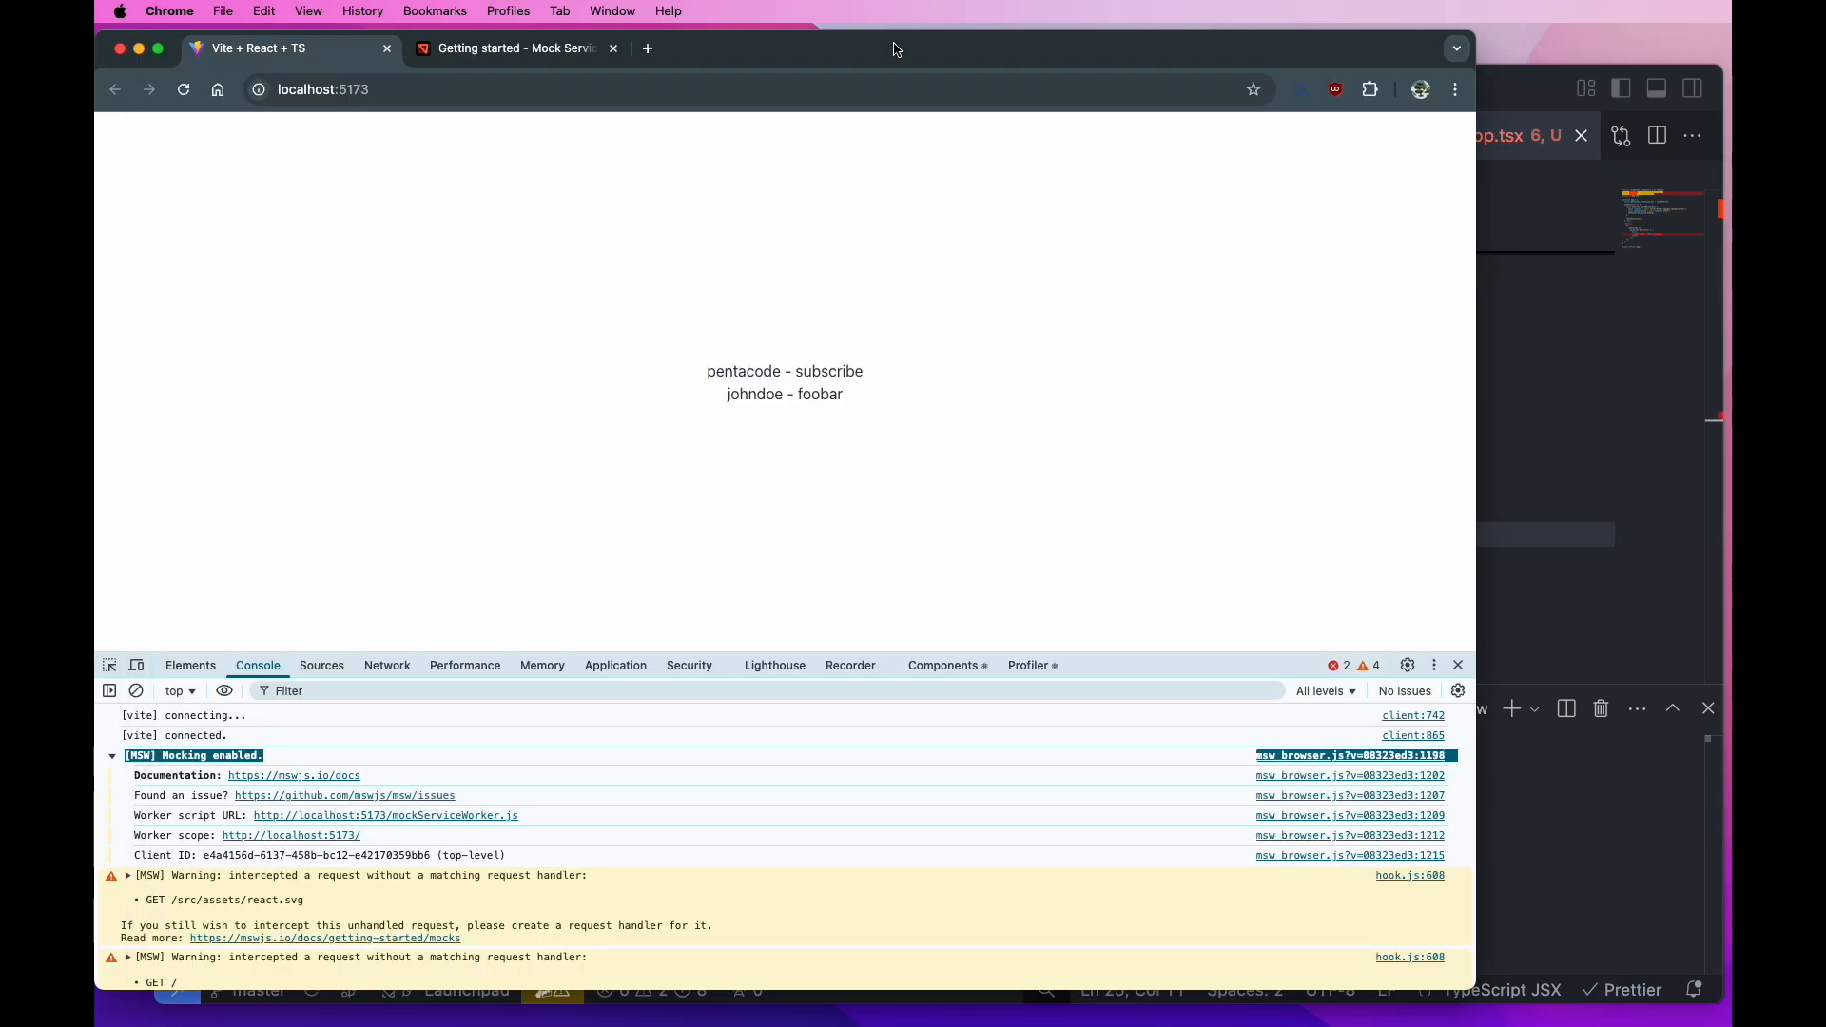
{"action": "mouse_move", "coordinate": [709, 369]}
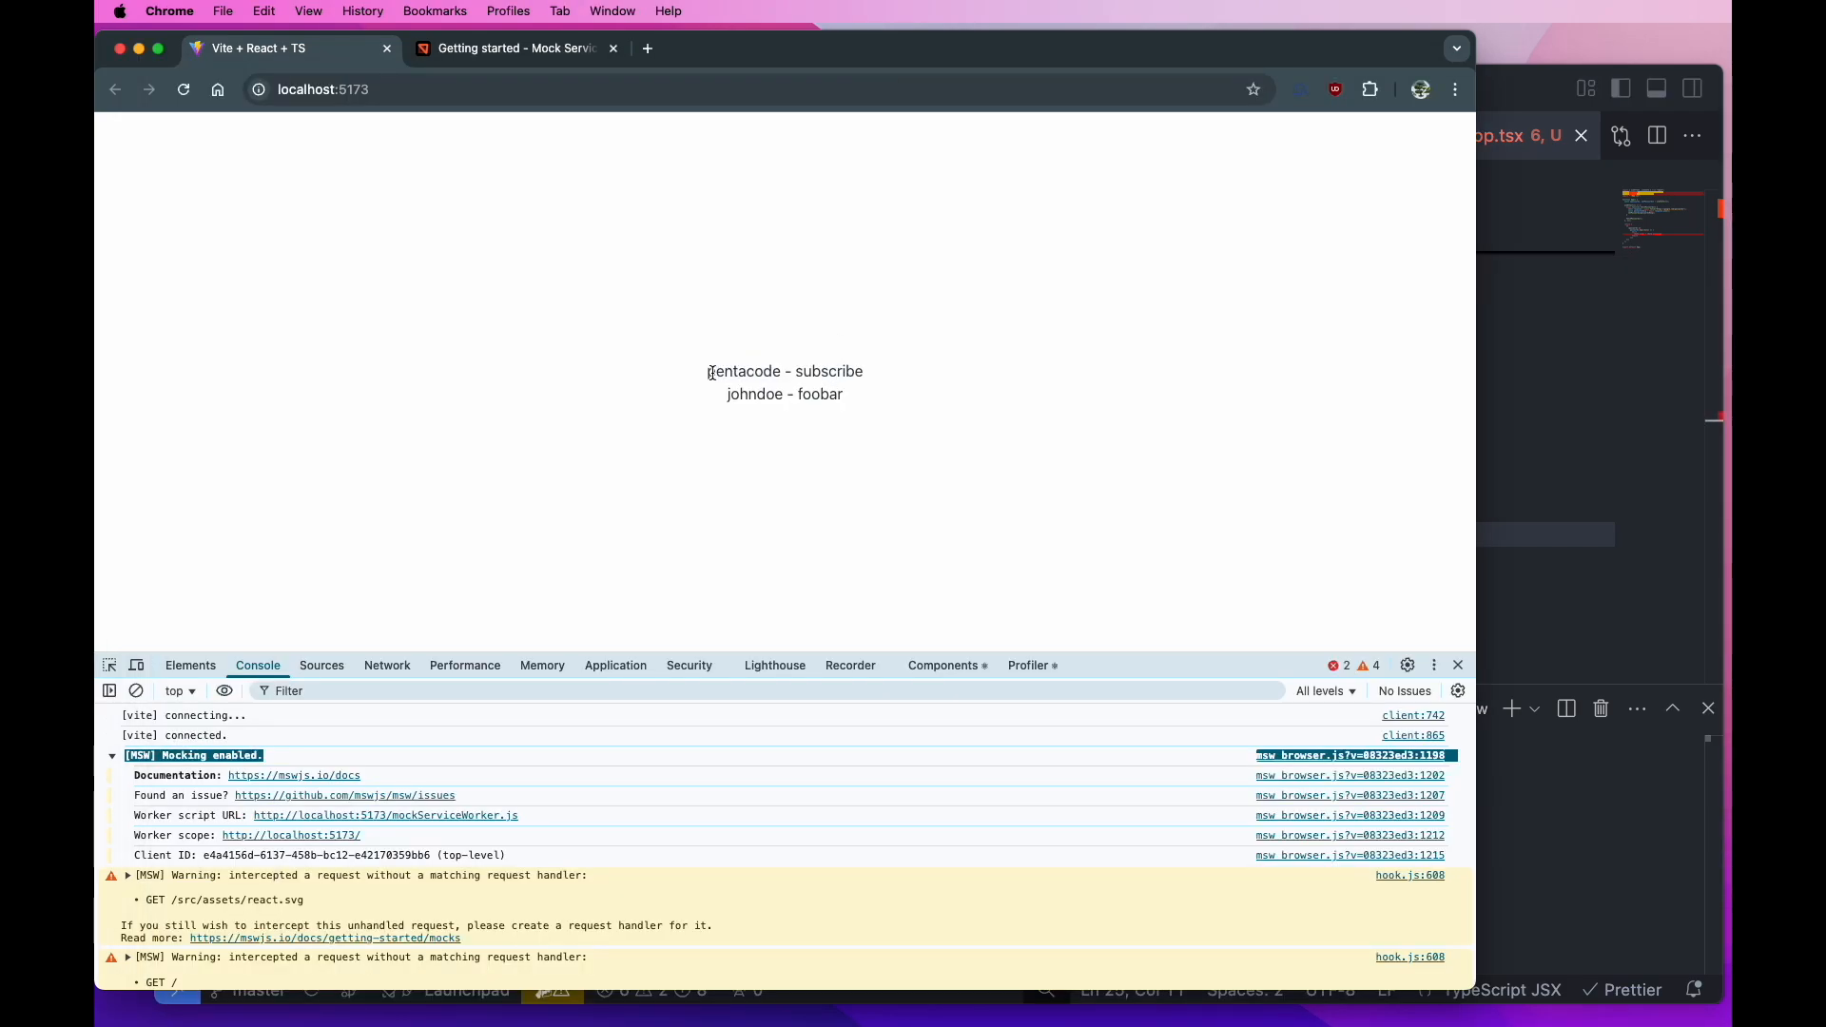
{"action": "left_click", "coordinate": [386, 665]}
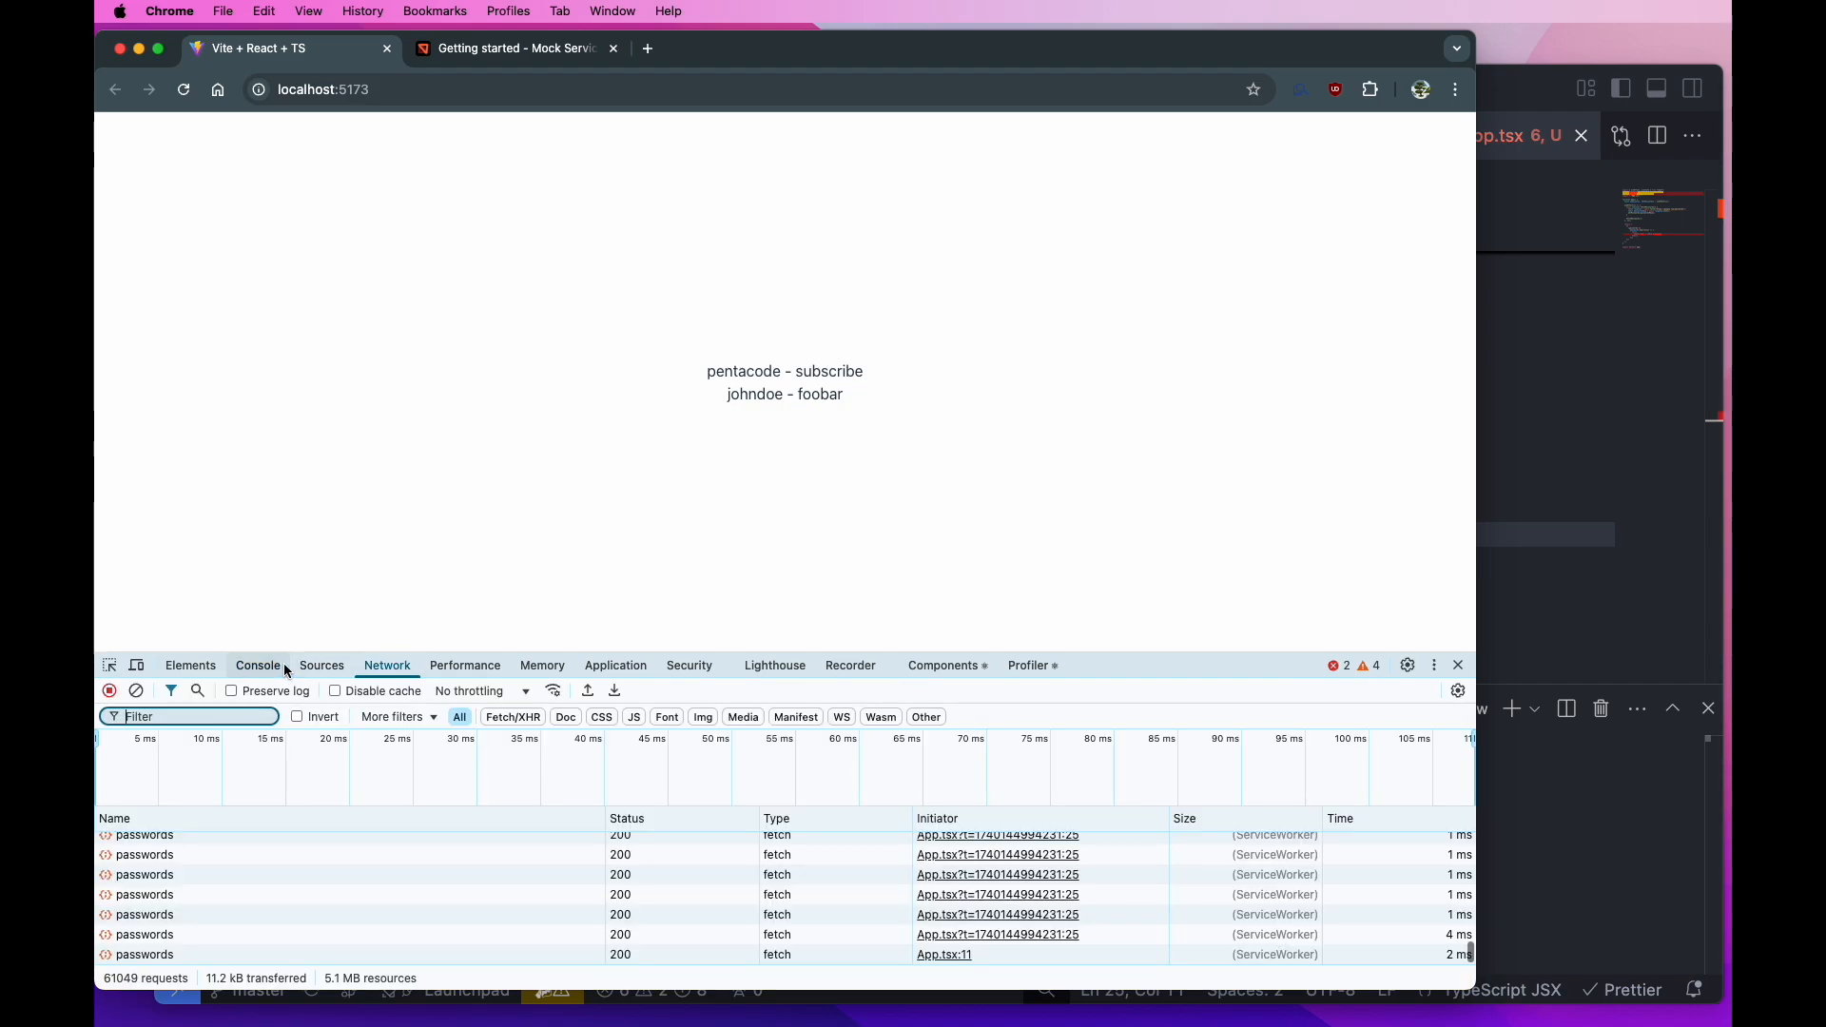
Inspect a passwords request's Headers, showing 200 OK from the service worker.
{"action": "left_click", "coordinate": [144, 954]}
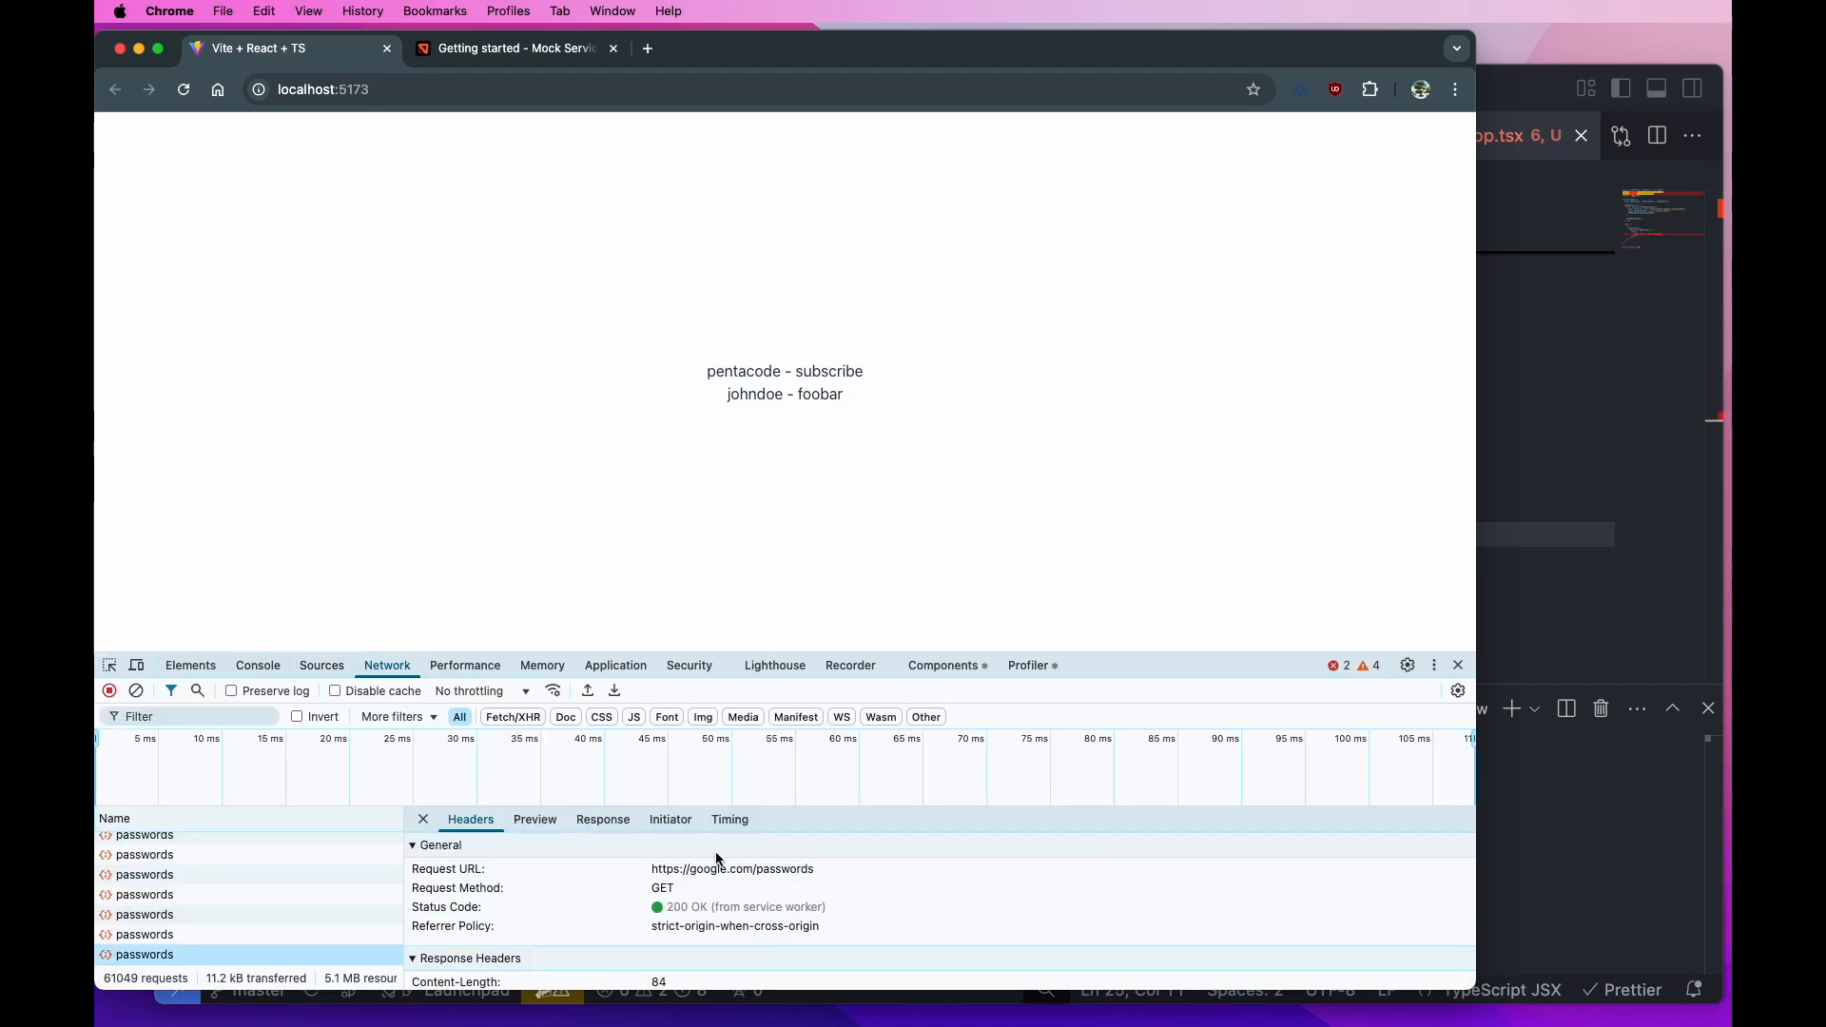
{"action": "left_click", "coordinate": [602, 819]}
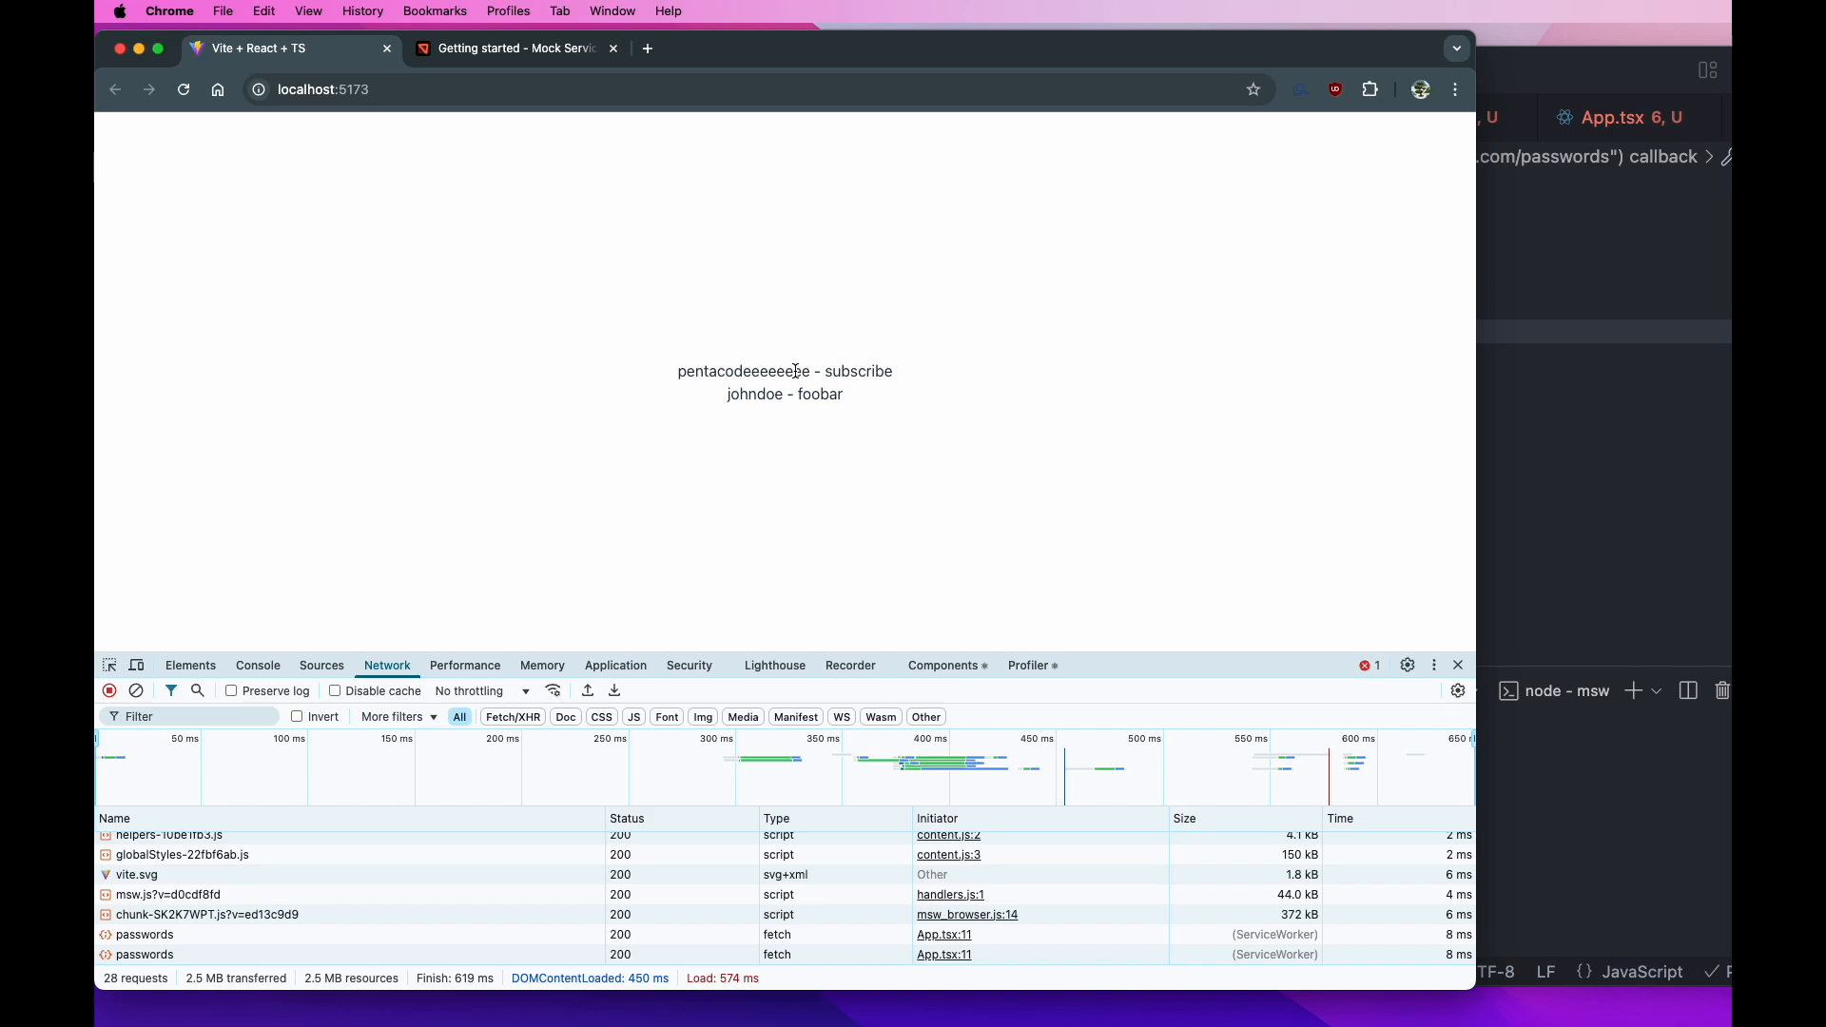
{"action": "mouse_move", "coordinate": [1605, 367]}
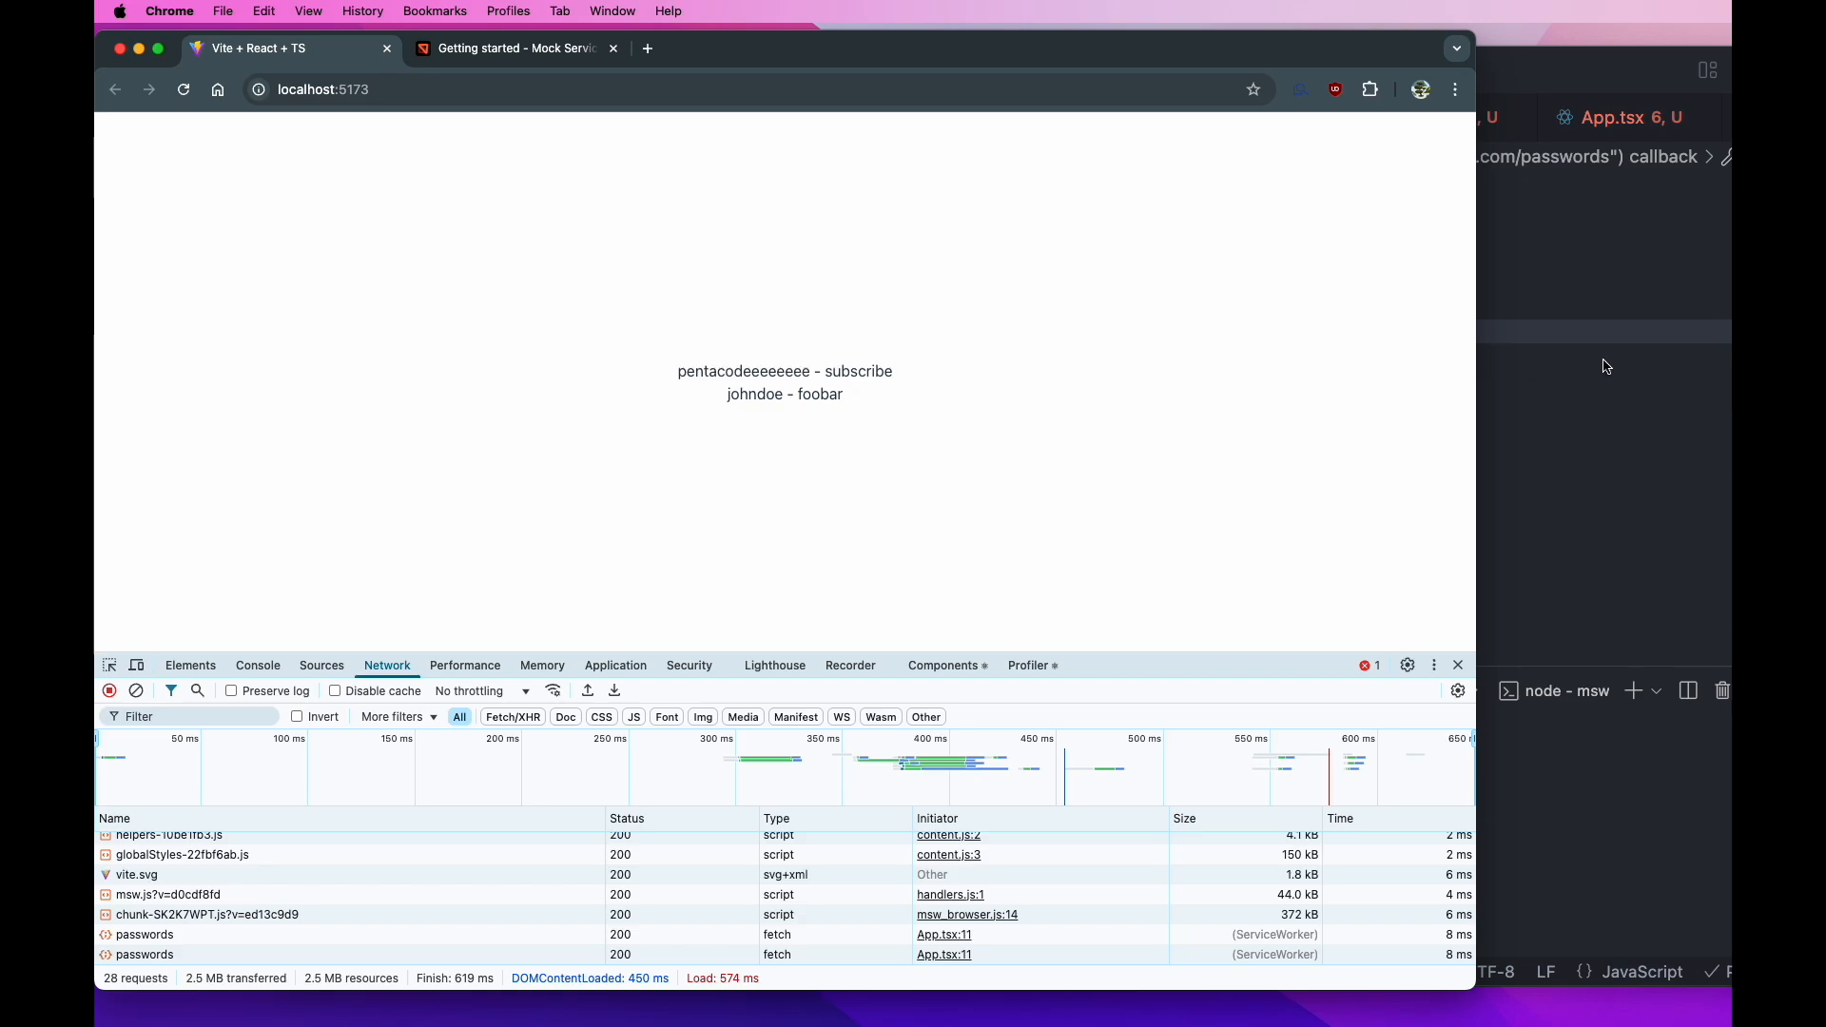